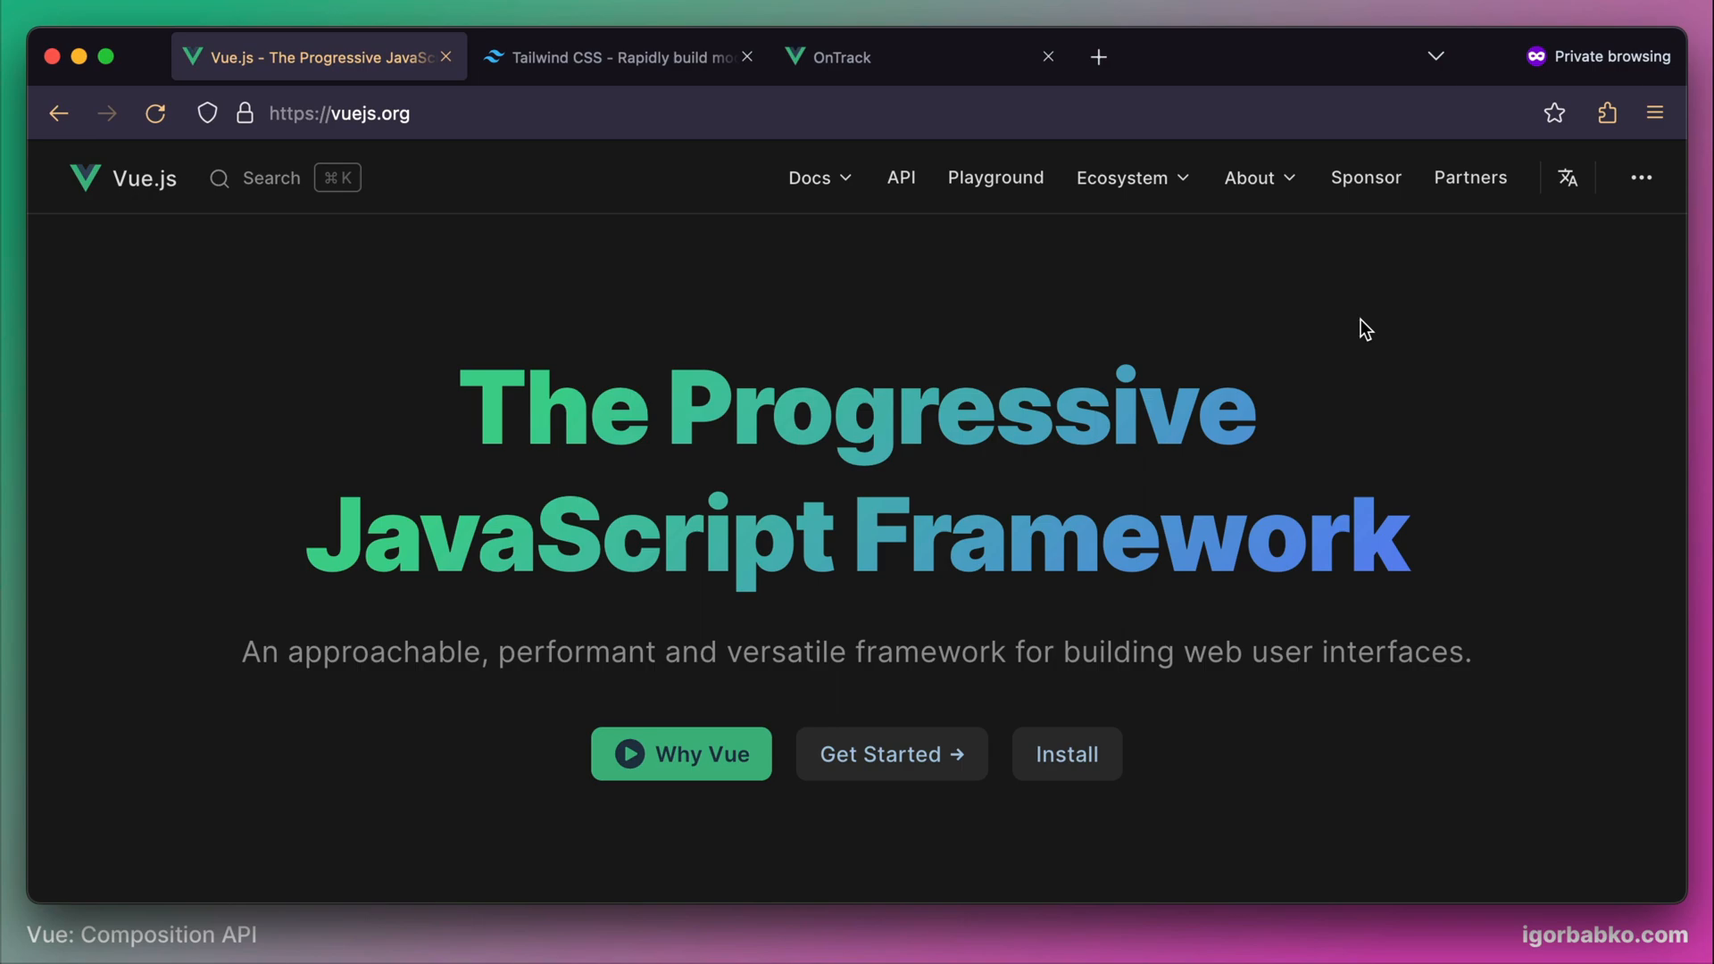
# Switch Firefox from the Vue.js site to the Tailwind CSS tab.
pyautogui.click(618, 57)
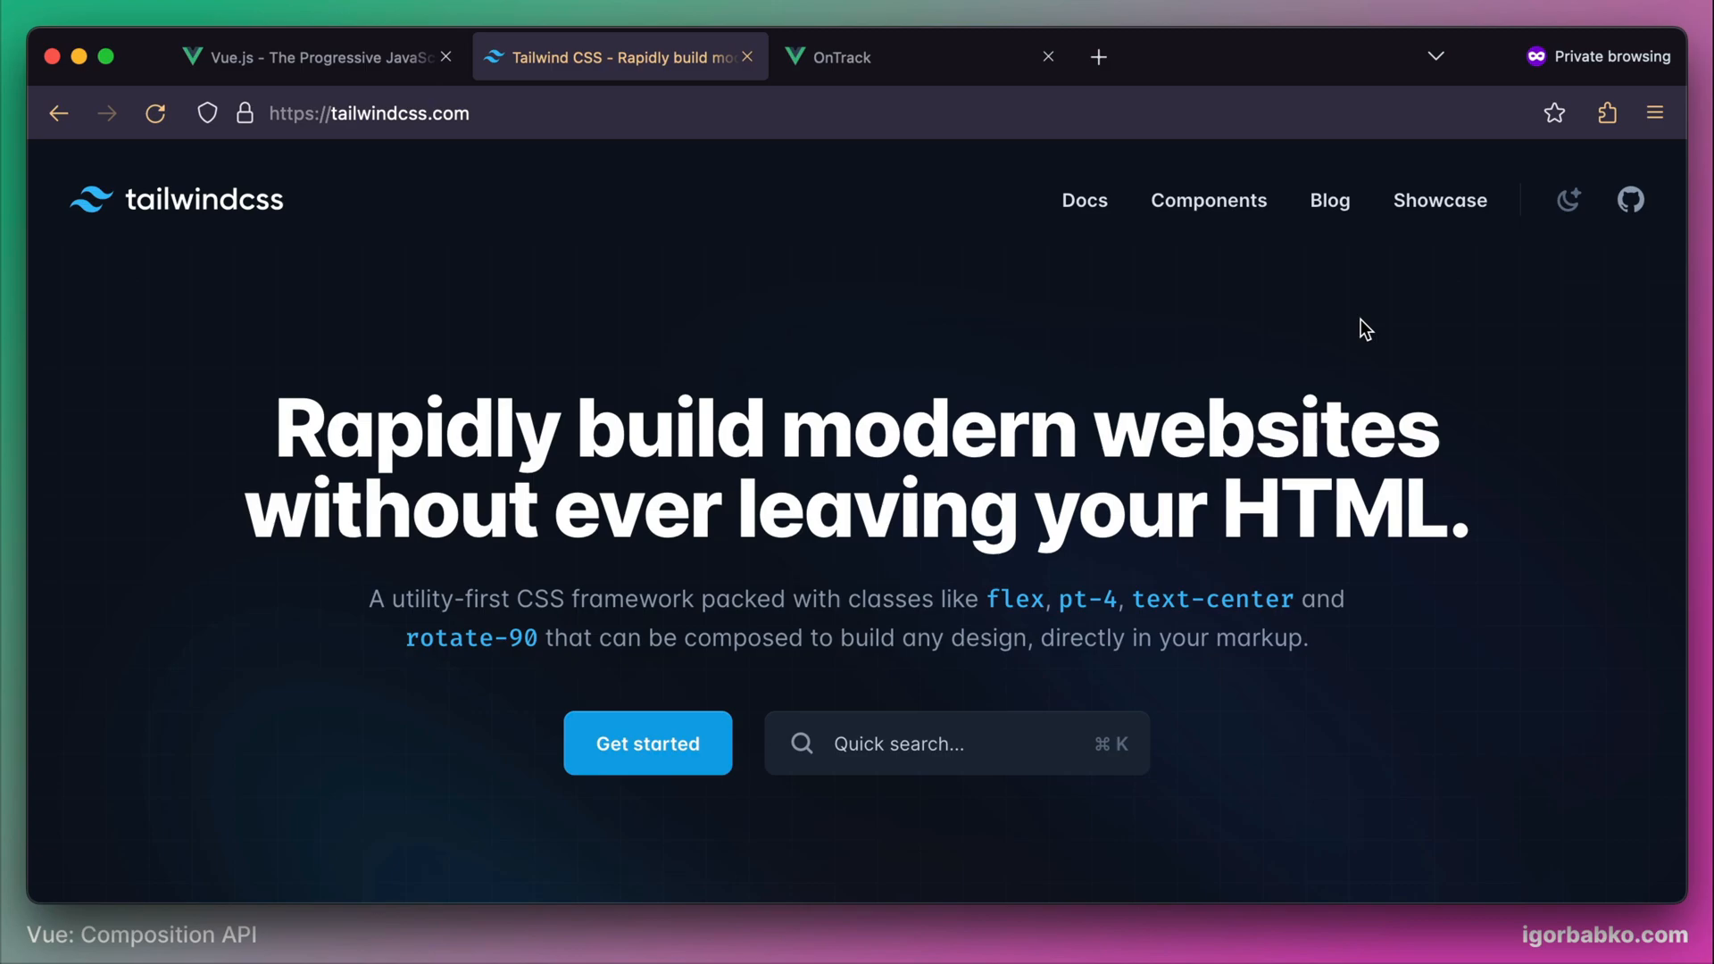
# Open the OnTrack tab and scroll the timeline down to the 06:00–08:00 Rest slots.
pyautogui.click(856, 55)
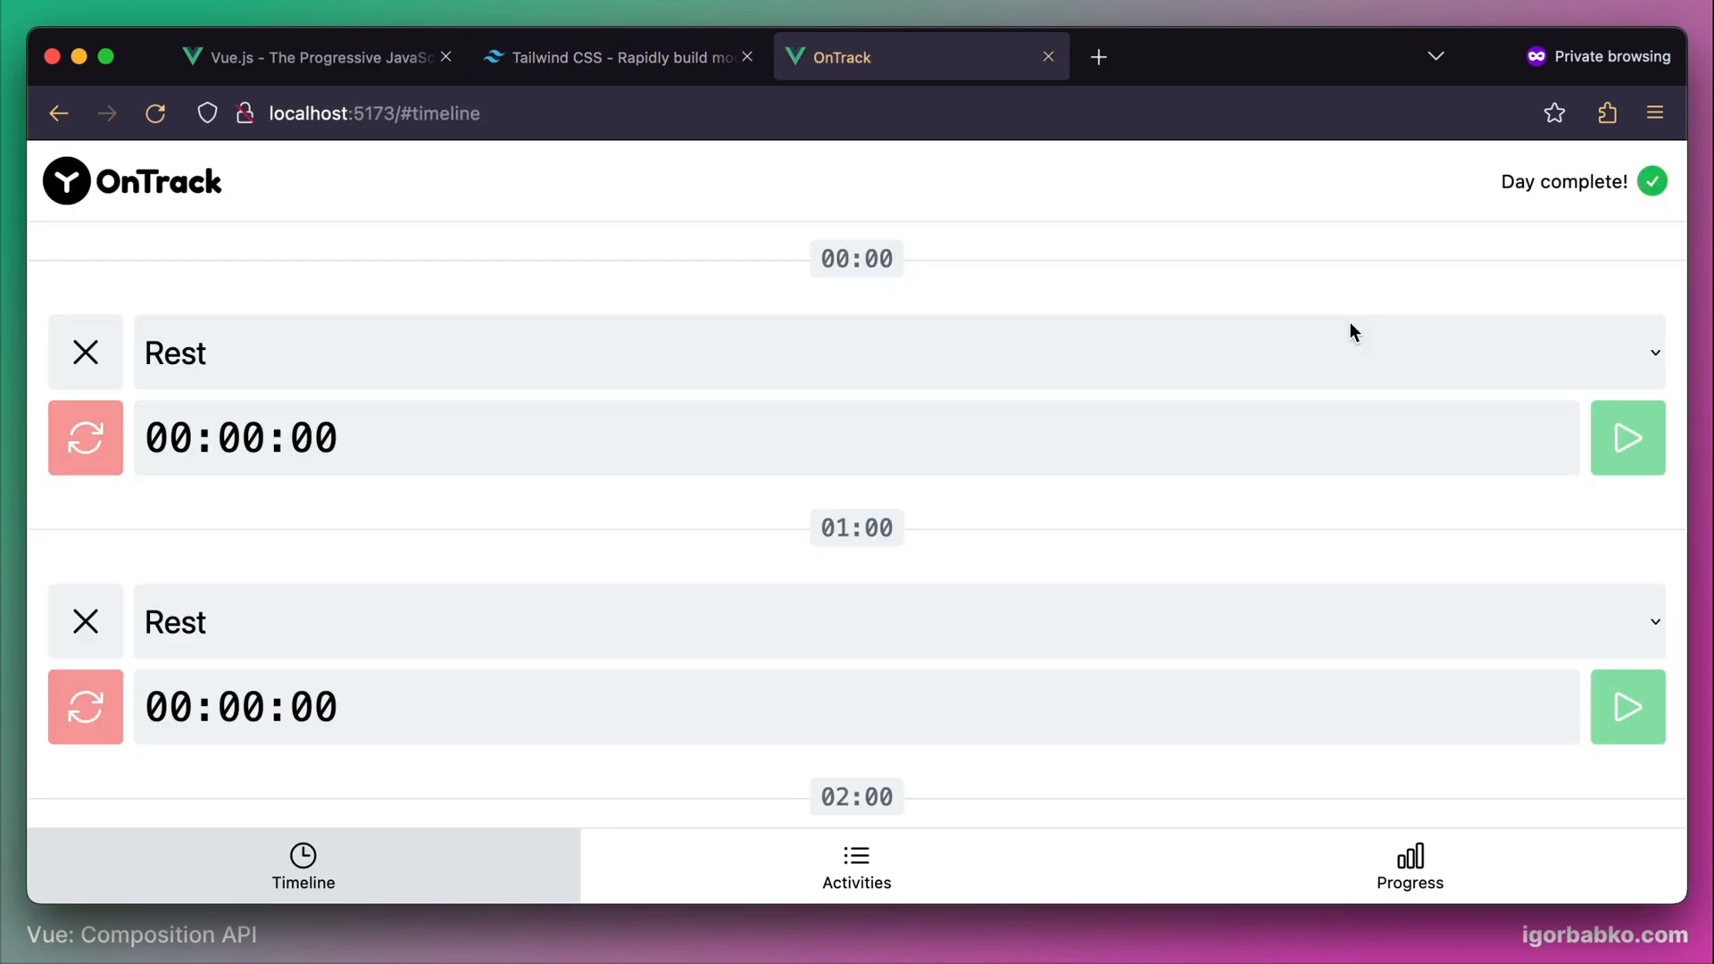
pyautogui.scroll(-3)
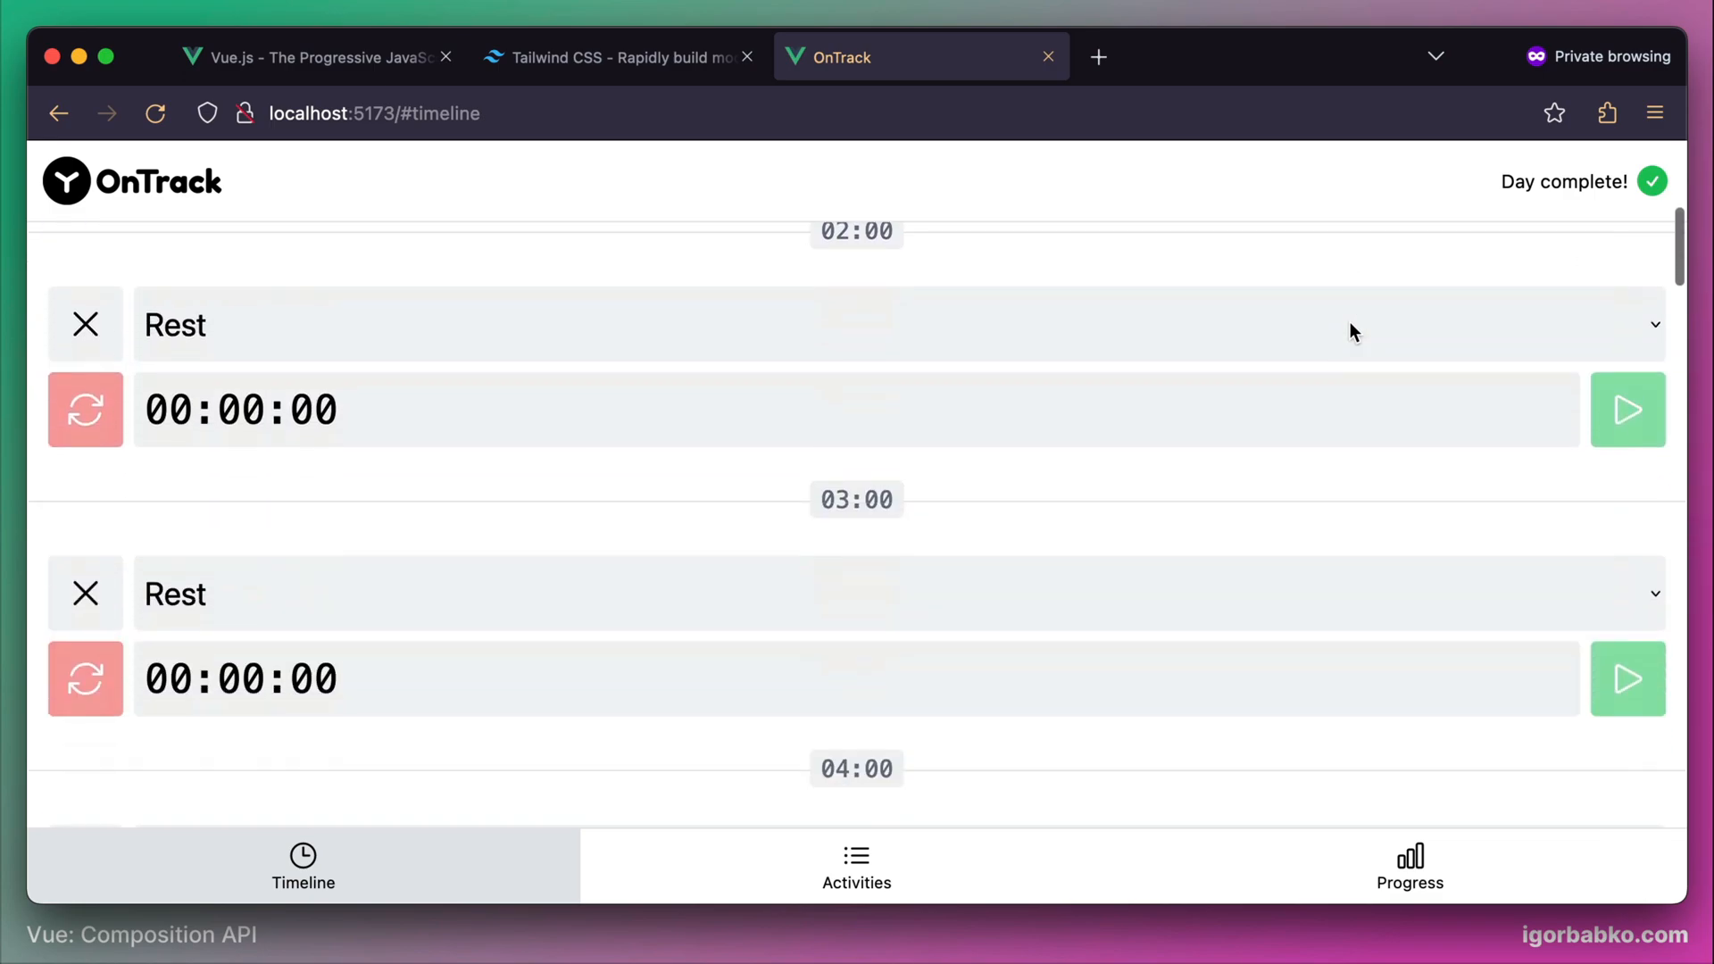
pyautogui.scroll(-3)
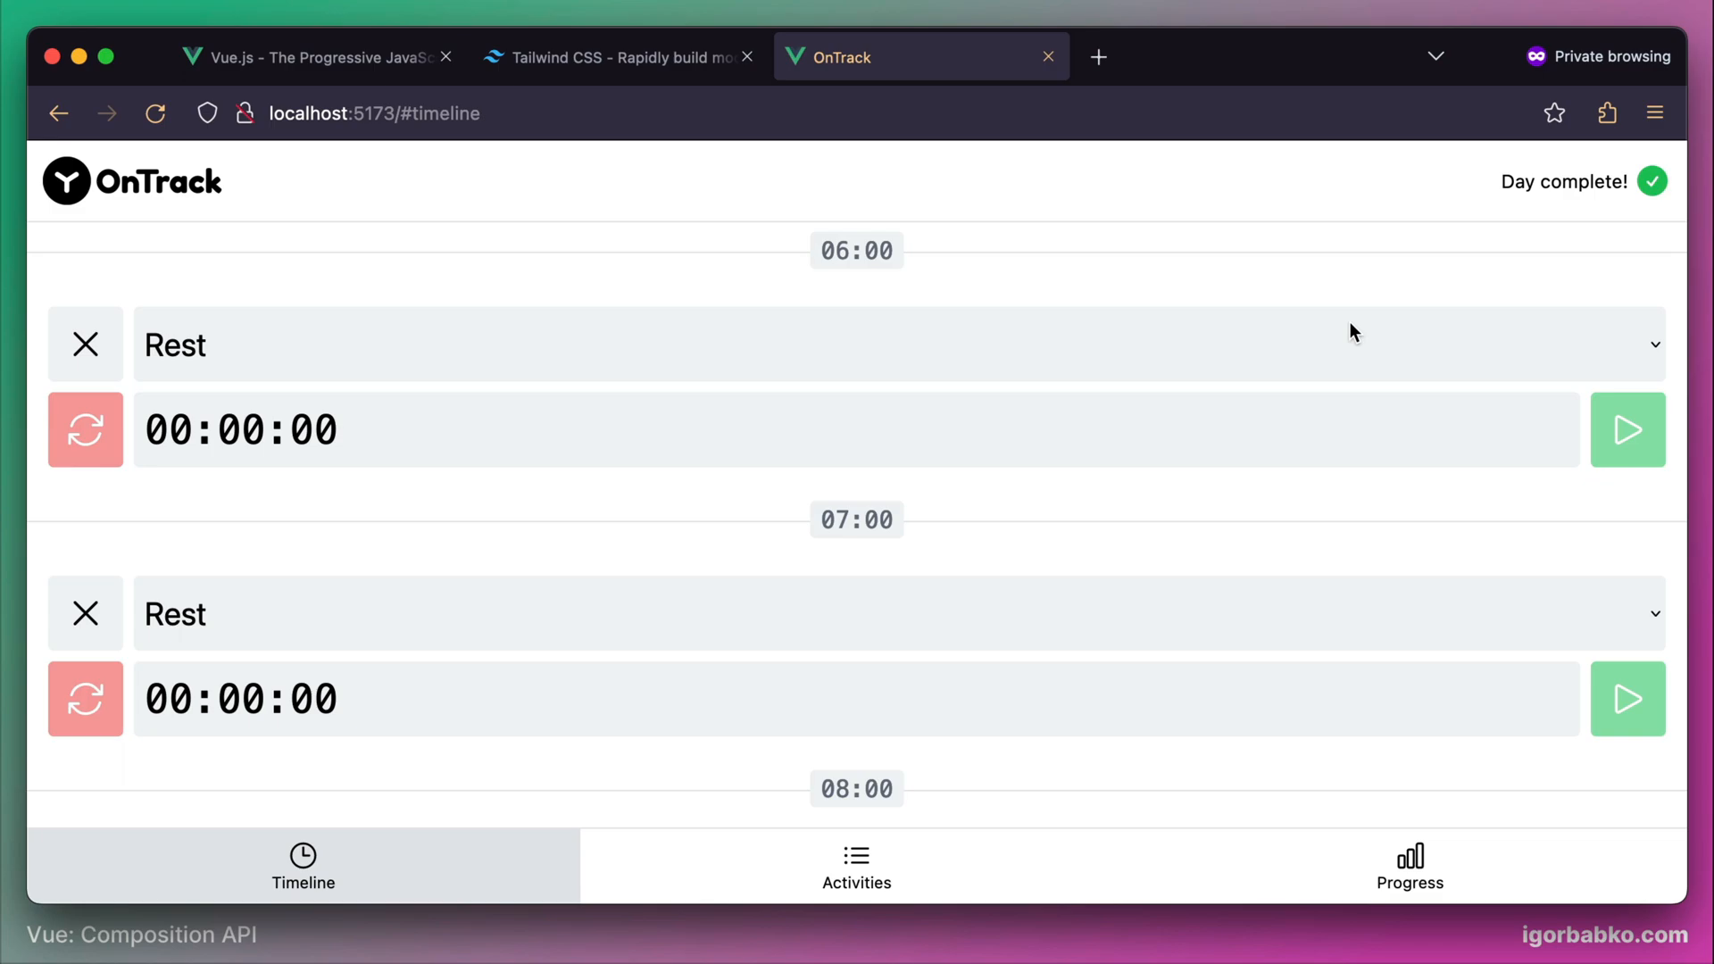
pyautogui.moveTo(787, 589)
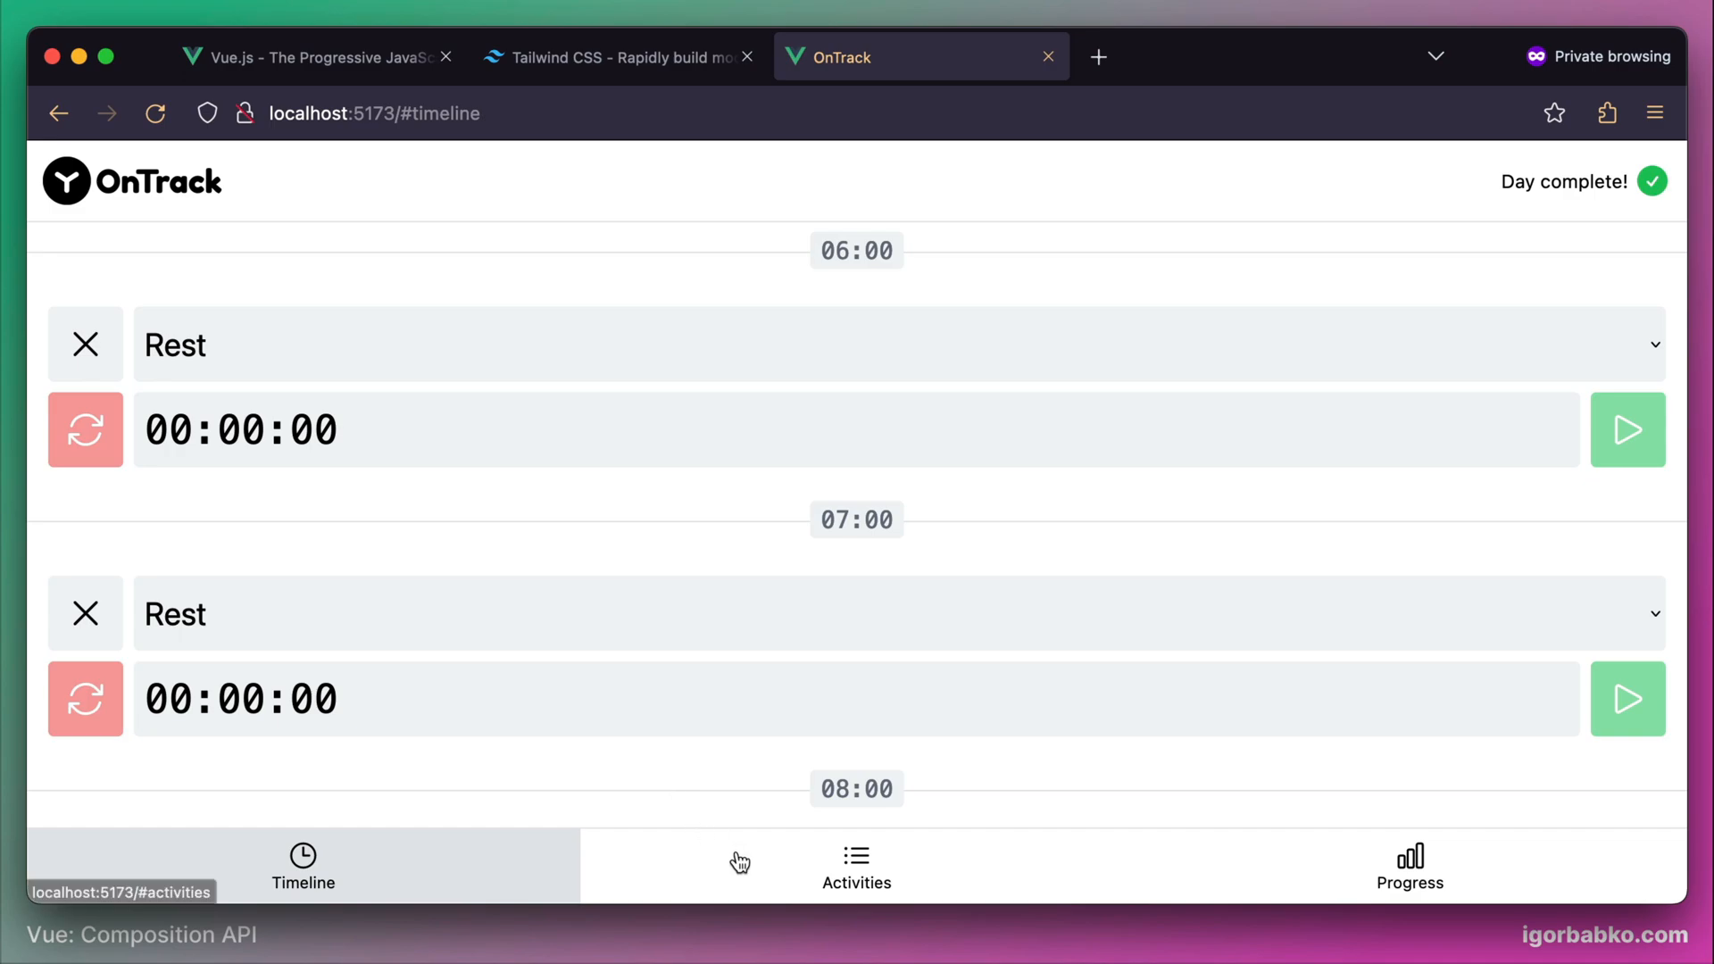
# Add Training and Coding activities and set Reading's planned duration to 0:30.
pyautogui.click(856, 866)
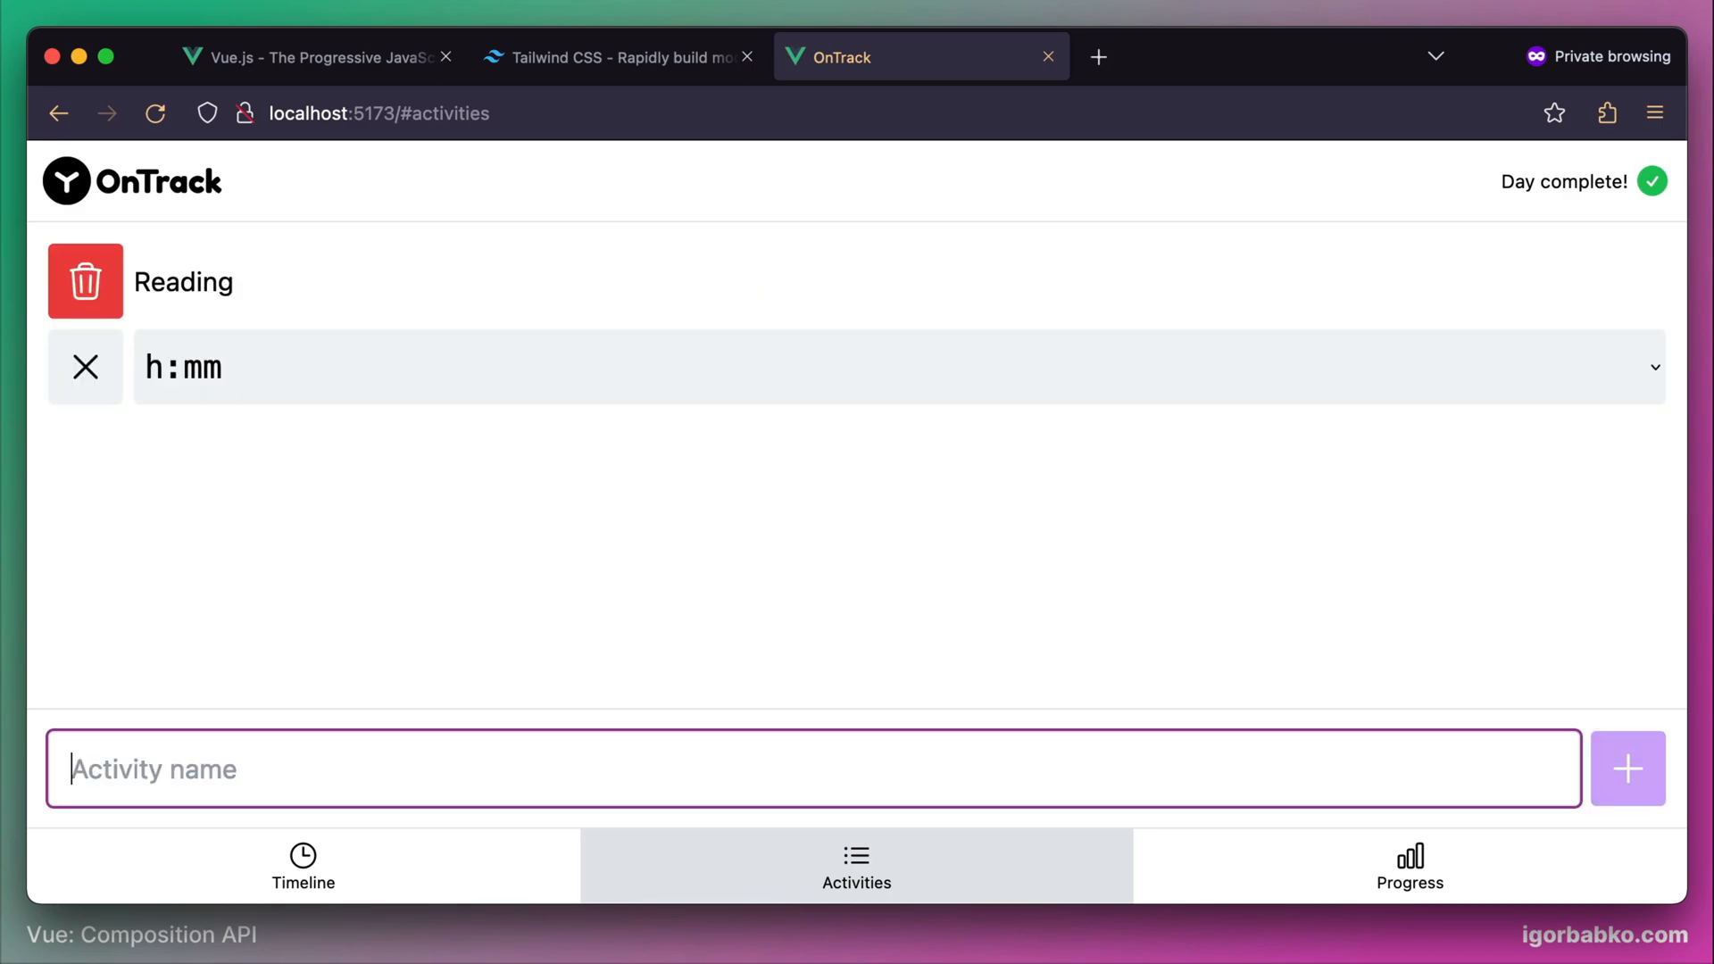
pyautogui.write('Train')
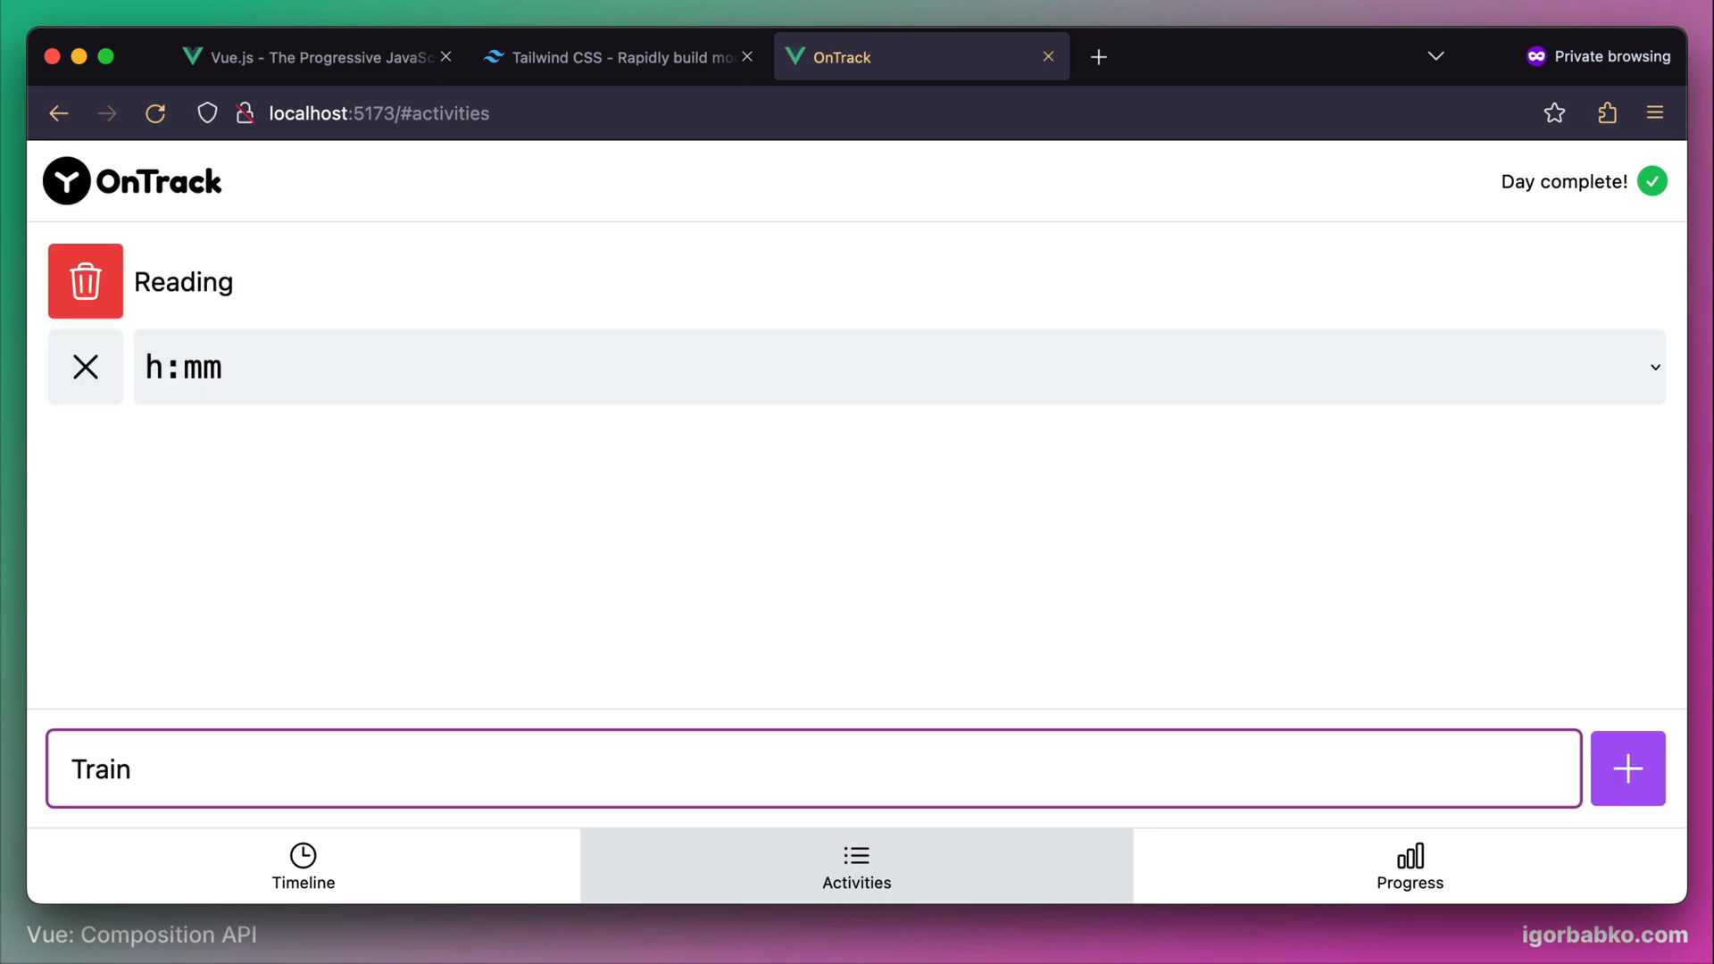
pyautogui.click(1627, 768)
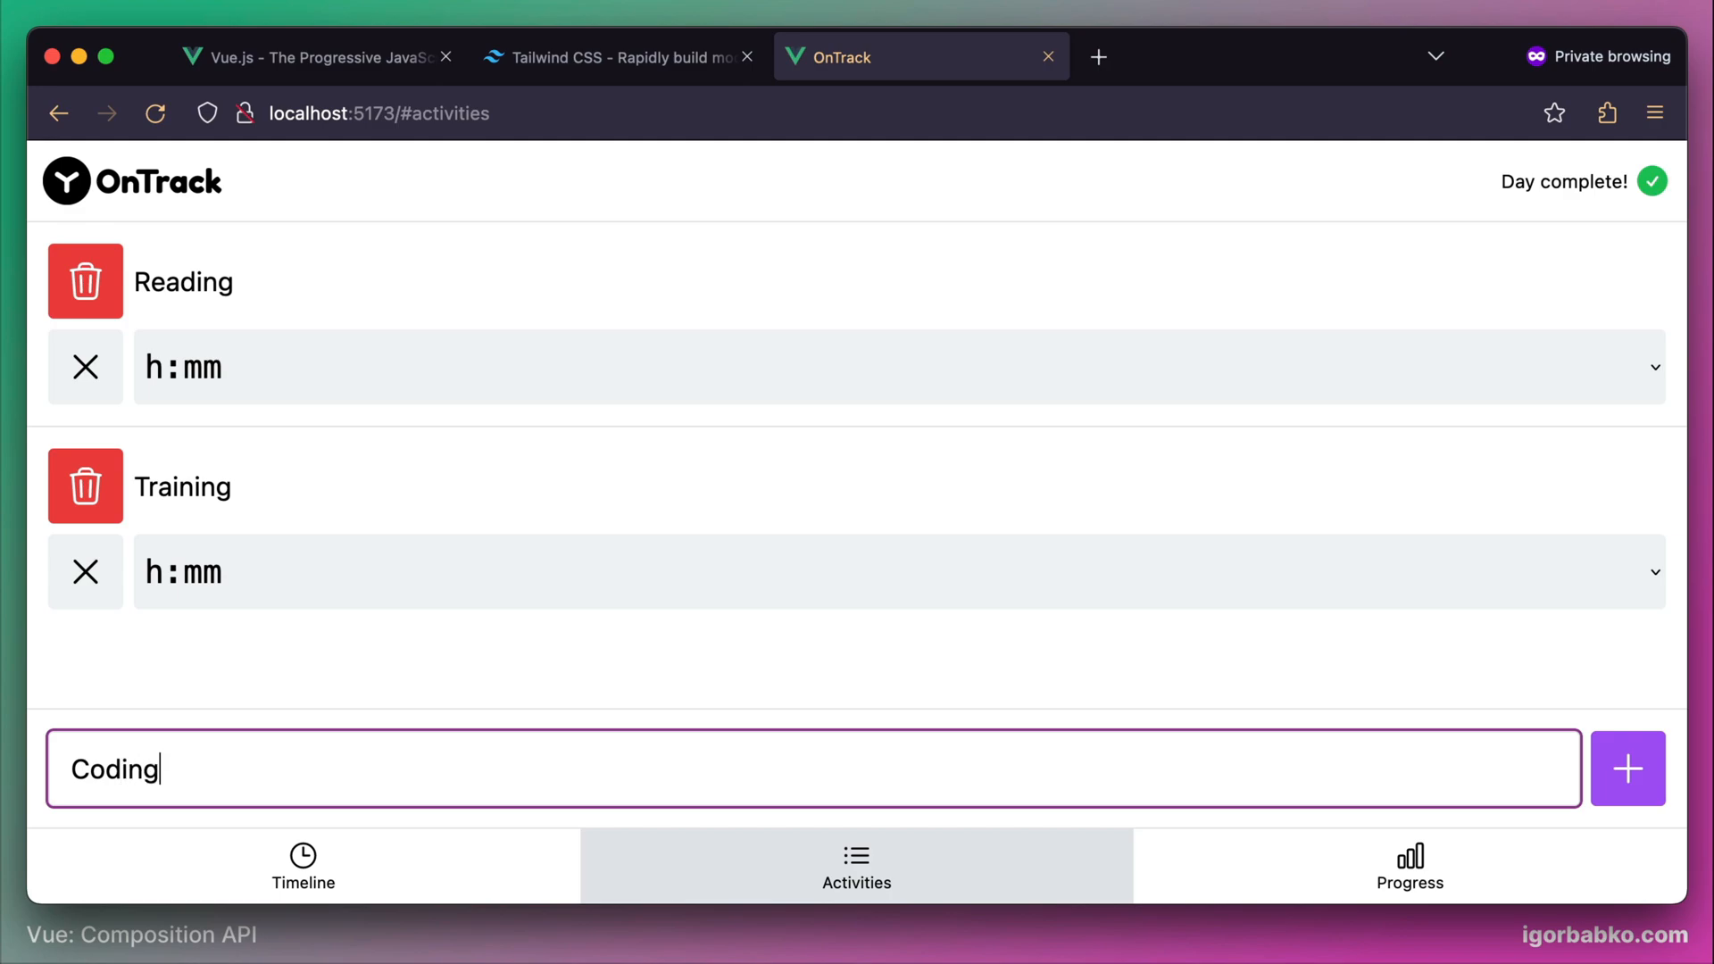
pyautogui.click(1627, 768)
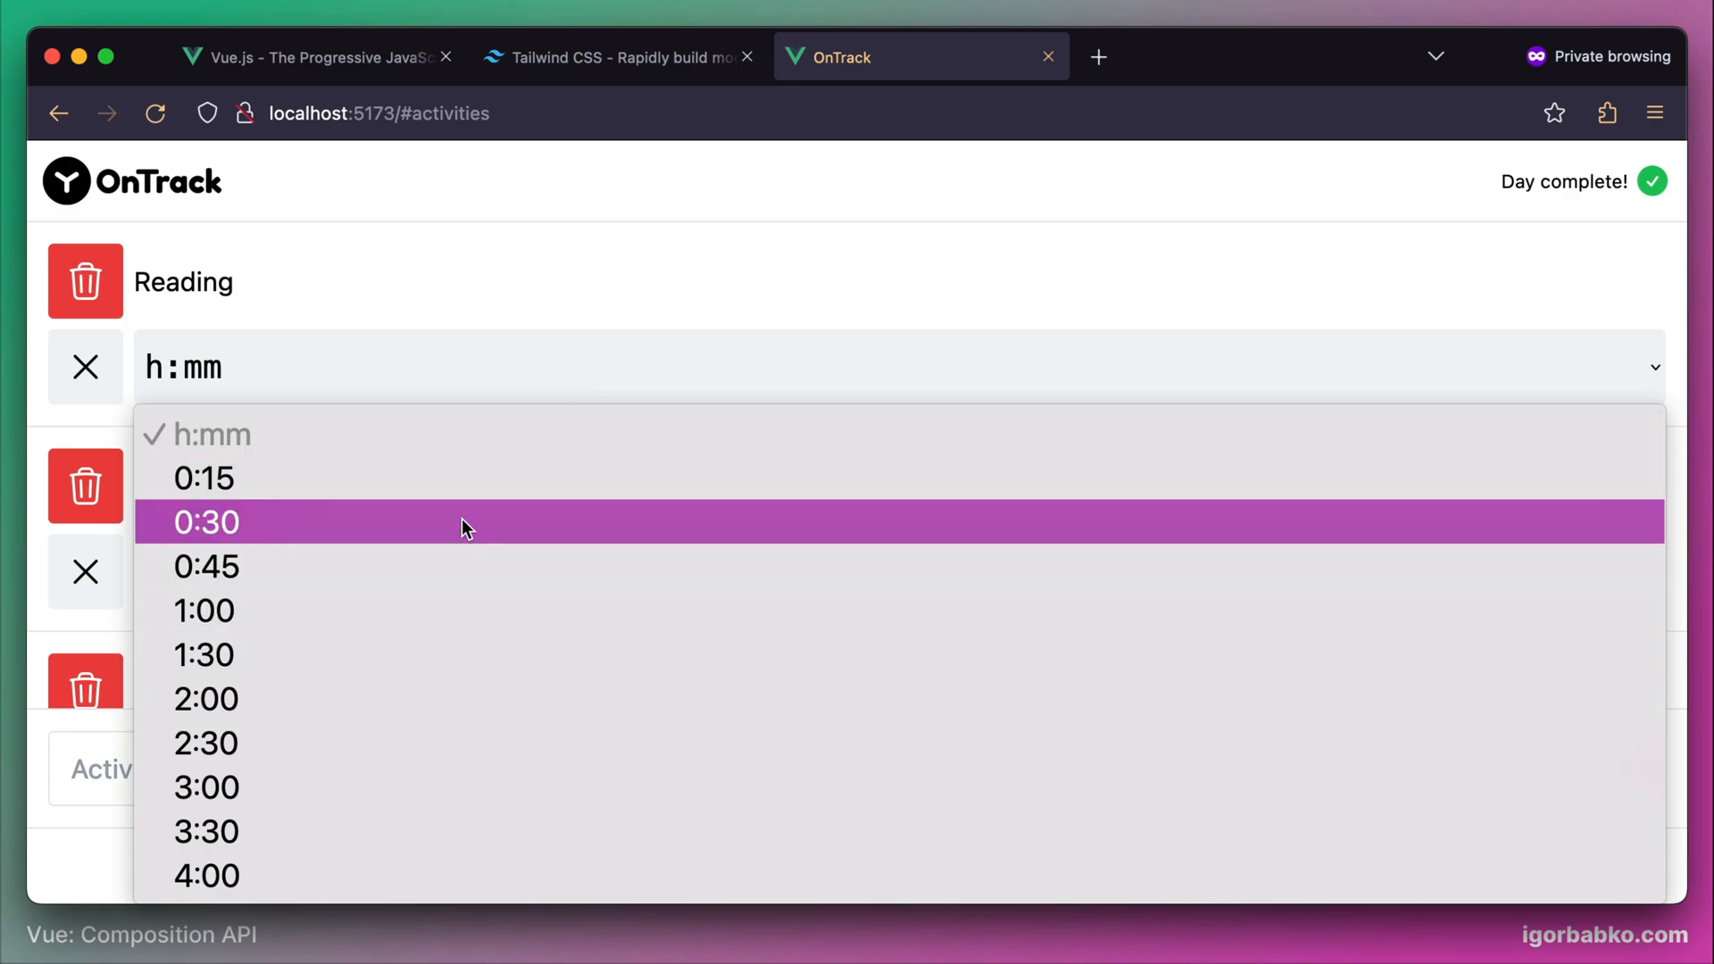
pyautogui.click(205, 521)
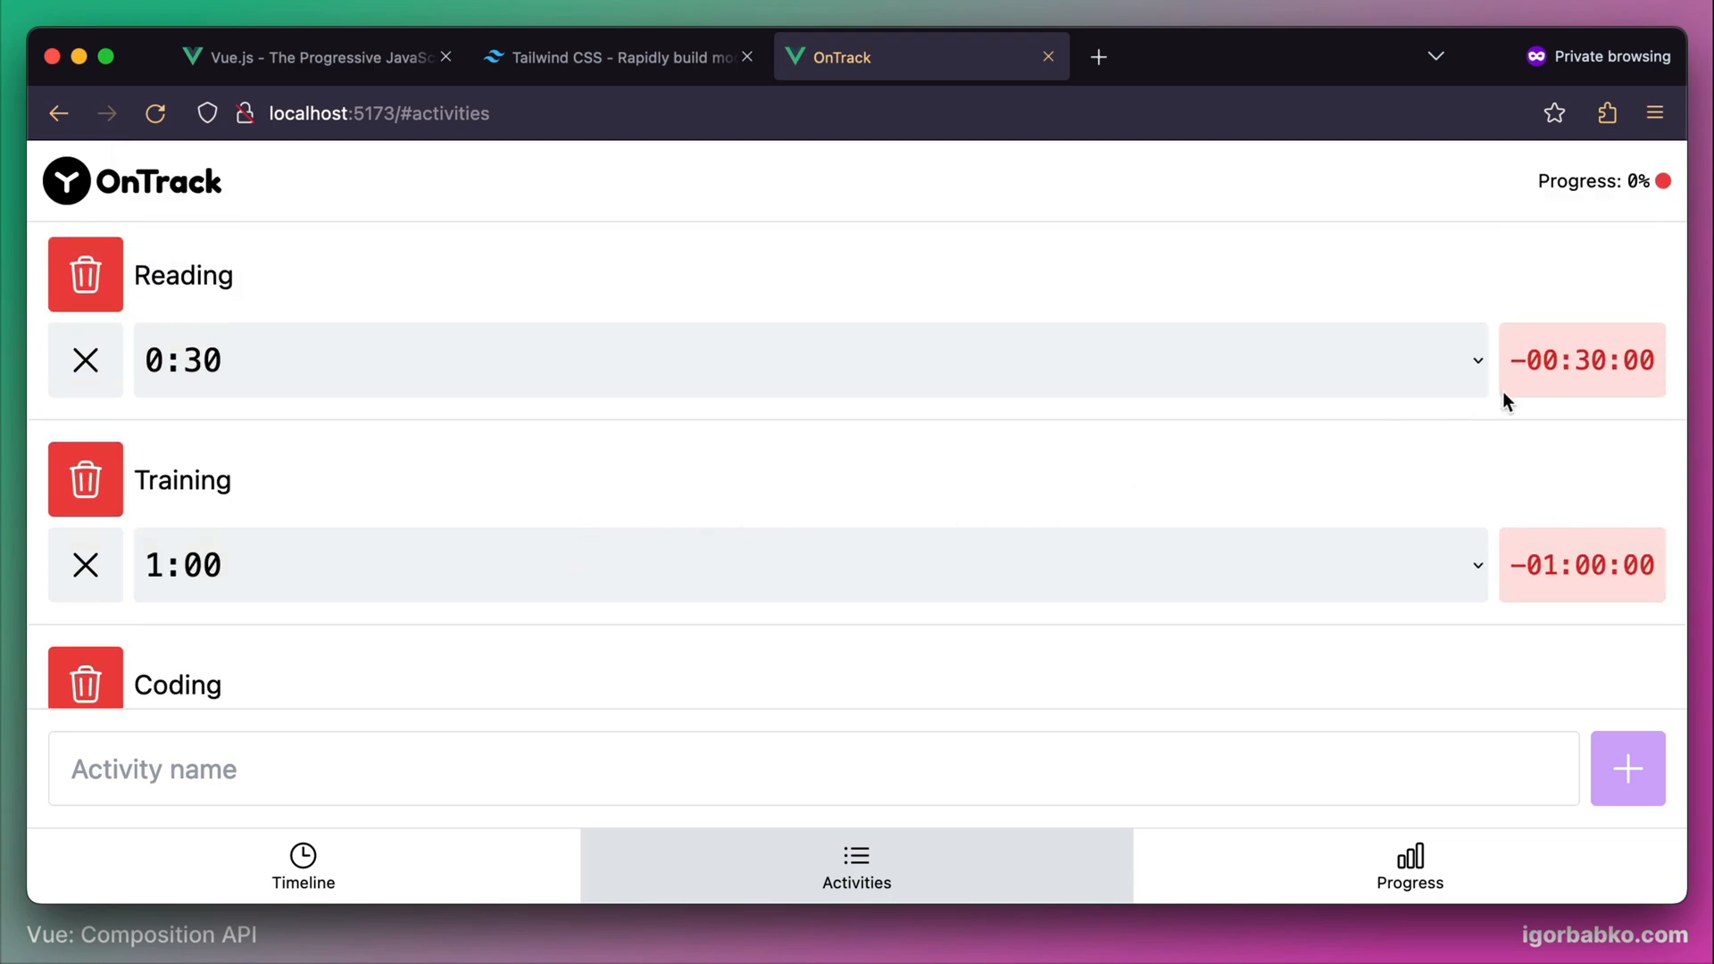
pyautogui.moveTo(1373, 481)
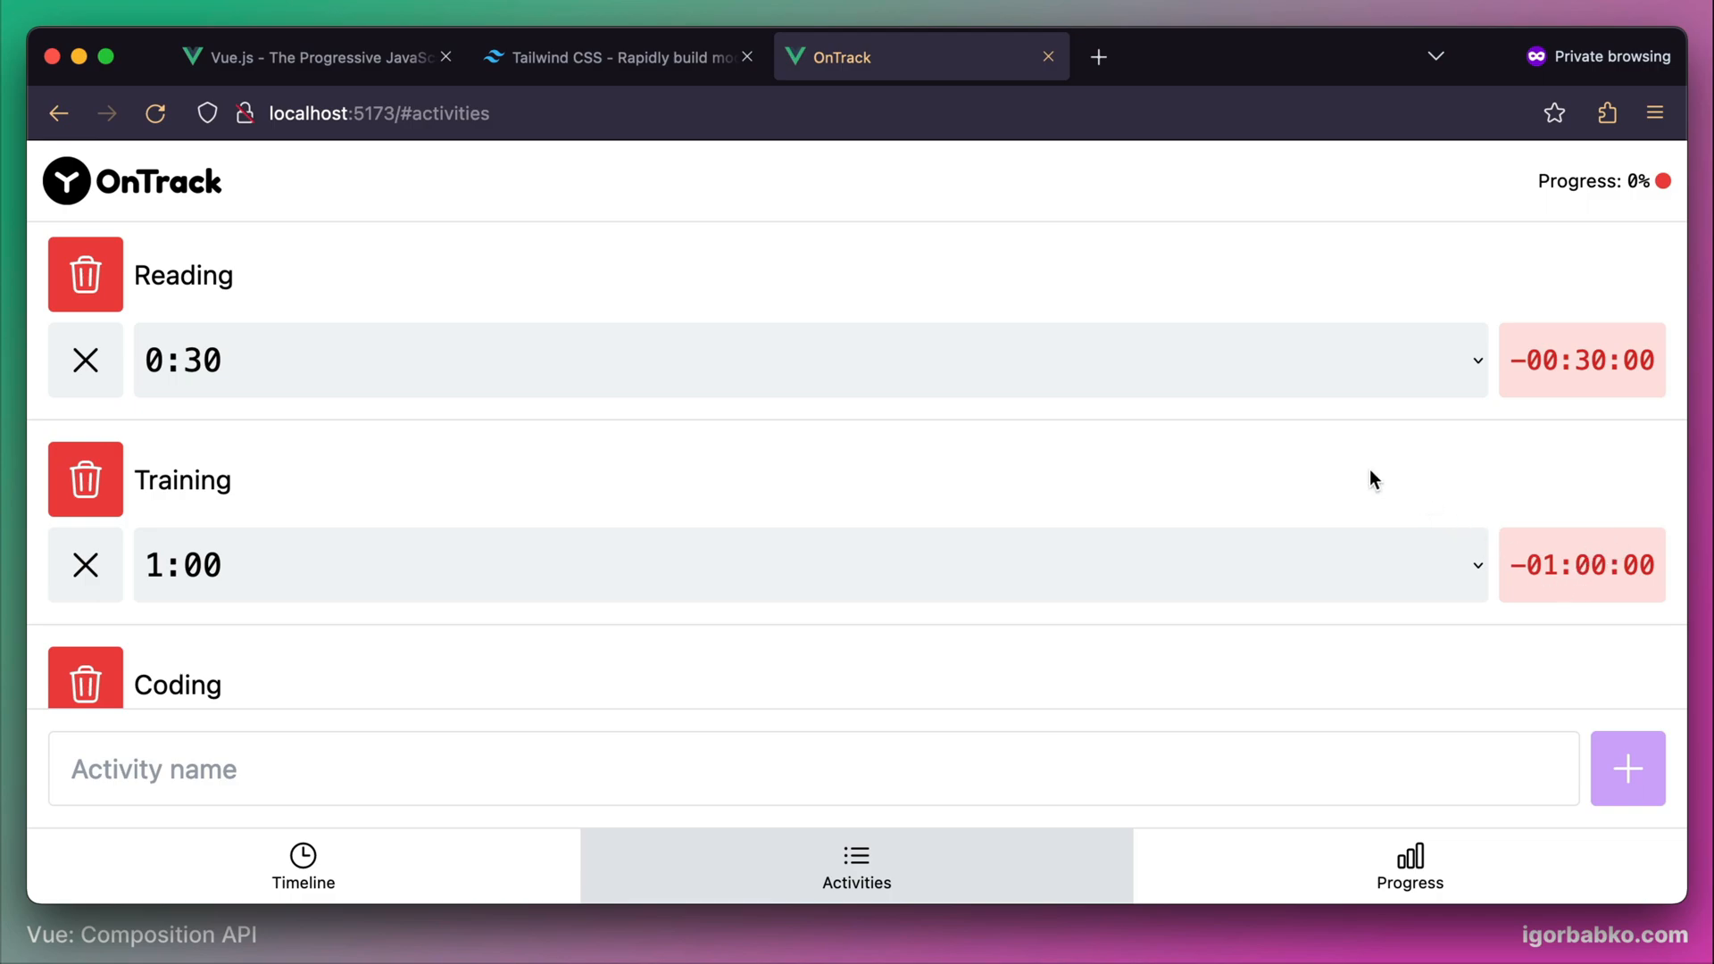
# Start timing Reading in the 10:00 timeline slot, then return to Activities.
pyautogui.click(303, 866)
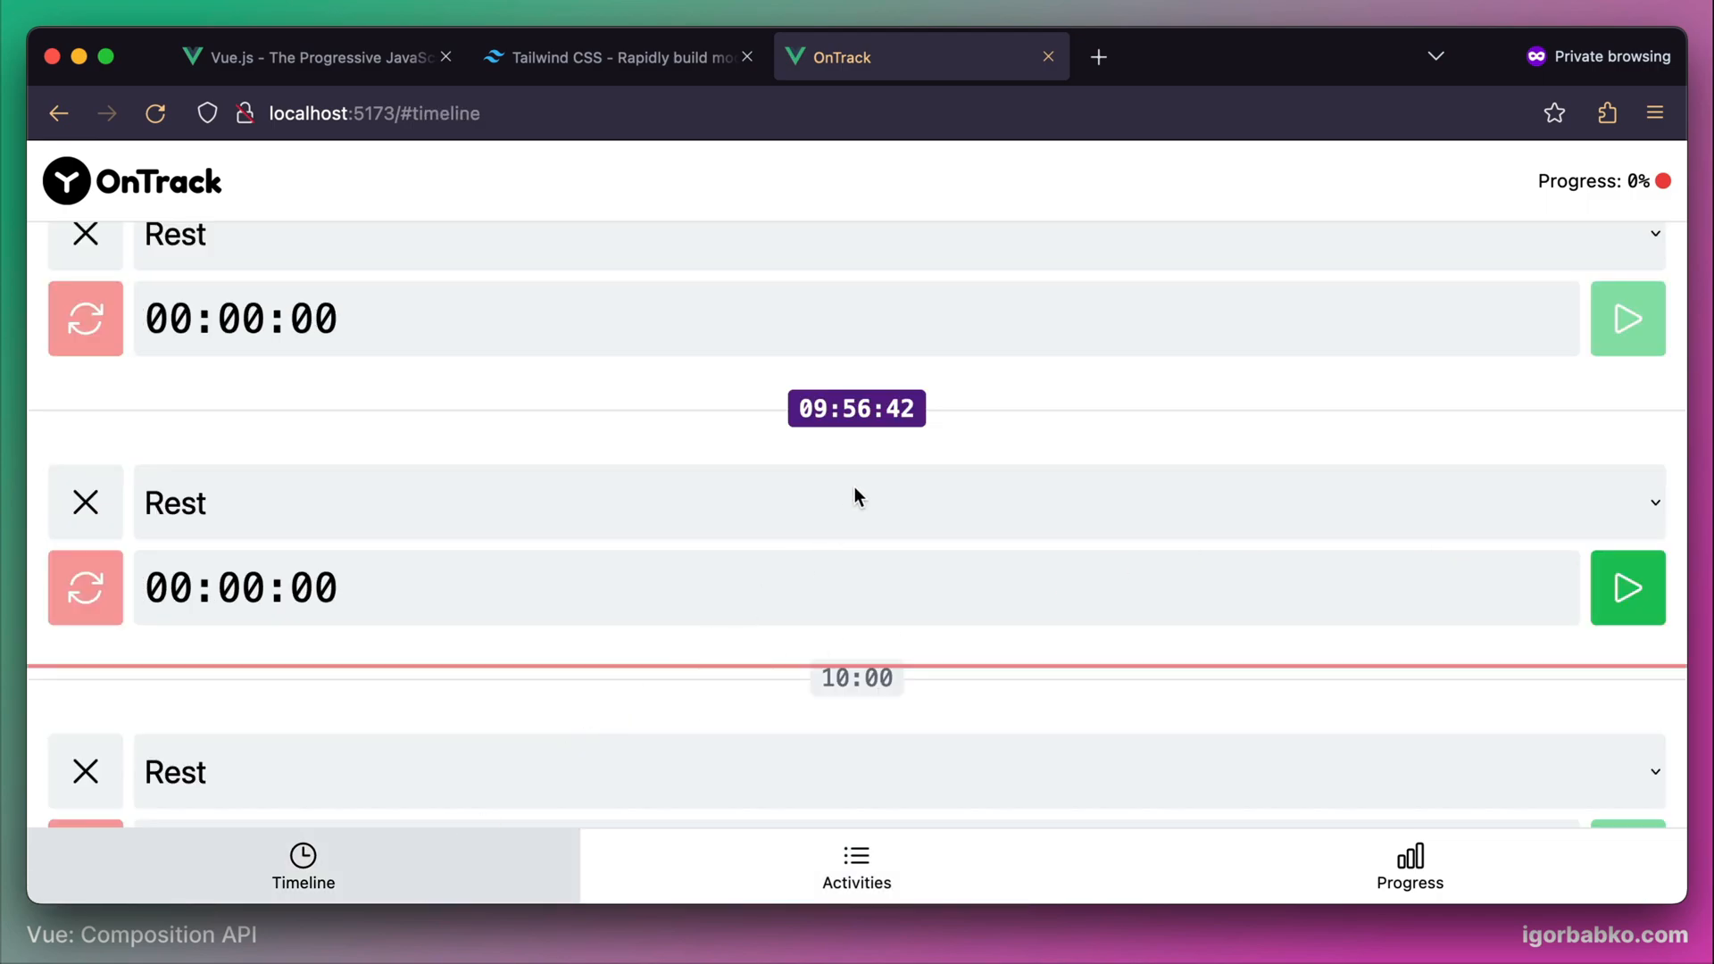
pyautogui.moveTo(966, 510)
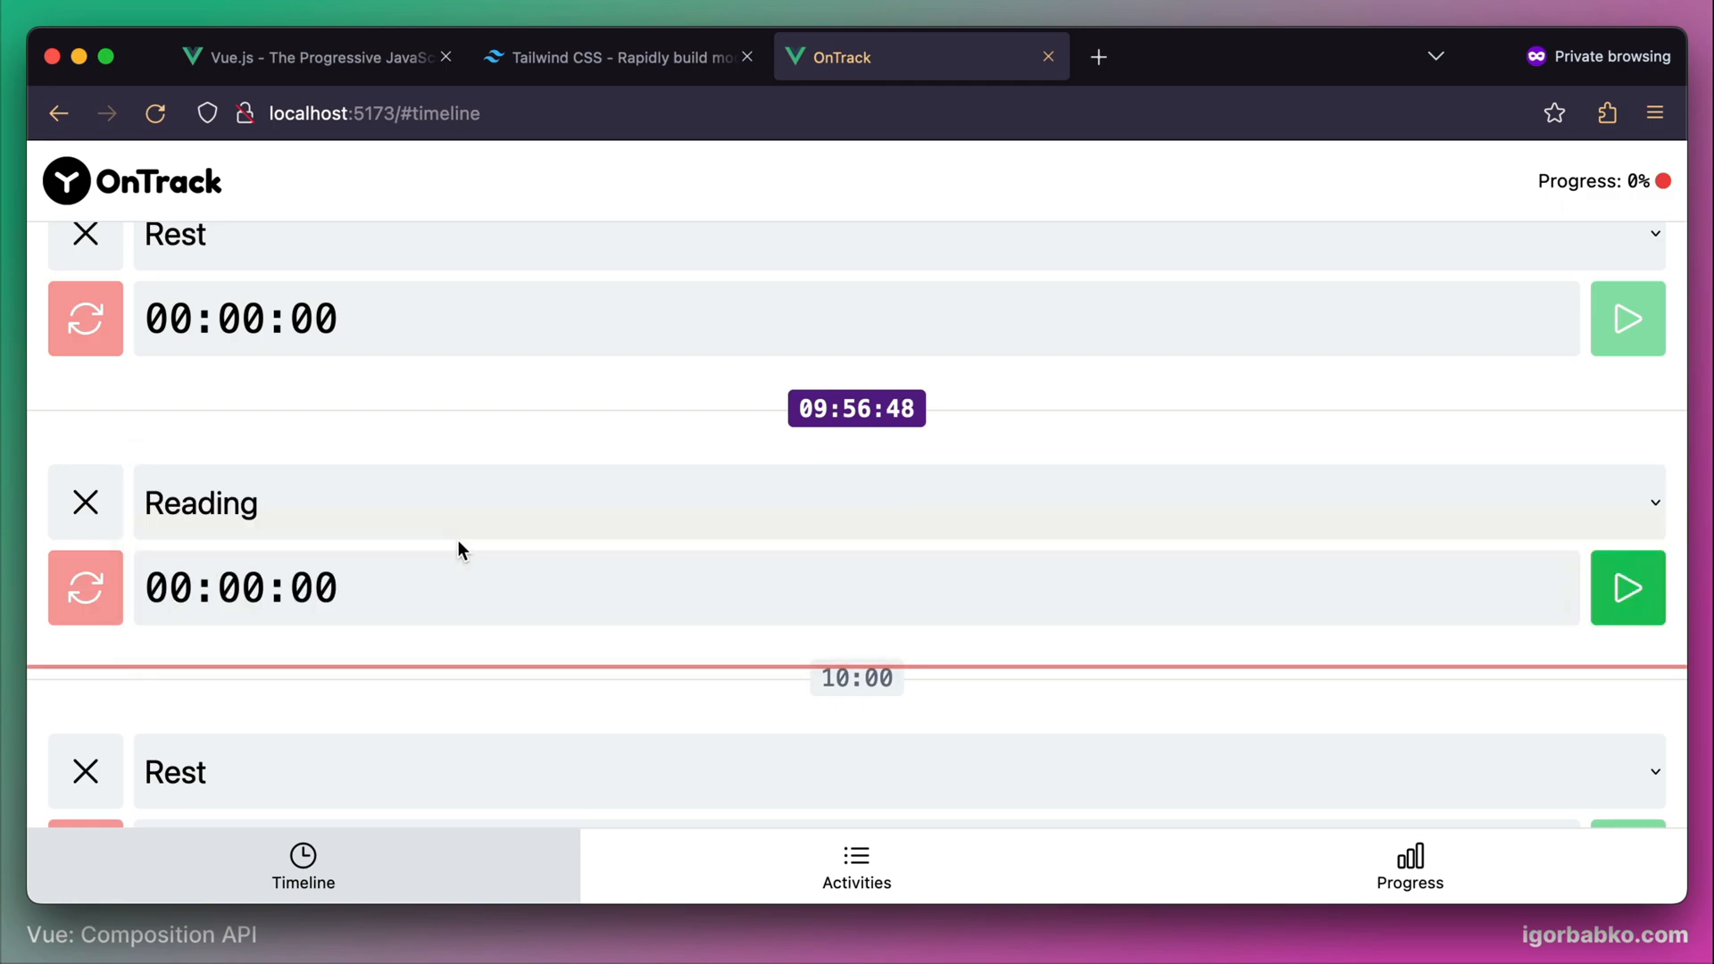
pyautogui.moveTo(1090, 722)
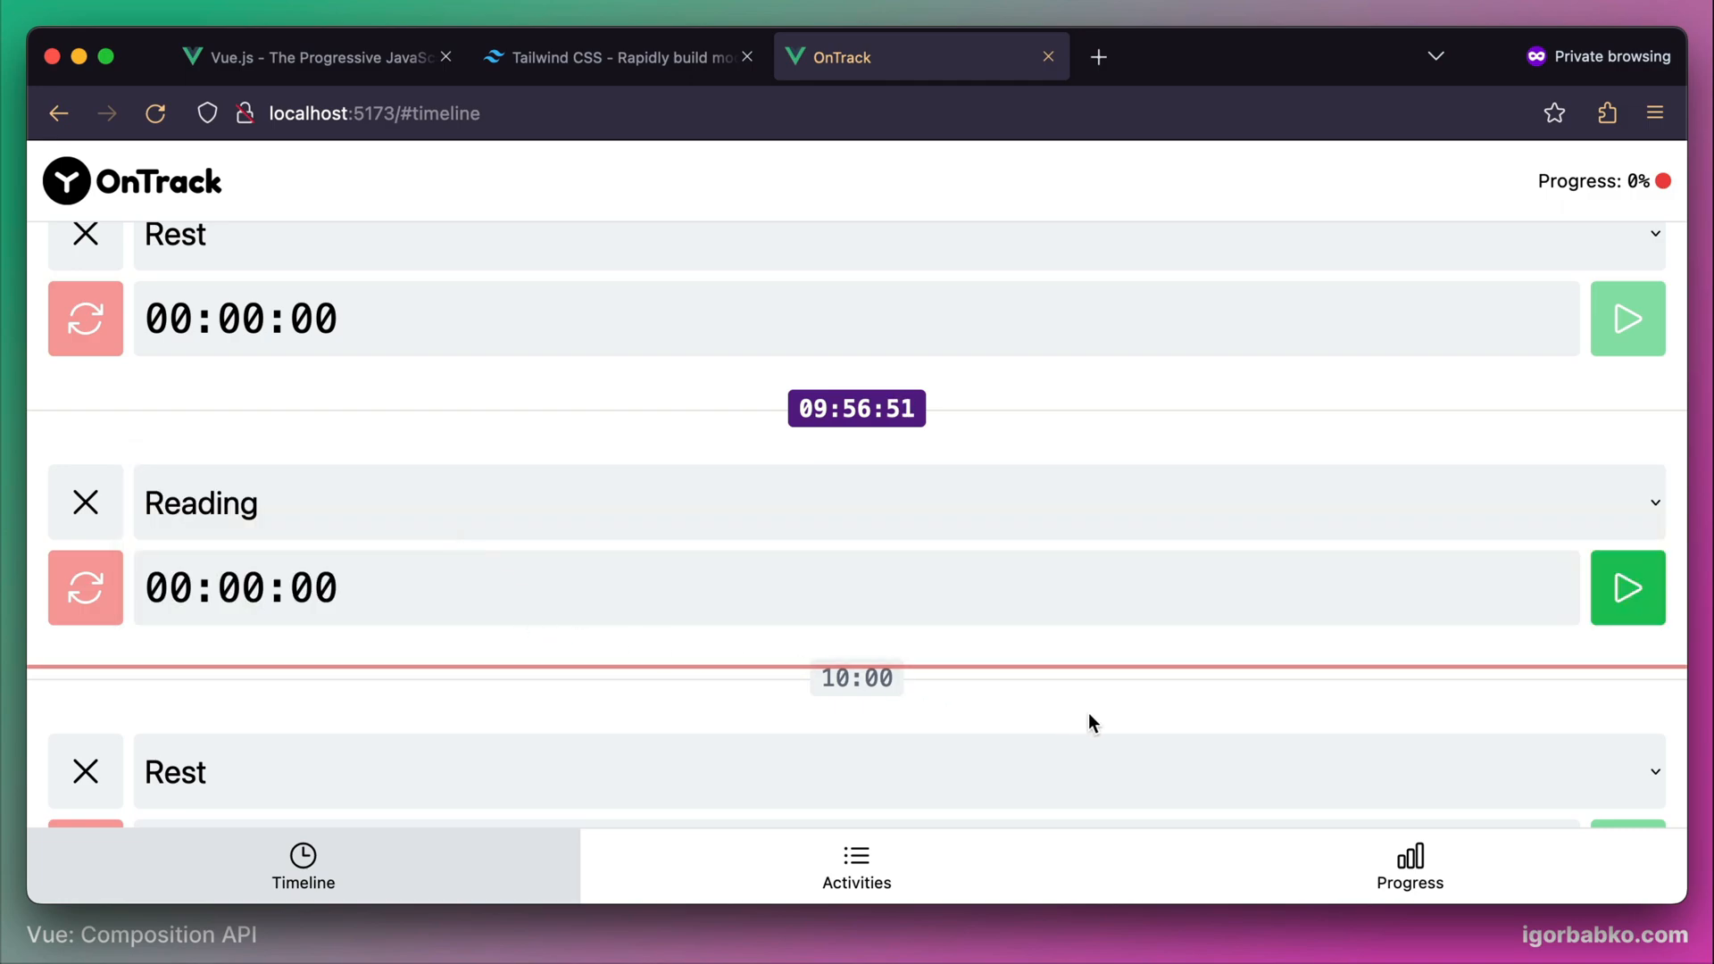
pyautogui.click(1628, 587)
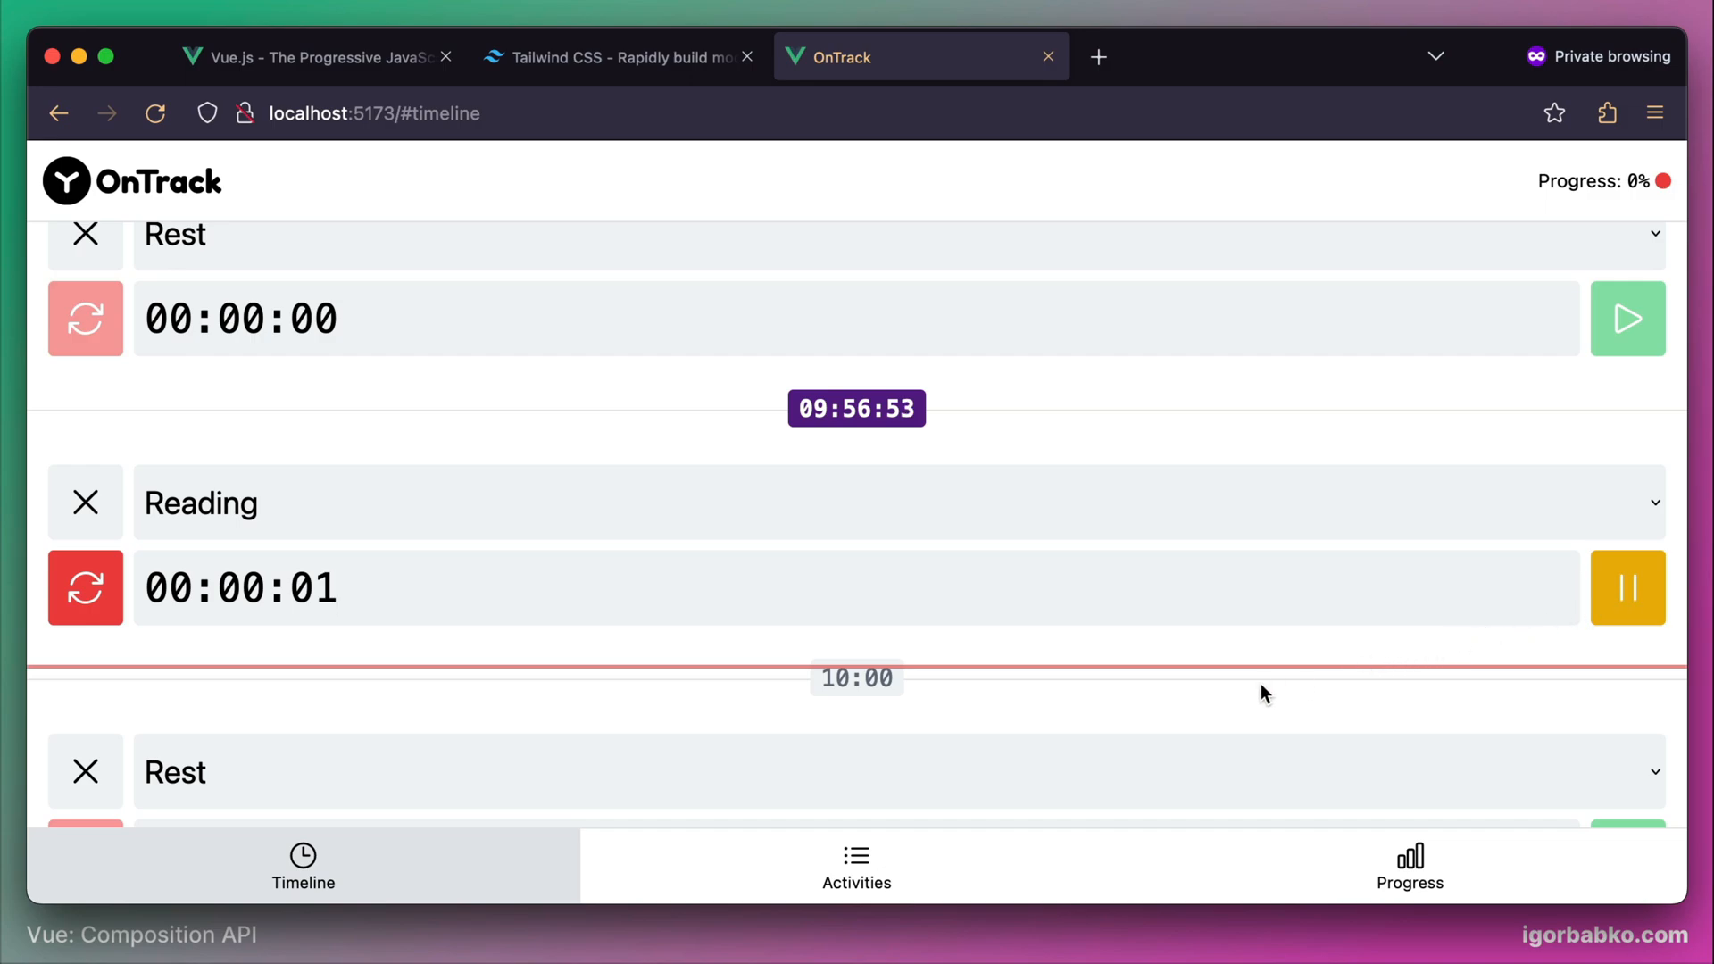
pyautogui.moveTo(1246, 700)
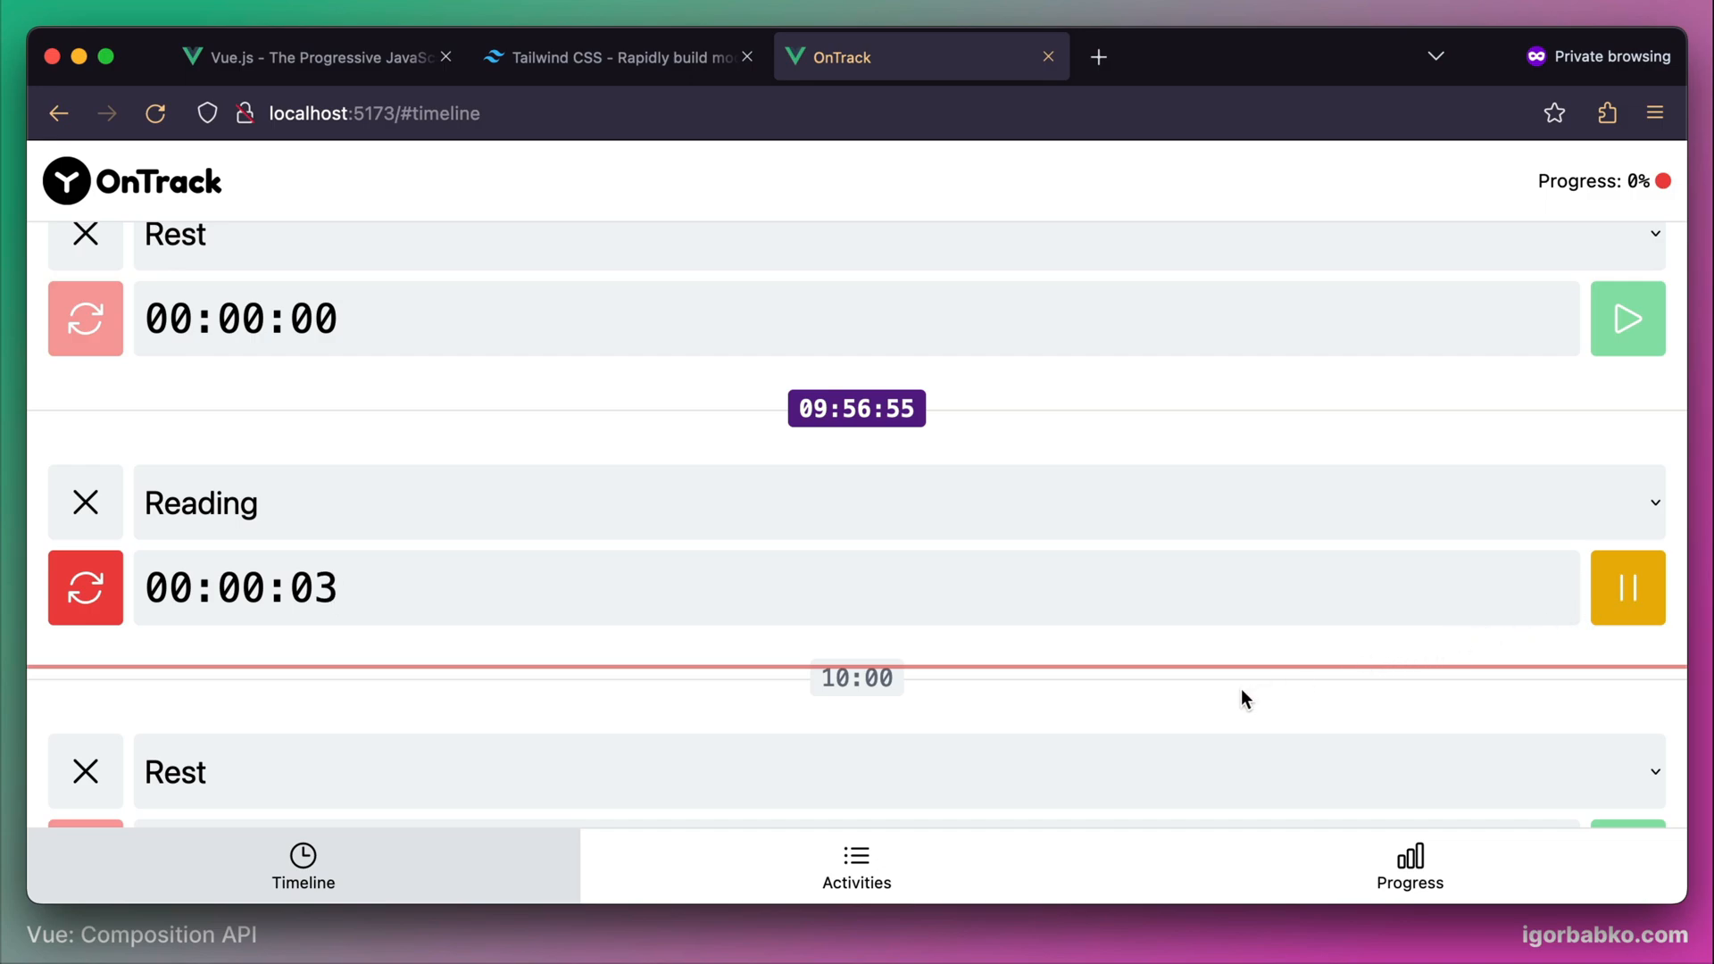
pyautogui.click(857, 866)
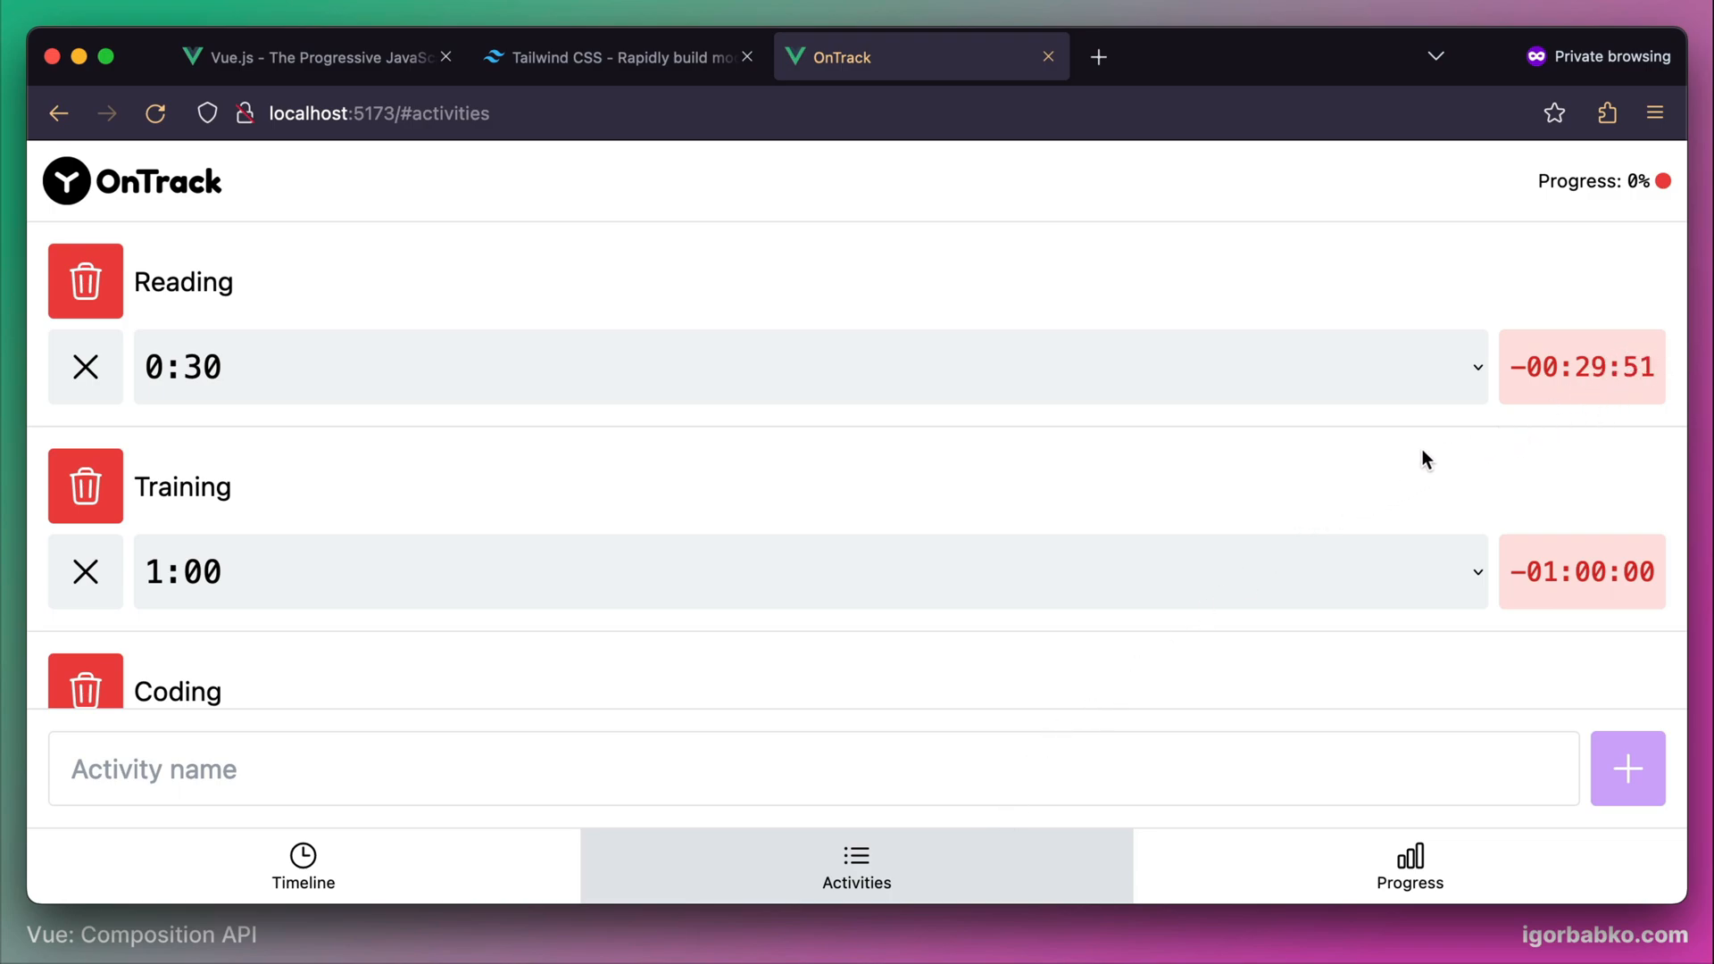
pyautogui.moveTo(1377, 740)
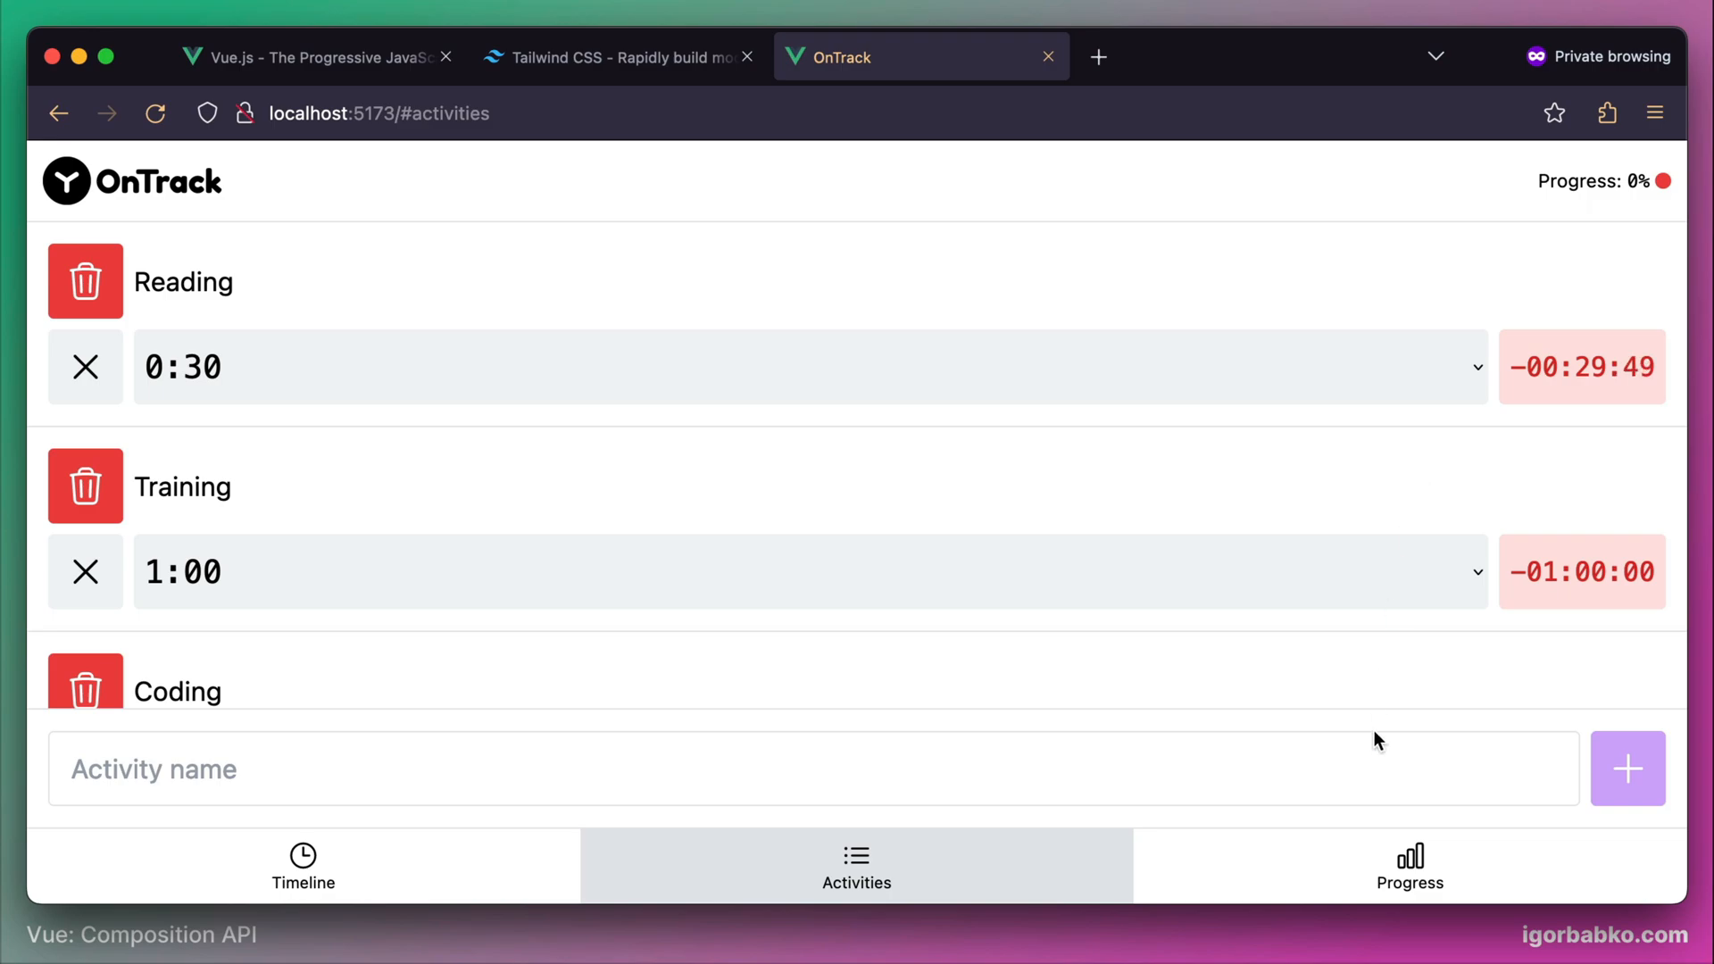
pyautogui.click(1409, 866)
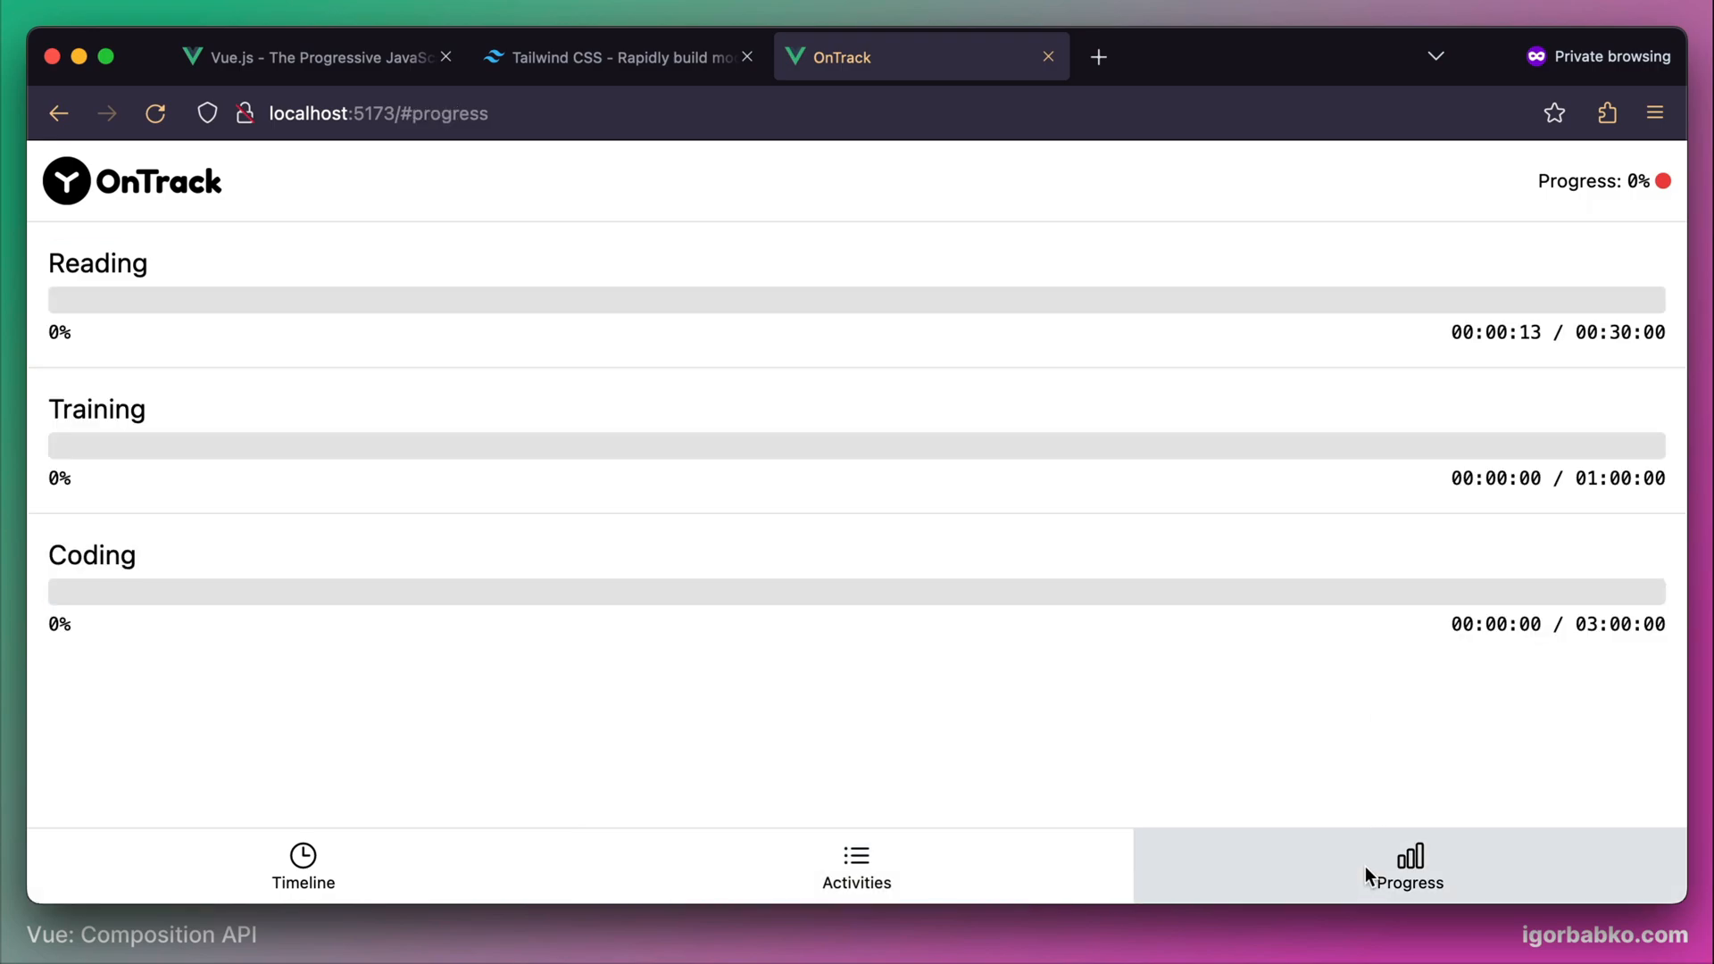
pyautogui.moveTo(1356, 819)
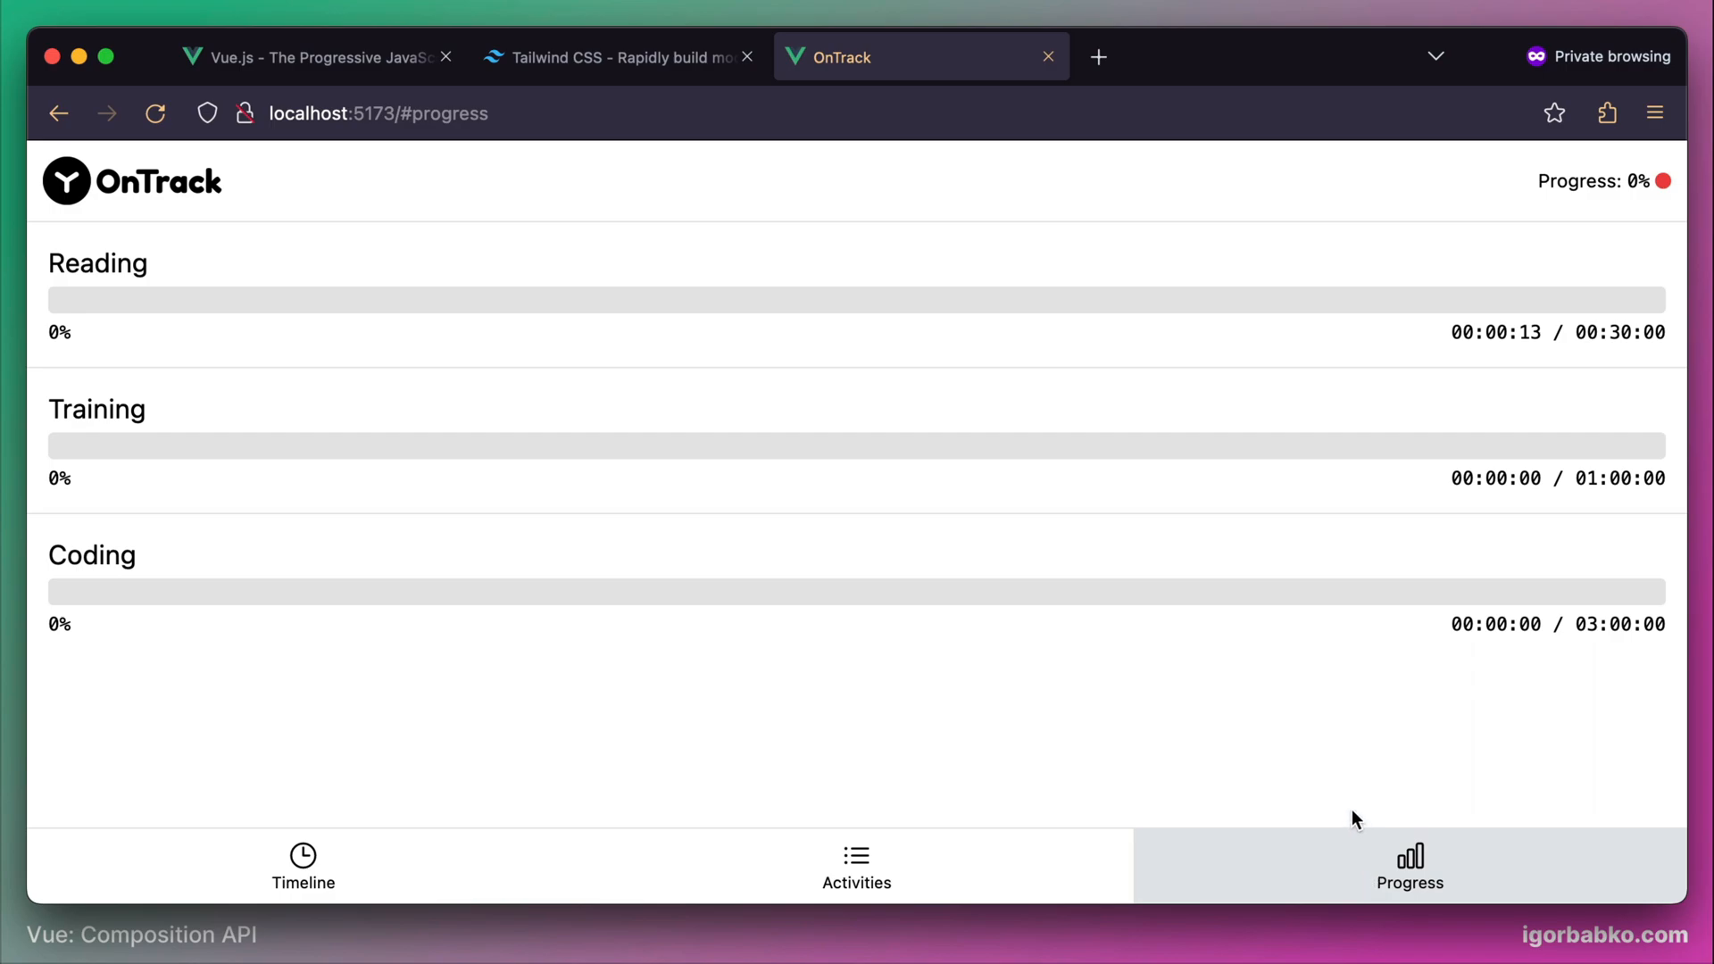
pyautogui.moveTo(244, 419)
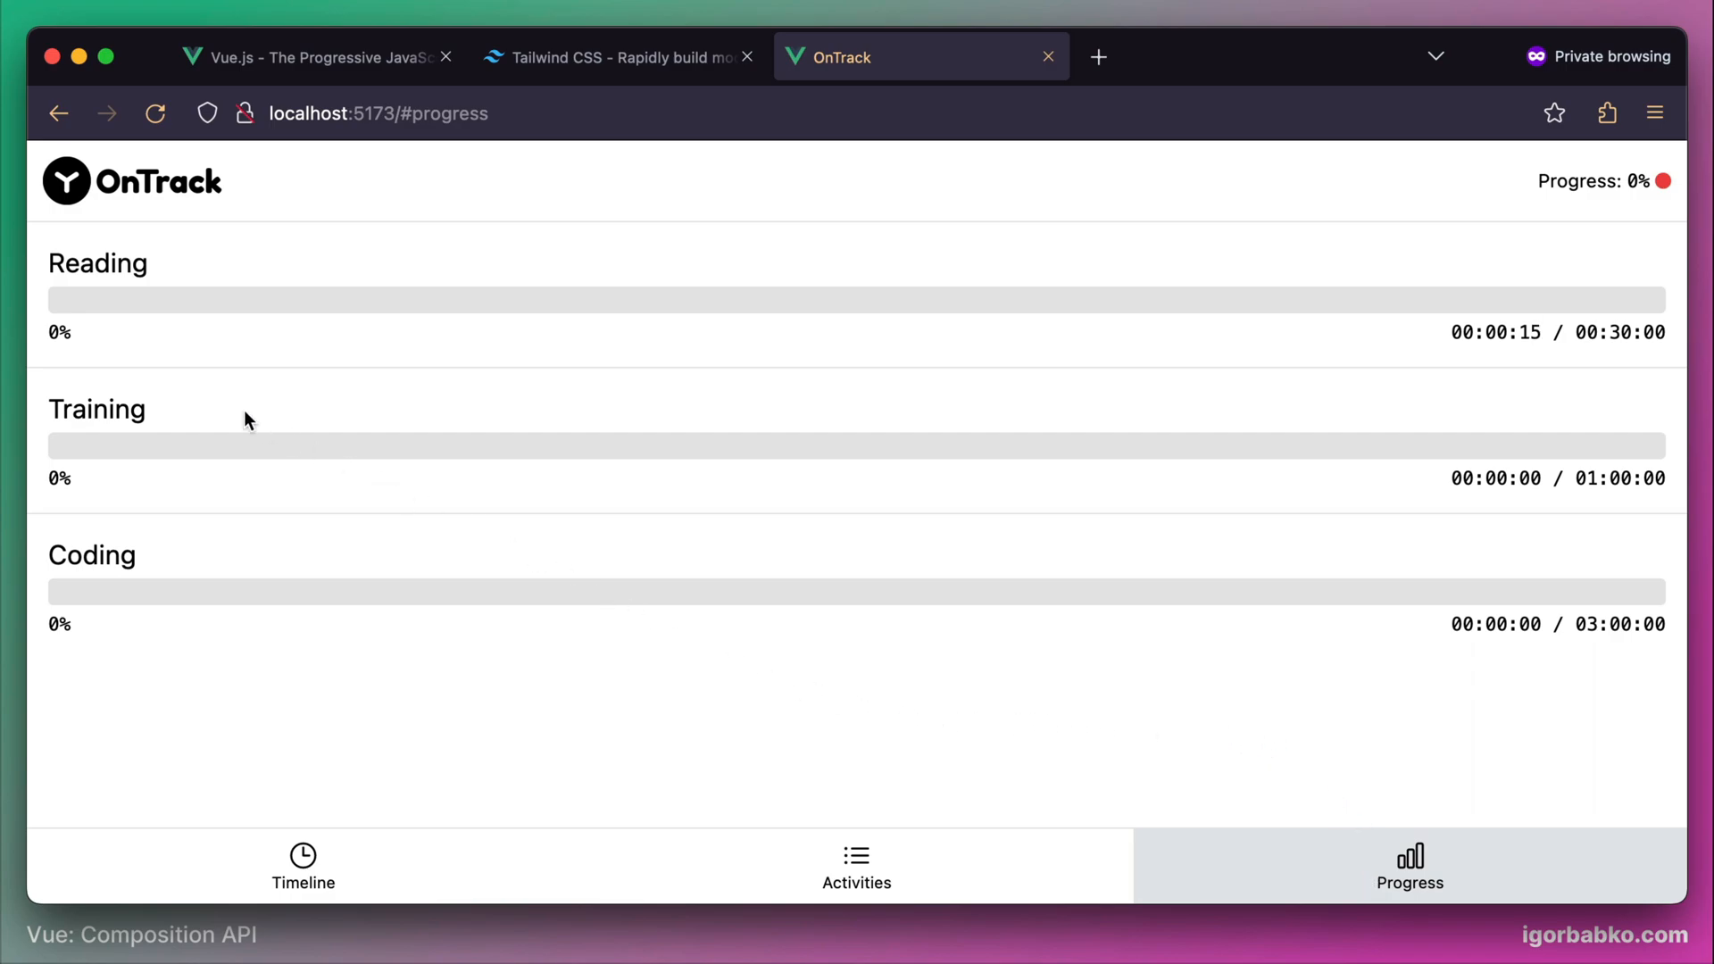
pyautogui.moveTo(932, 449)
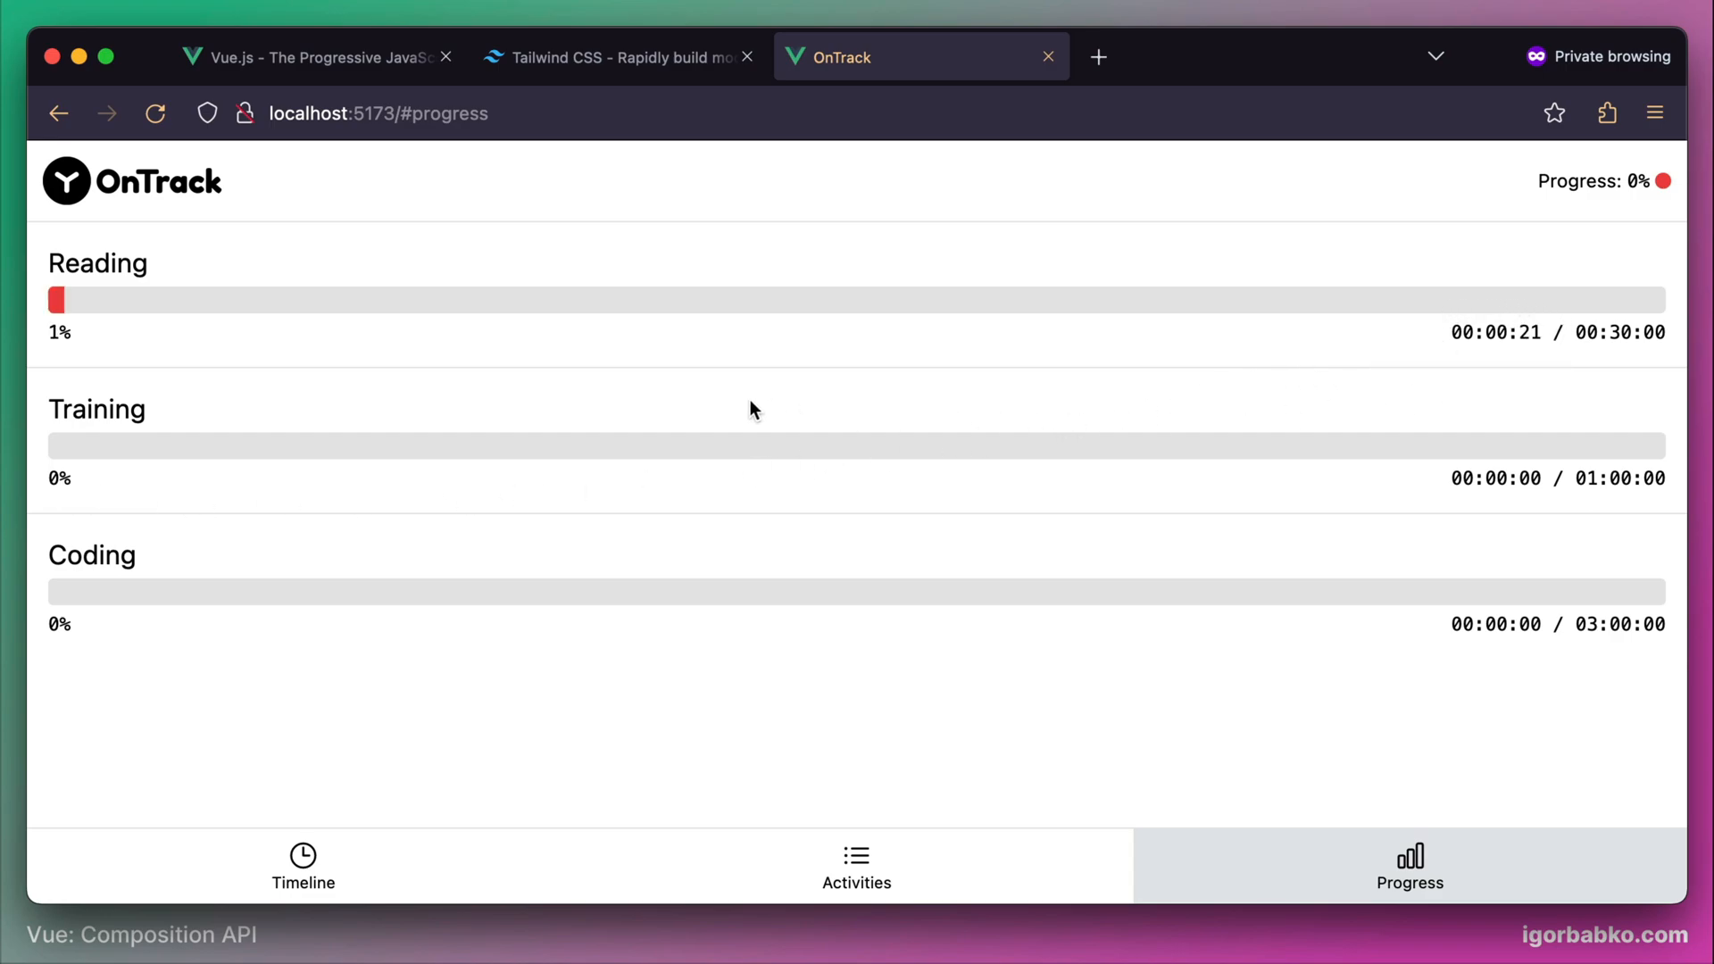
pyautogui.moveTo(63, 355)
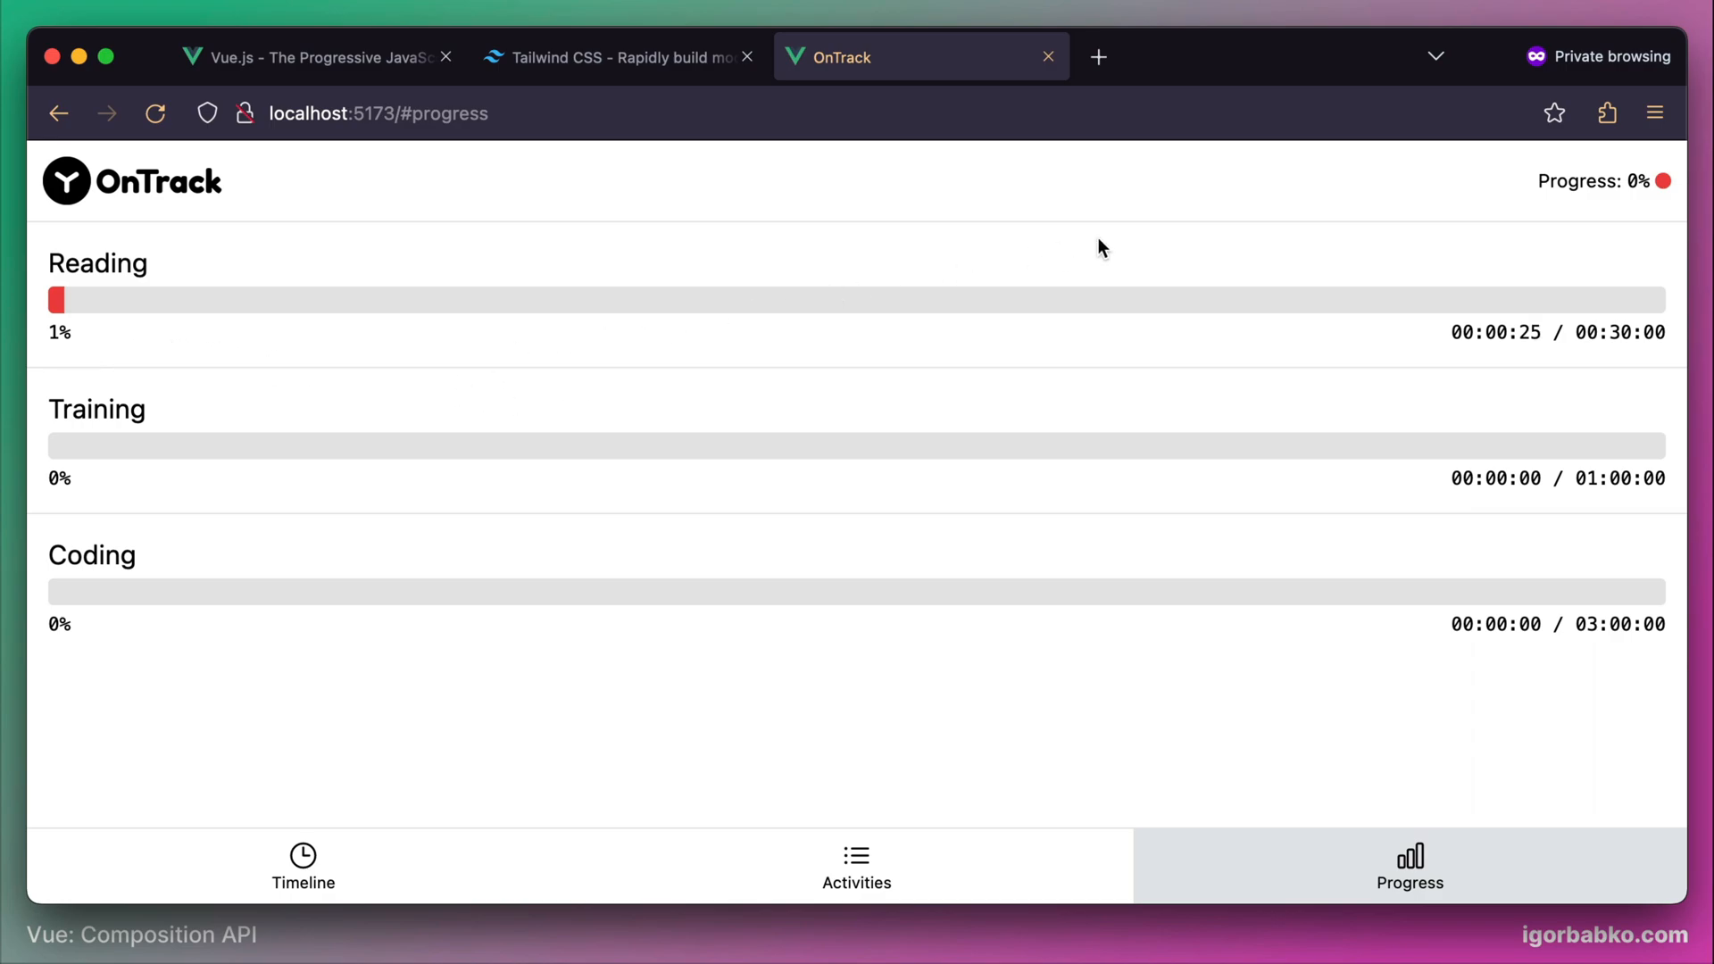
pyautogui.moveTo(1557, 214)
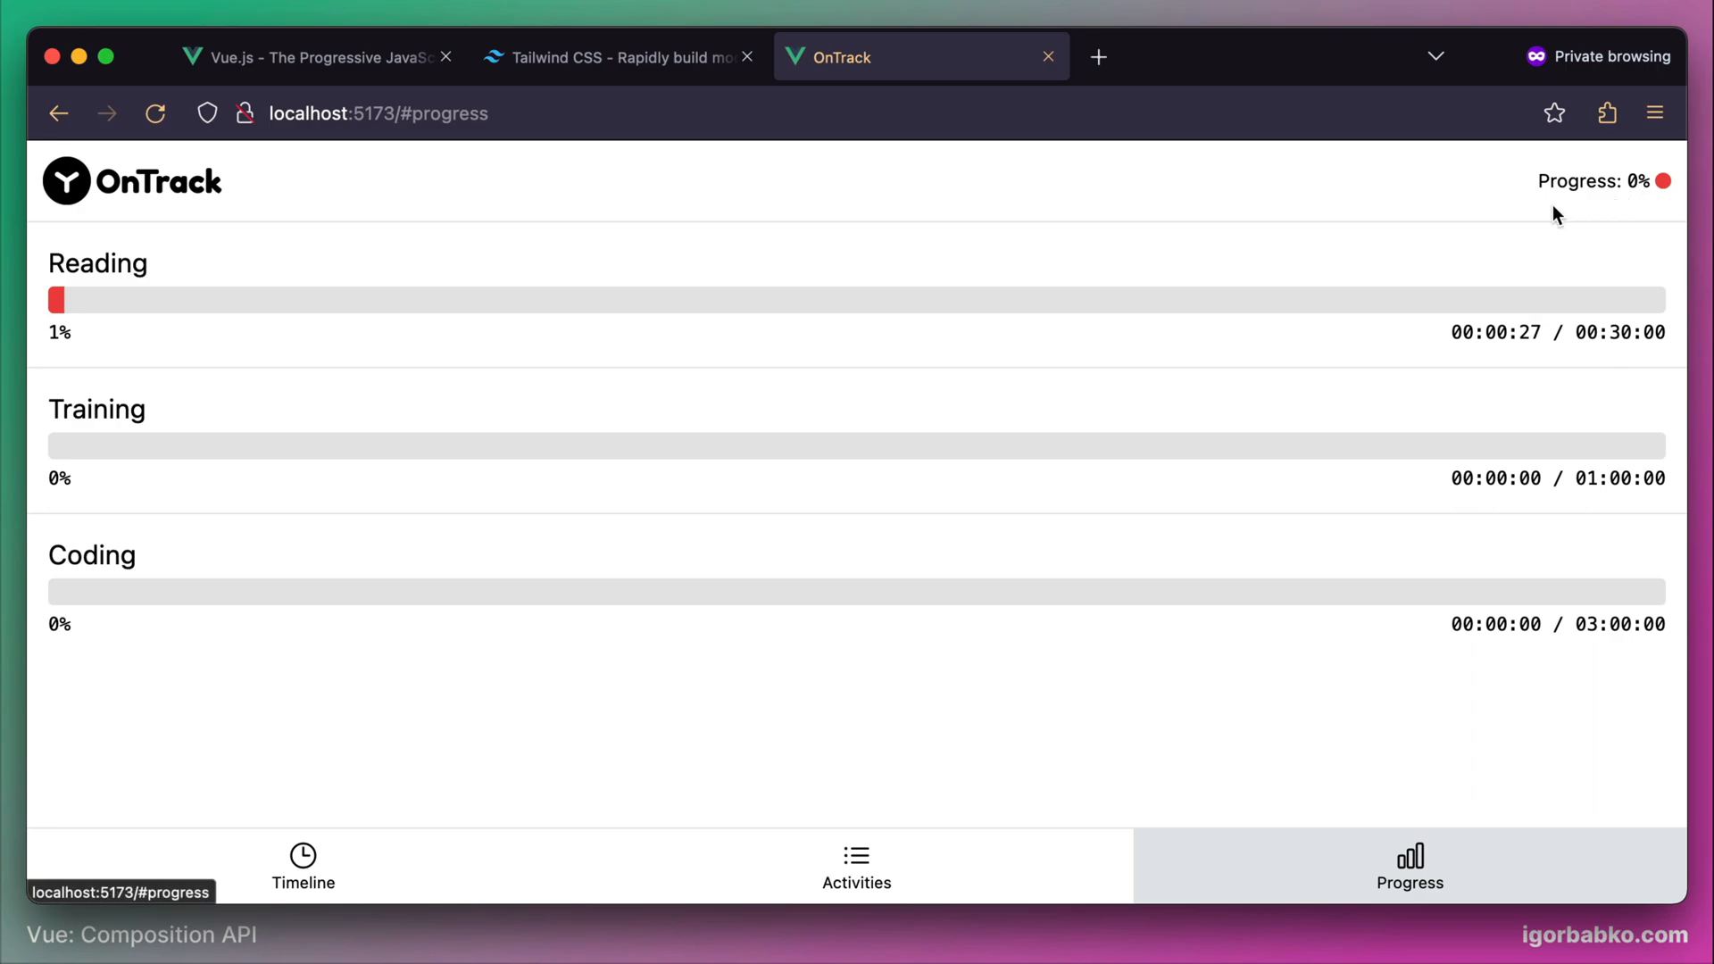
pyautogui.moveTo(1373, 244)
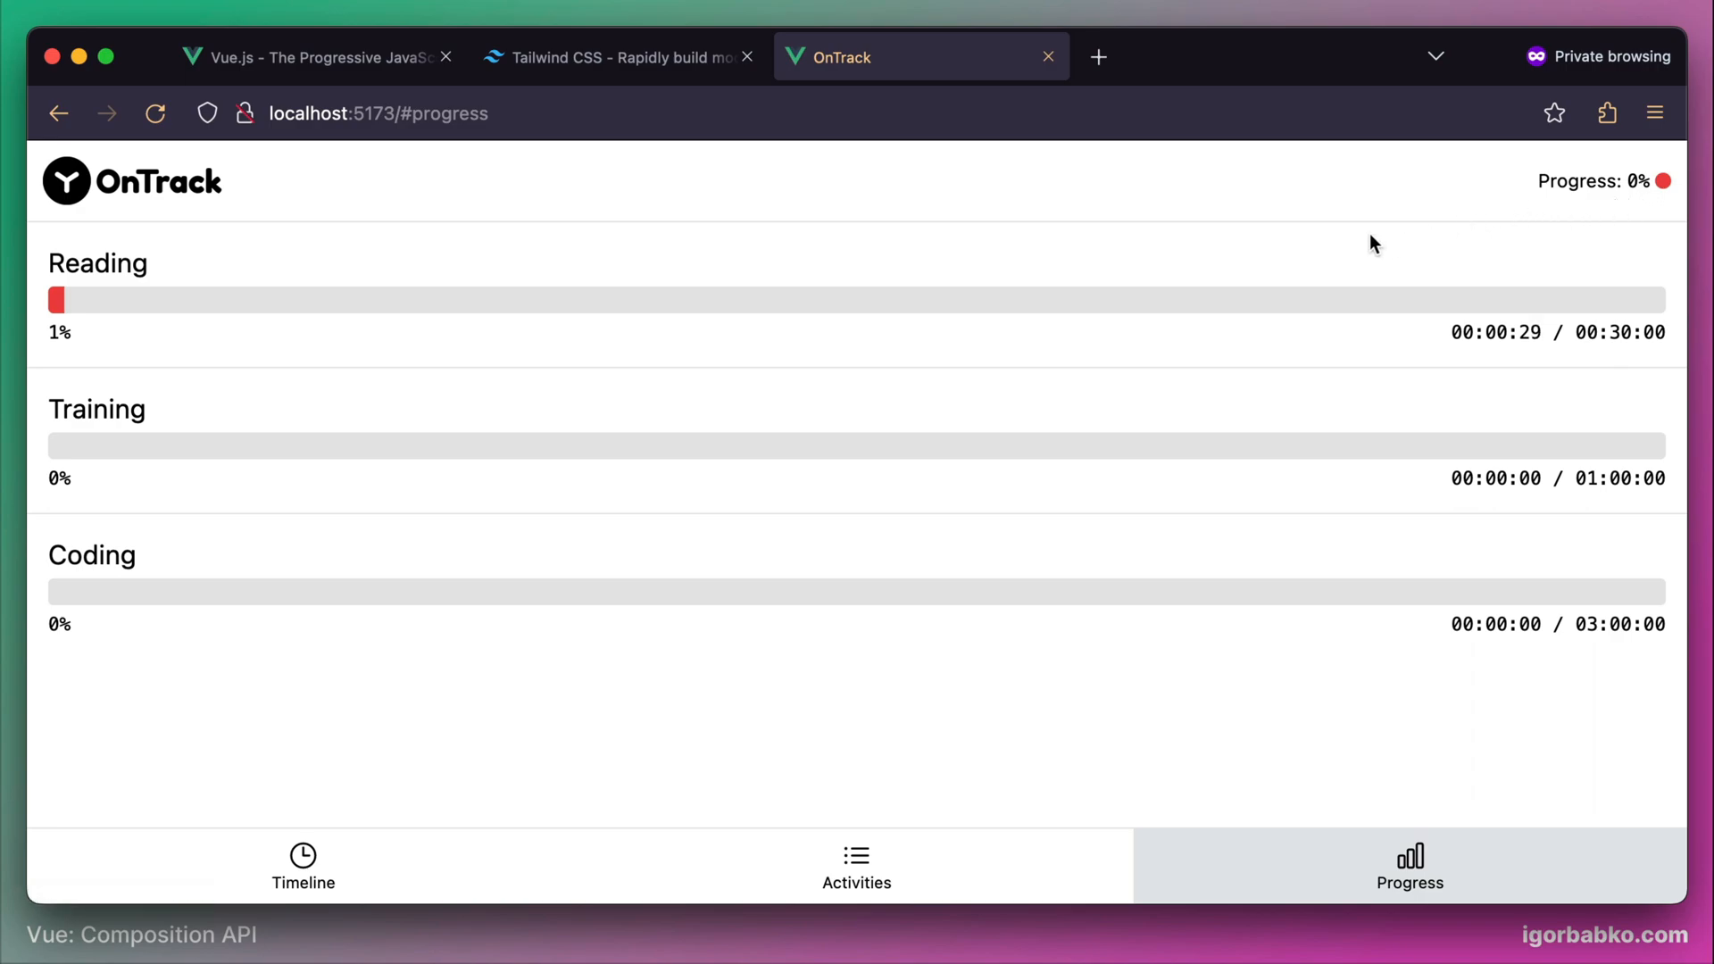
pyautogui.moveTo(788, 807)
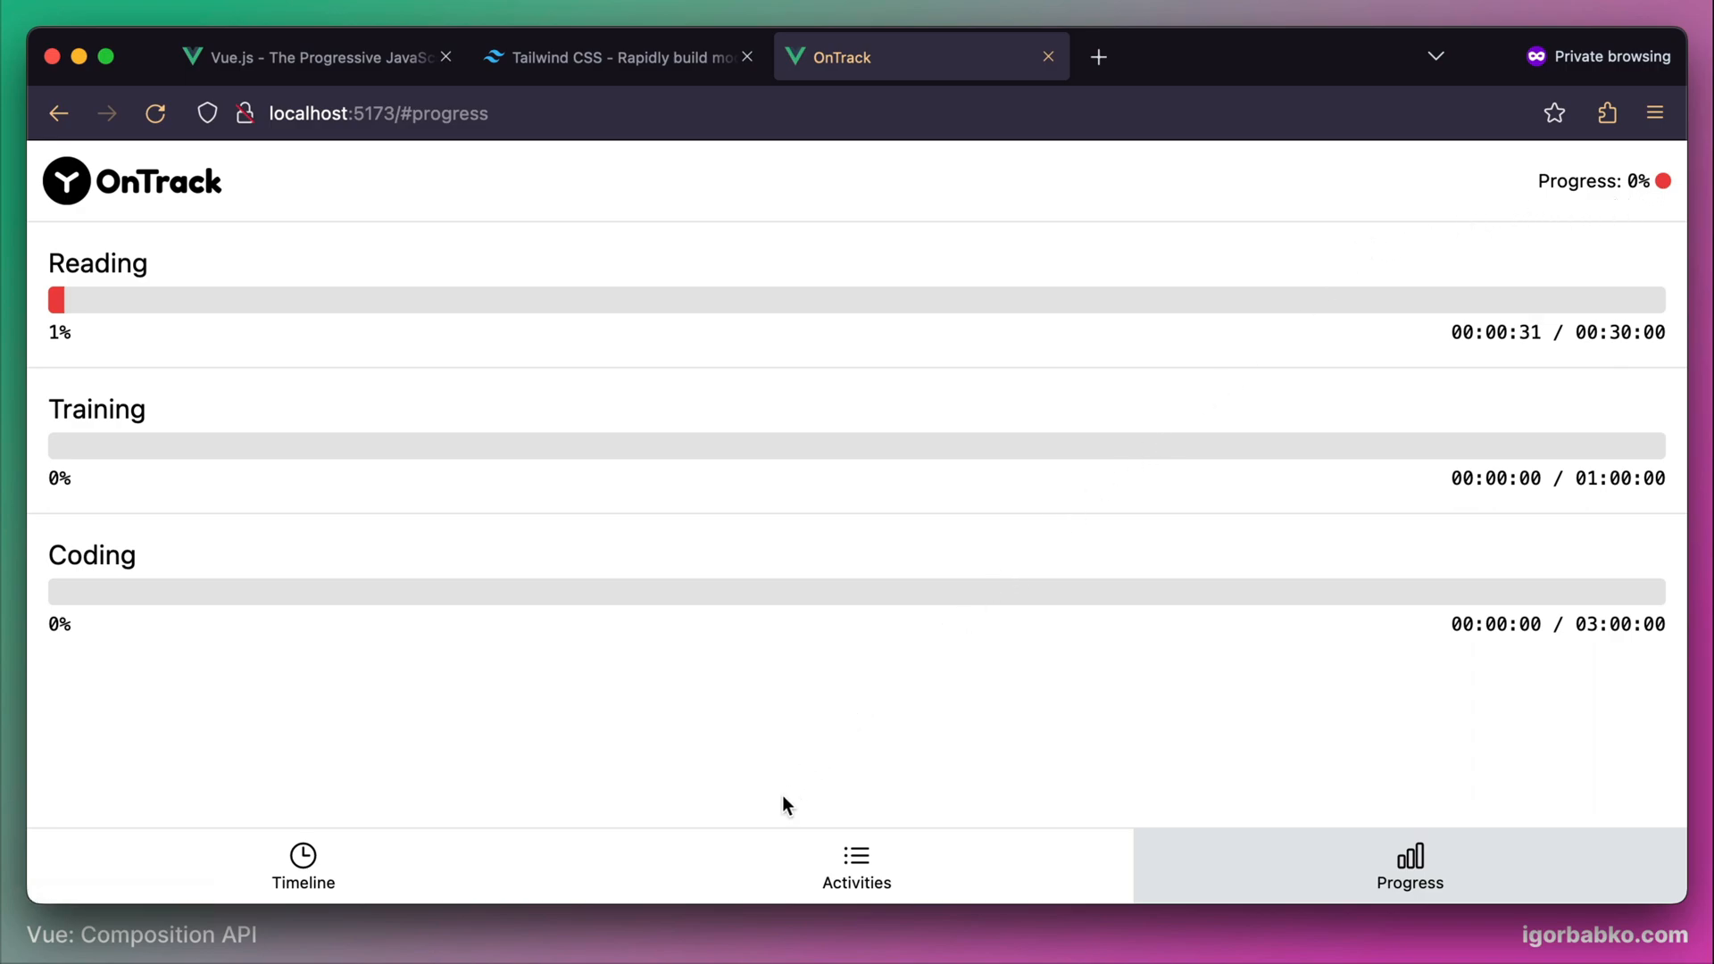
pyautogui.click(857, 867)
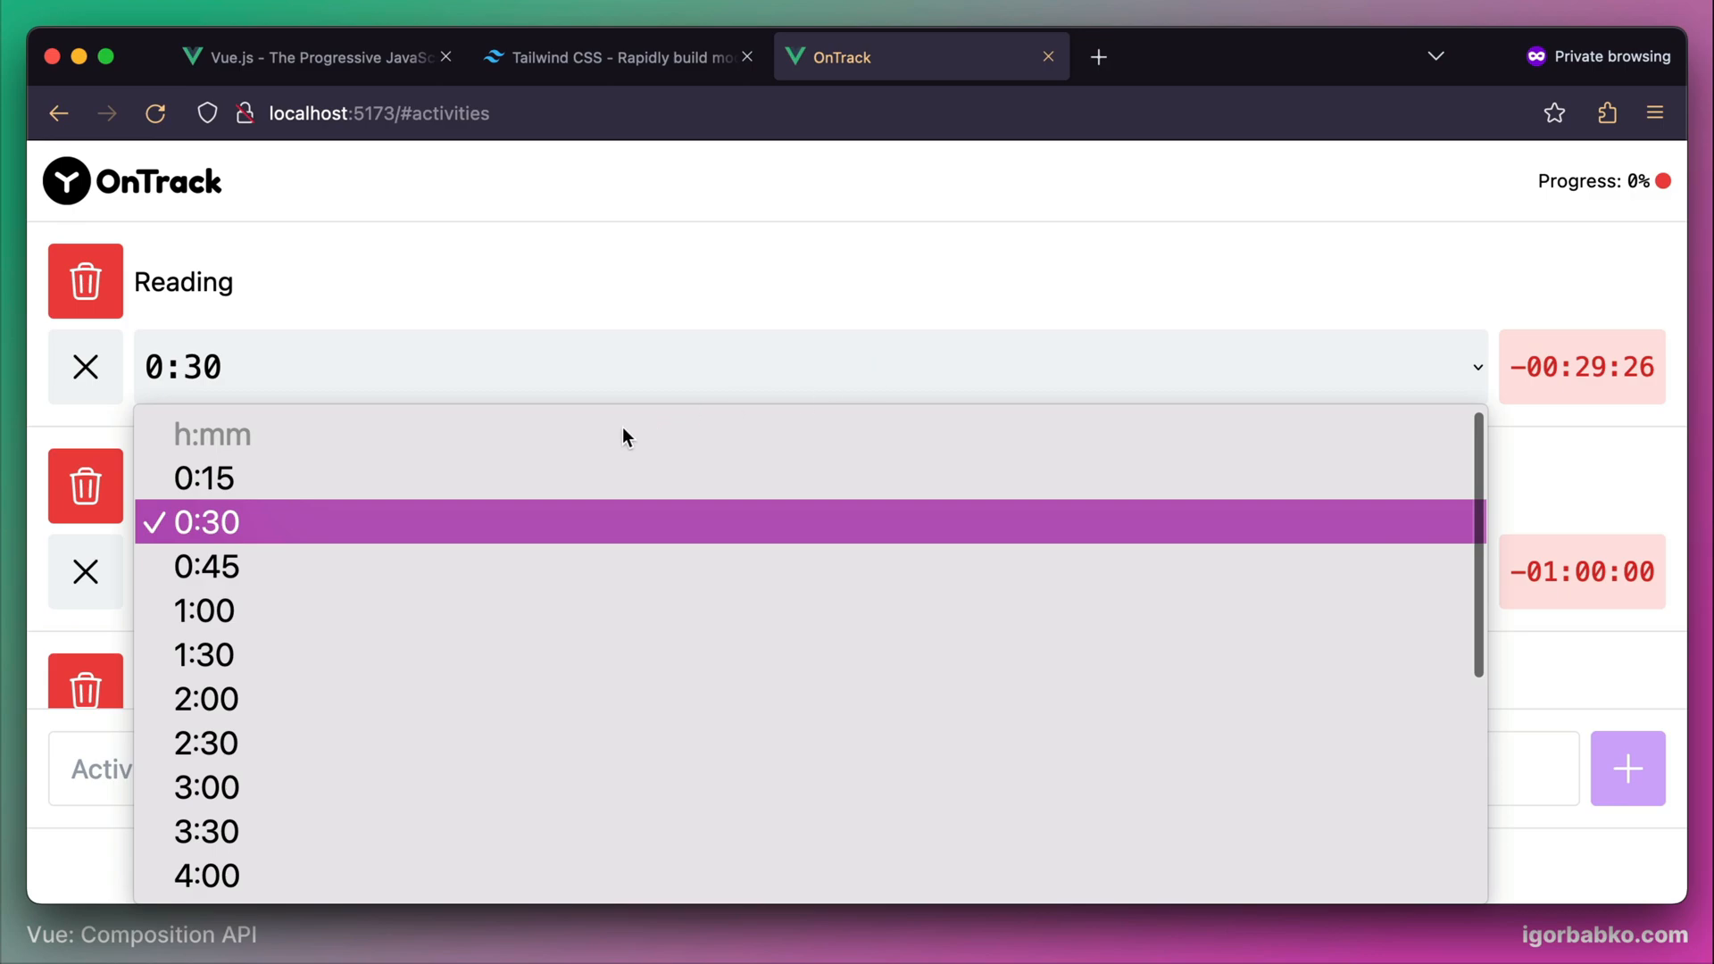
# Remove the activities and view the empty Progress page.
pyautogui.click(85, 279)
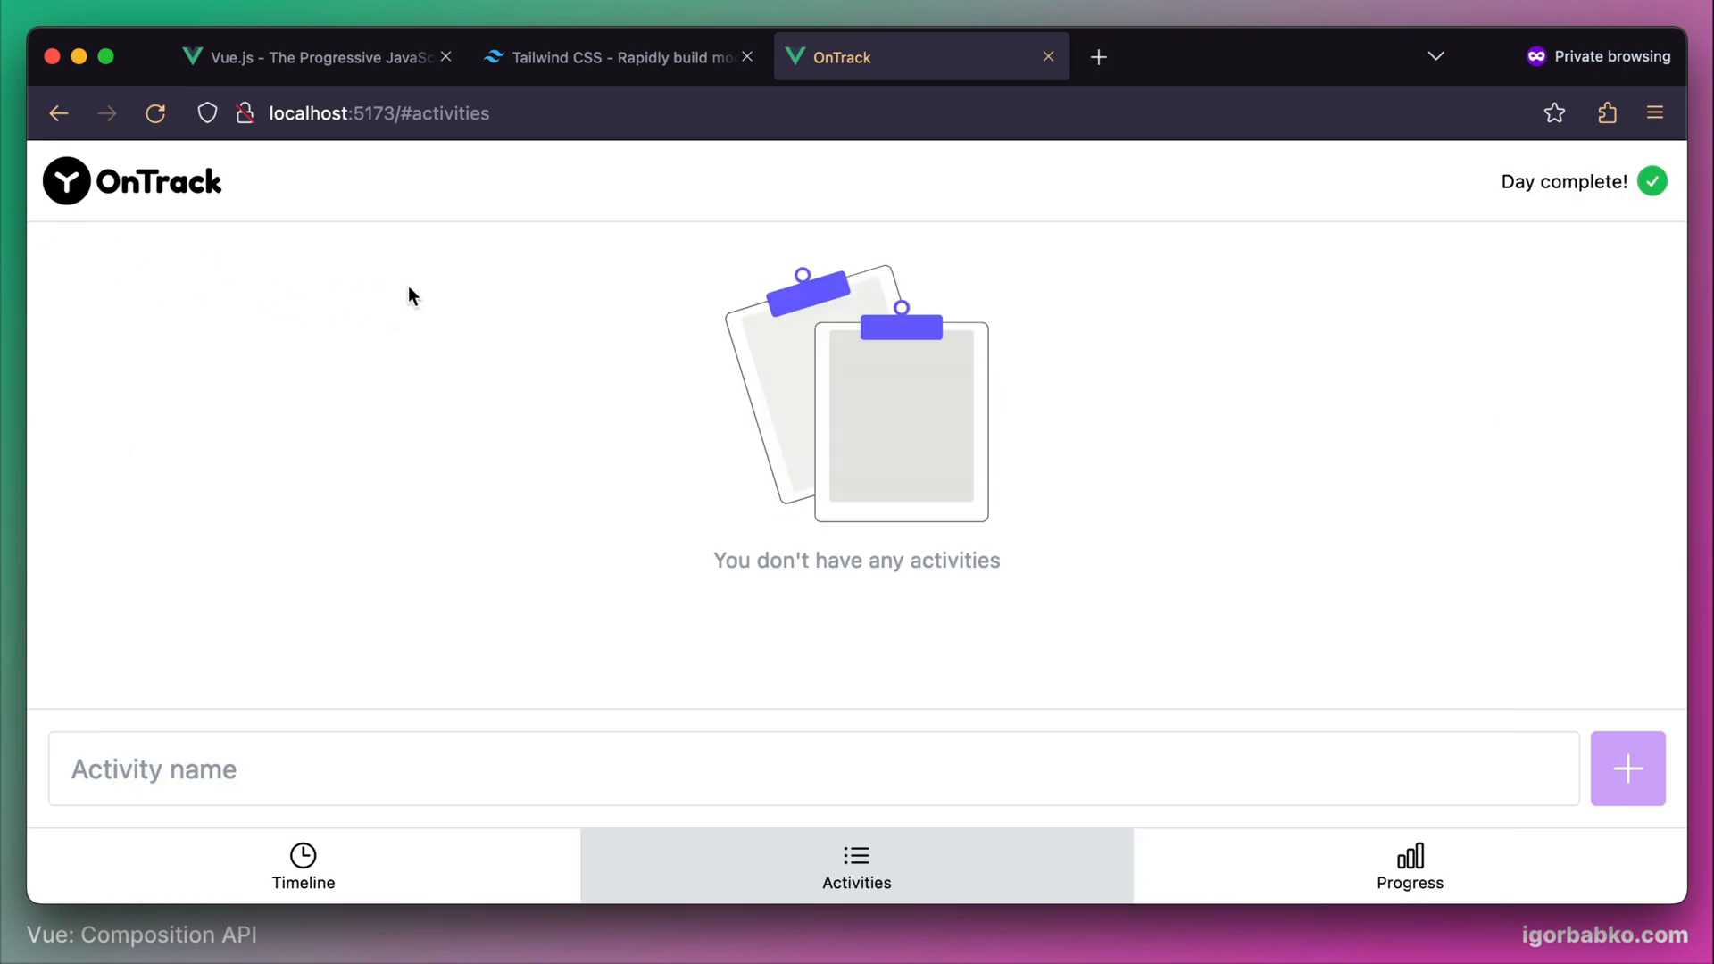
pyautogui.moveTo(444, 296)
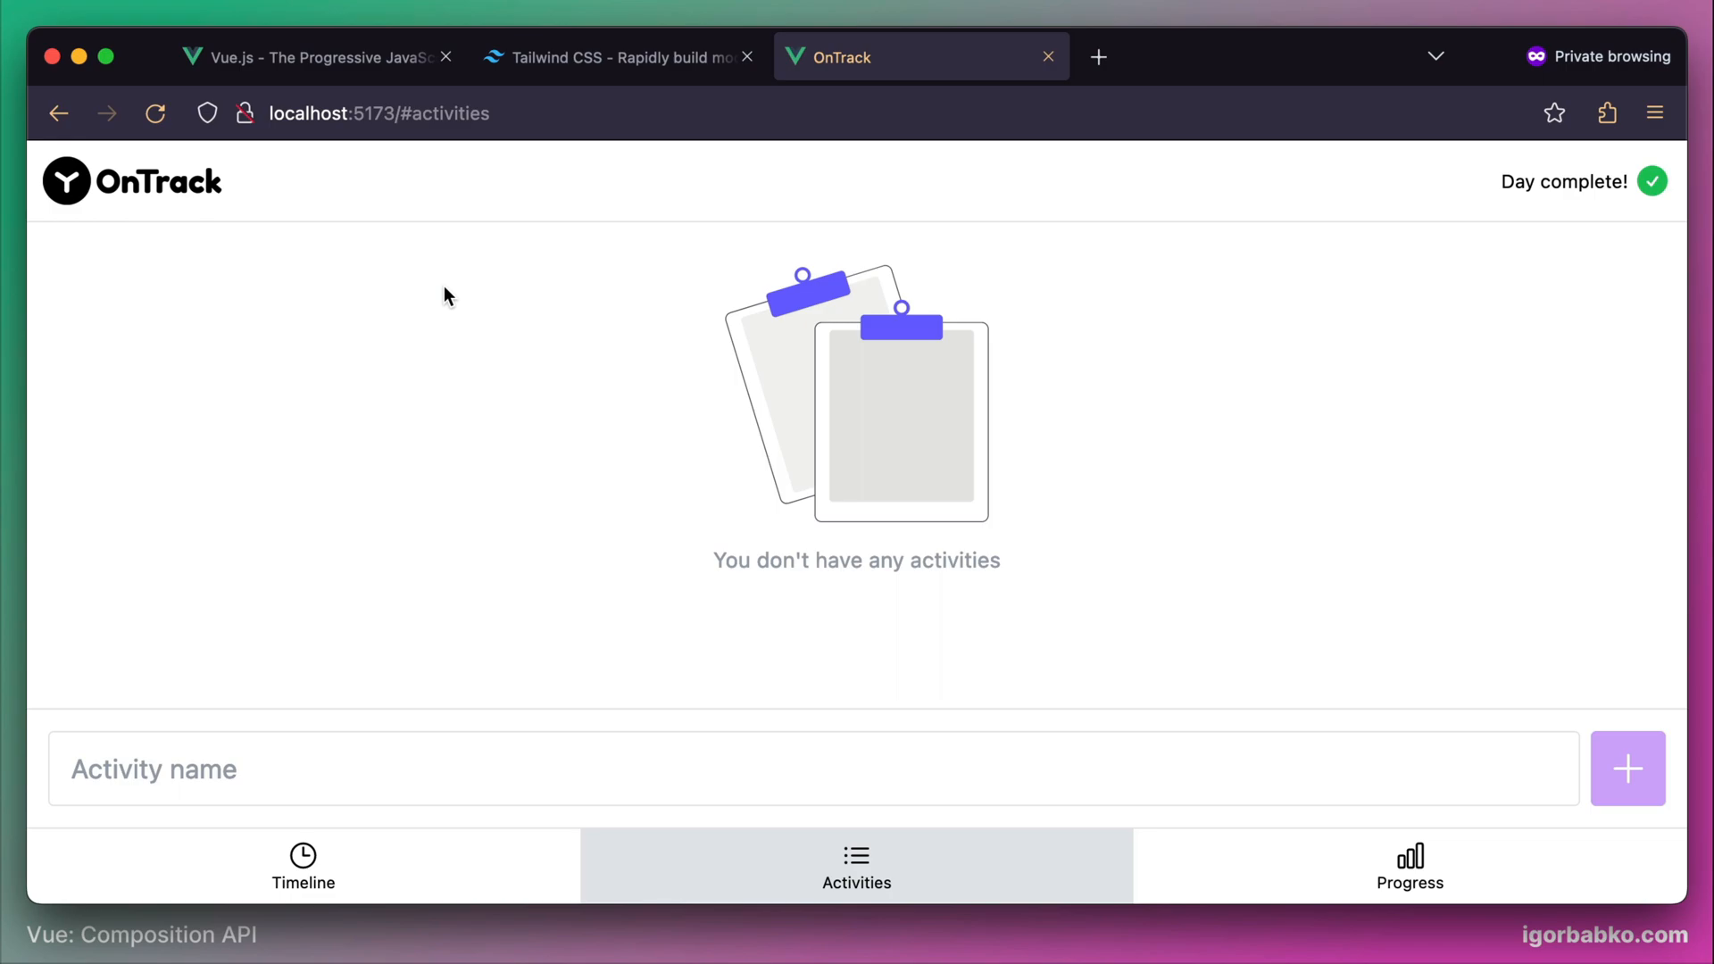
pyautogui.moveTo(1495, 205)
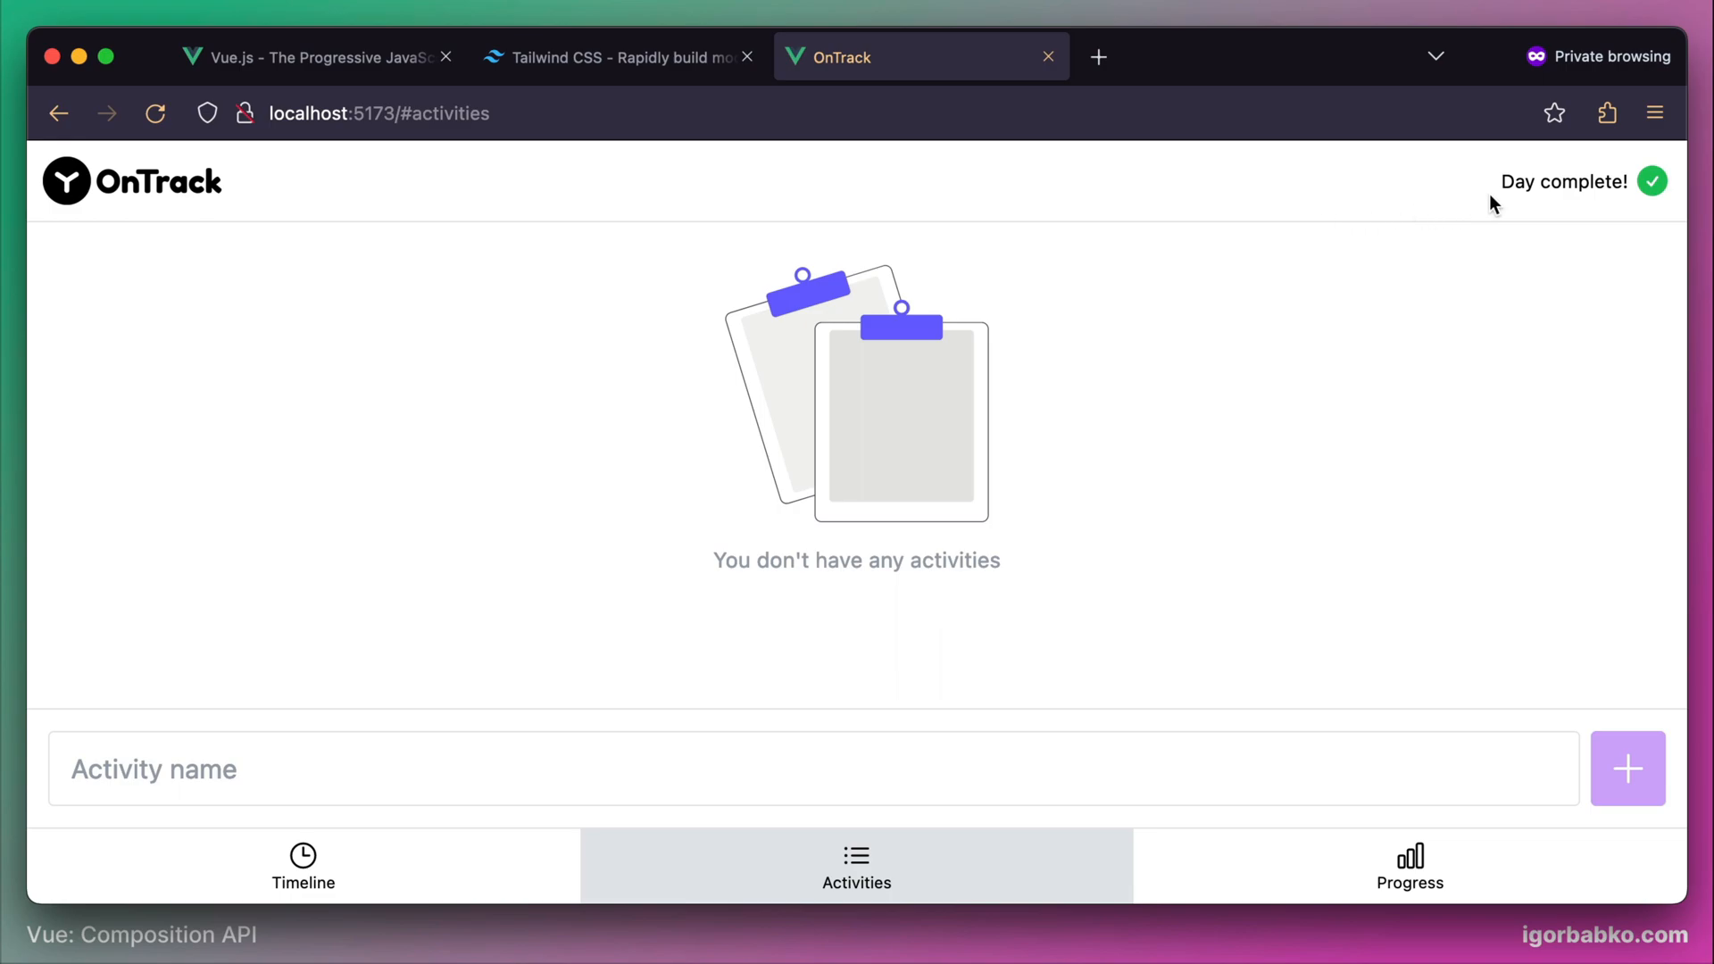
pyautogui.moveTo(1612, 259)
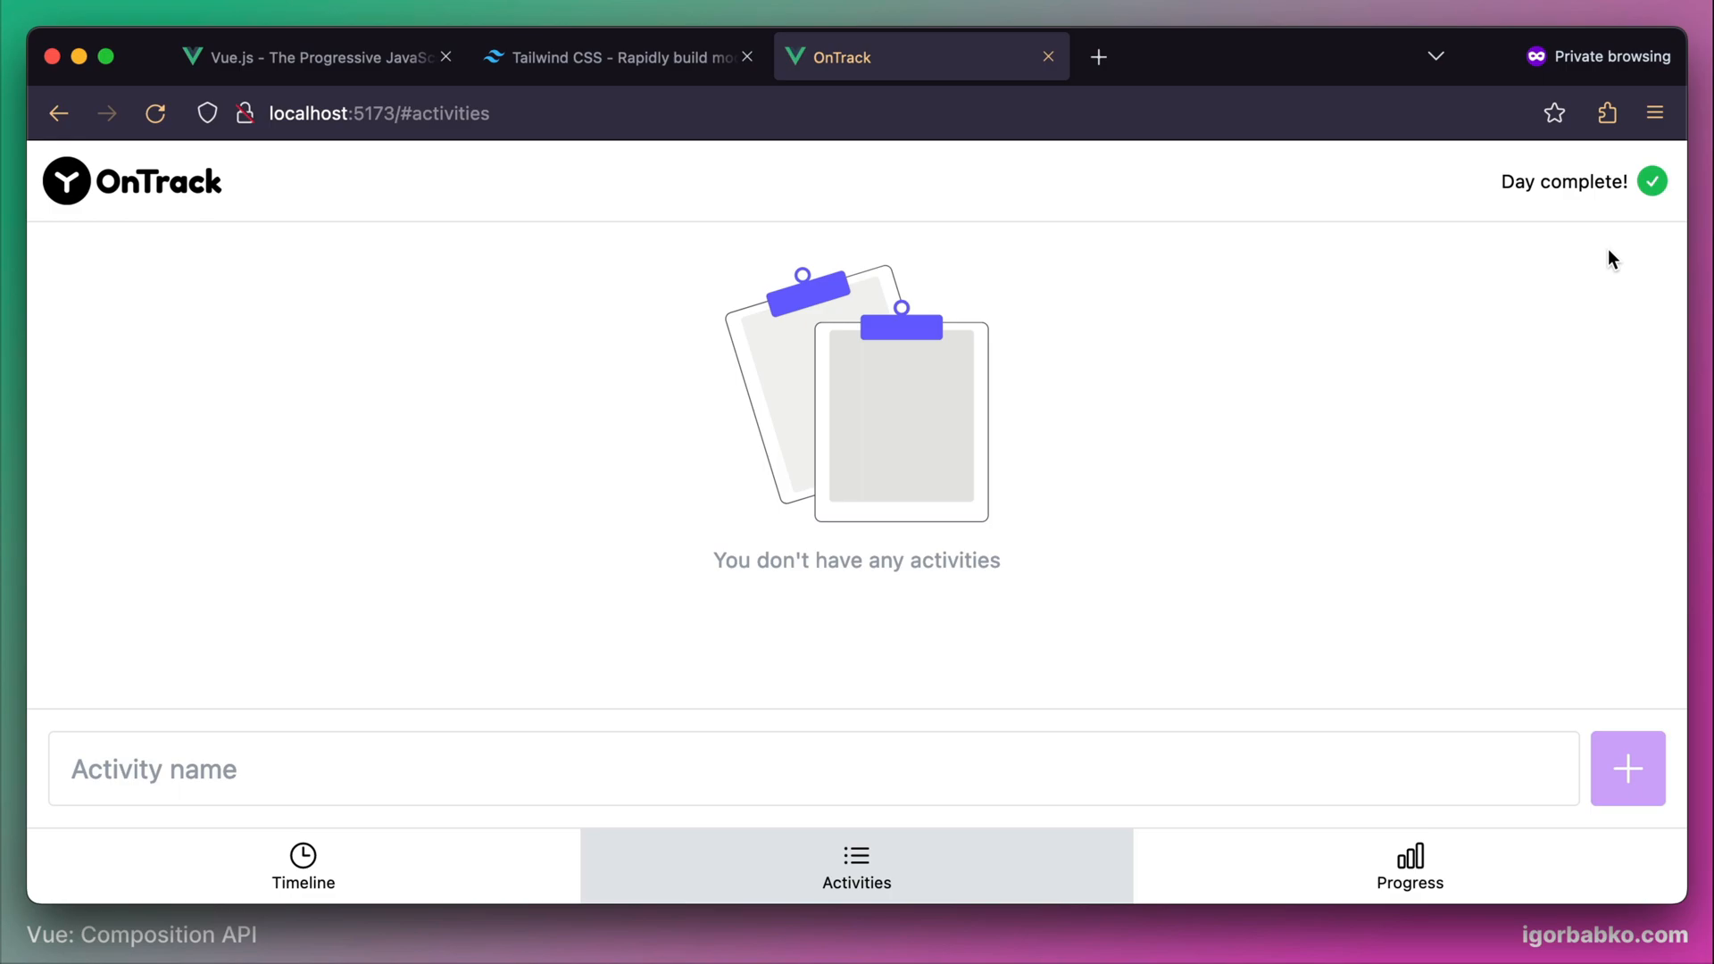
pyautogui.click(1409, 867)
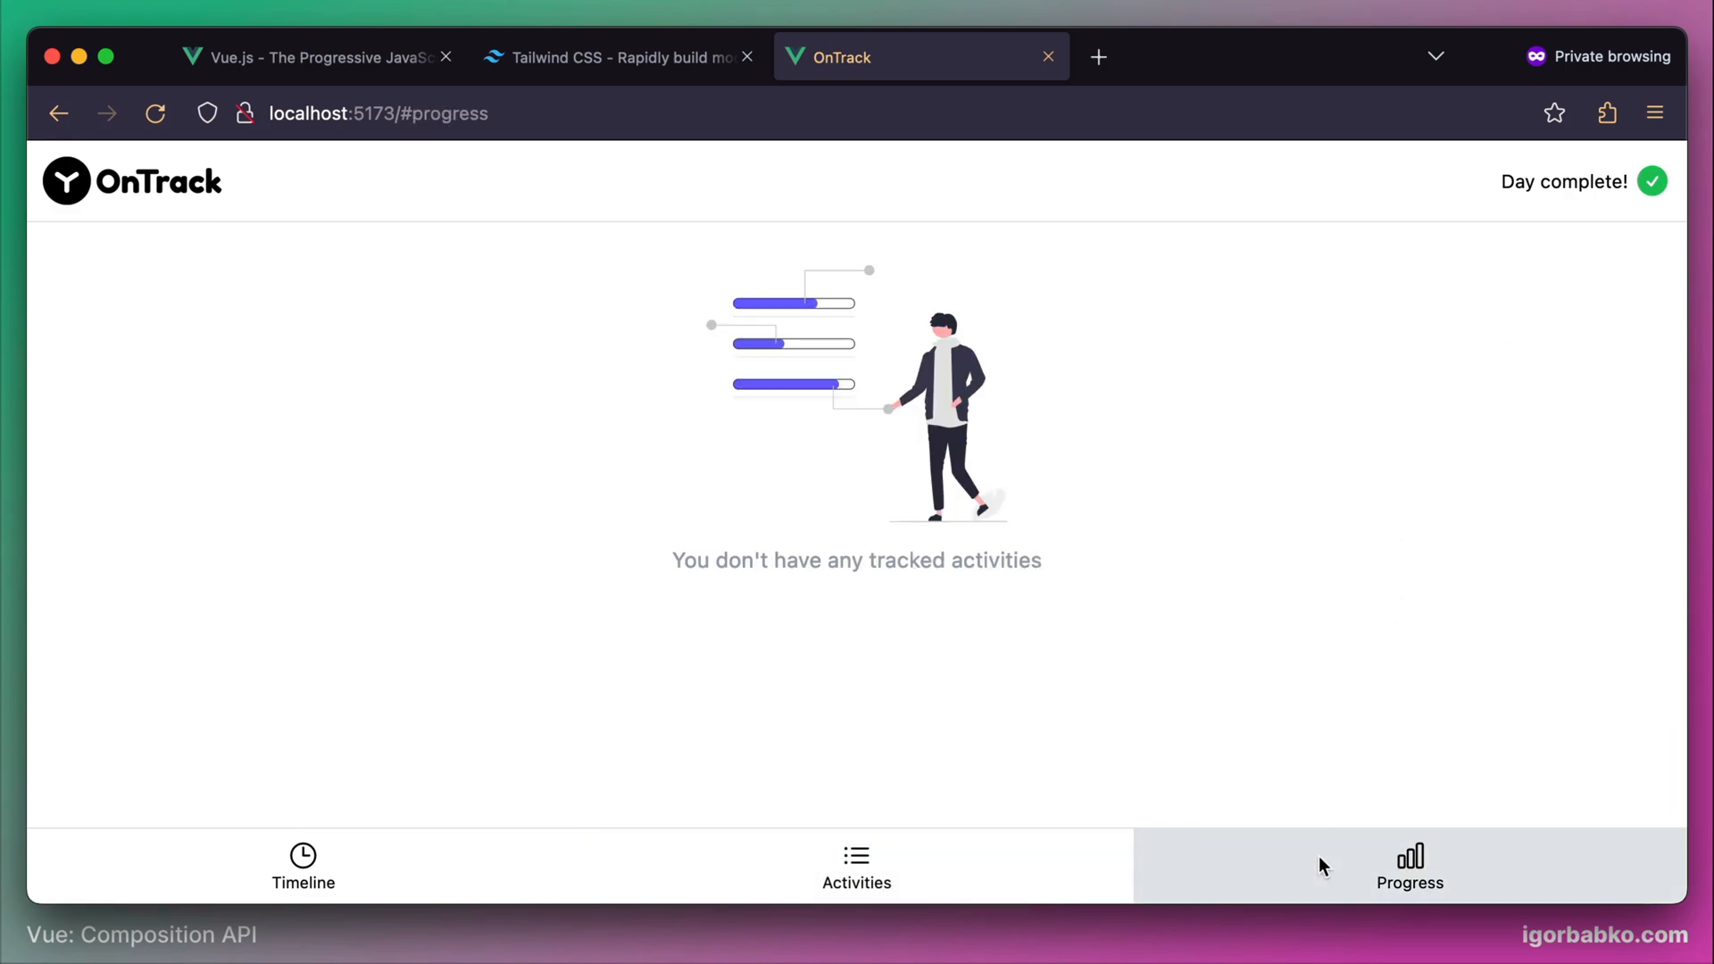
pyautogui.moveTo(993, 590)
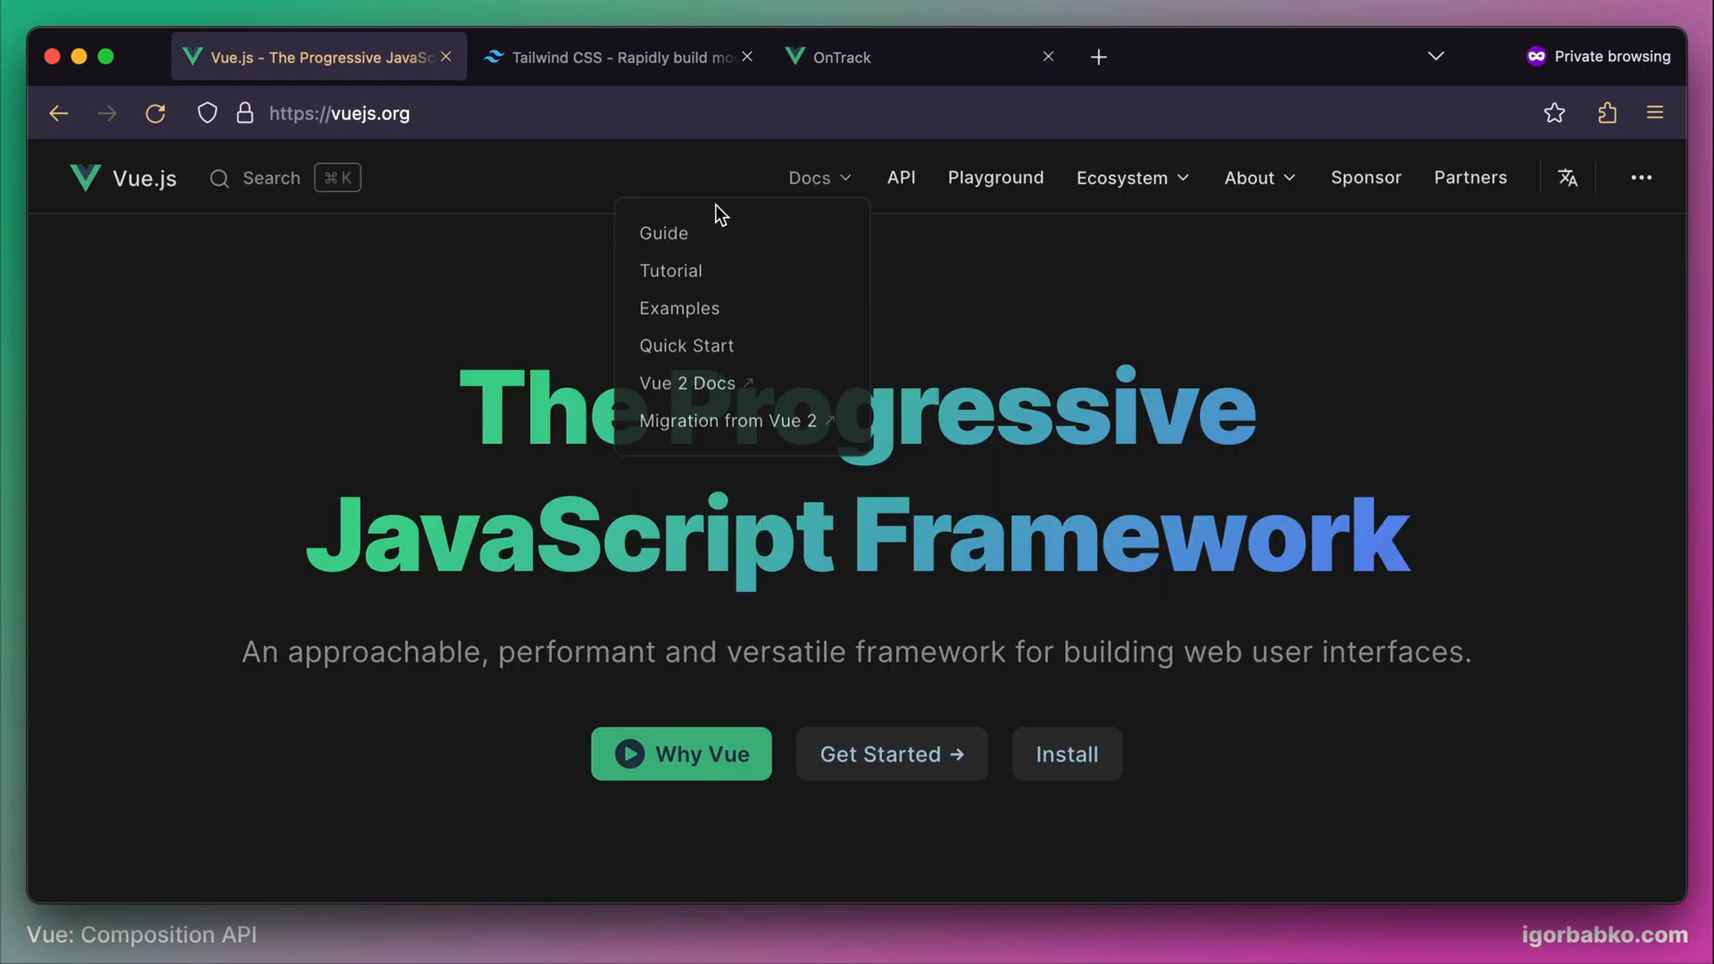
# Open Vue's Docs Guide Quick Start and scroll to the project-scaffolding command.
pyautogui.click(663, 233)
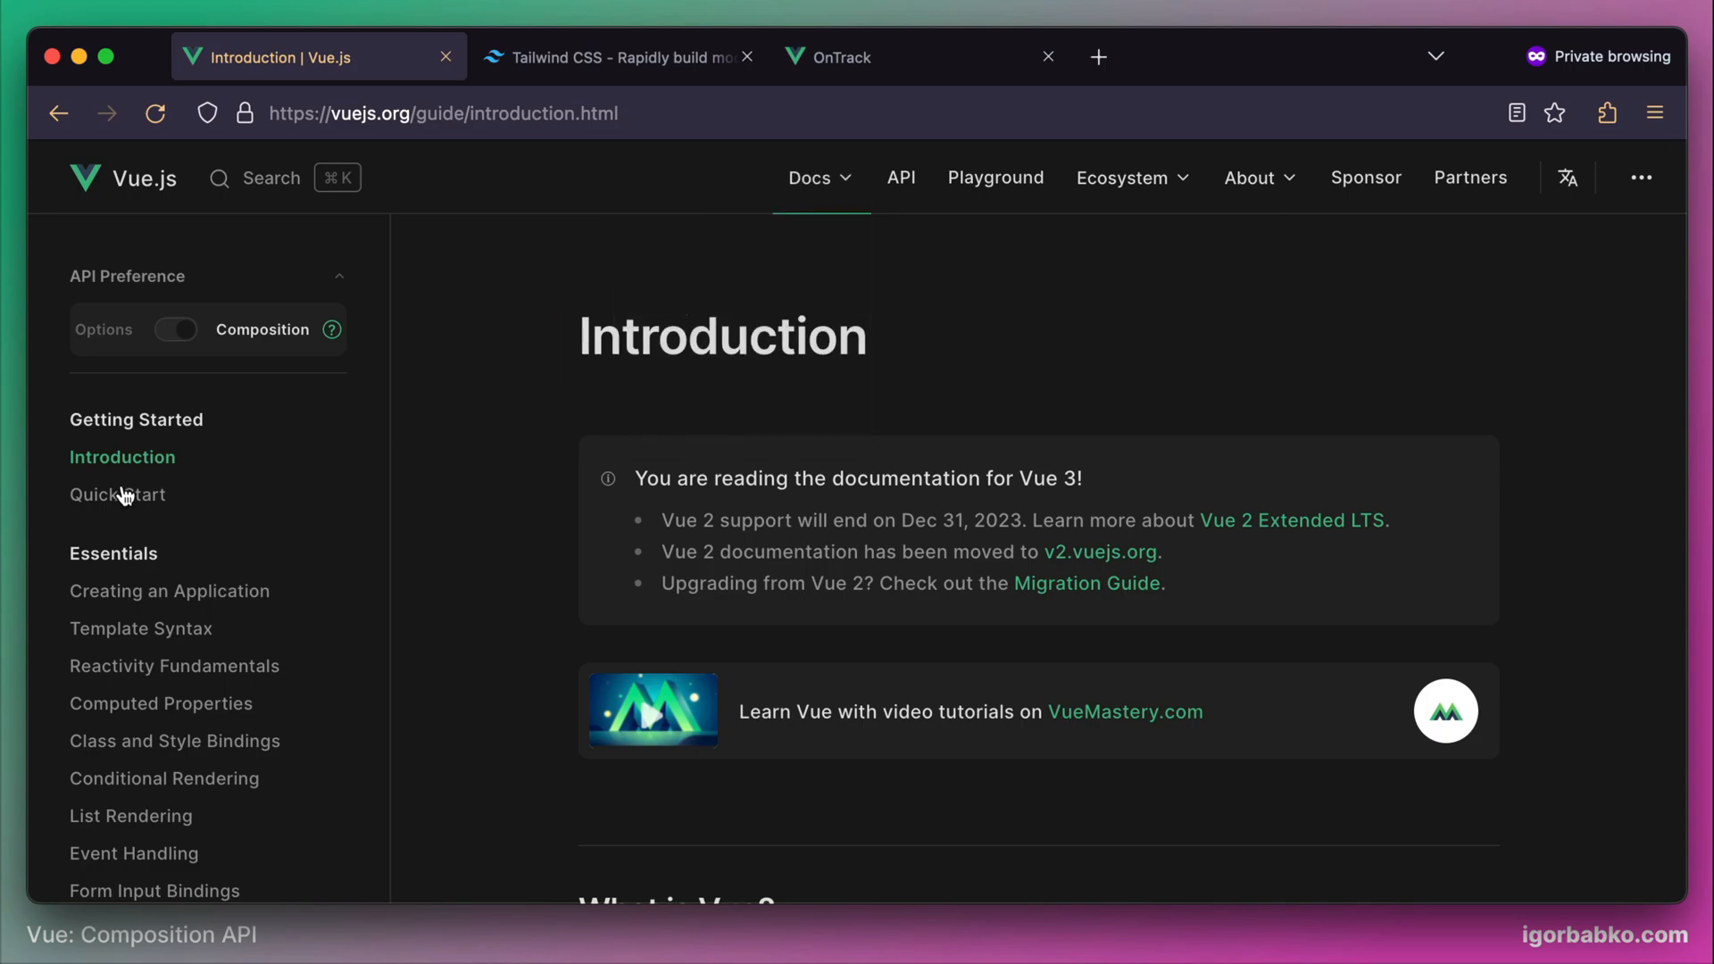
pyautogui.click(117, 494)
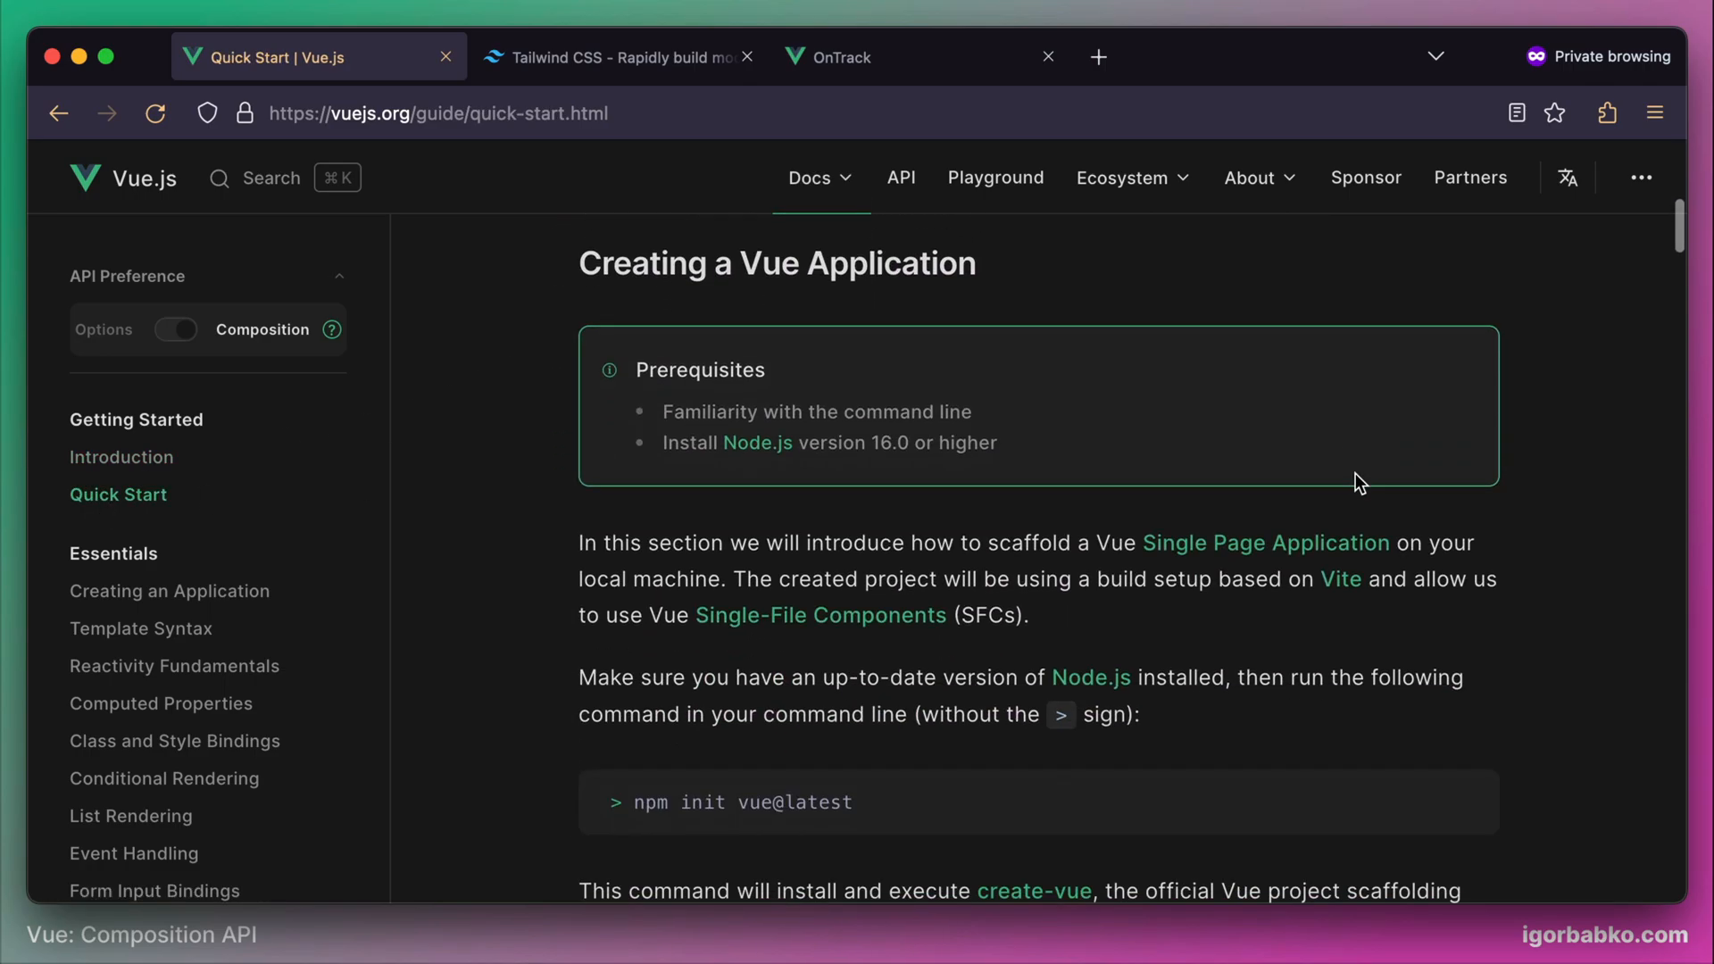
pyautogui.scroll(-3)
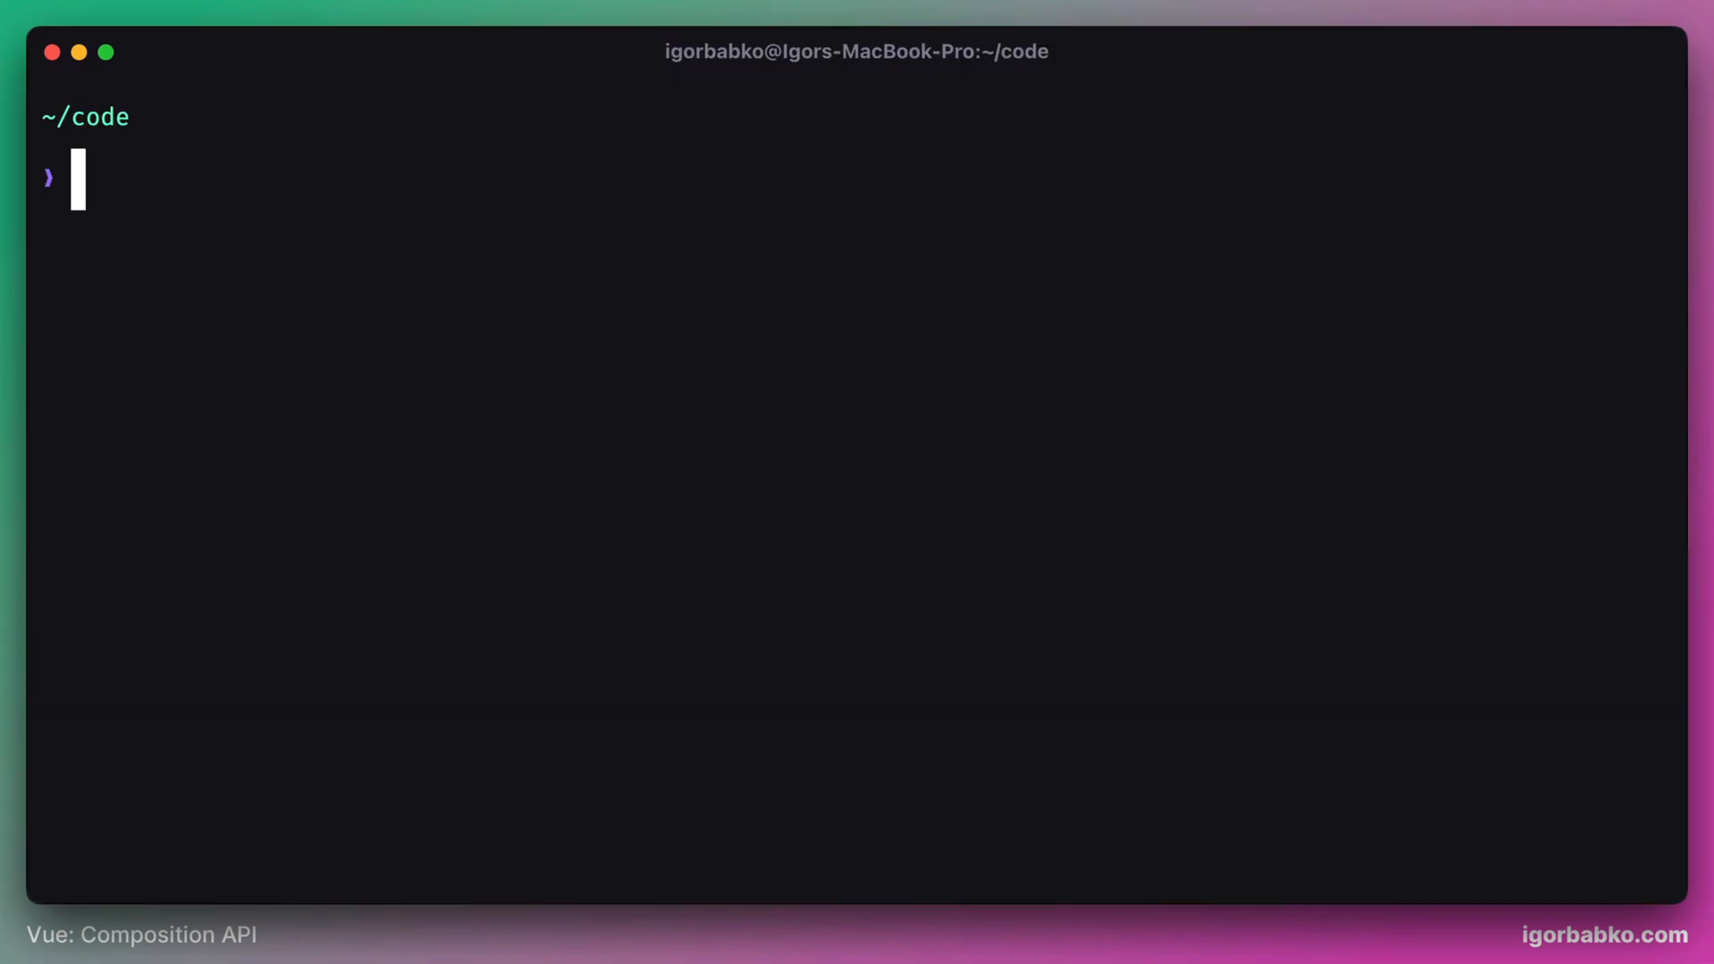
# Scaffold the ontrack project with npm init vue@latest, install it, and run npm run dev.
pyautogui.write('npm init vue@latest')
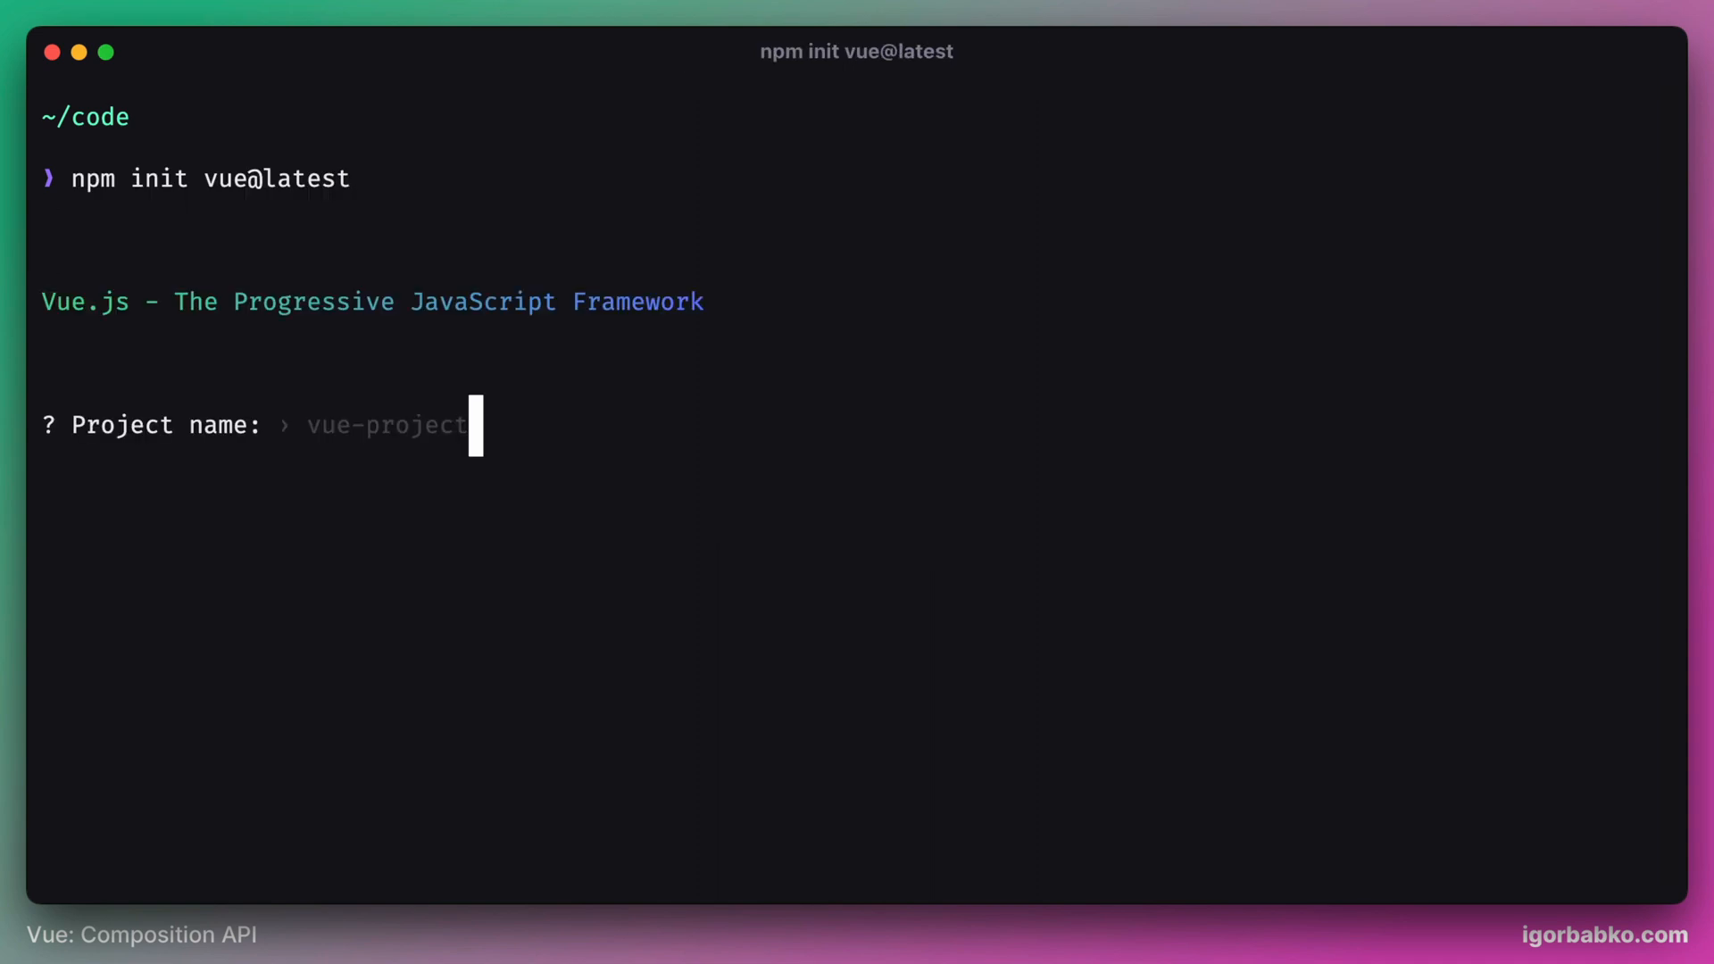
pyautogui.write('ontrack')
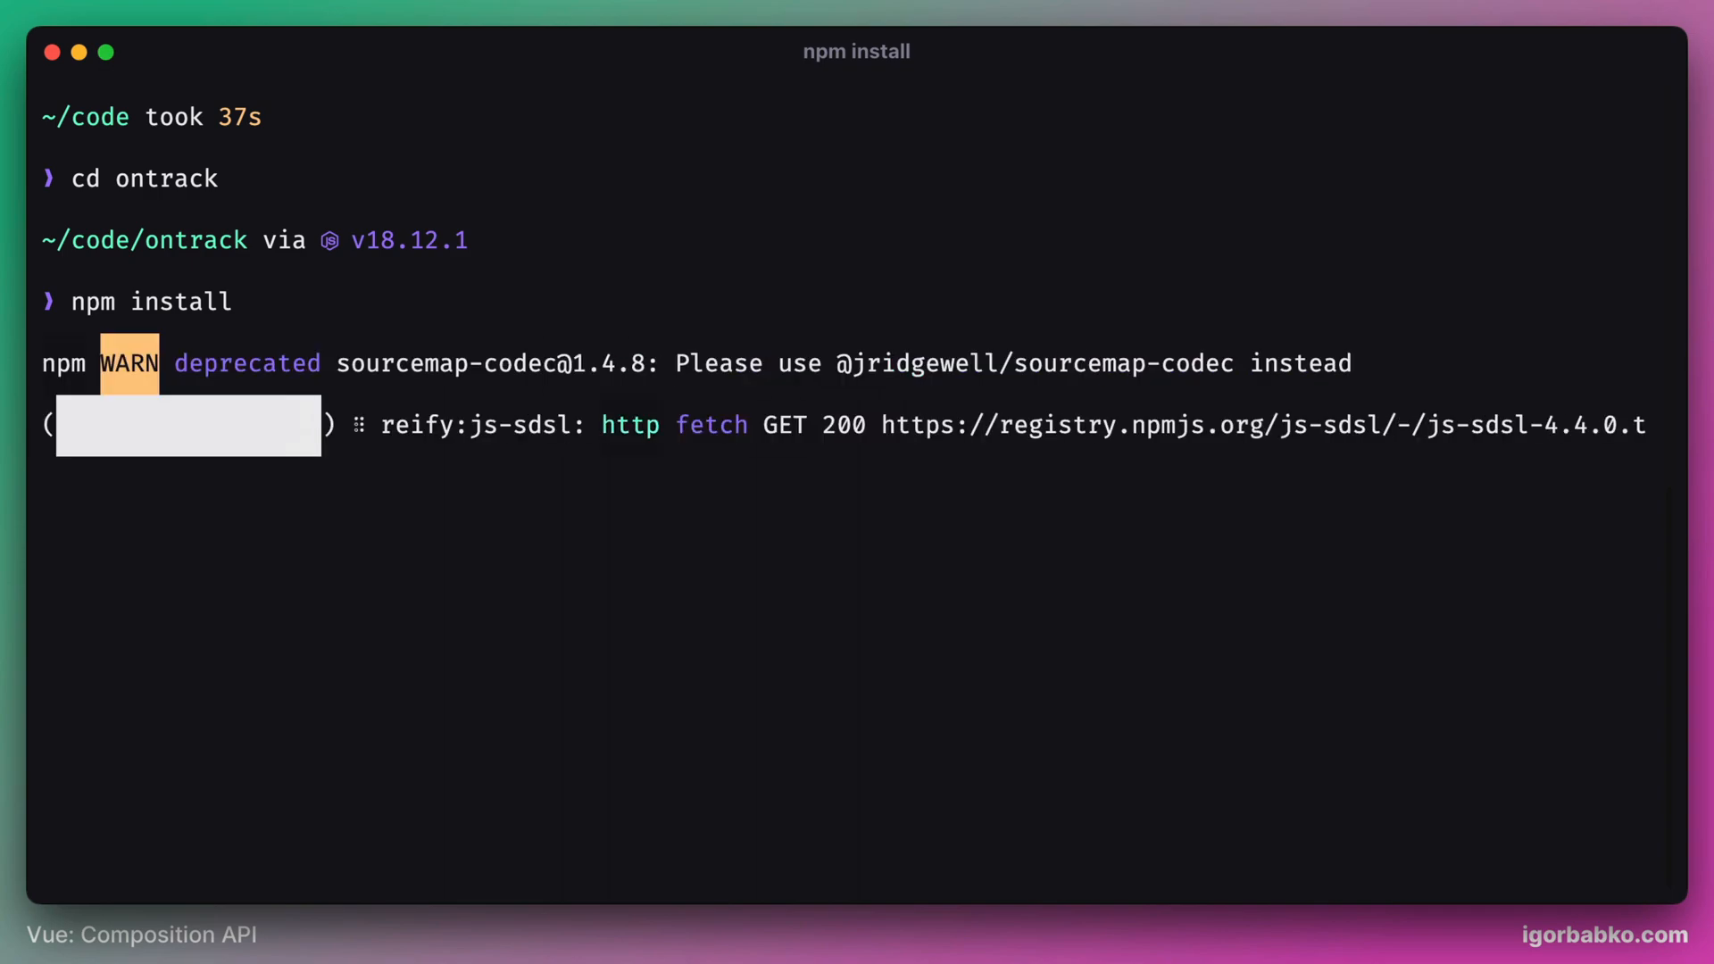
pyautogui.write('npm')
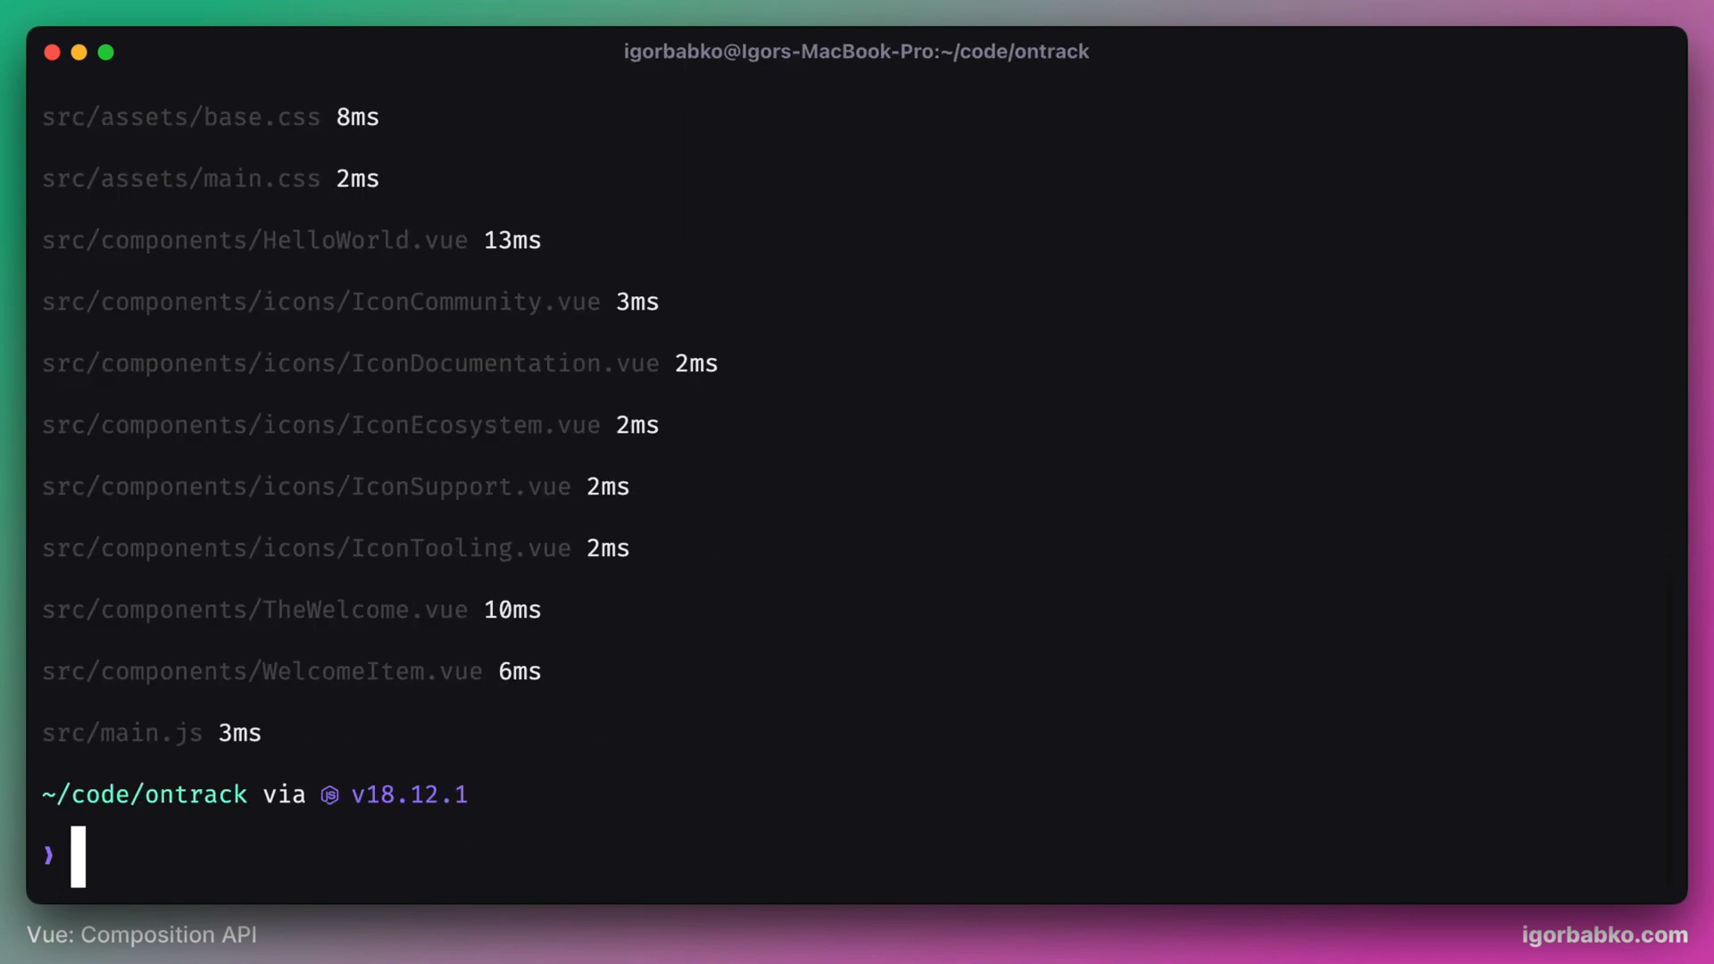
pyautogui.write('npm run dev')
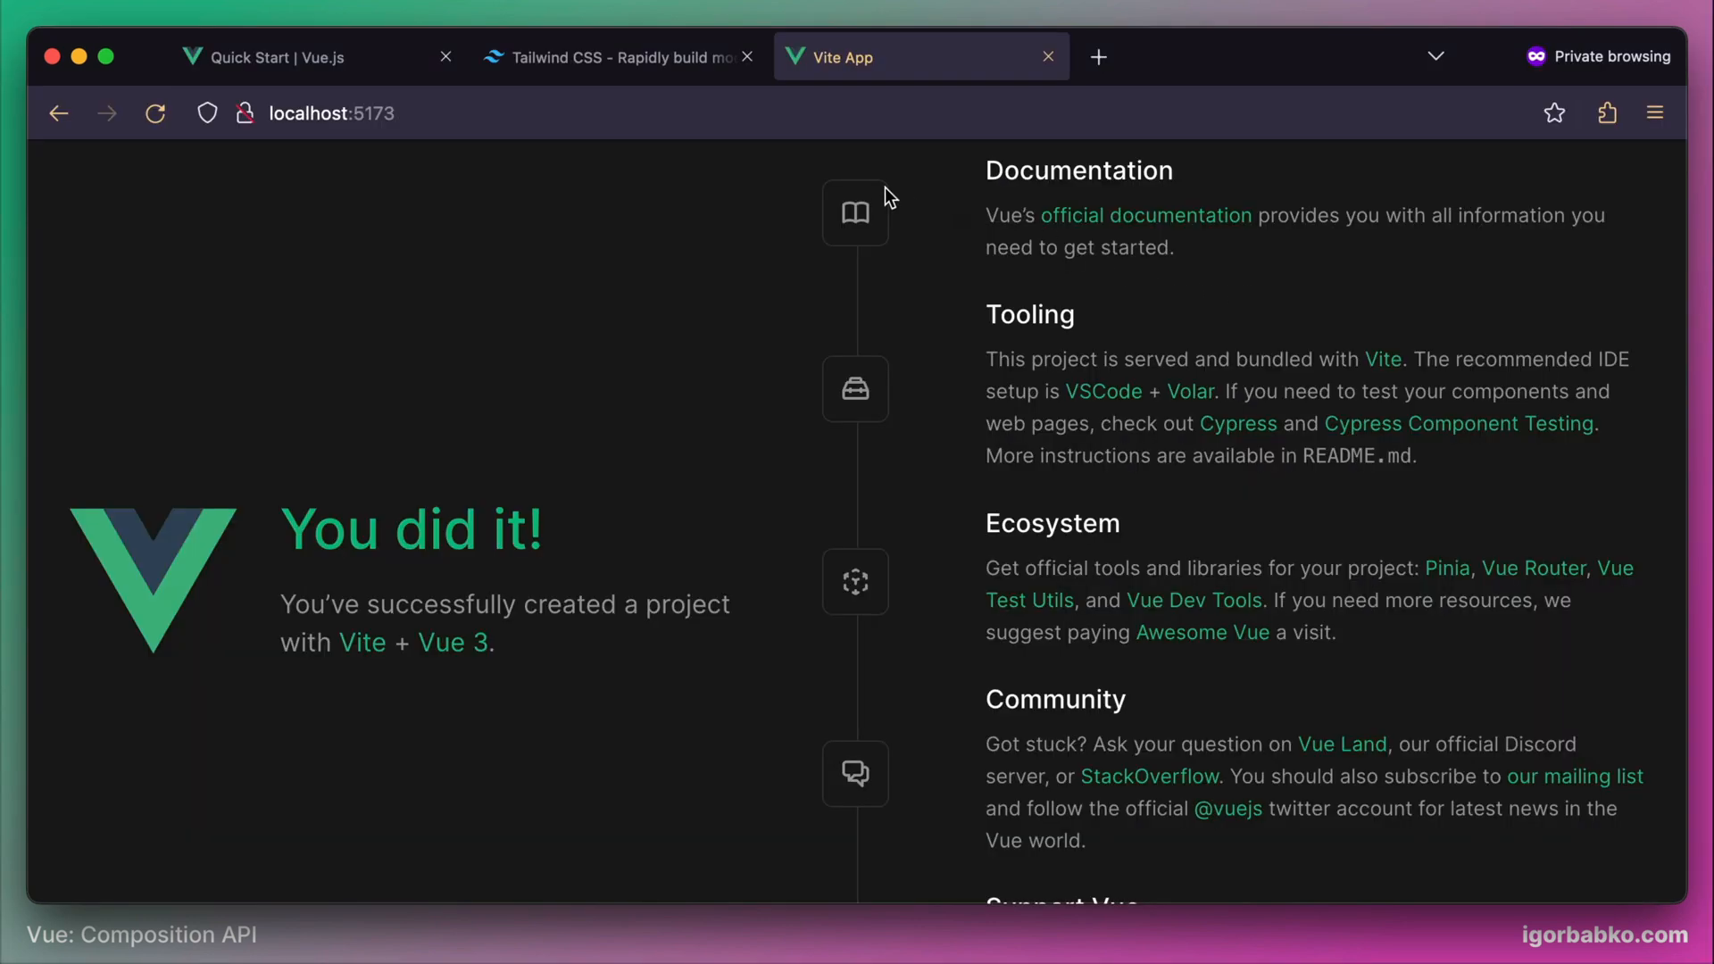
# Select the localhost:5173 address, then switch to the Tailwind CSS tab.
pyautogui.click(327, 113)
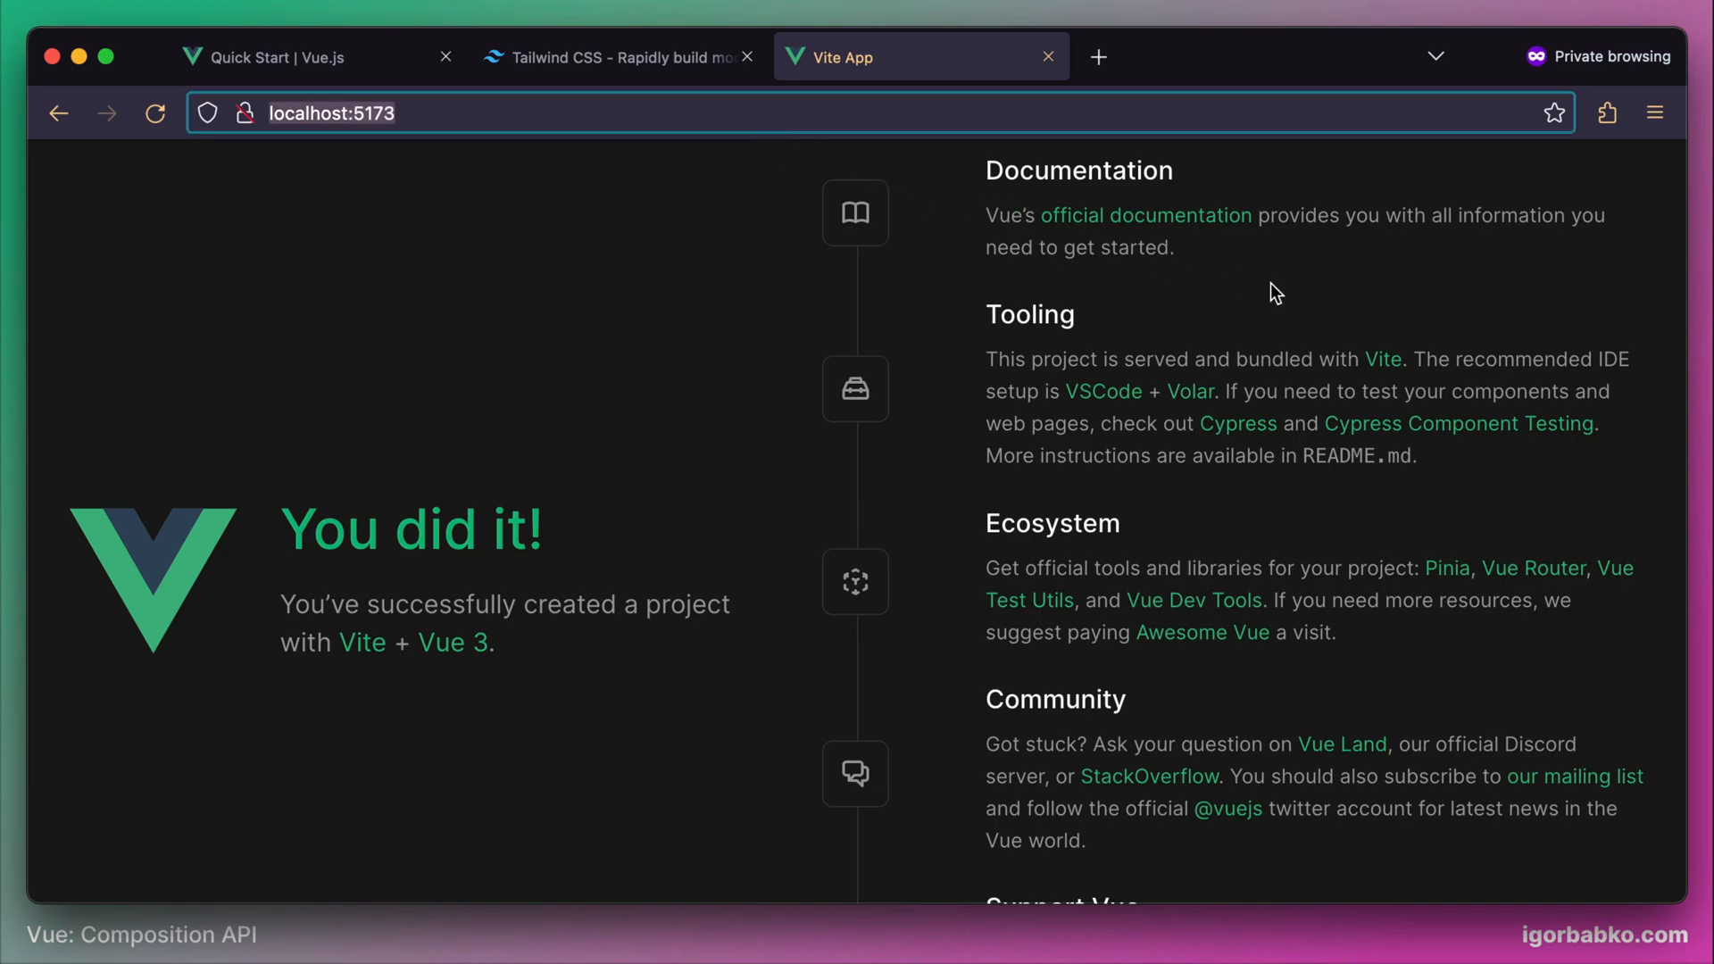
pyautogui.click(607, 55)
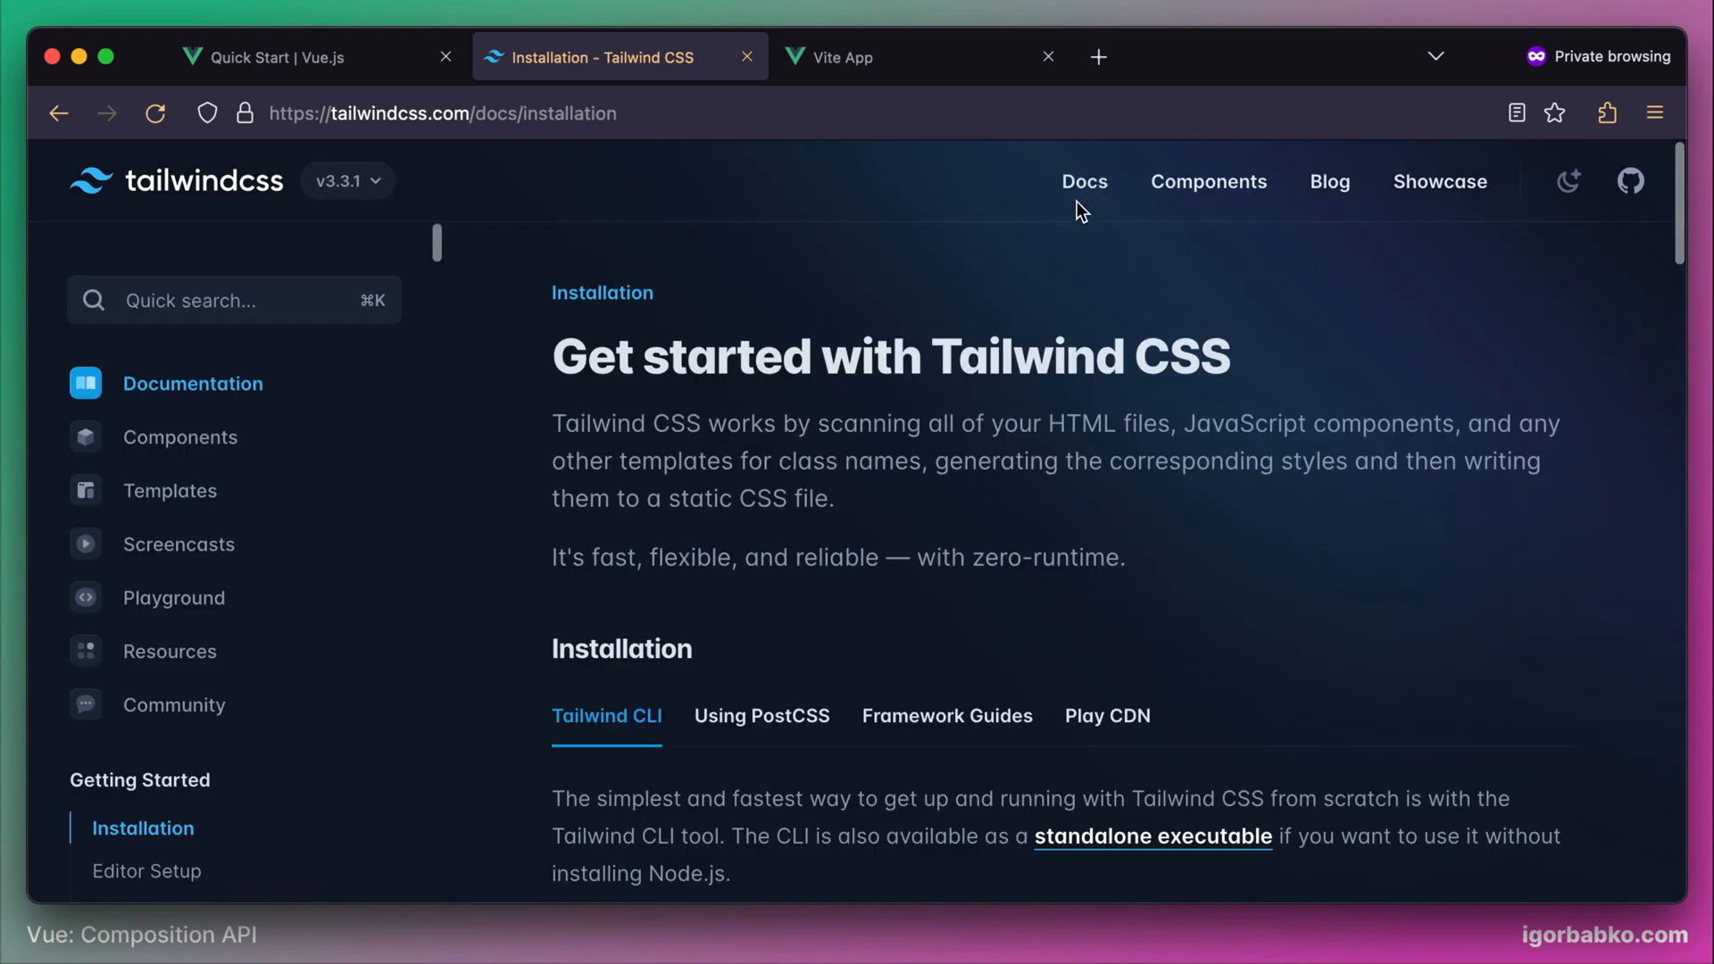
# Open Tailwind's Framework Guides Vite page showing the Using Vue instructions.
pyautogui.scroll(-3)
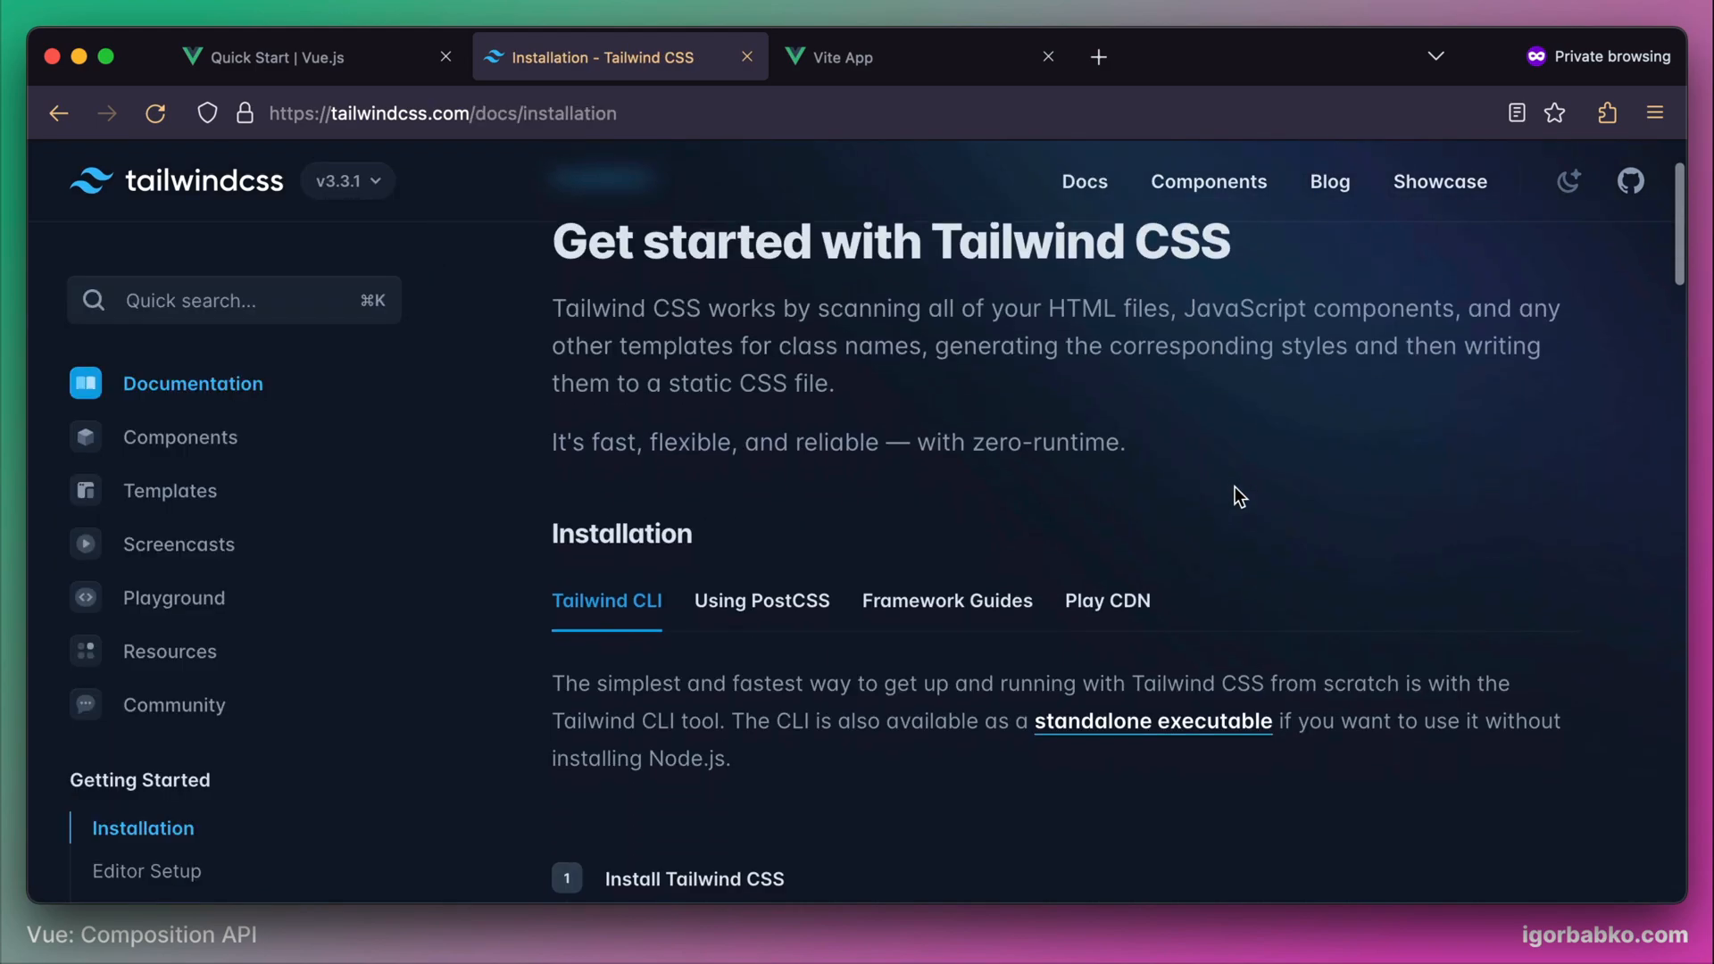
pyautogui.click(947, 600)
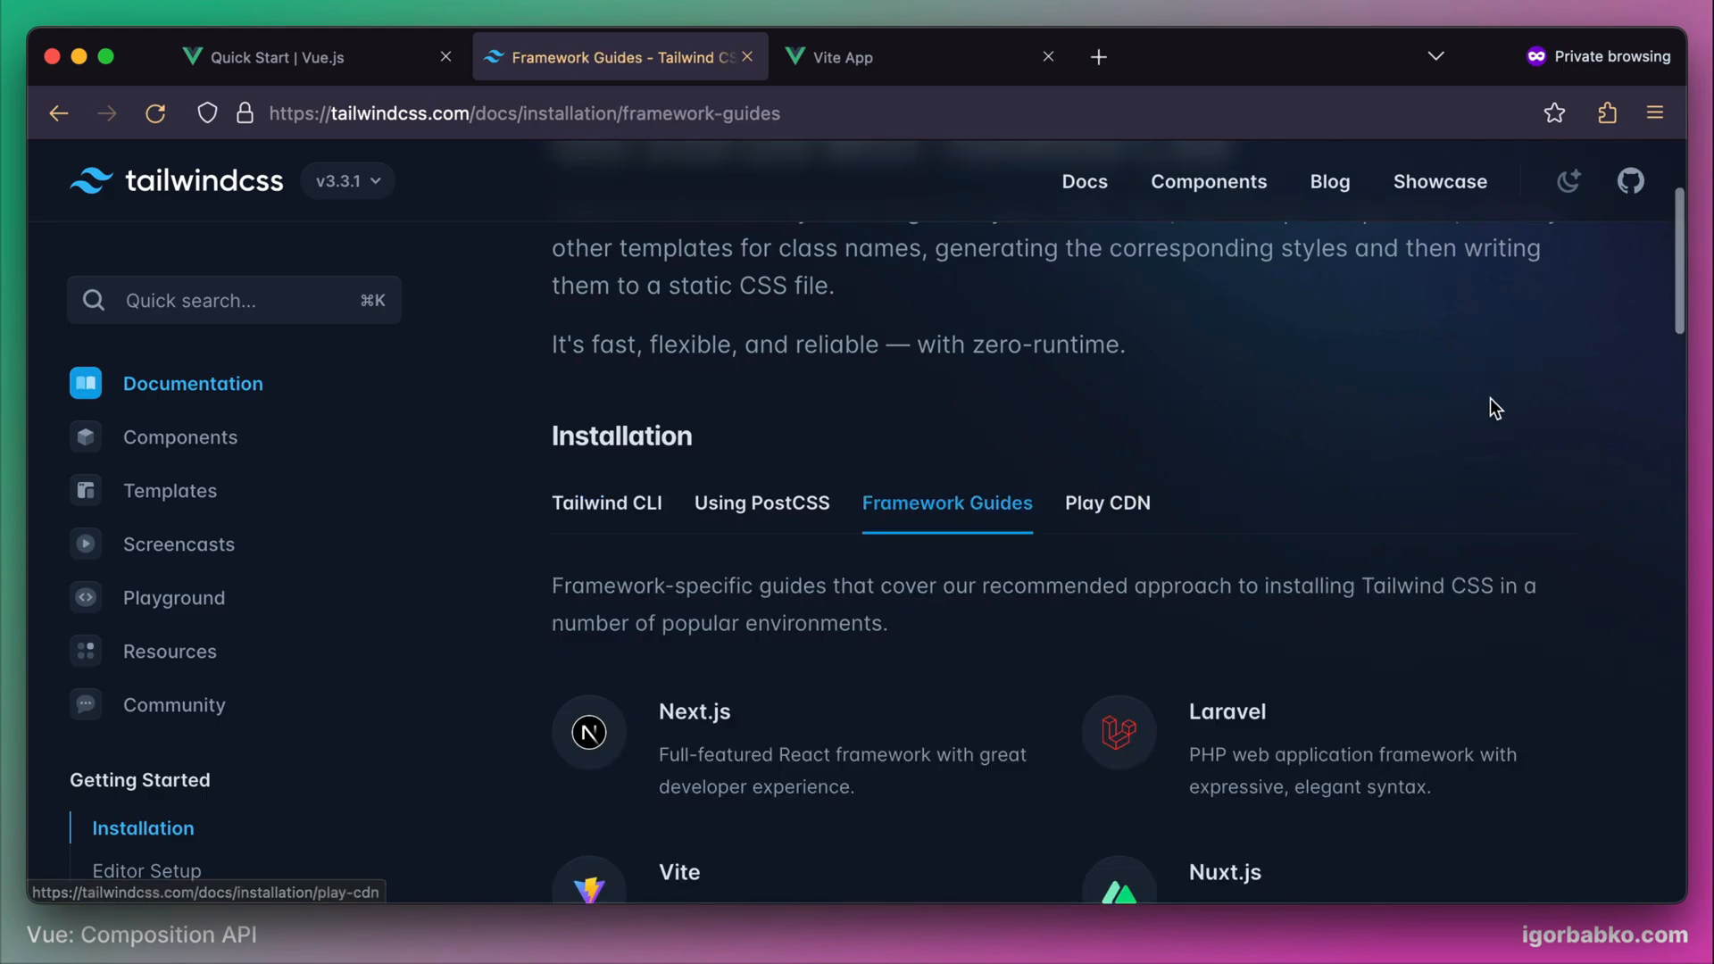
pyautogui.scroll(-3)
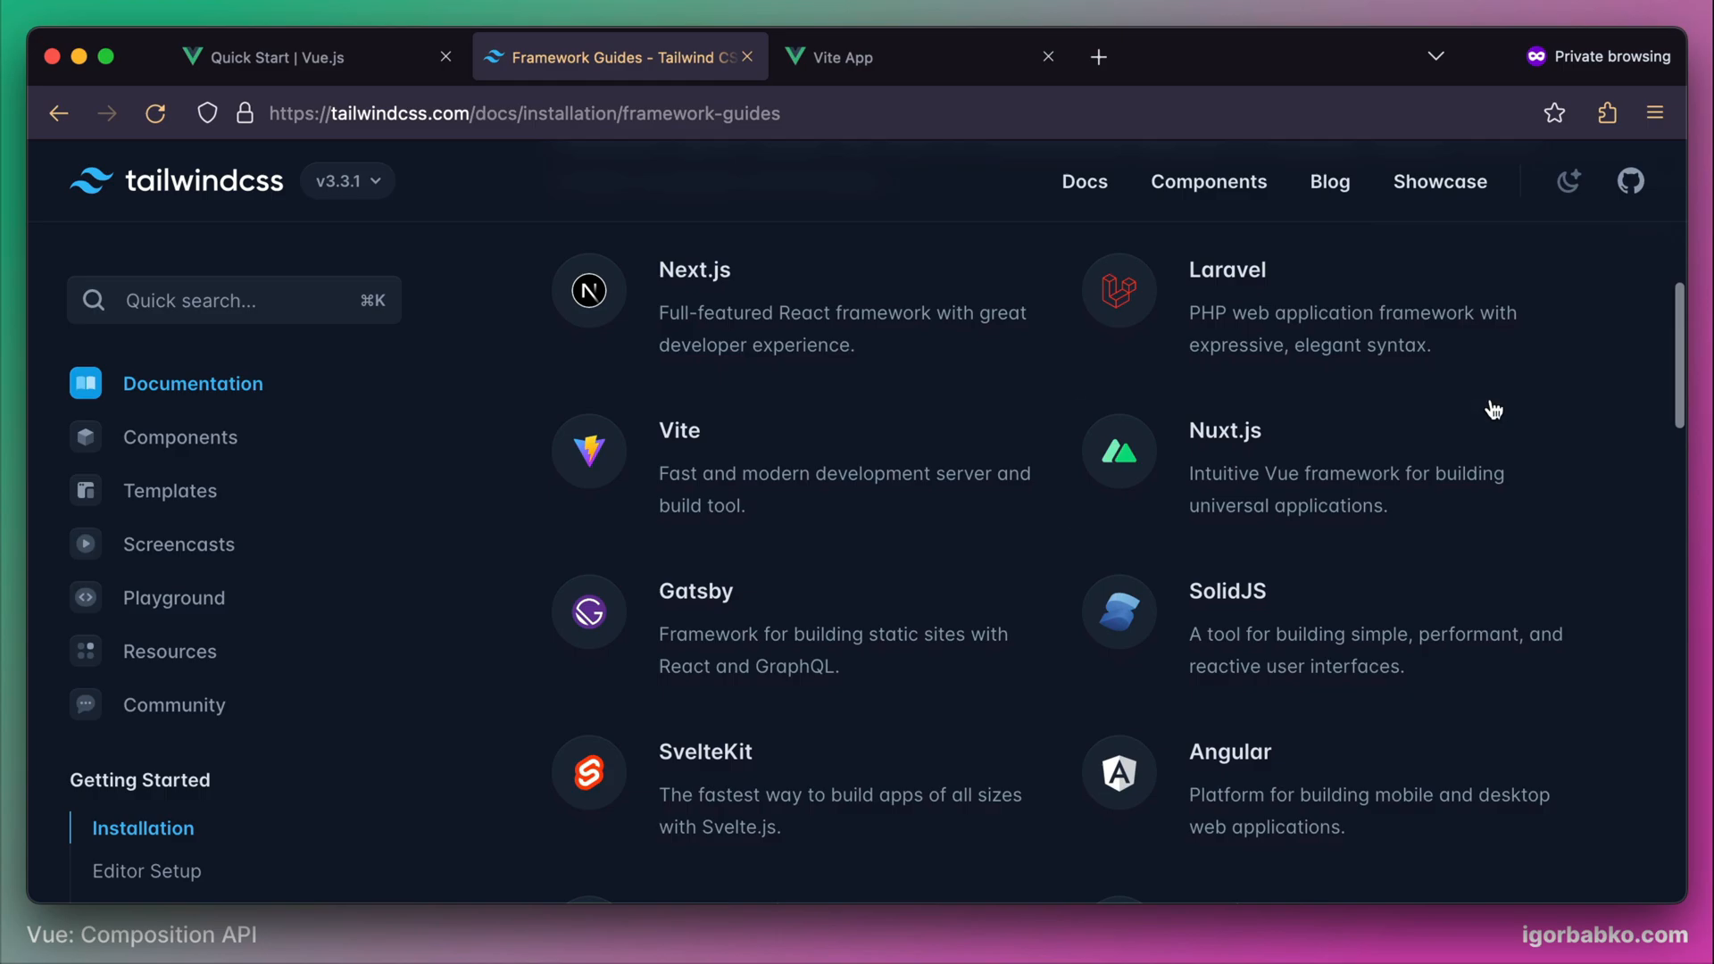
pyautogui.click(679, 430)
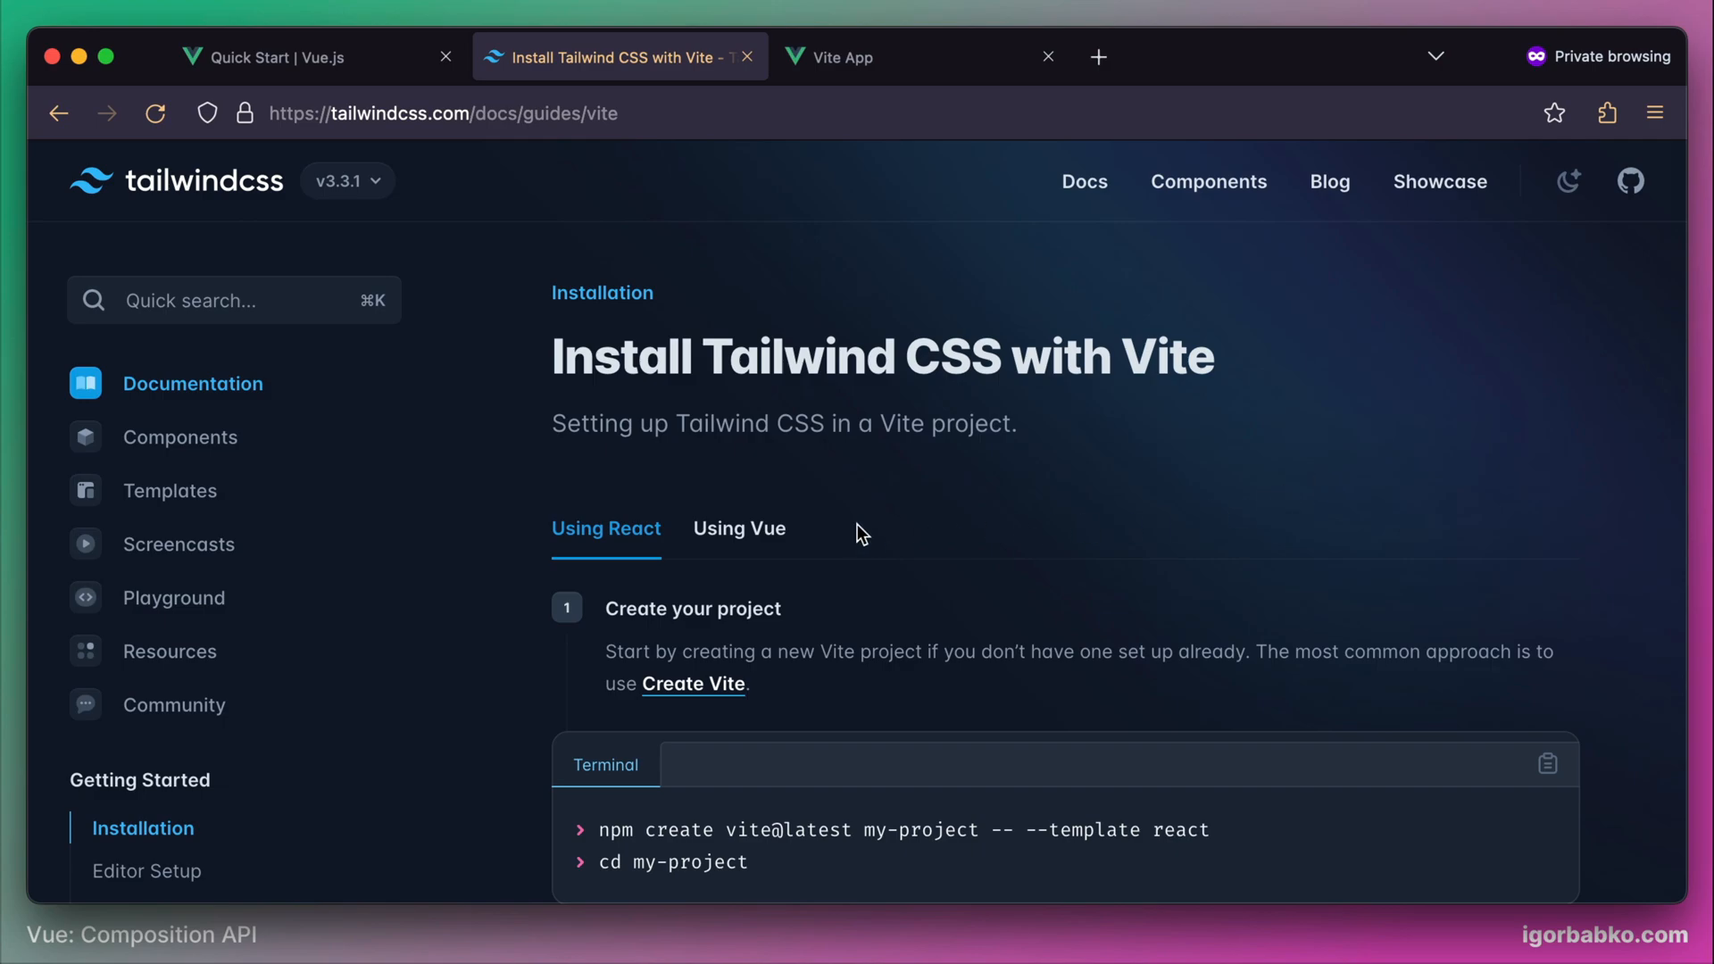
pyautogui.click(738, 528)
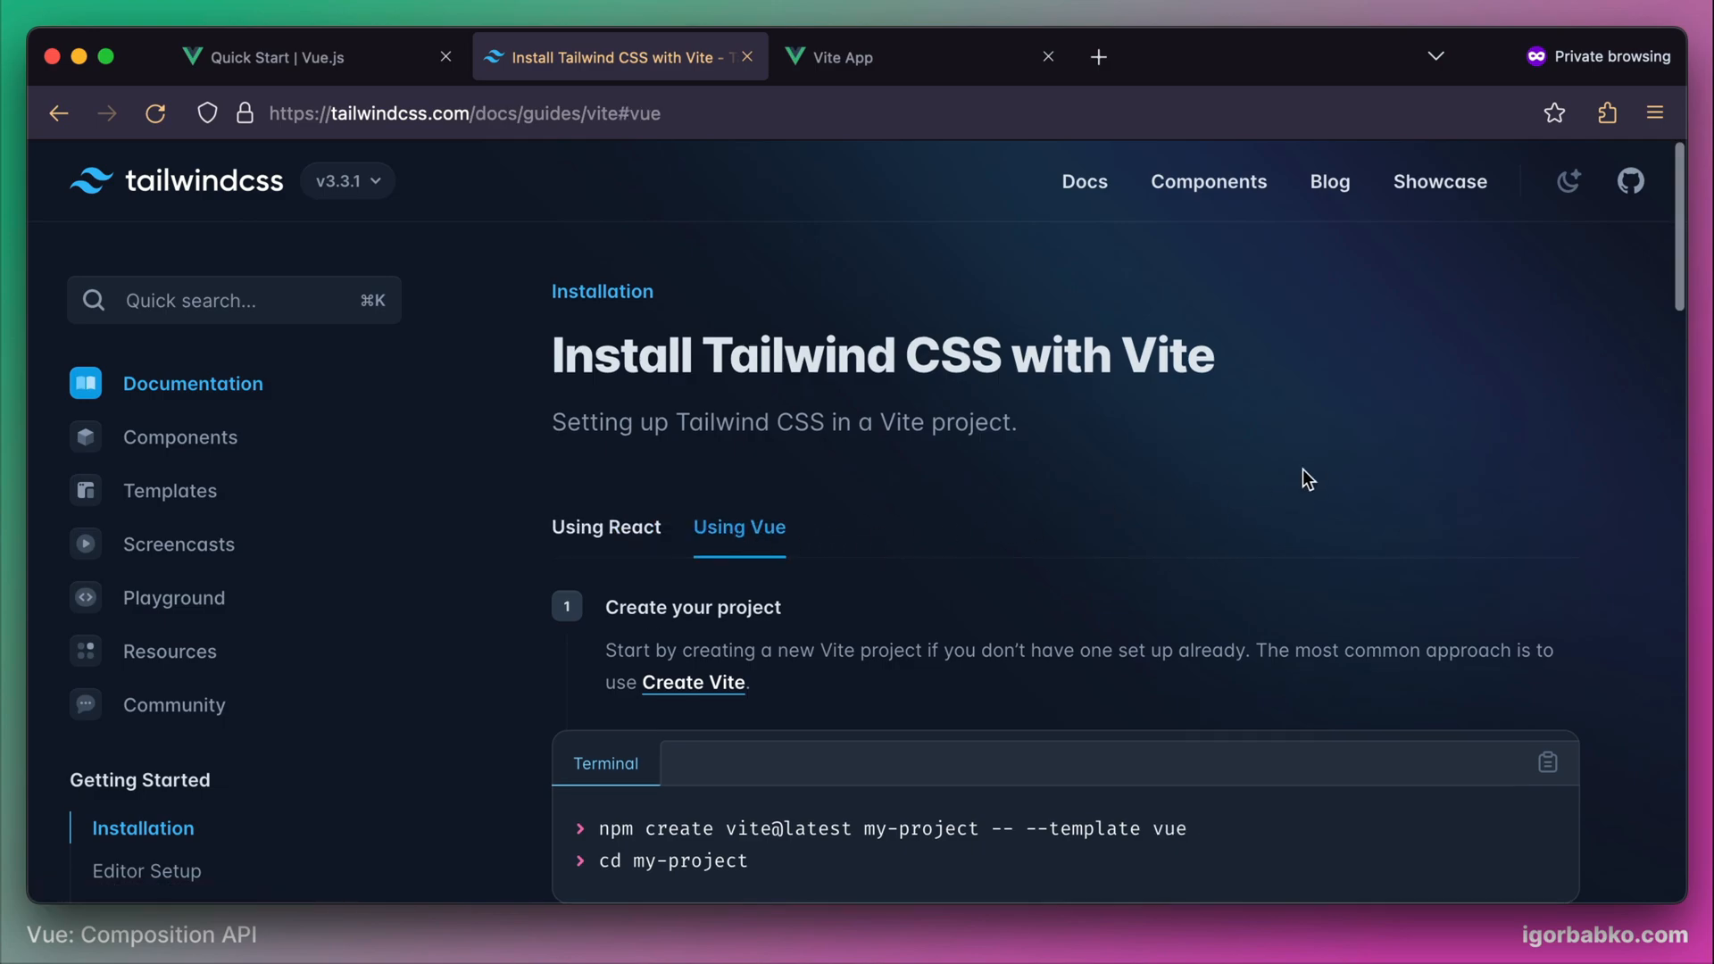
# Scroll through the Vue setup steps and select the example config's content paths.
pyautogui.scroll(-3)
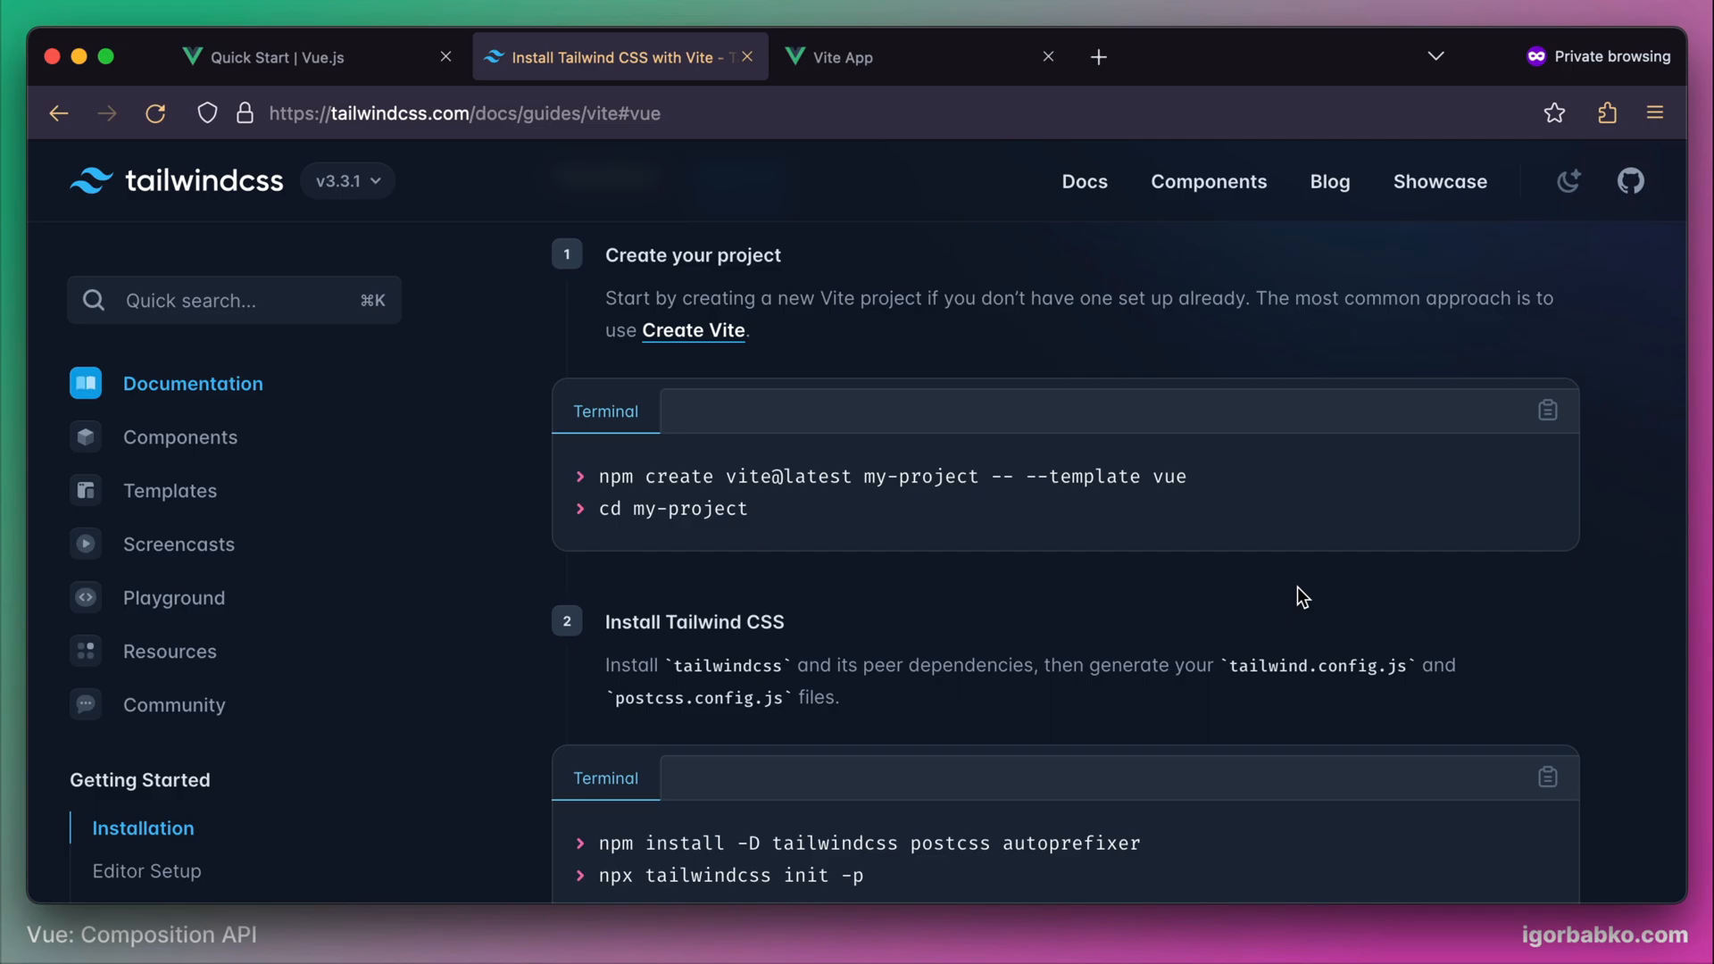
pyautogui.scroll(-3)
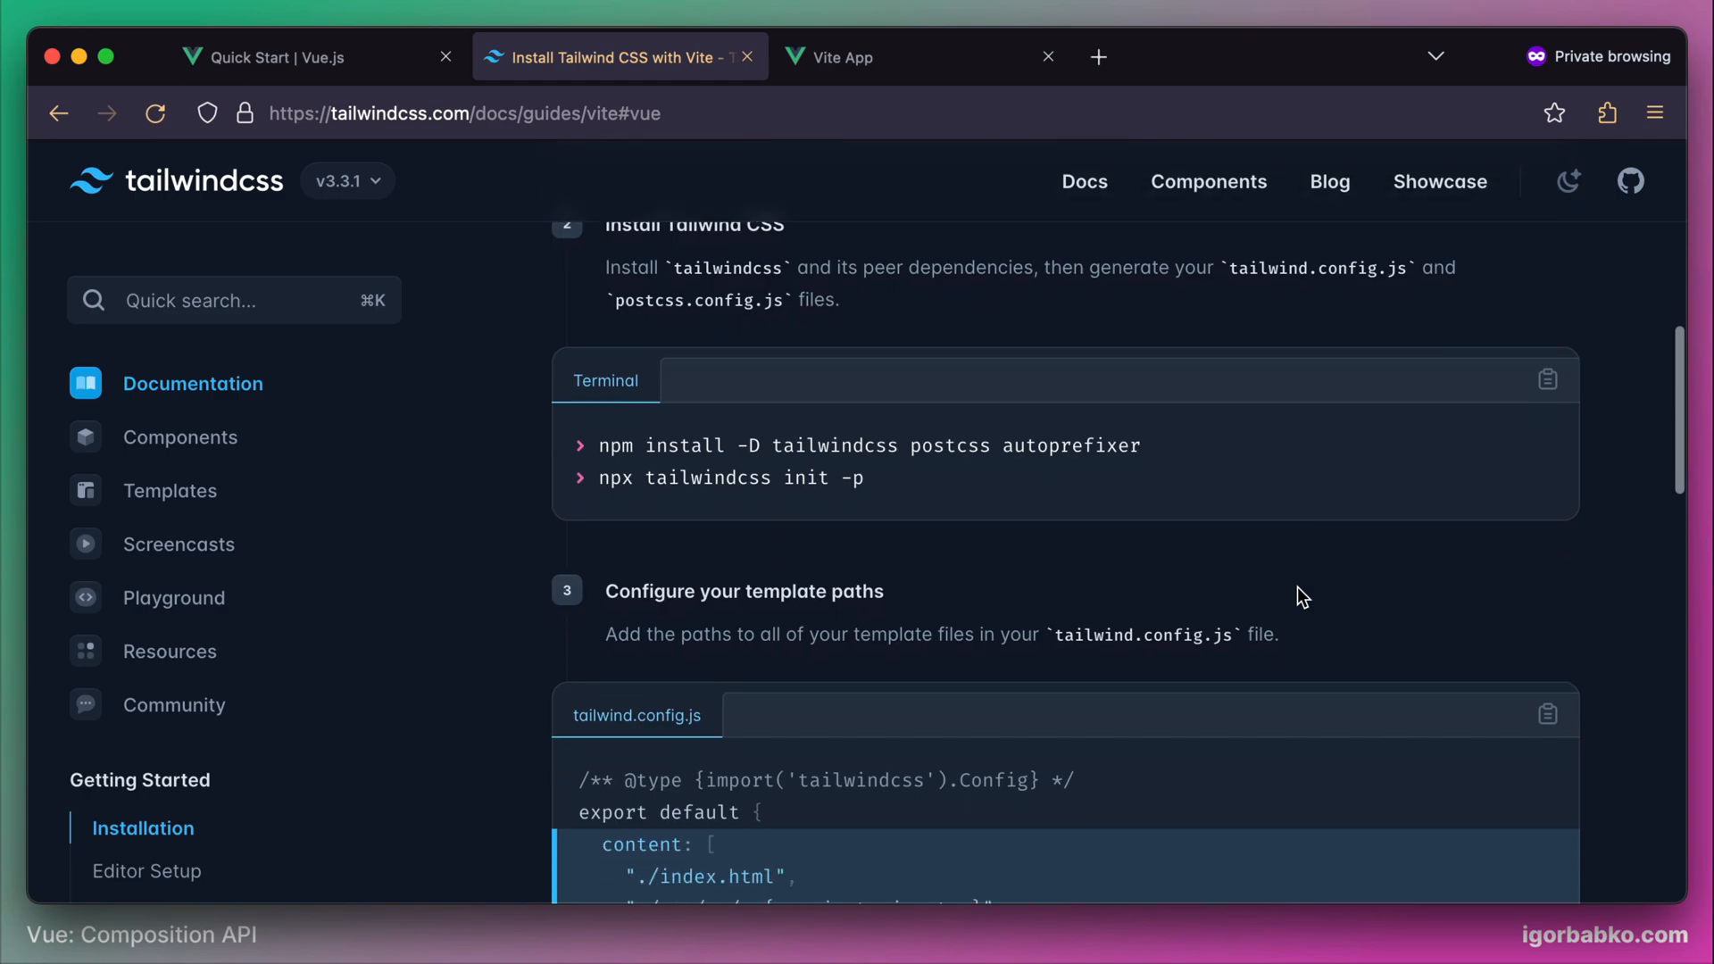
pyautogui.moveTo(1549, 380)
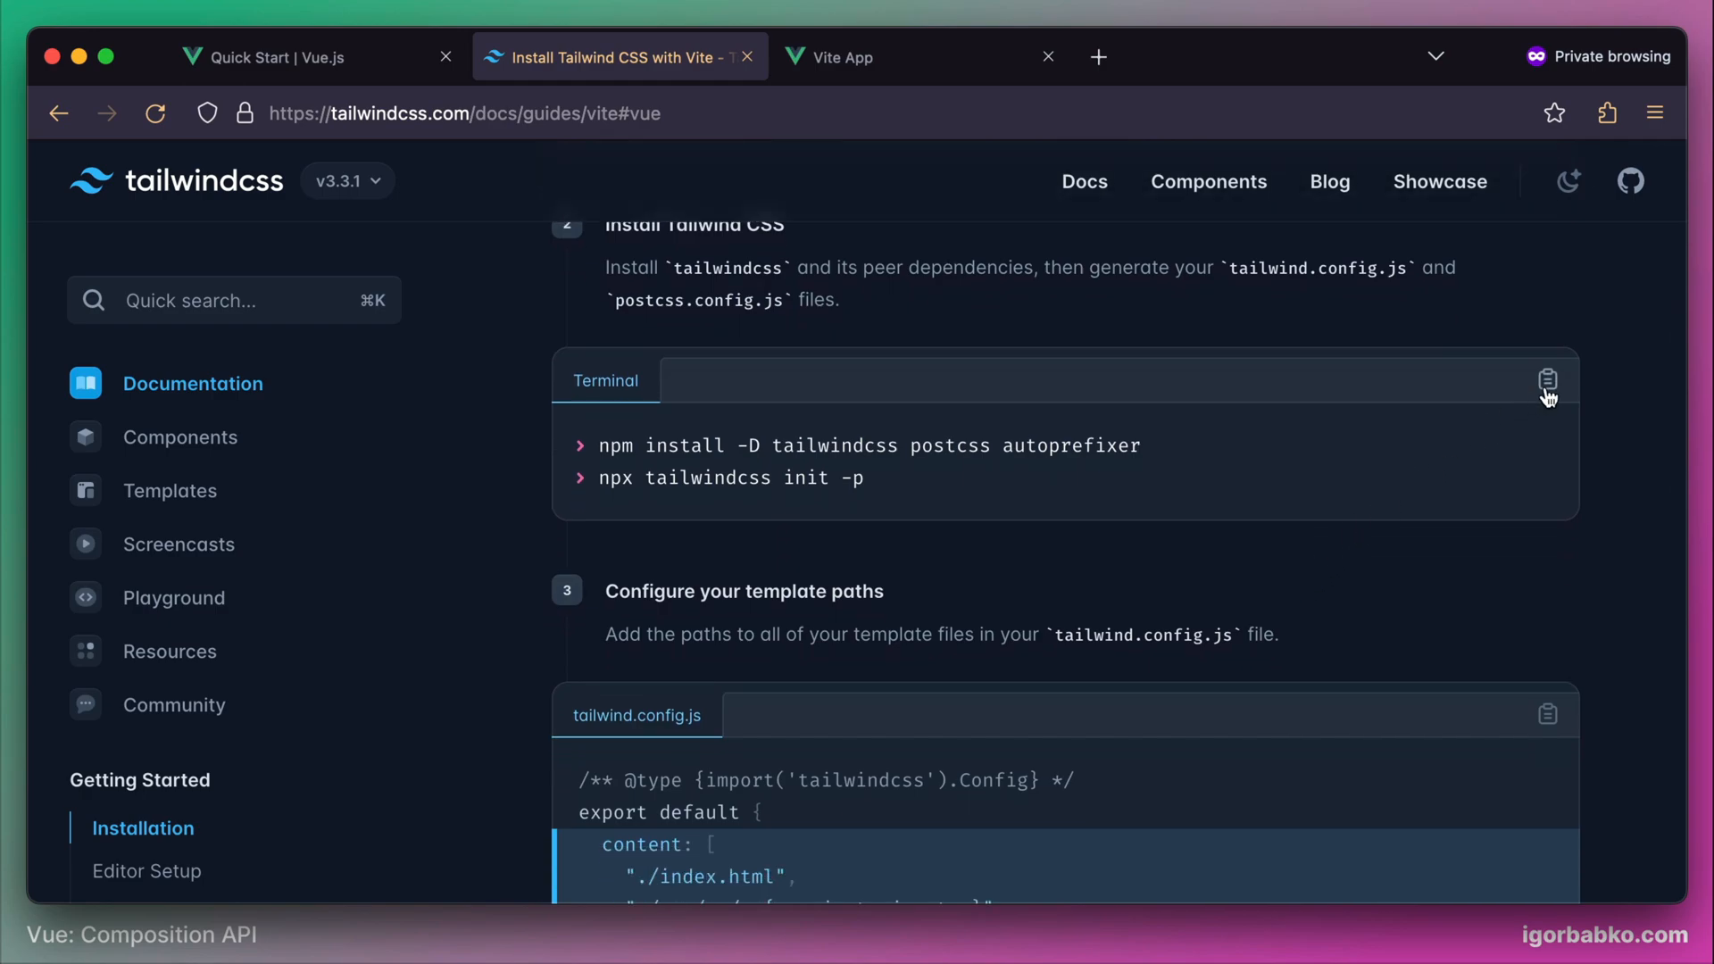
pyautogui.moveTo(1427, 467)
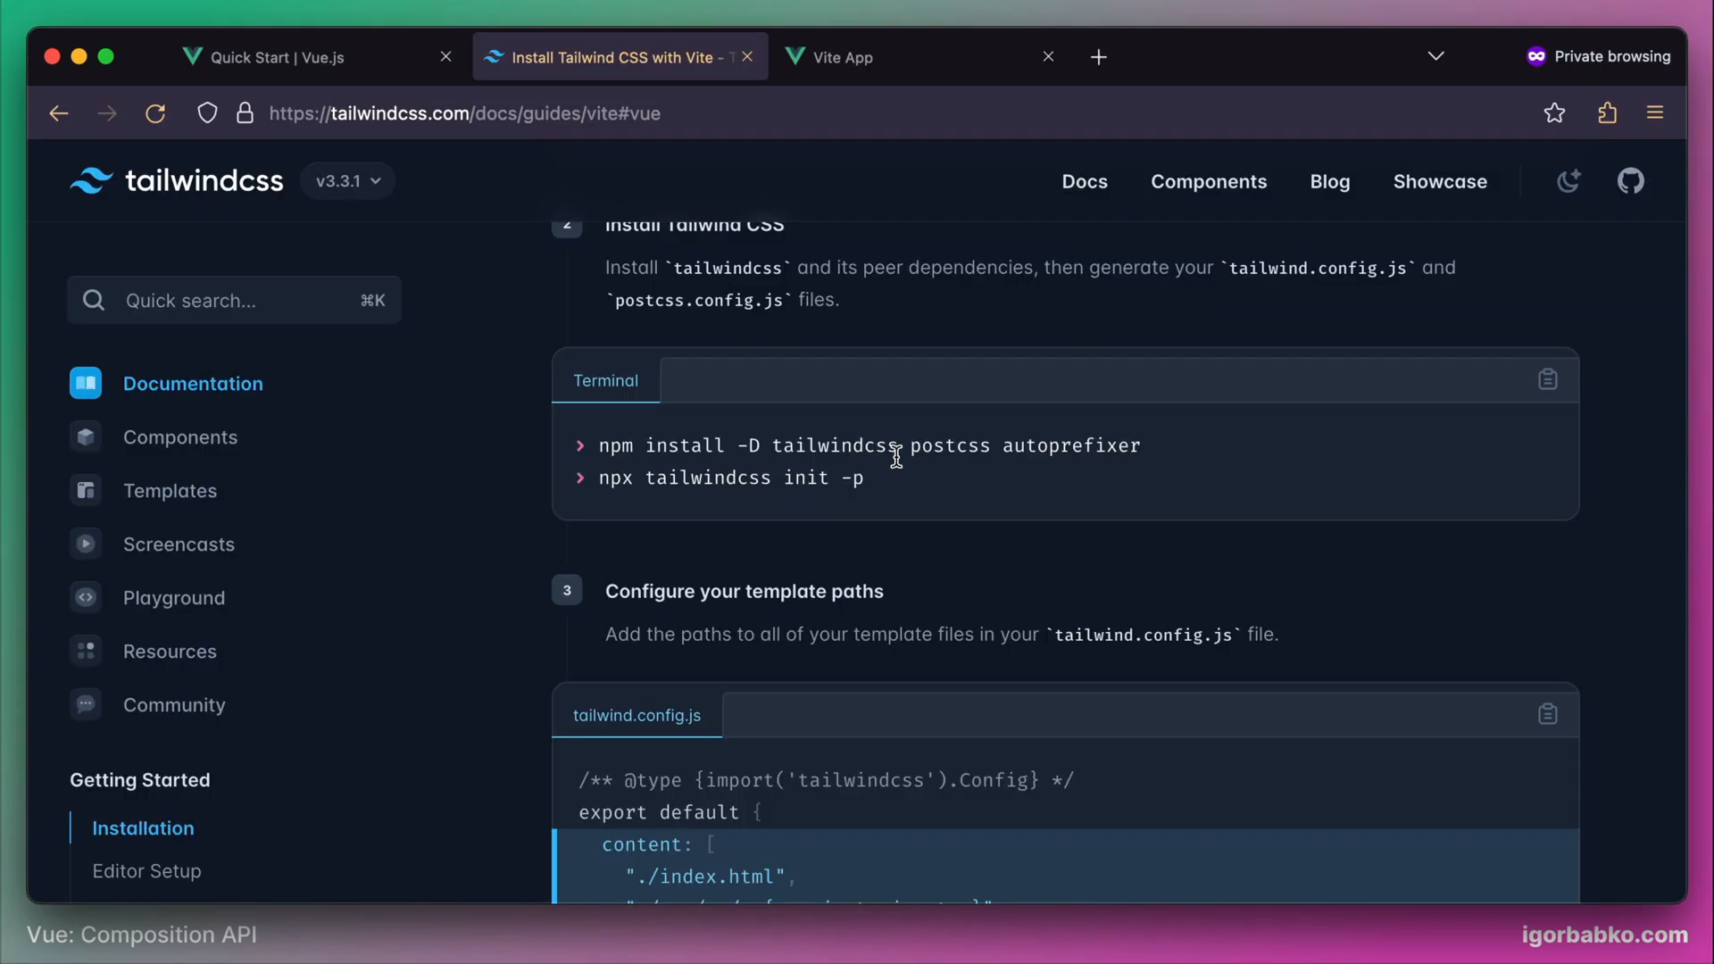
pyautogui.scroll(-3)
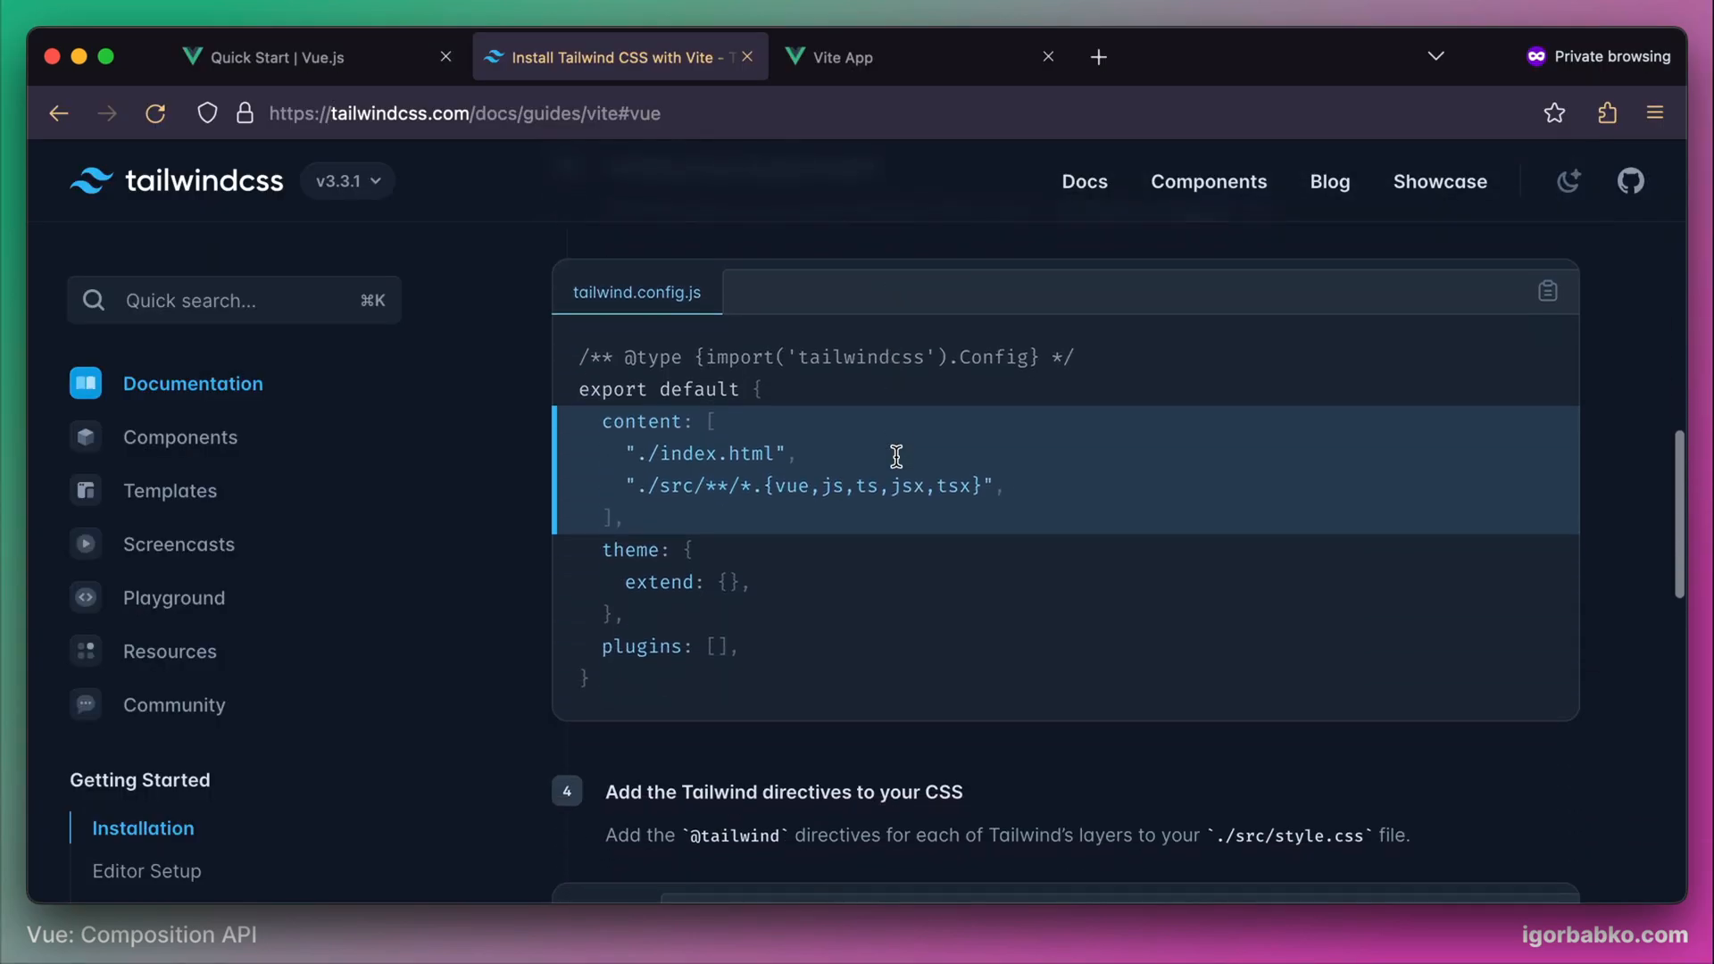
pyautogui.scroll(-3)
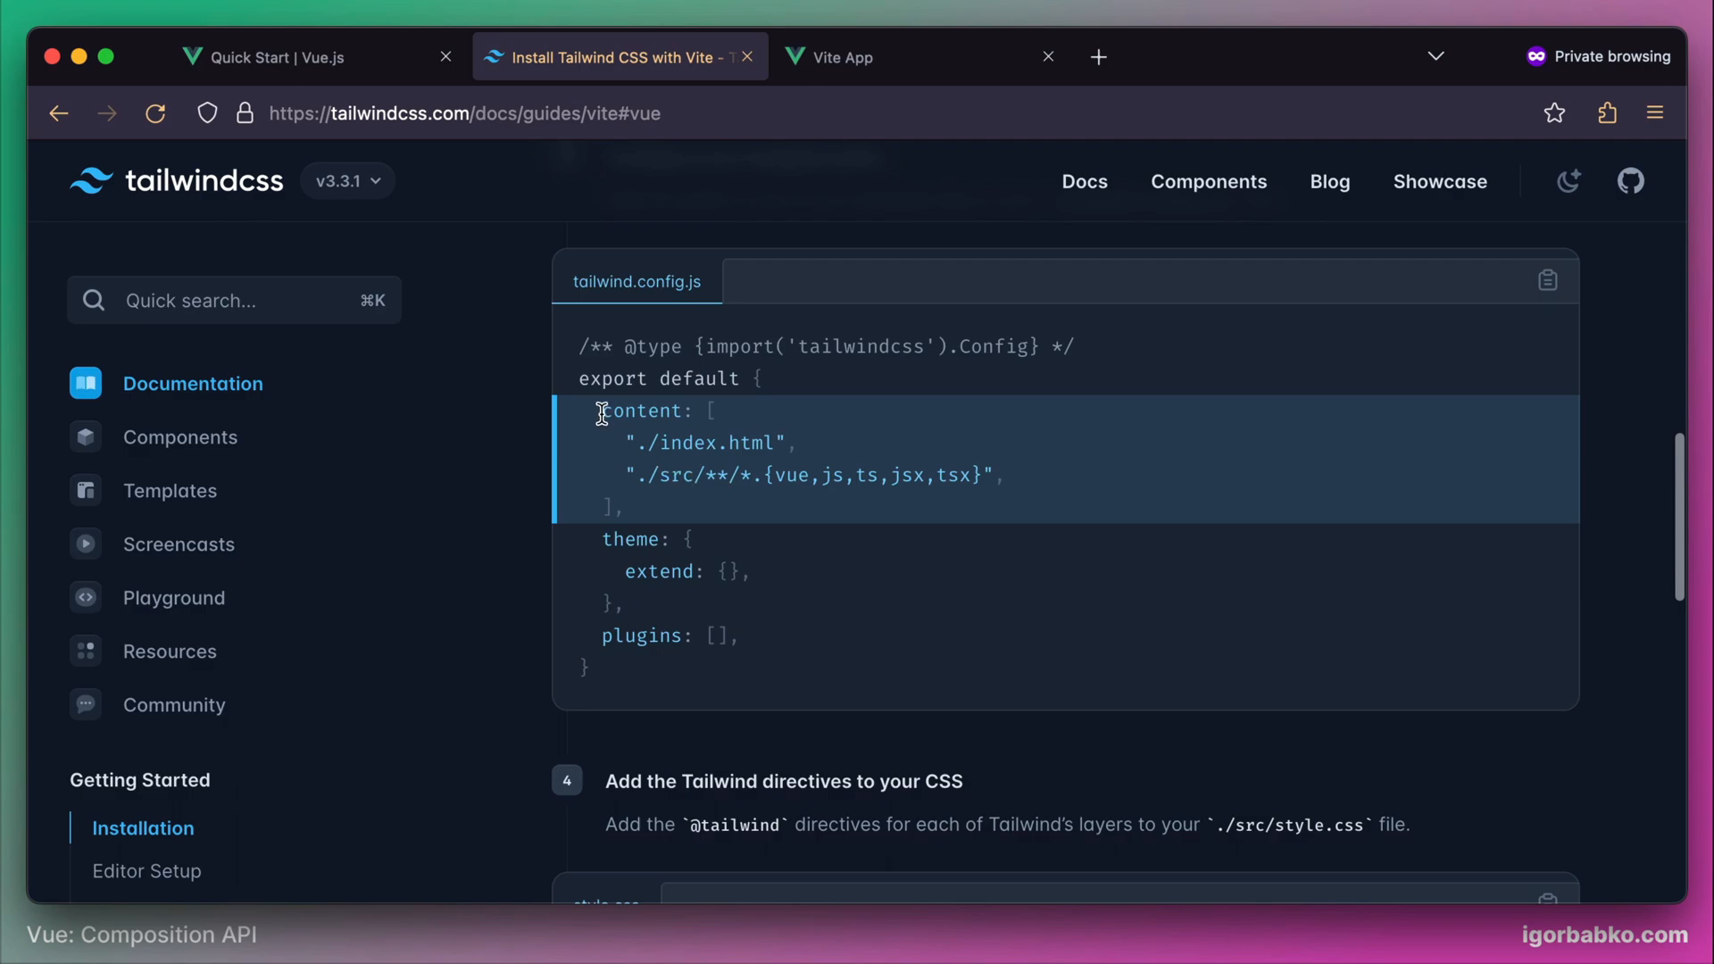
pyautogui.moveTo(599, 410); pyautogui.dragTo(622, 507)
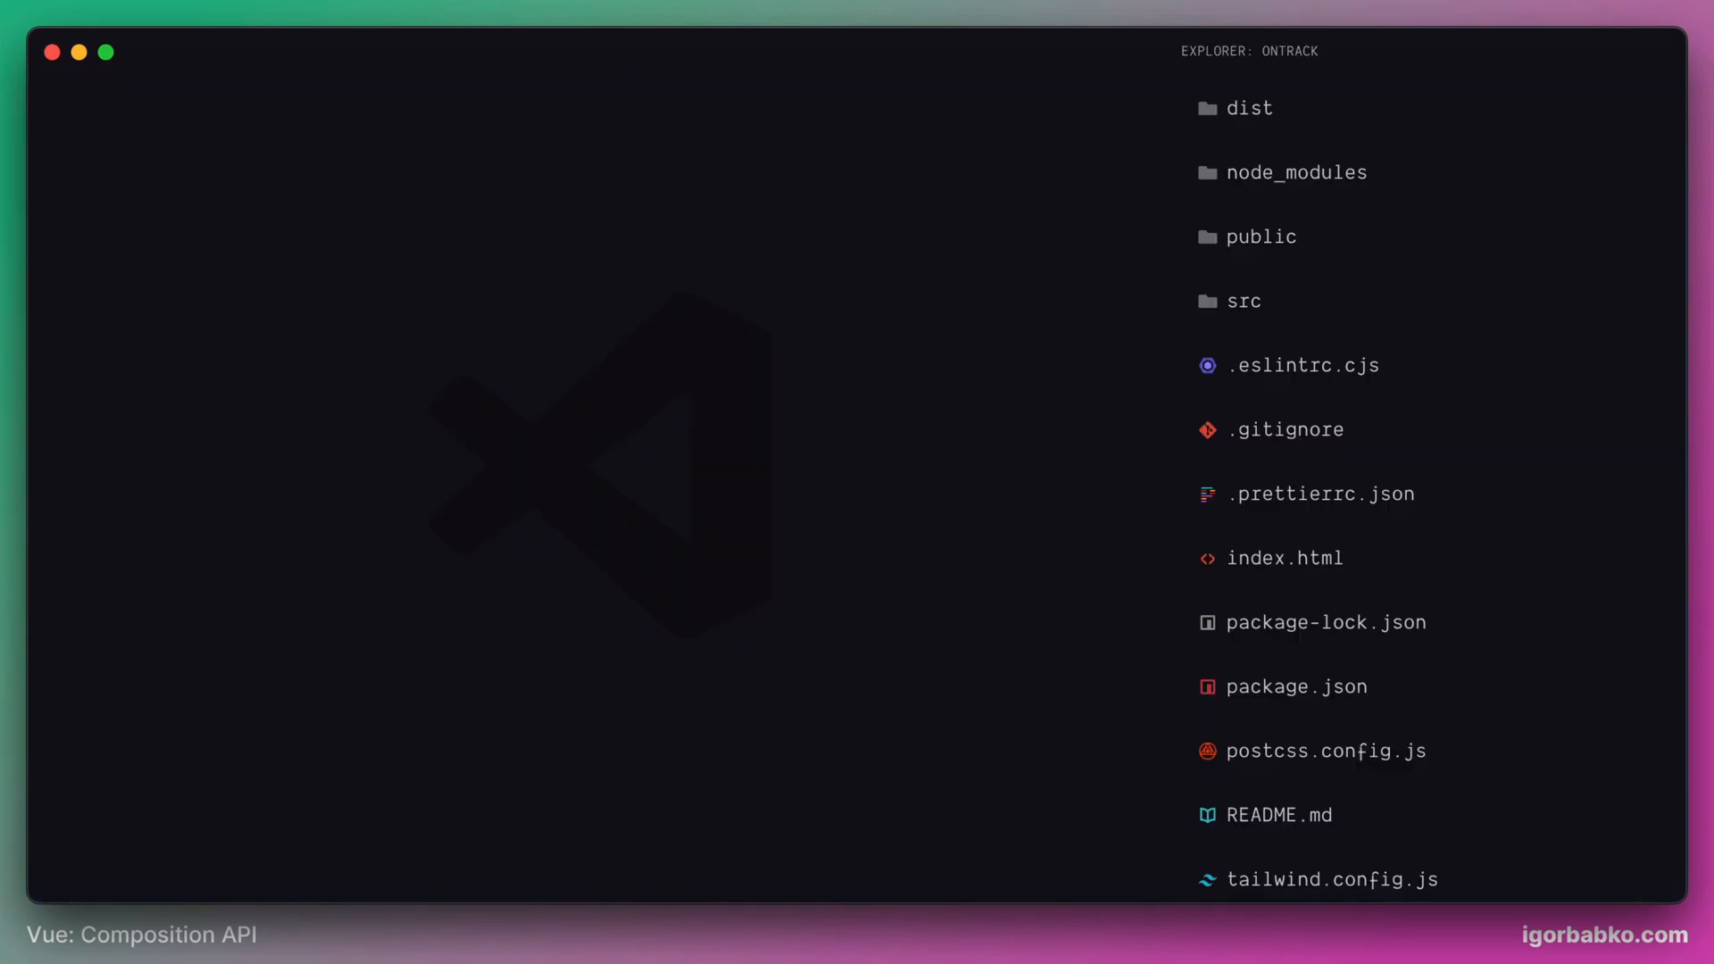
# Search 'tailwi' in Quick Open and open tailwind.config.js.
pyautogui.write('tailwi')
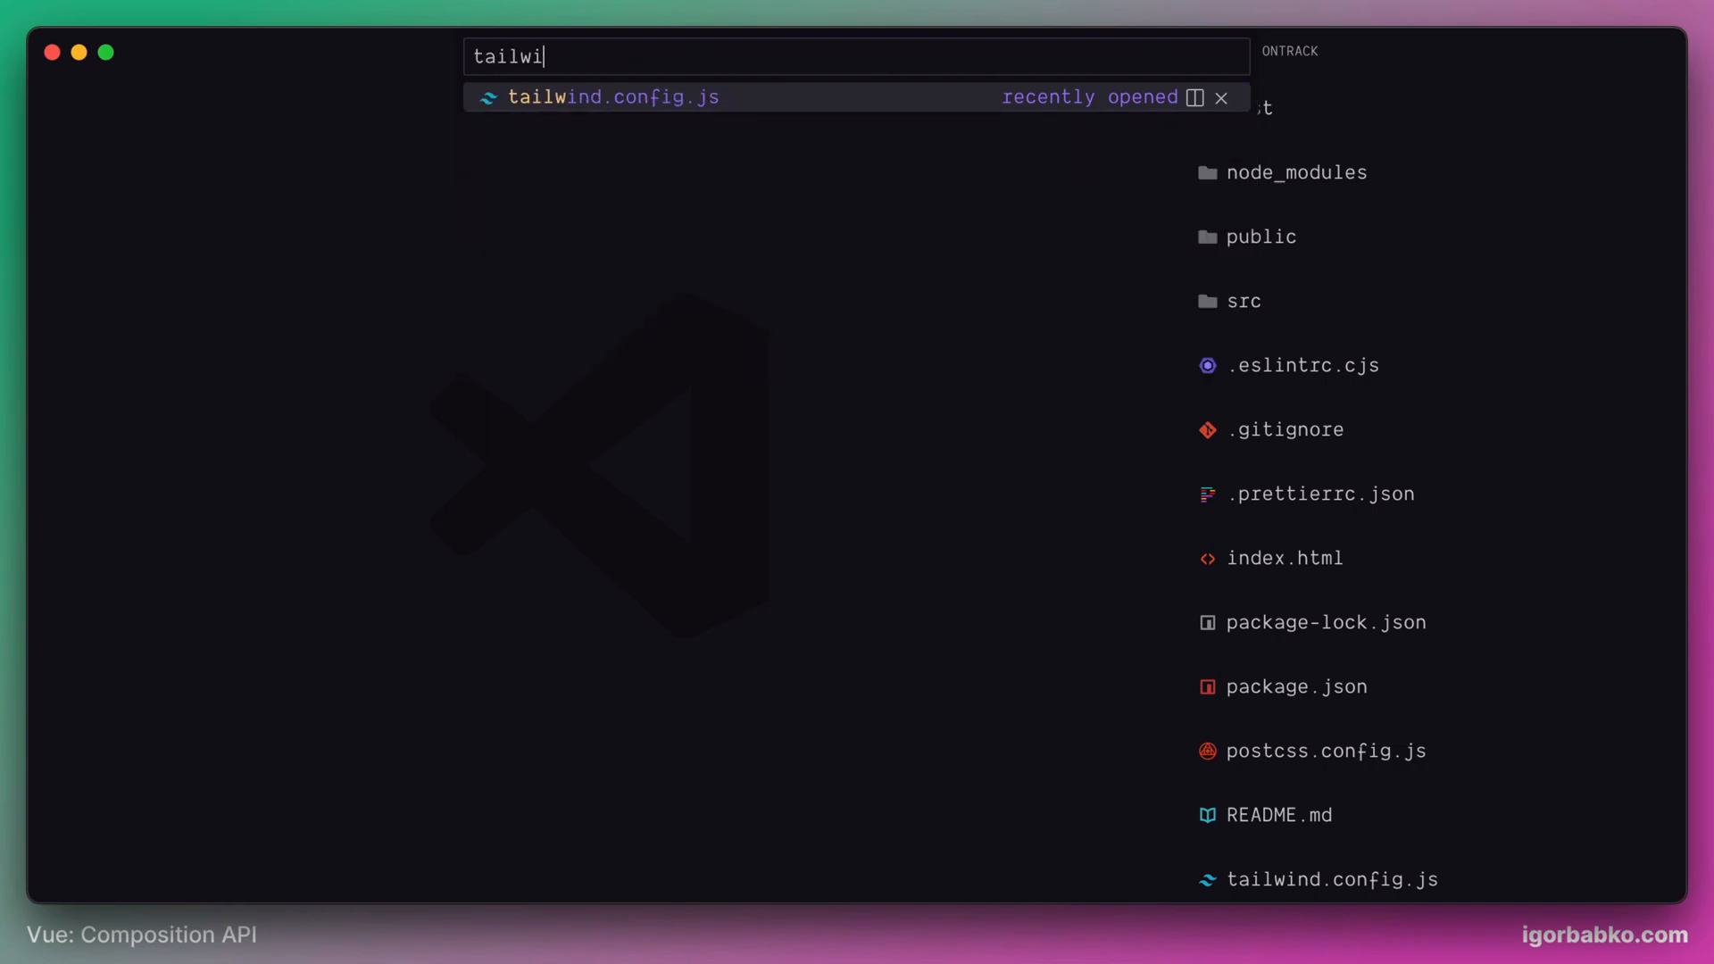
pyautogui.click(615, 96)
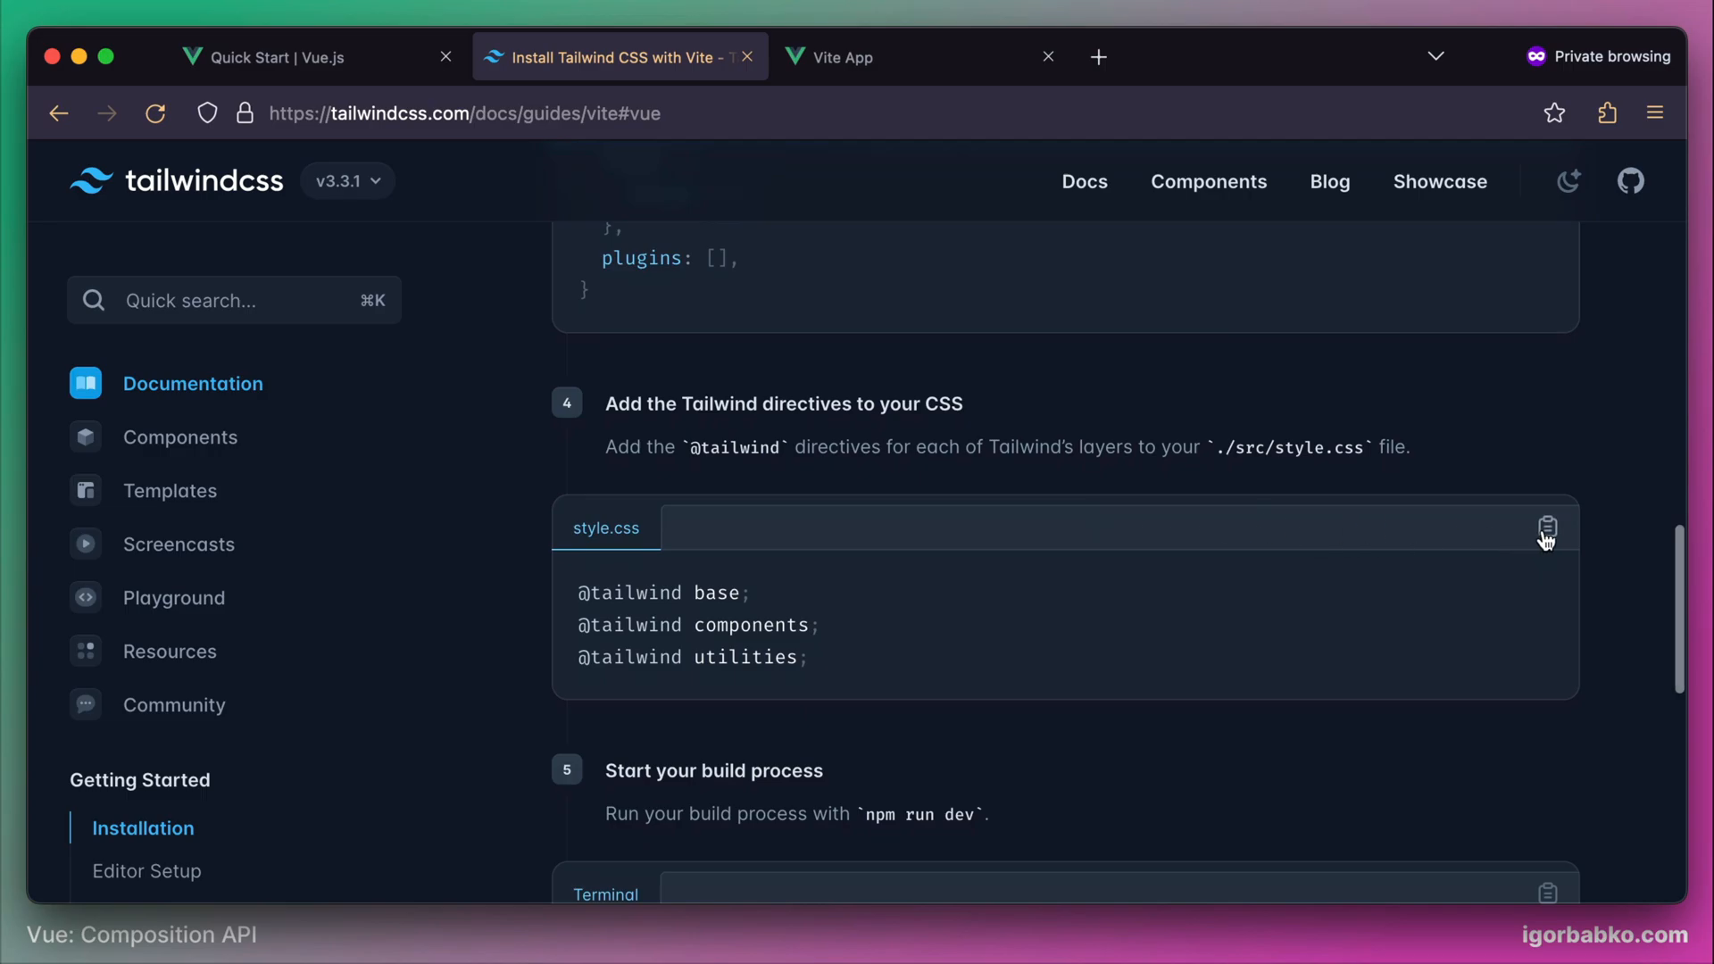
pyautogui.moveTo(1417, 605)
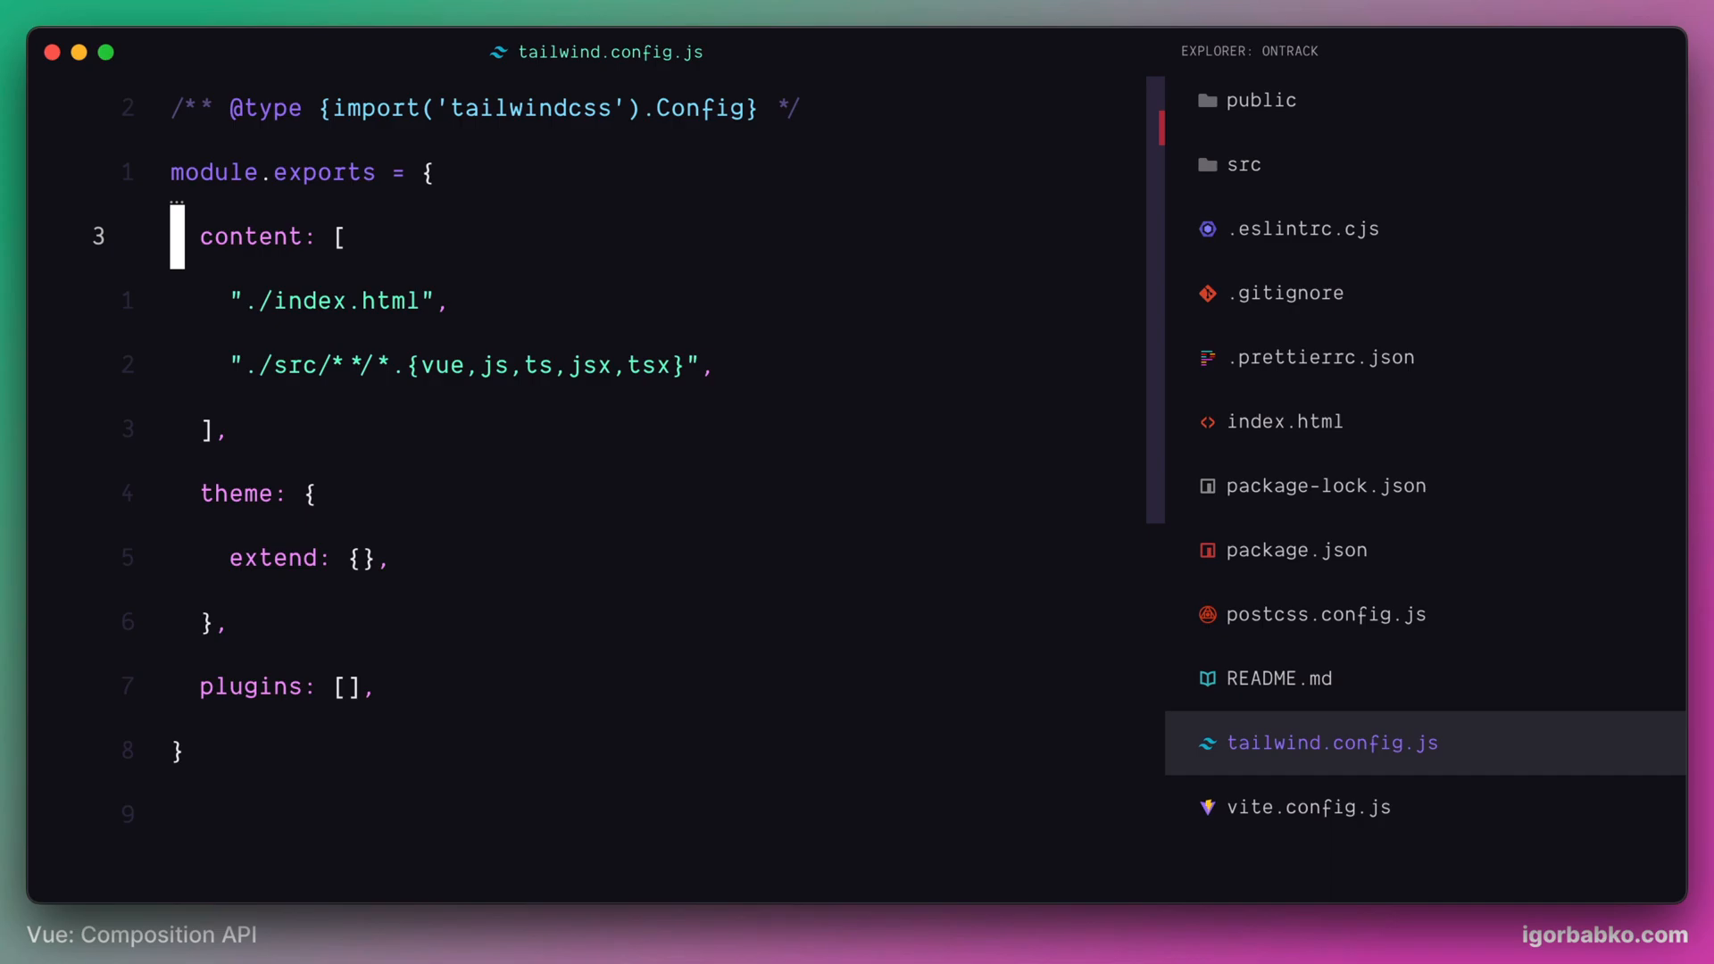
pyautogui.write('src/asset')
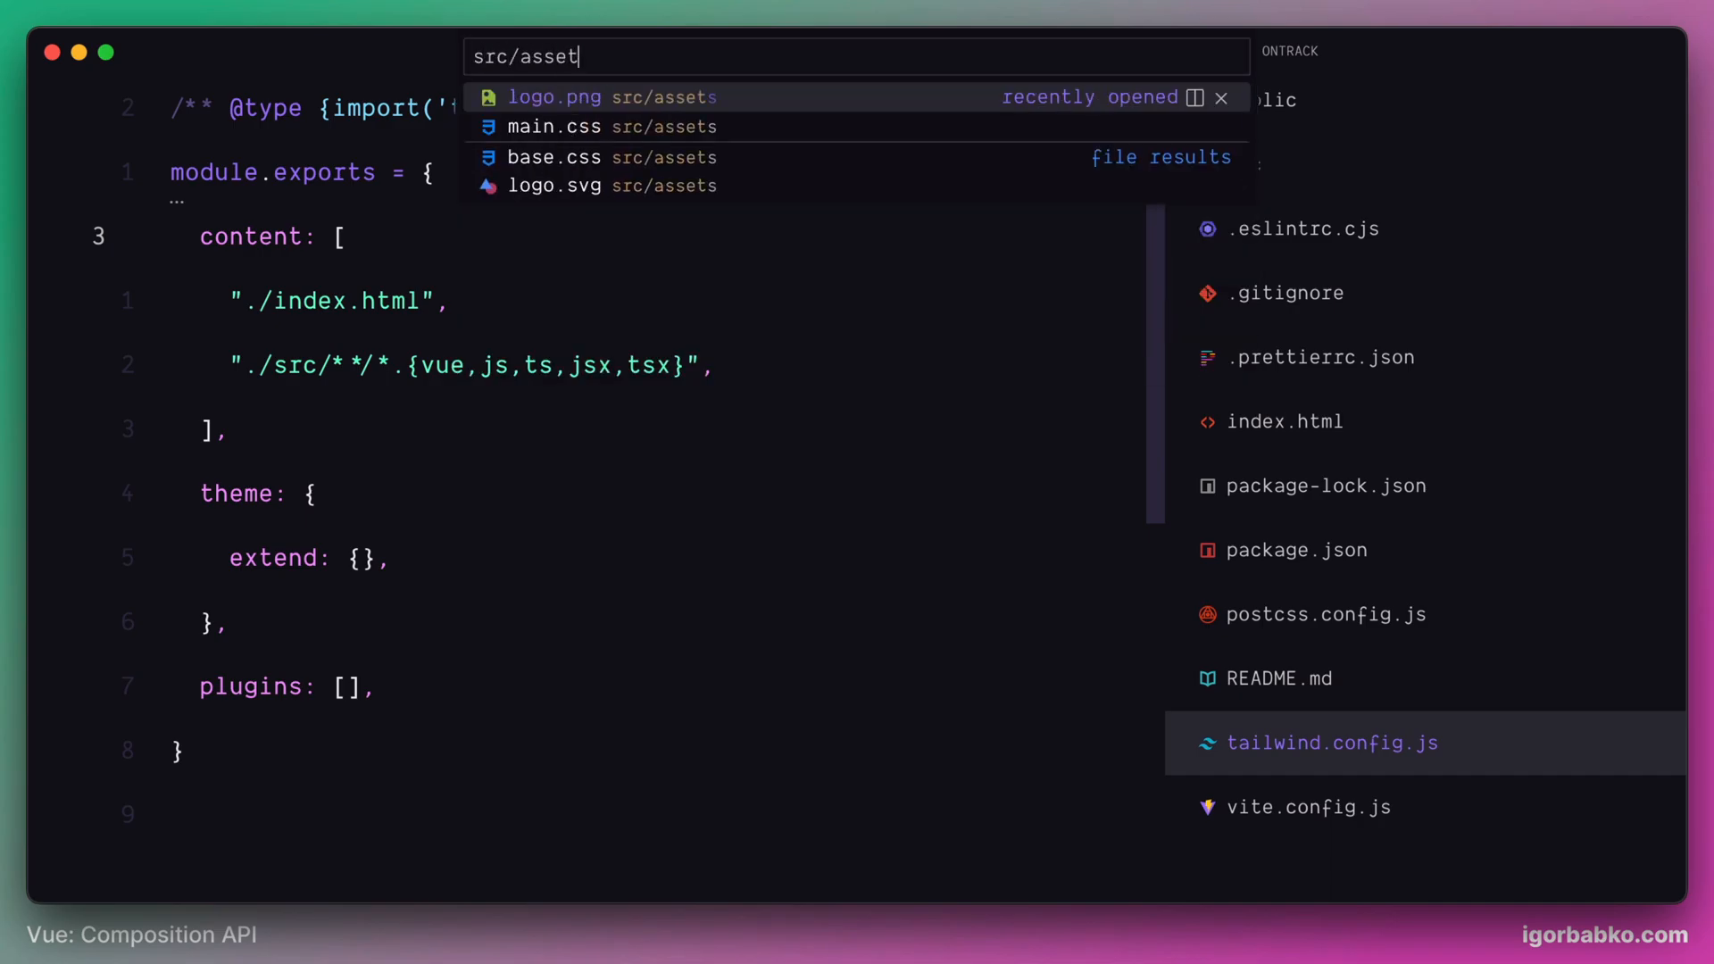
pyautogui.click(596, 126)
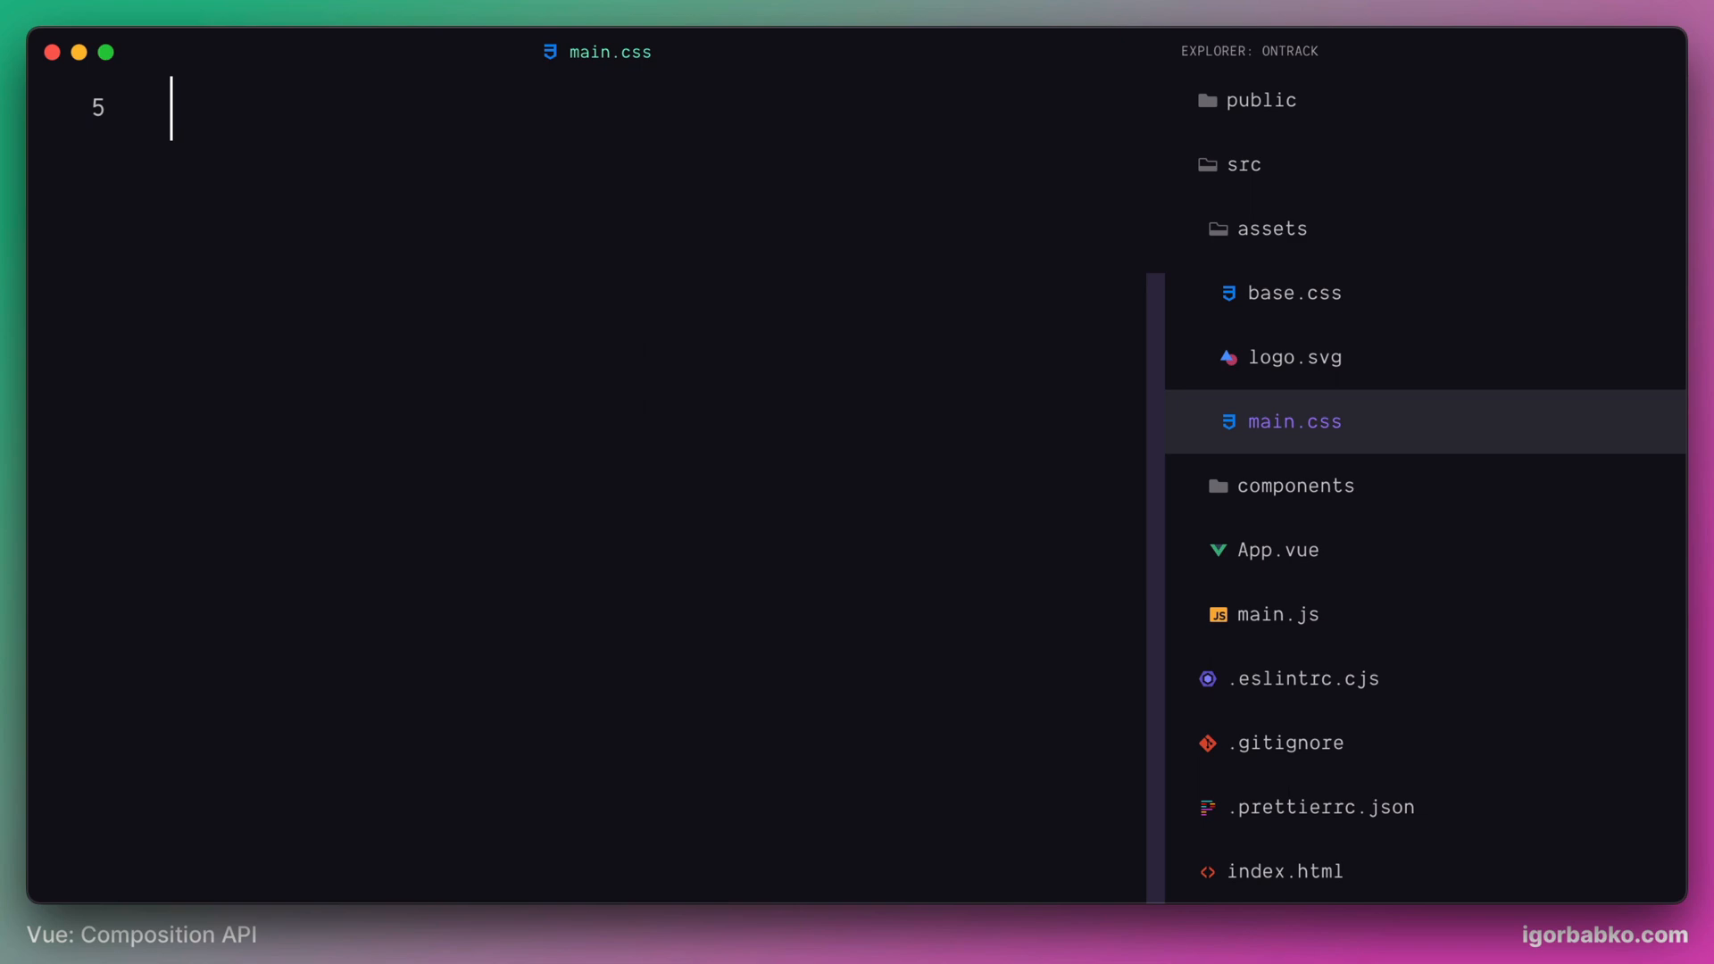
pyautogui.write('@tailwind base;')
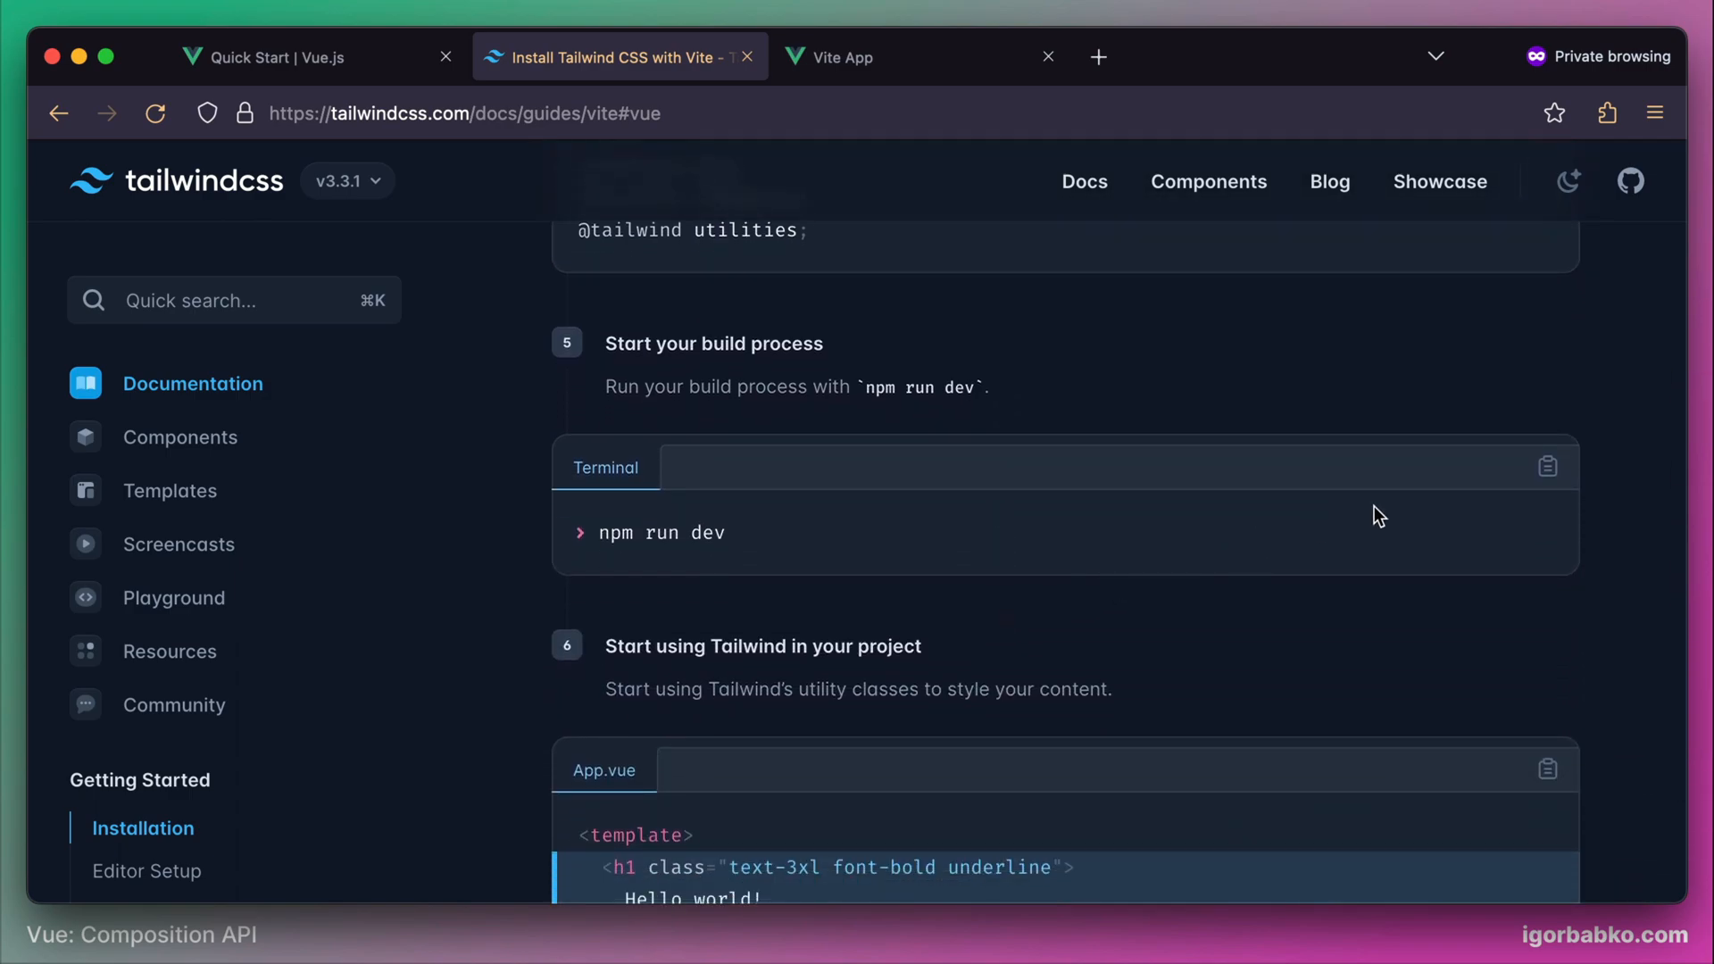
# Start the project's dev server with 'npm run dev' in Terminal.
pyautogui.click(1548, 466)
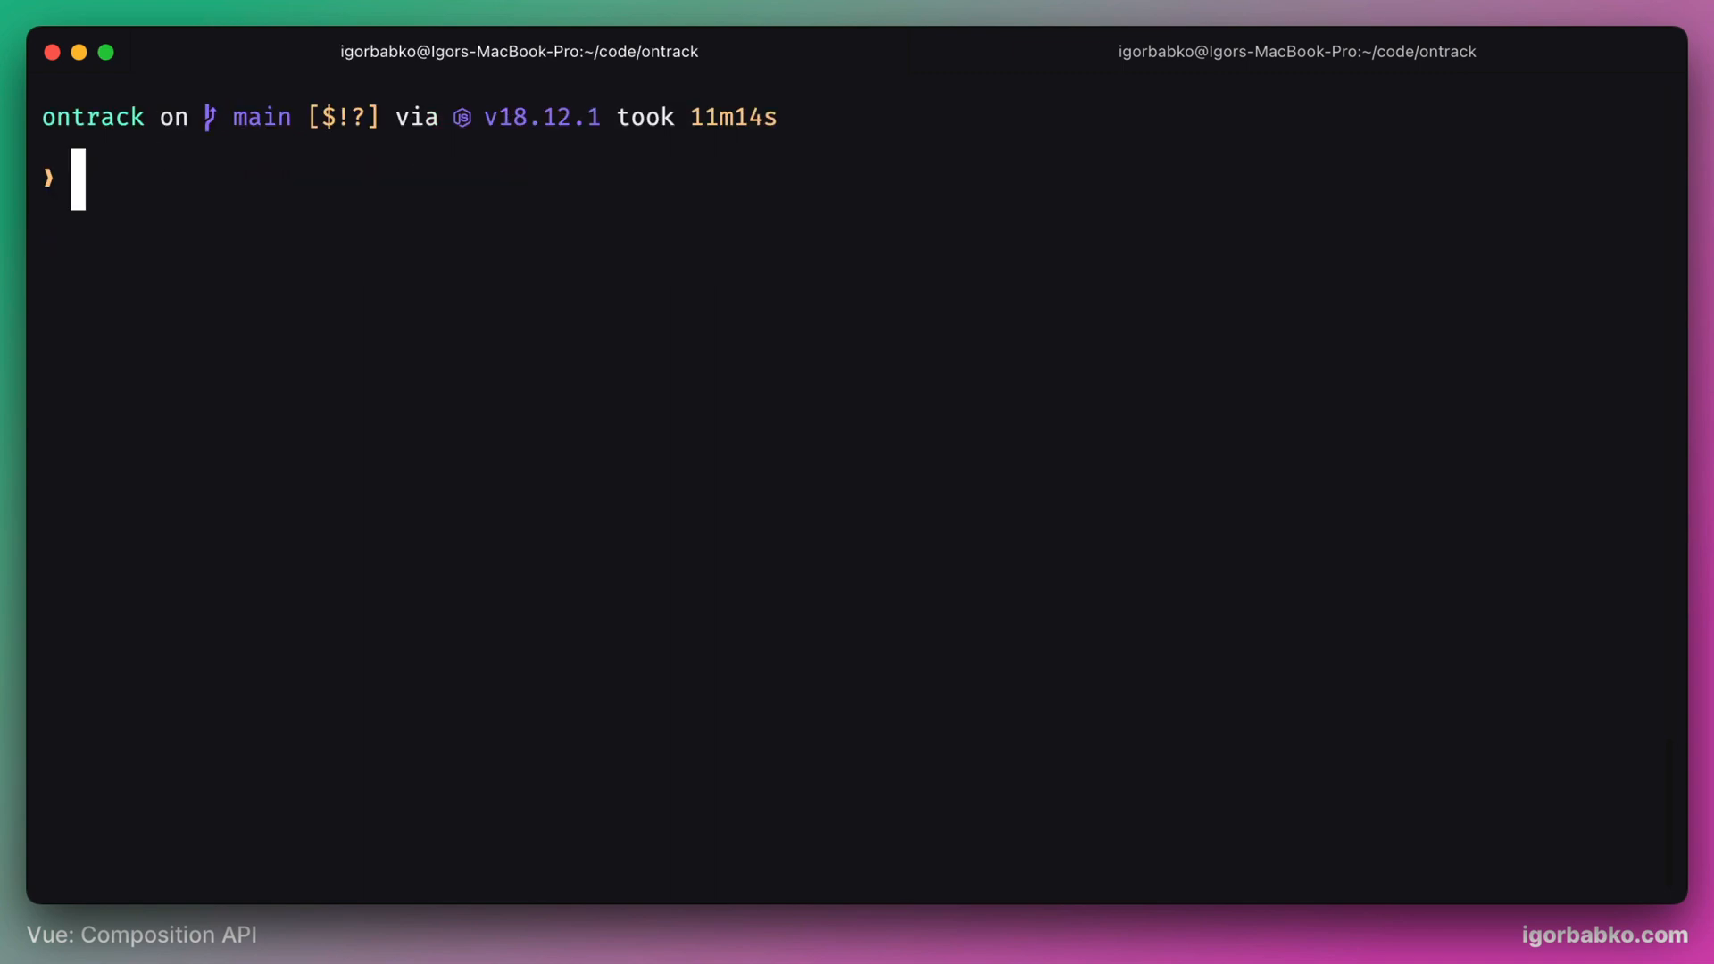
pyautogui.write('npm run dev')
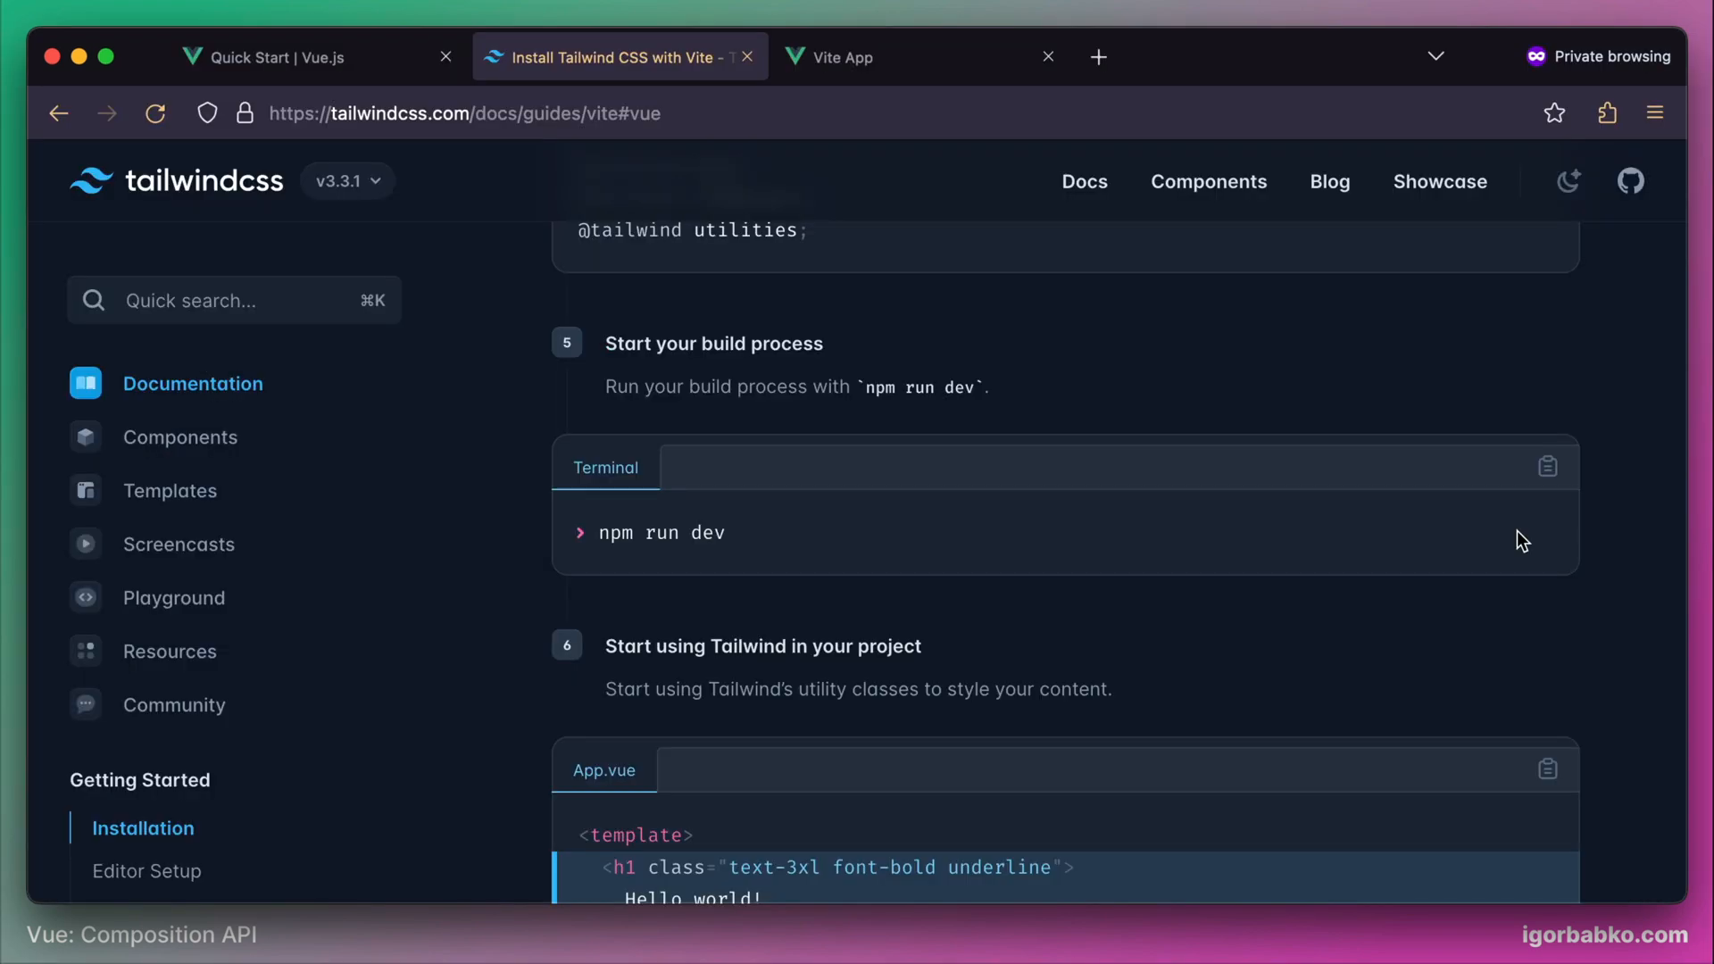
pyautogui.scroll(-3)
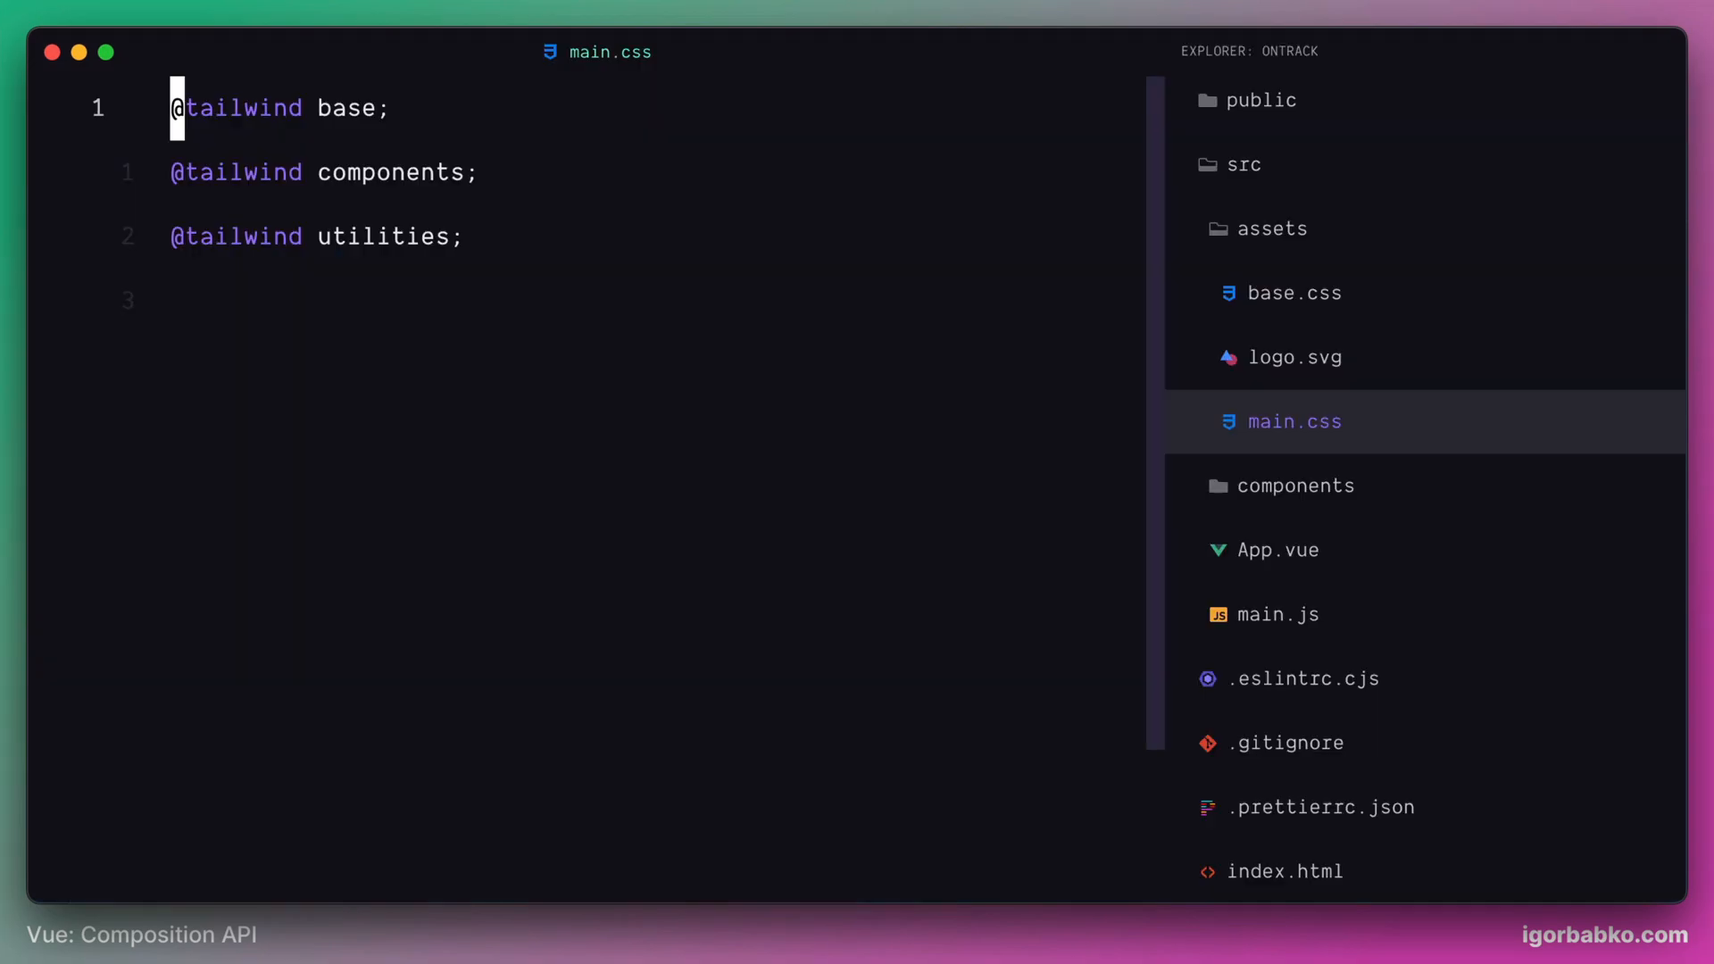
pyautogui.write('appvu')
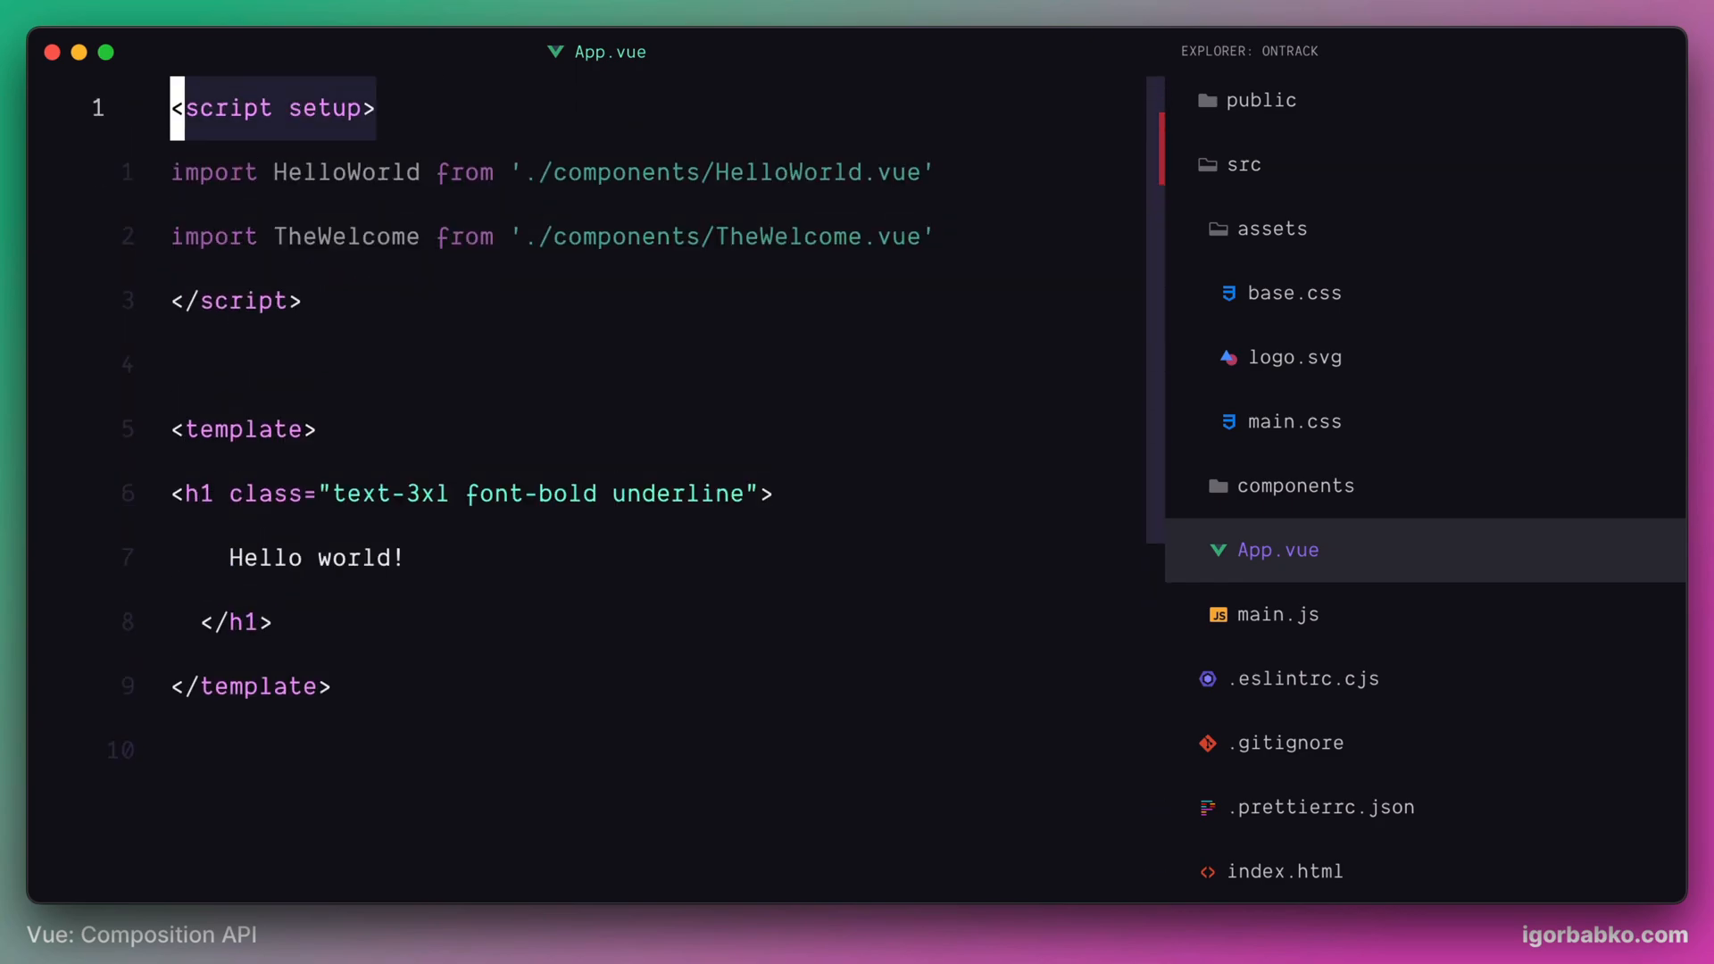
pyautogui.scroll(-3)
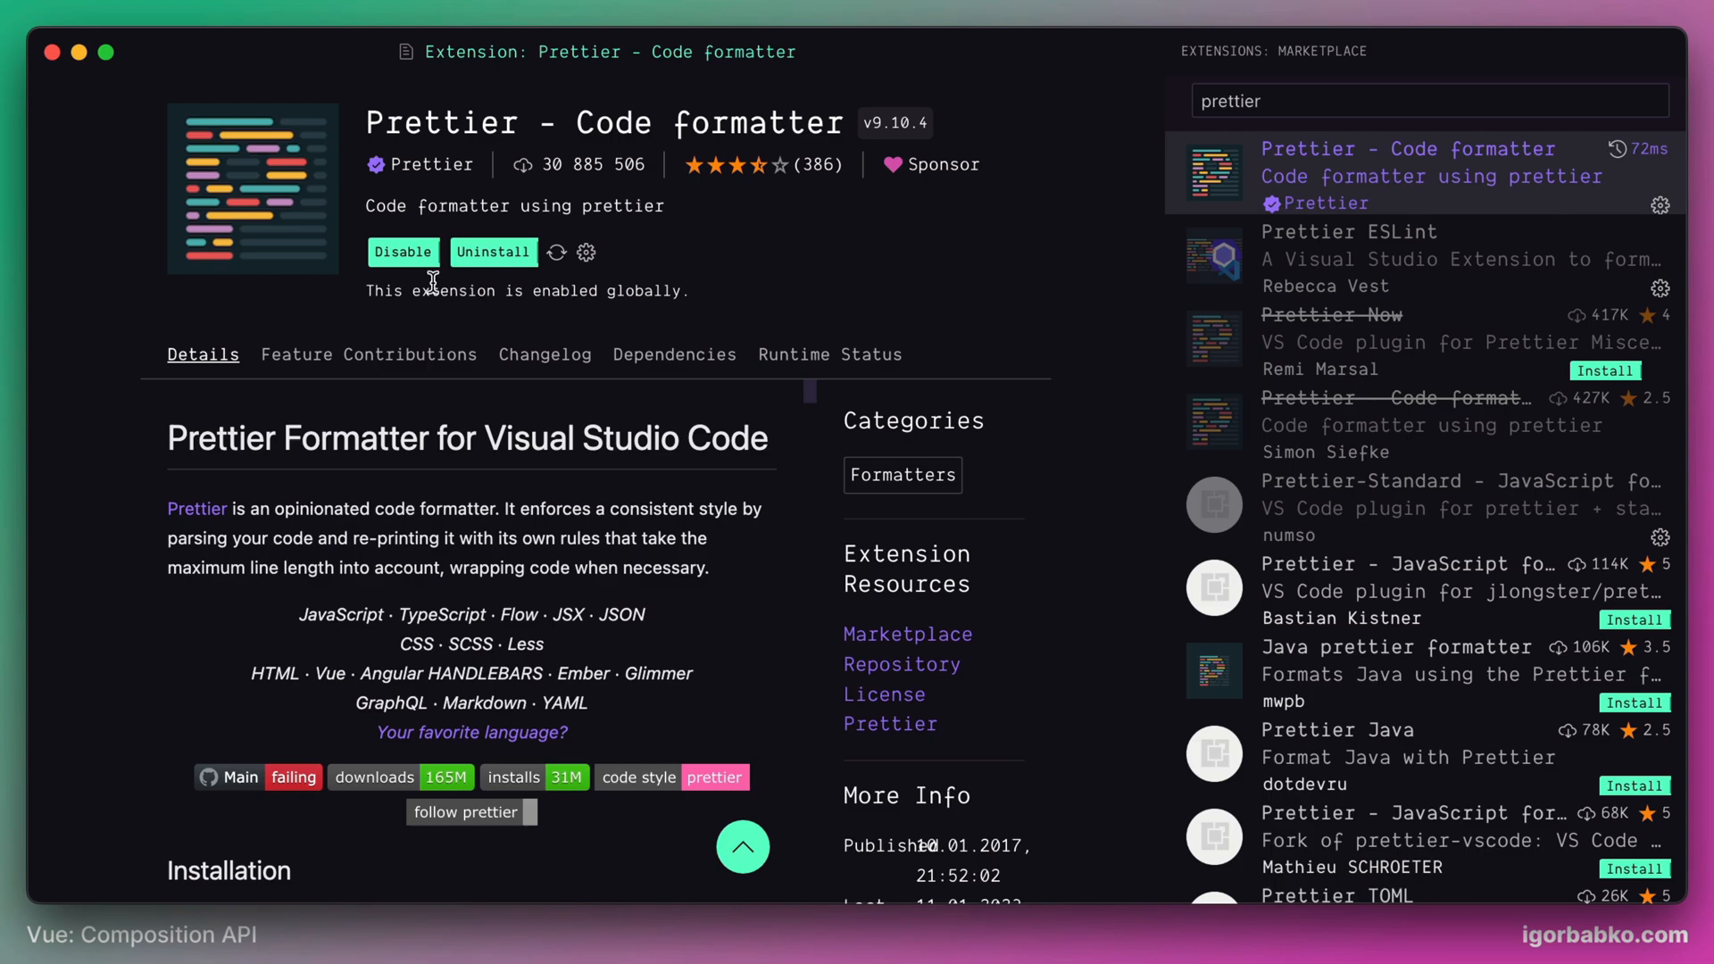
pyautogui.moveTo(744, 253)
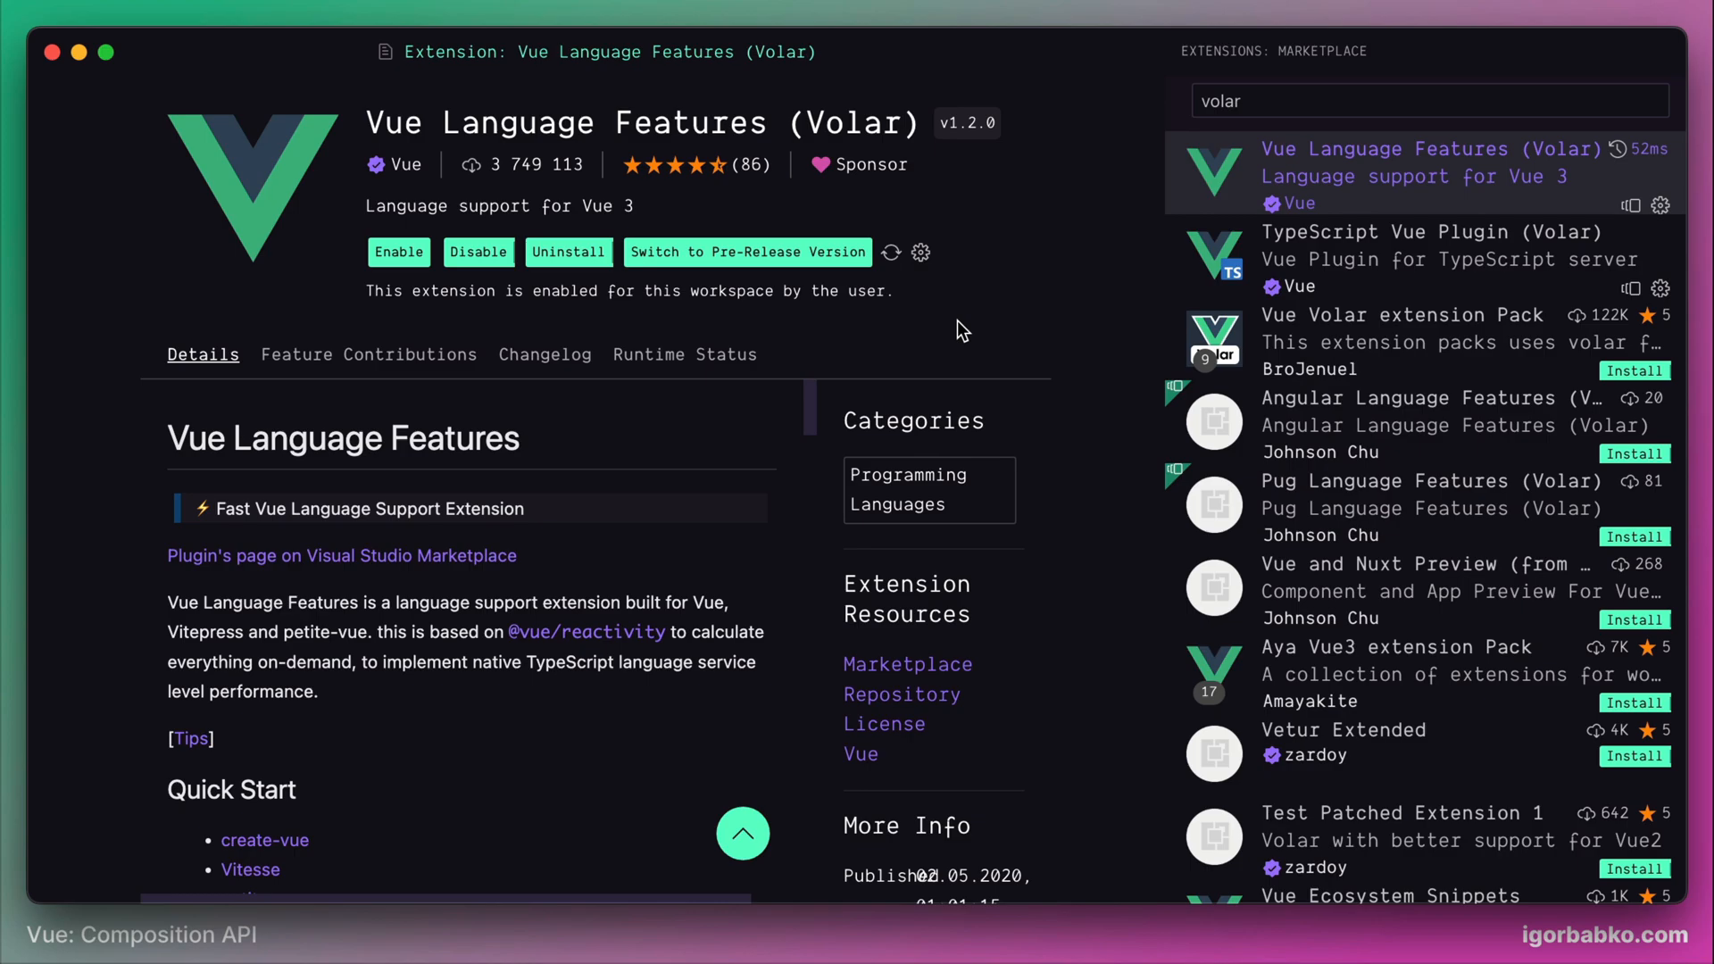
# Enable the Vue Language Features (Volar) extension for all workspaces.
pyautogui.click(399, 252)
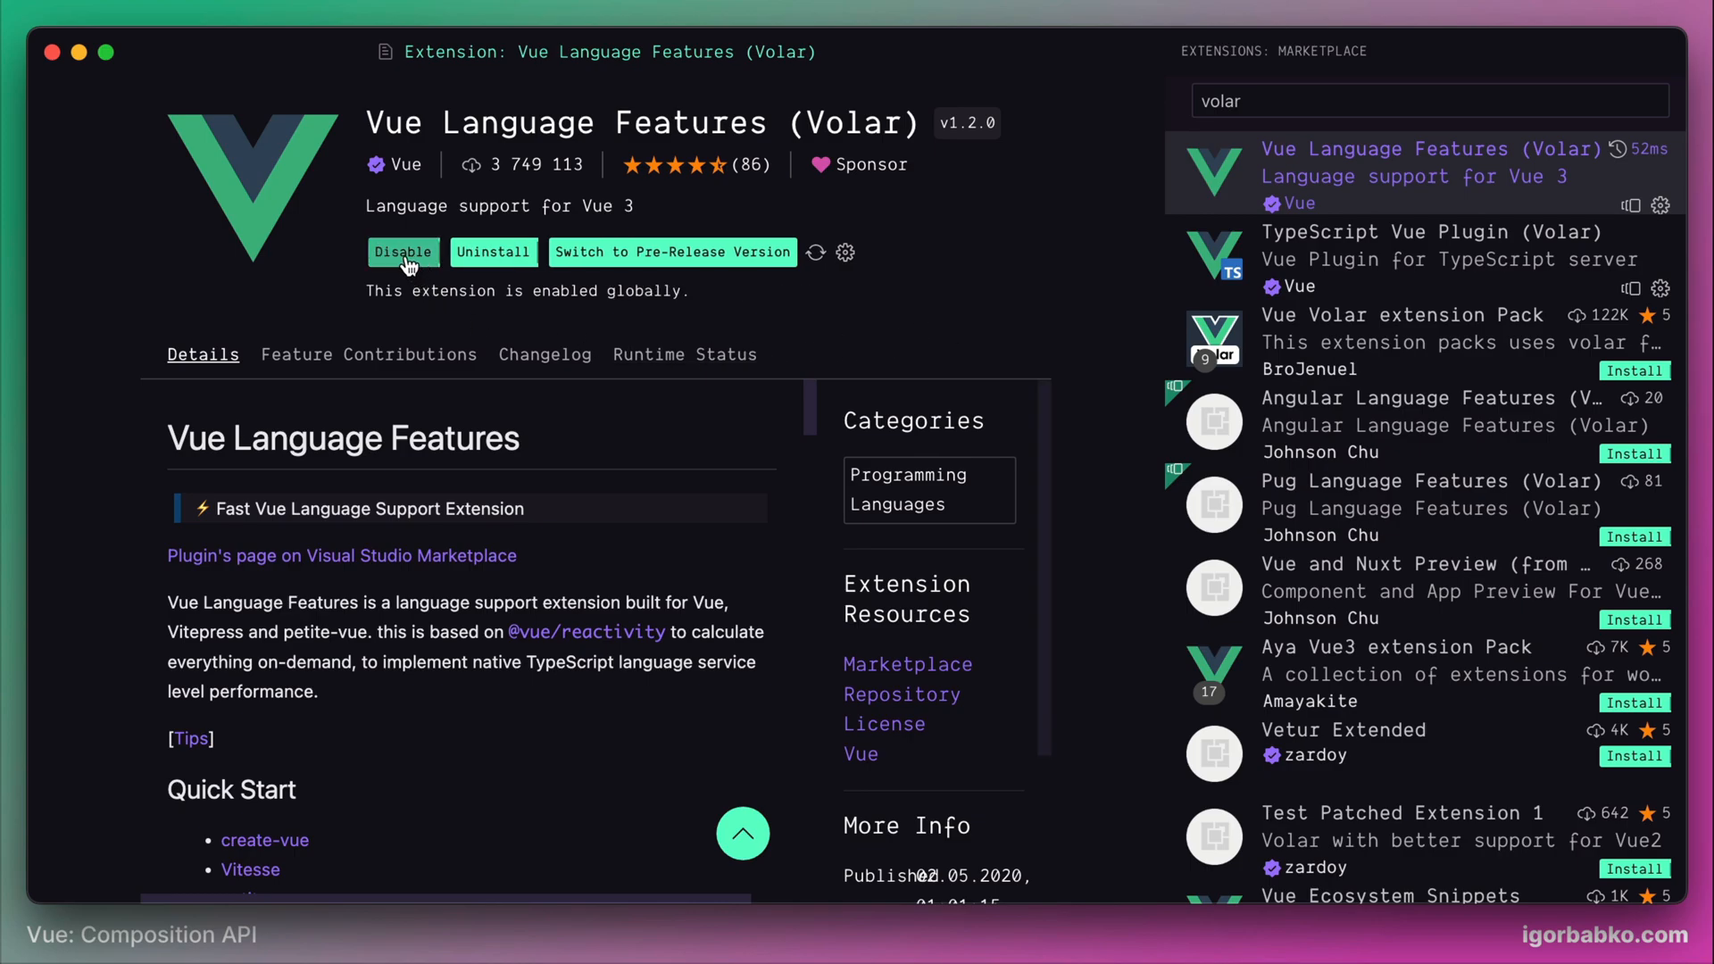
pyautogui.moveTo(919, 315)
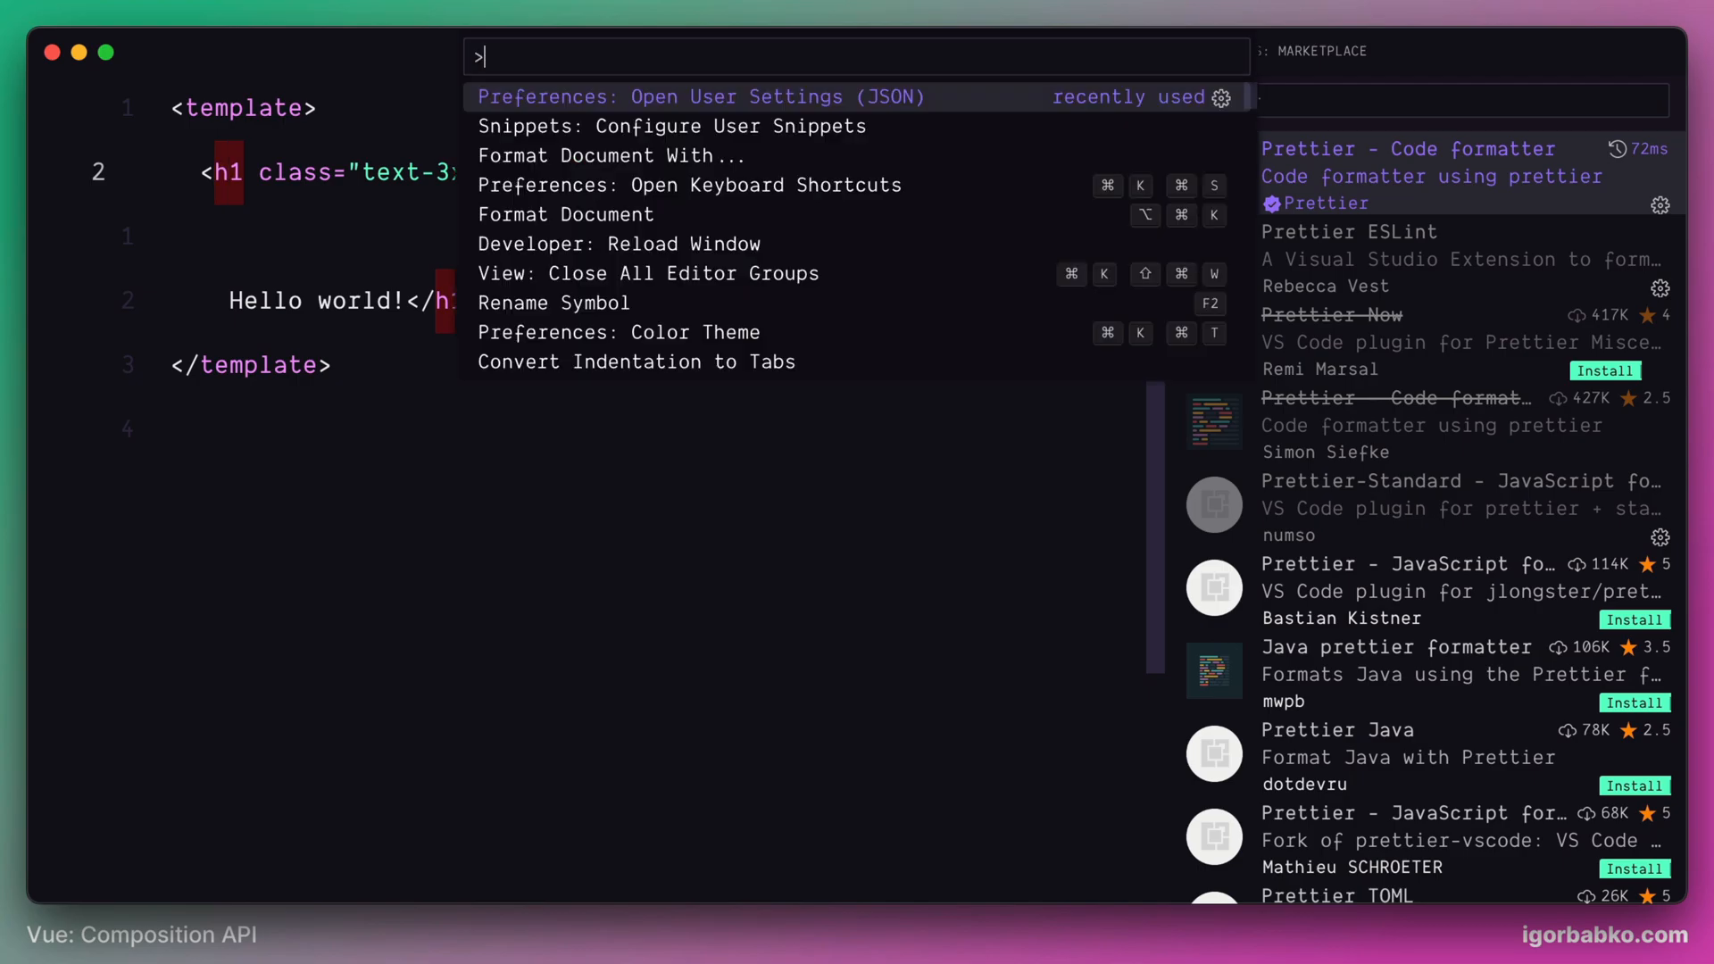
# Format App.vue with Prettier, install prettier-plugin-tailwindcss, and re-add the underline class.
pyautogui.write('format document')
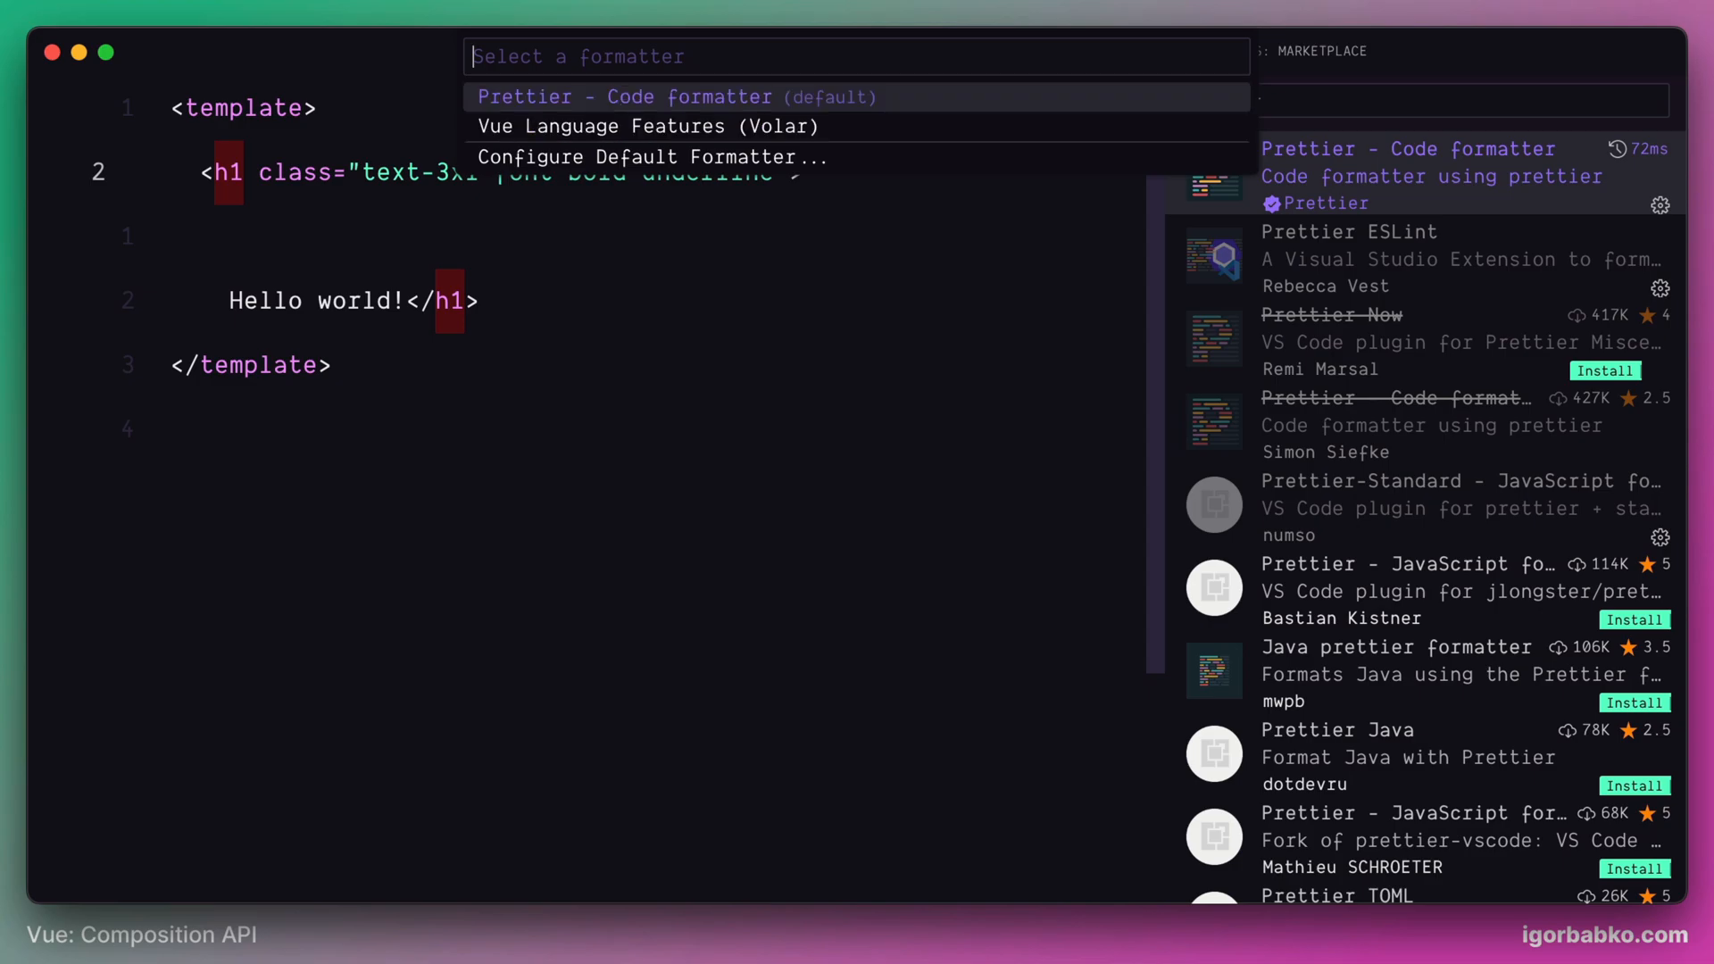
pyautogui.click(686, 96)
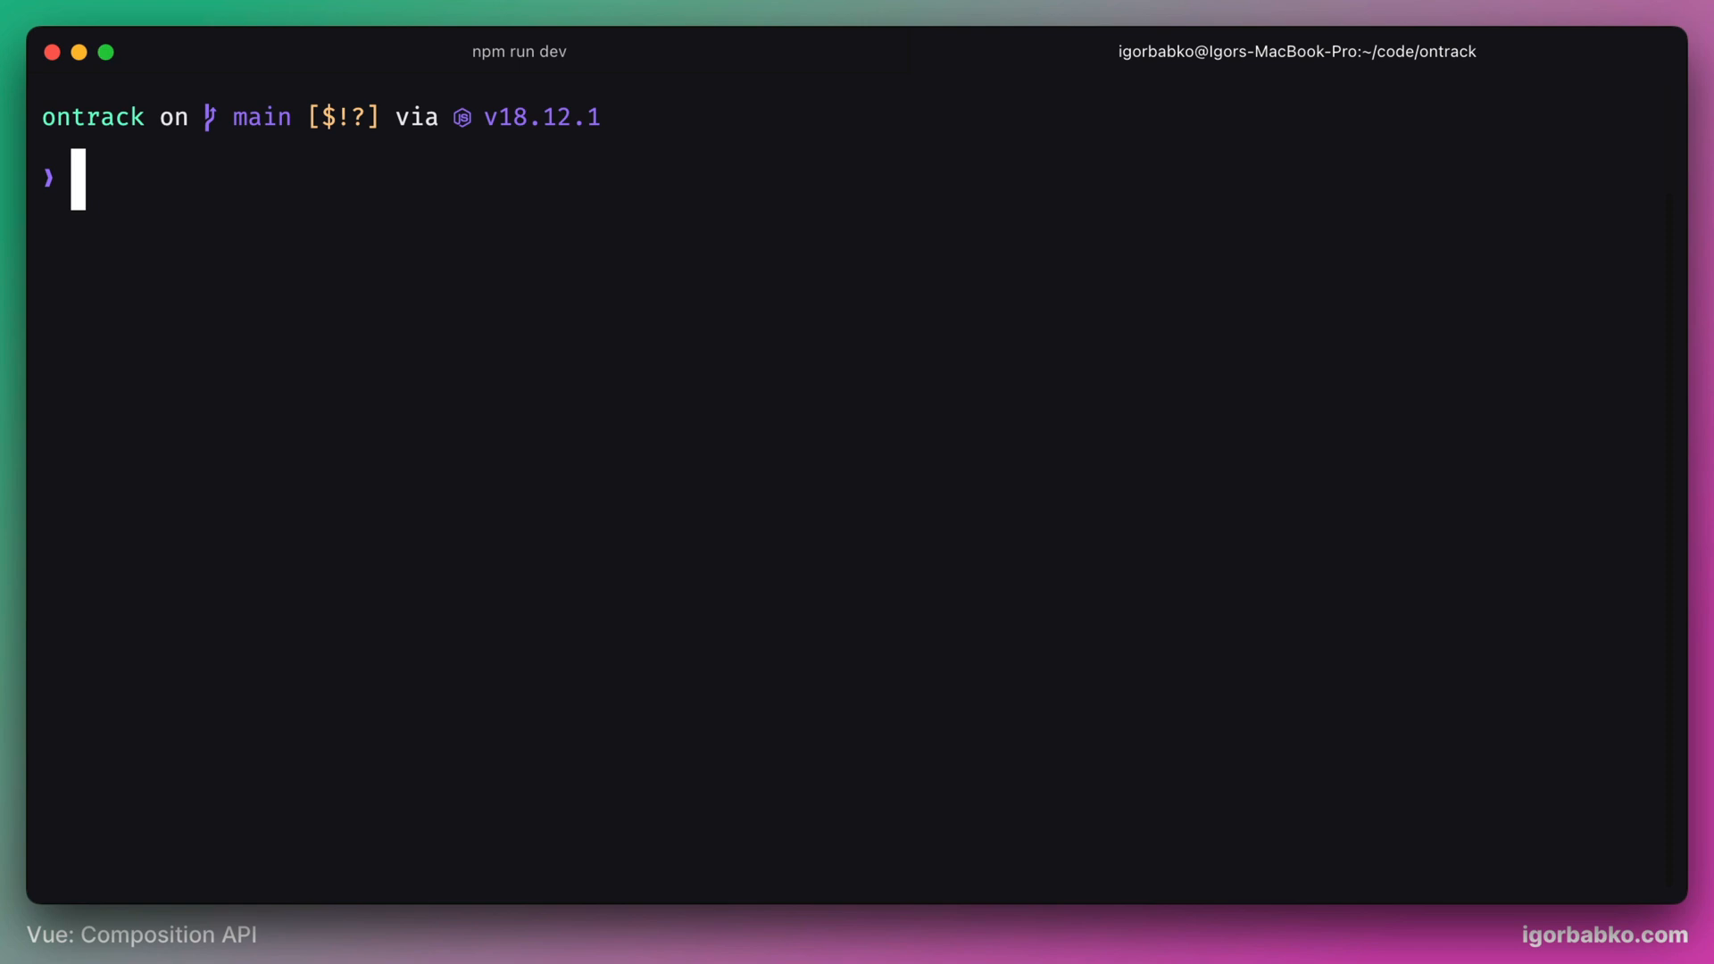
pyautogui.write('npm install -D prettier-plugin-tailwindcss')
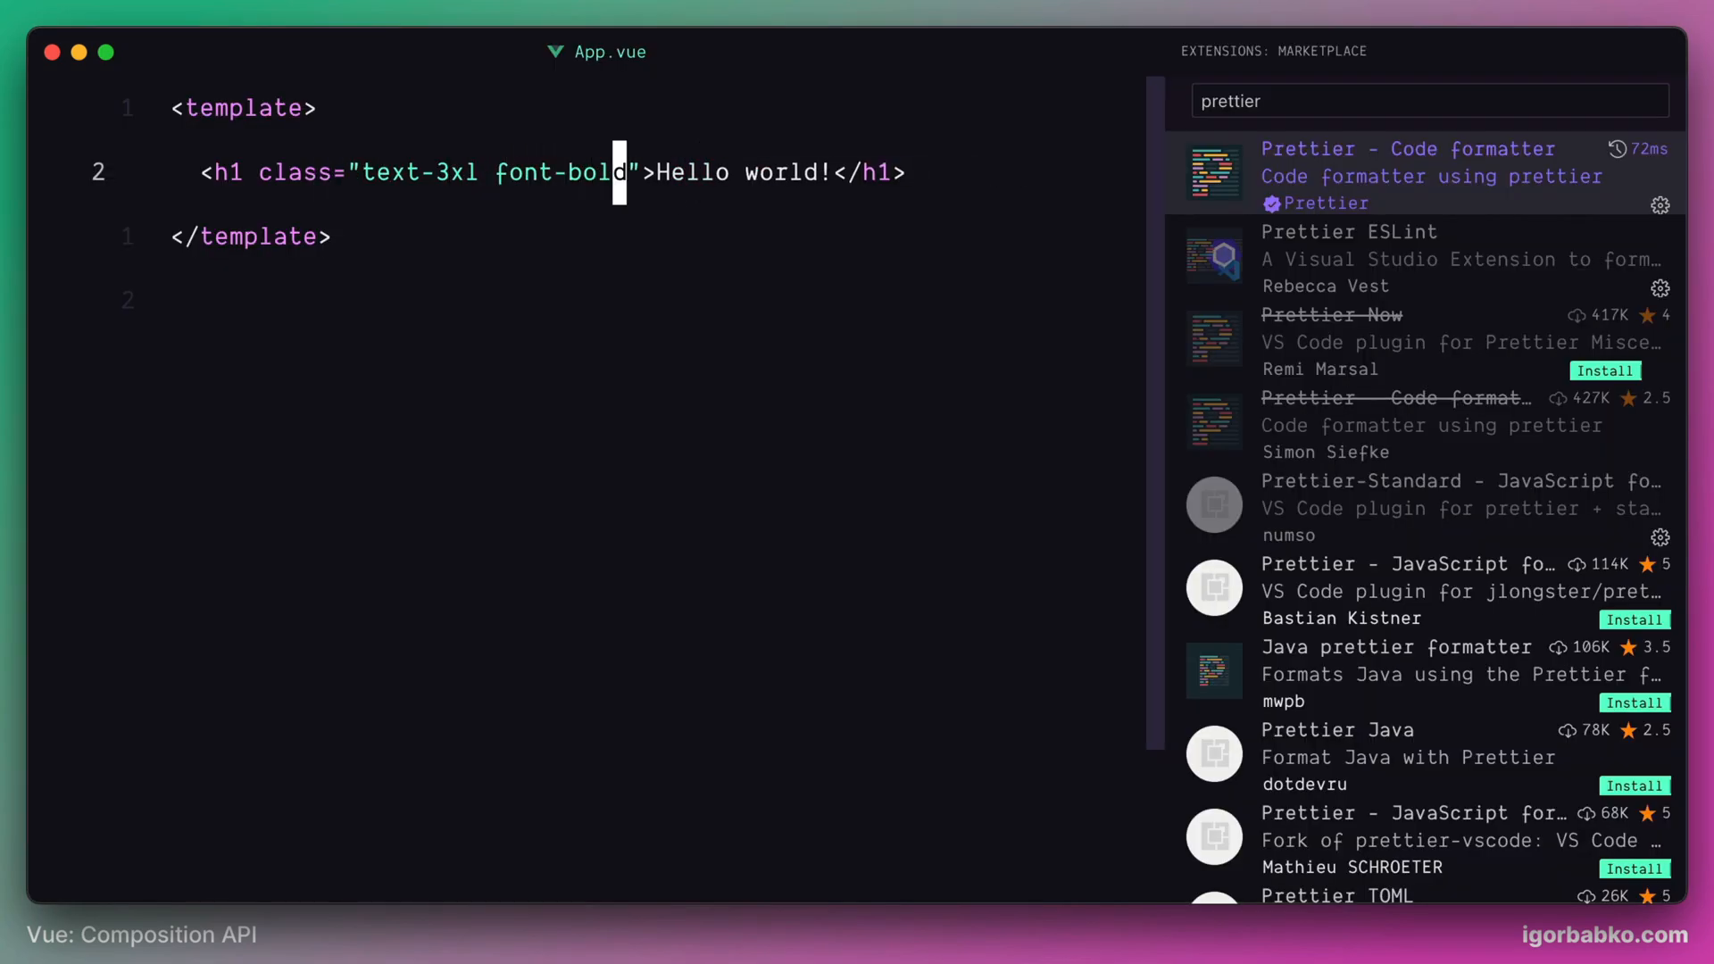
pyautogui.write('underline')
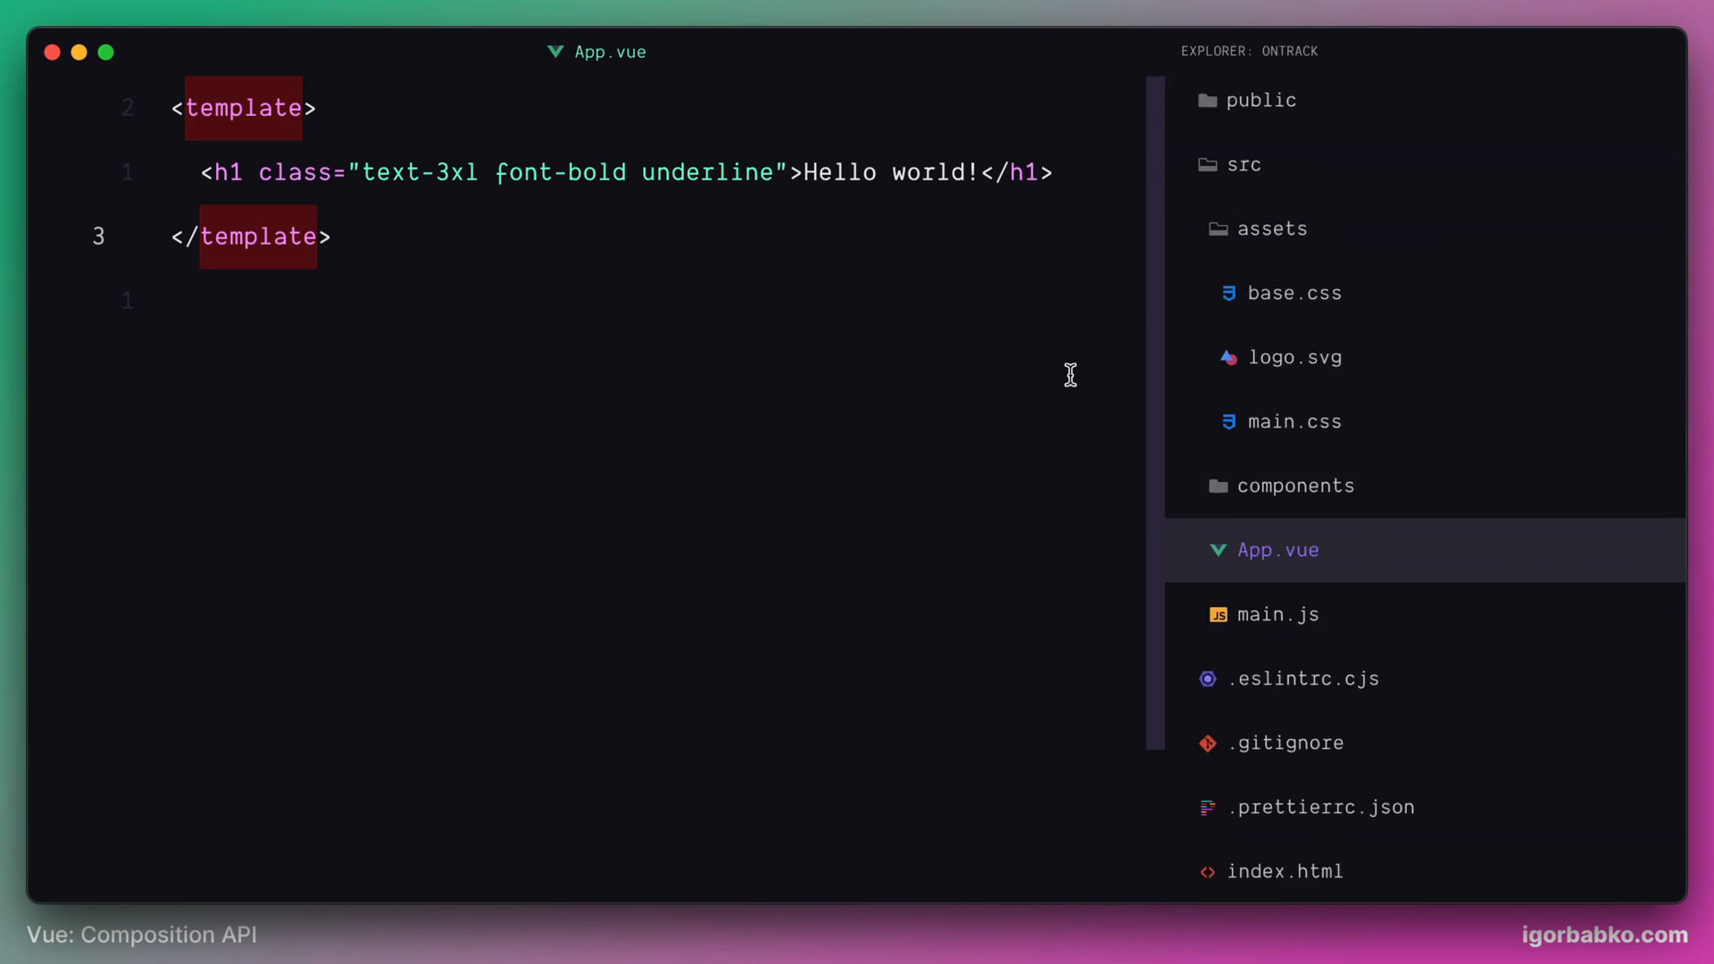
# Delete base.css, logo.svg, icons, HelloWorld.vue, TheWelcome.vue and WelcomeItem.vue.
pyautogui.click(1294, 292)
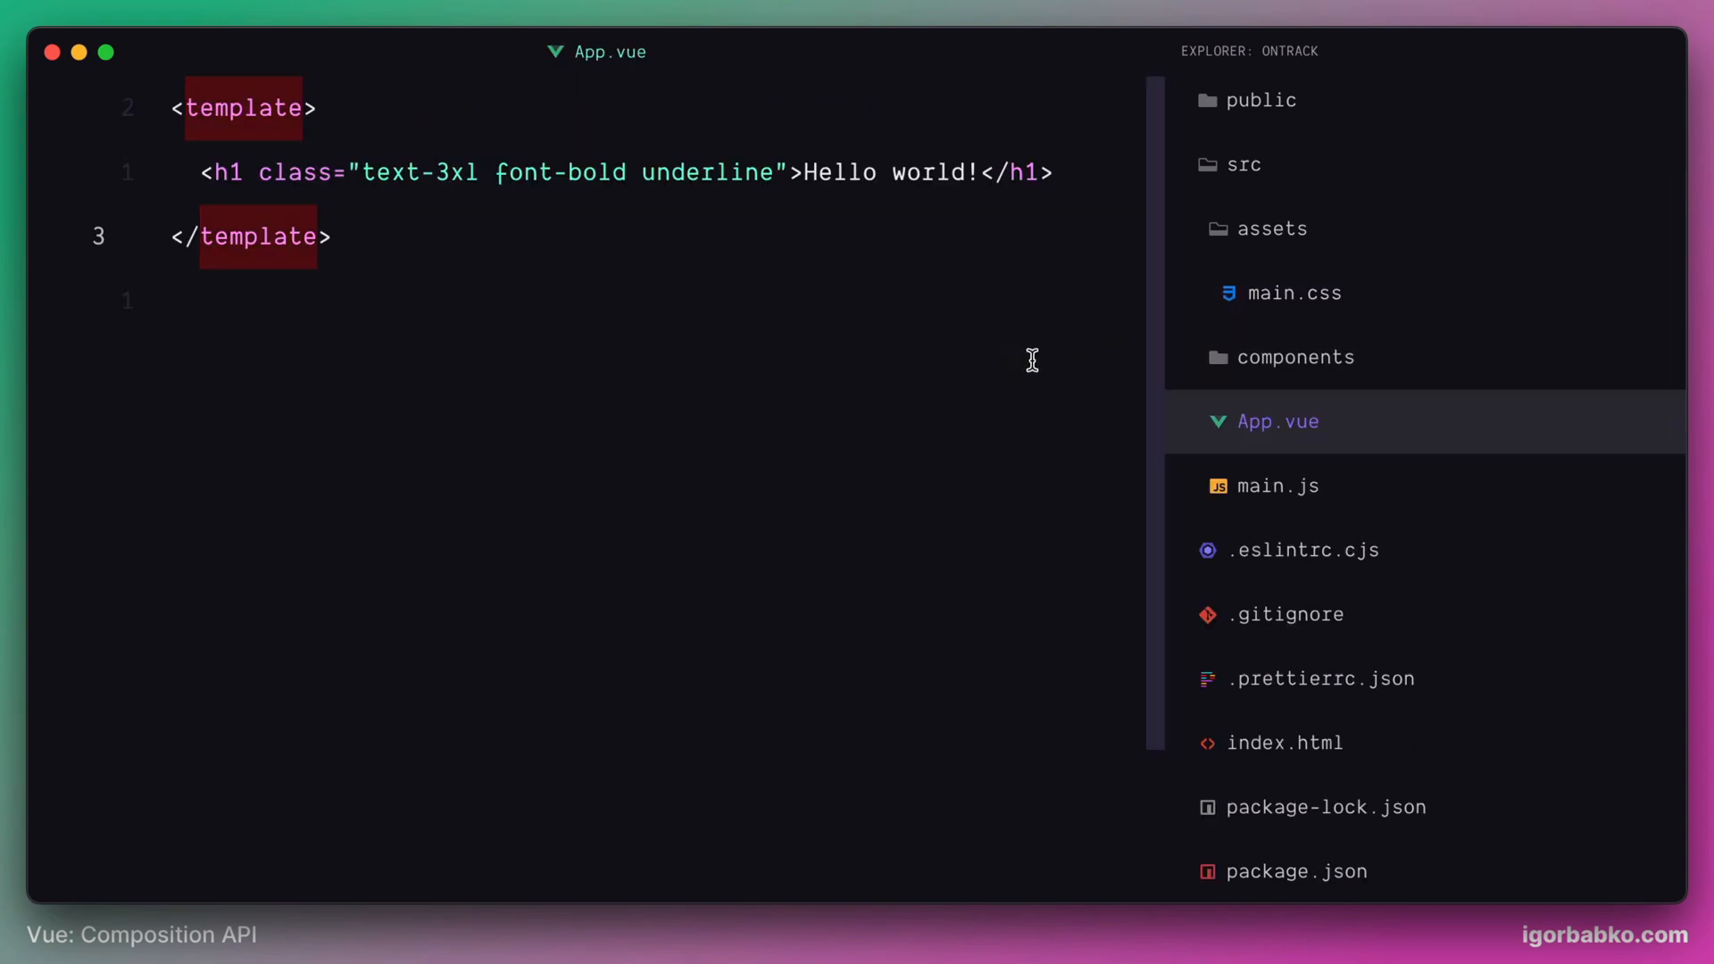
pyautogui.click(1296, 356)
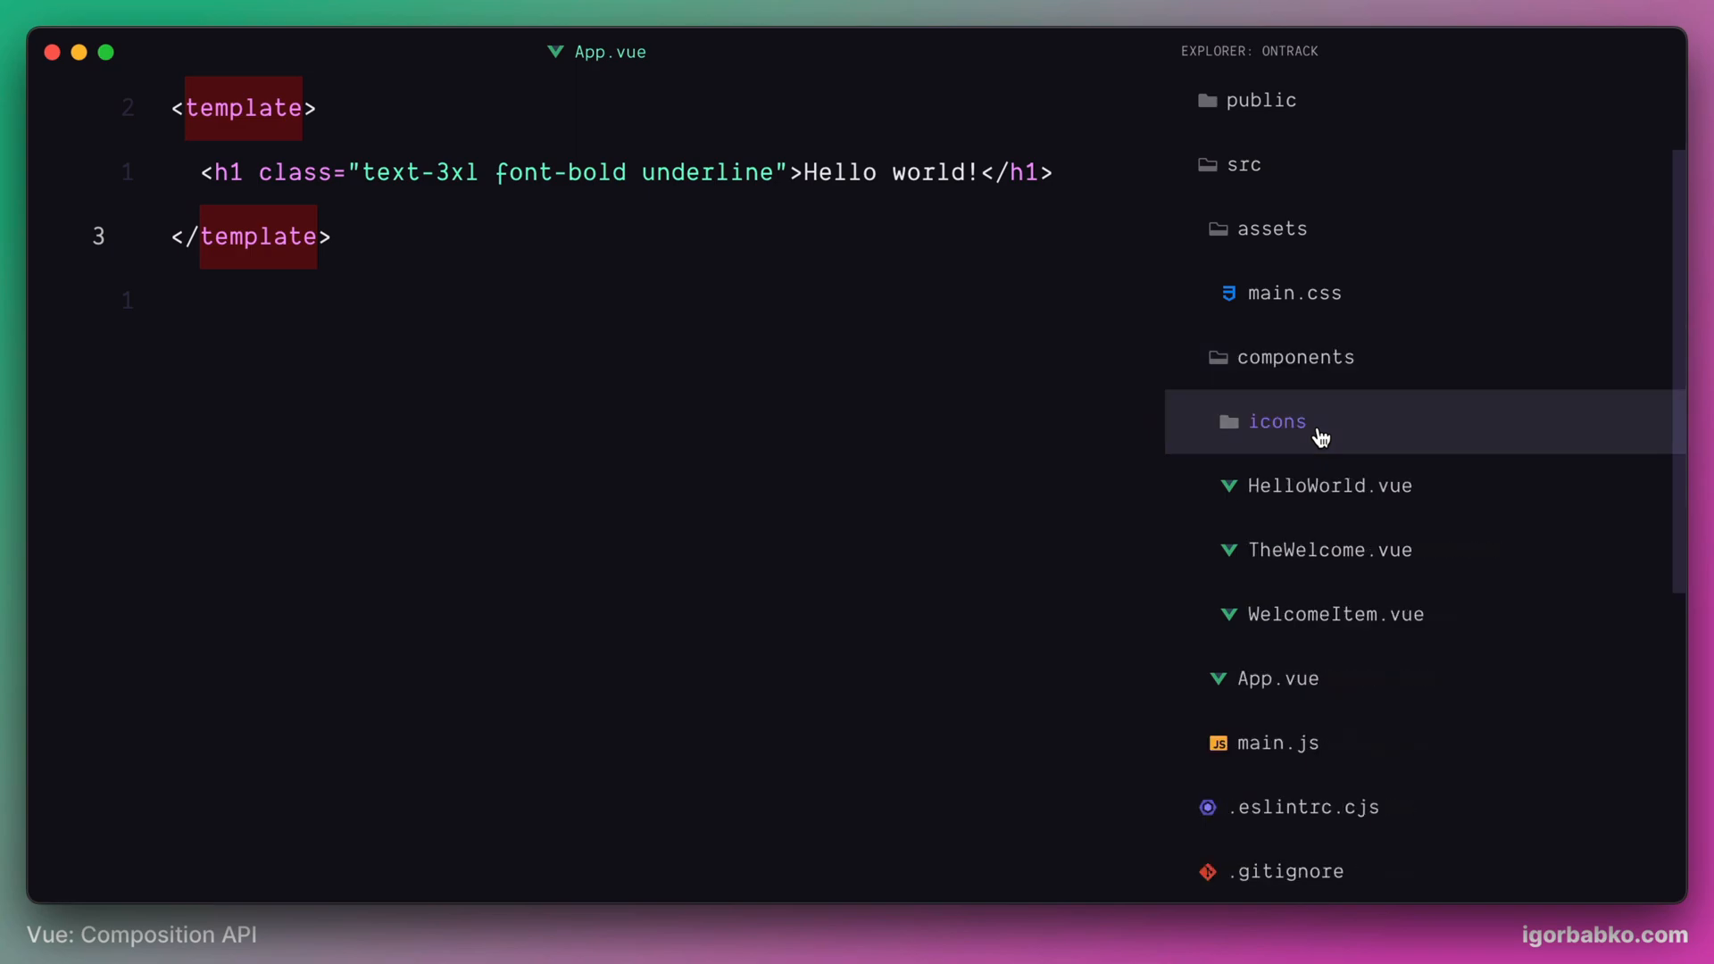
pyautogui.click(1276, 420)
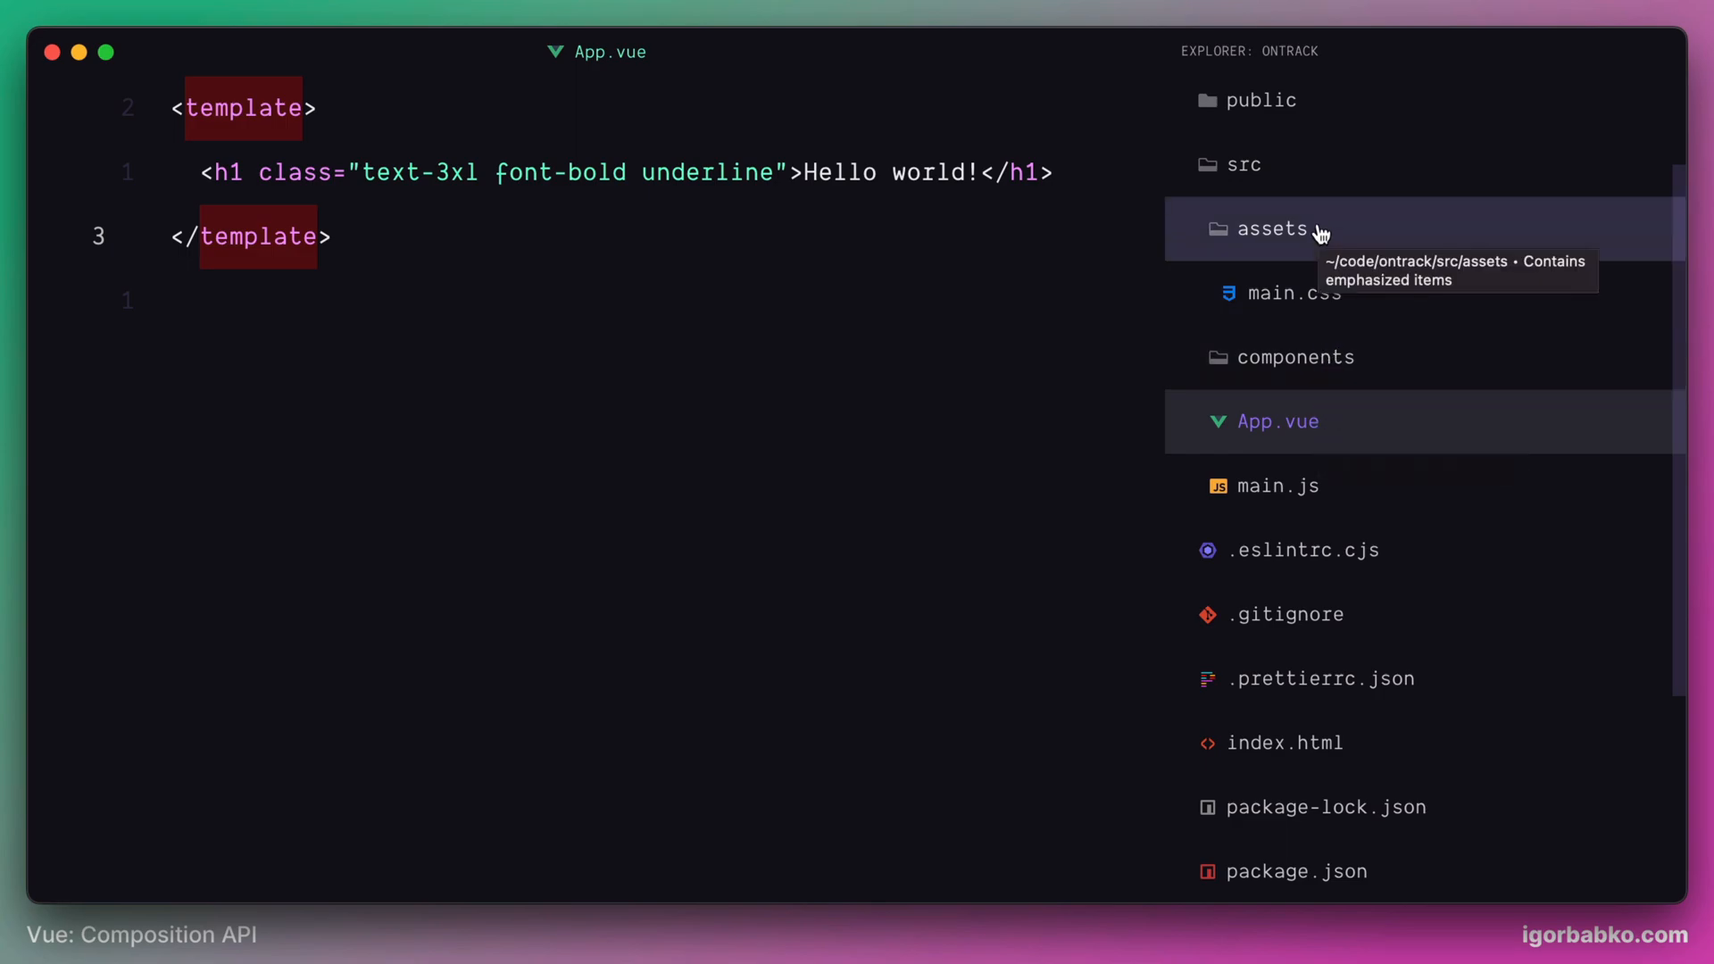
pyautogui.click(1295, 292)
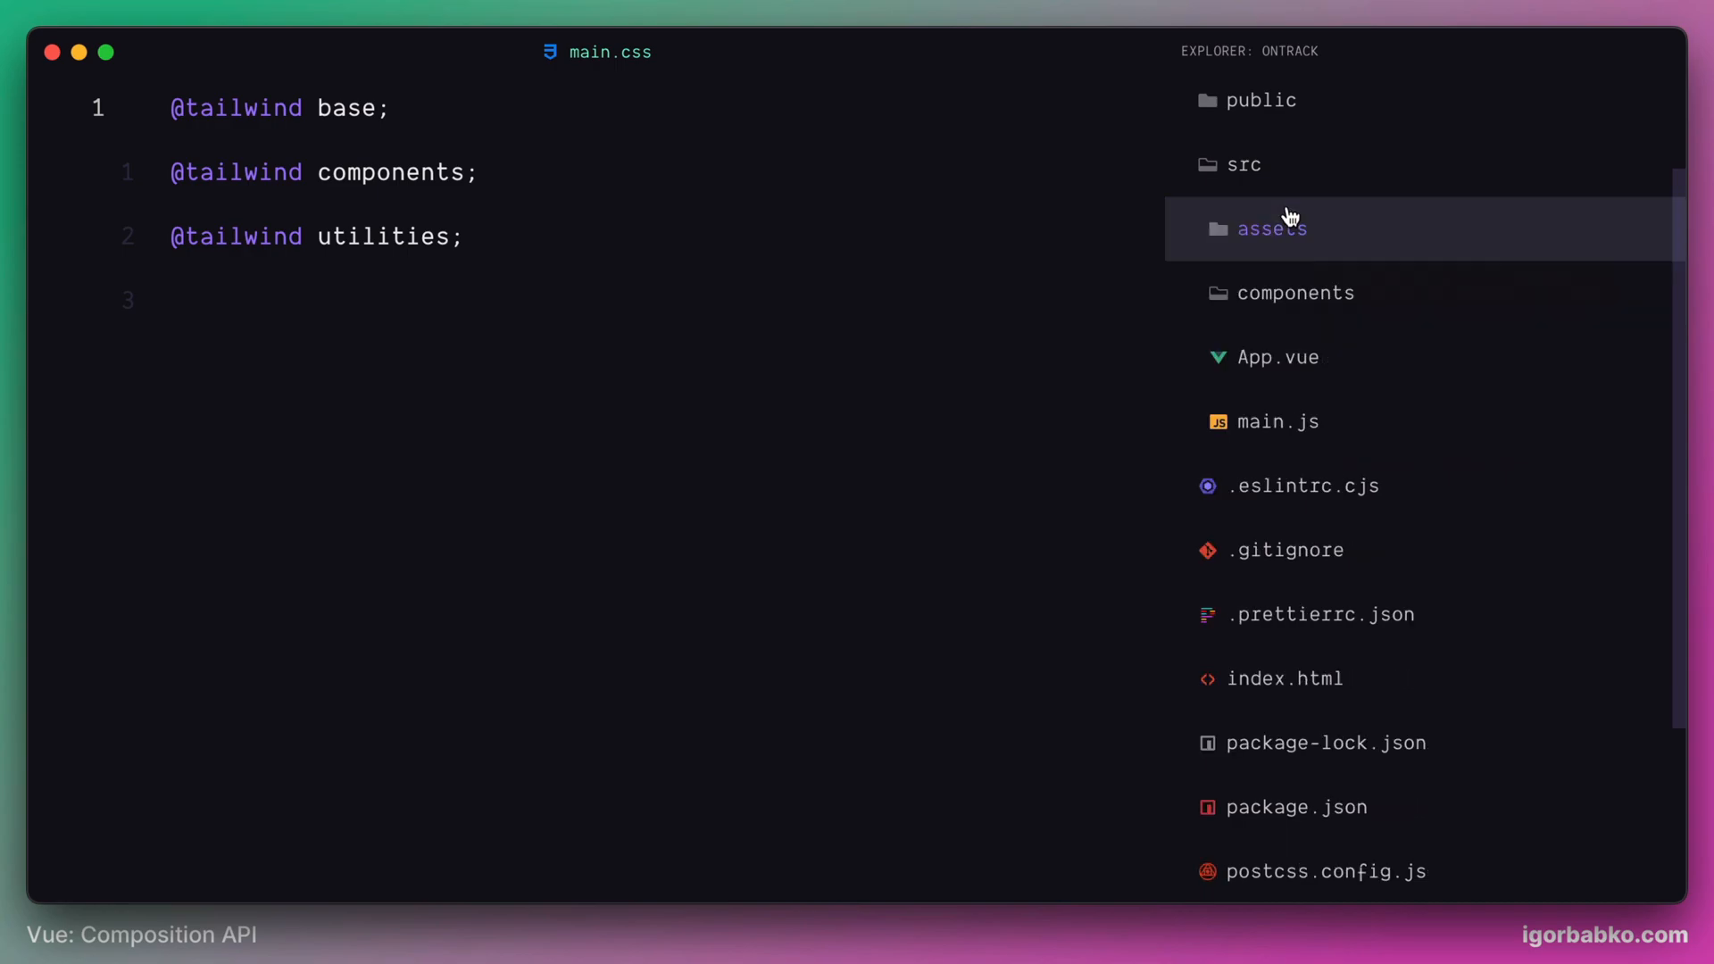
pyautogui.moveTo(1296, 292)
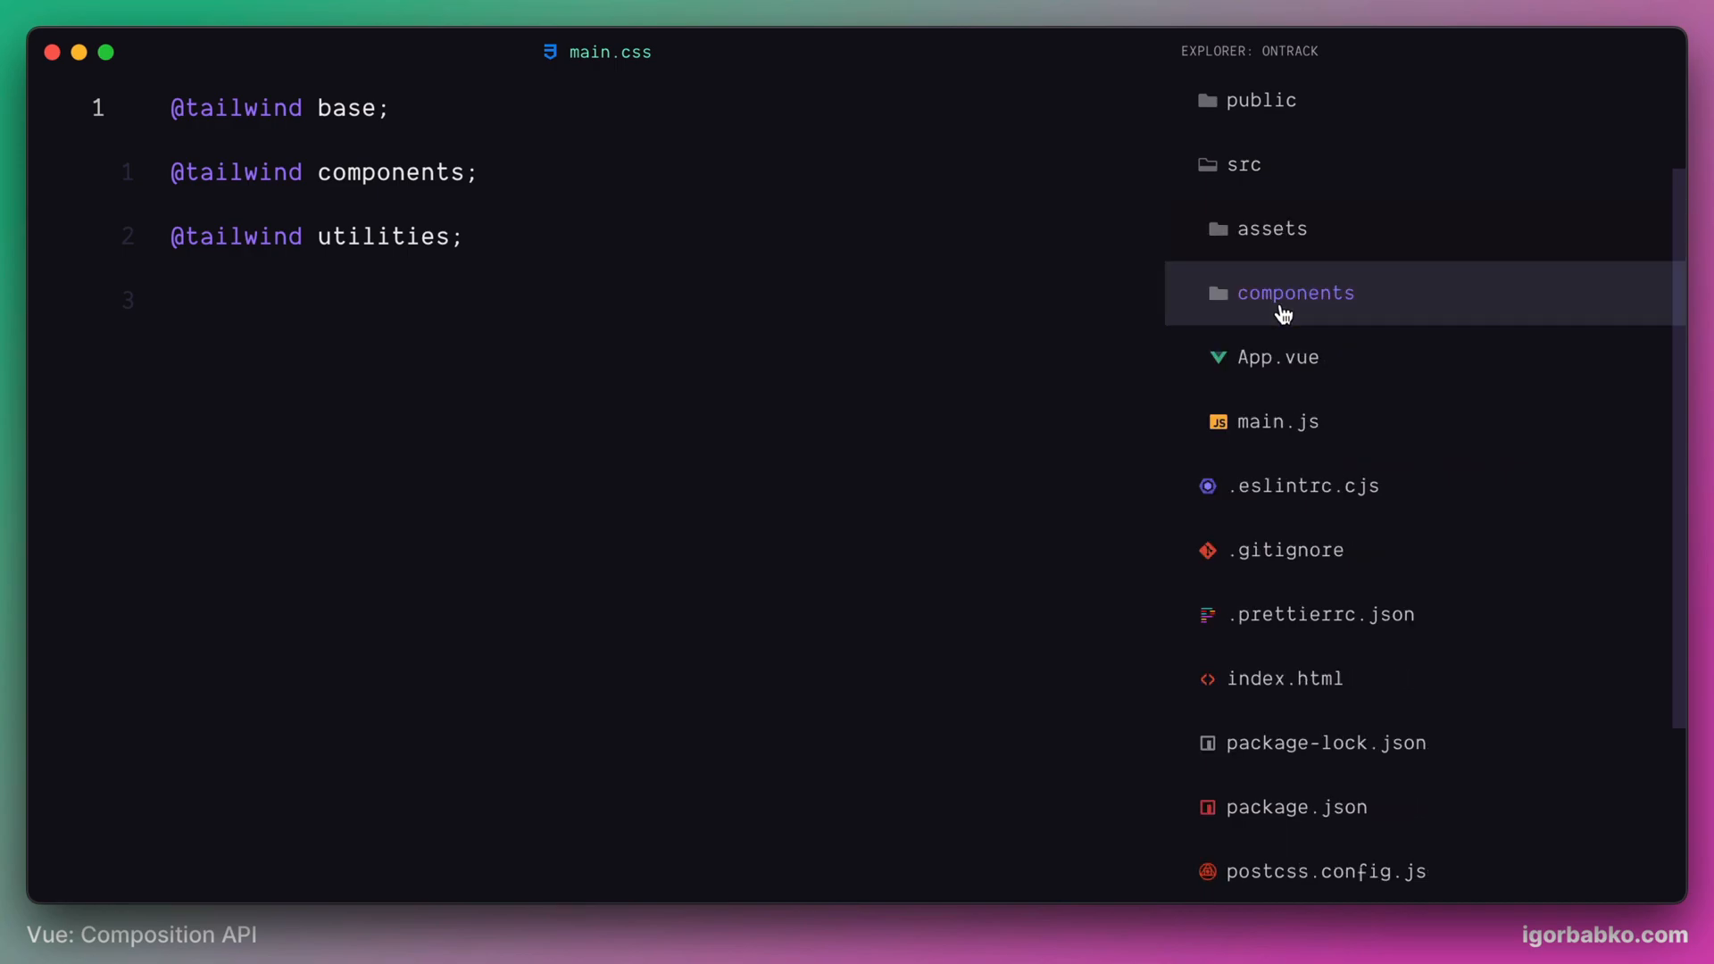
pyautogui.click(1279, 357)
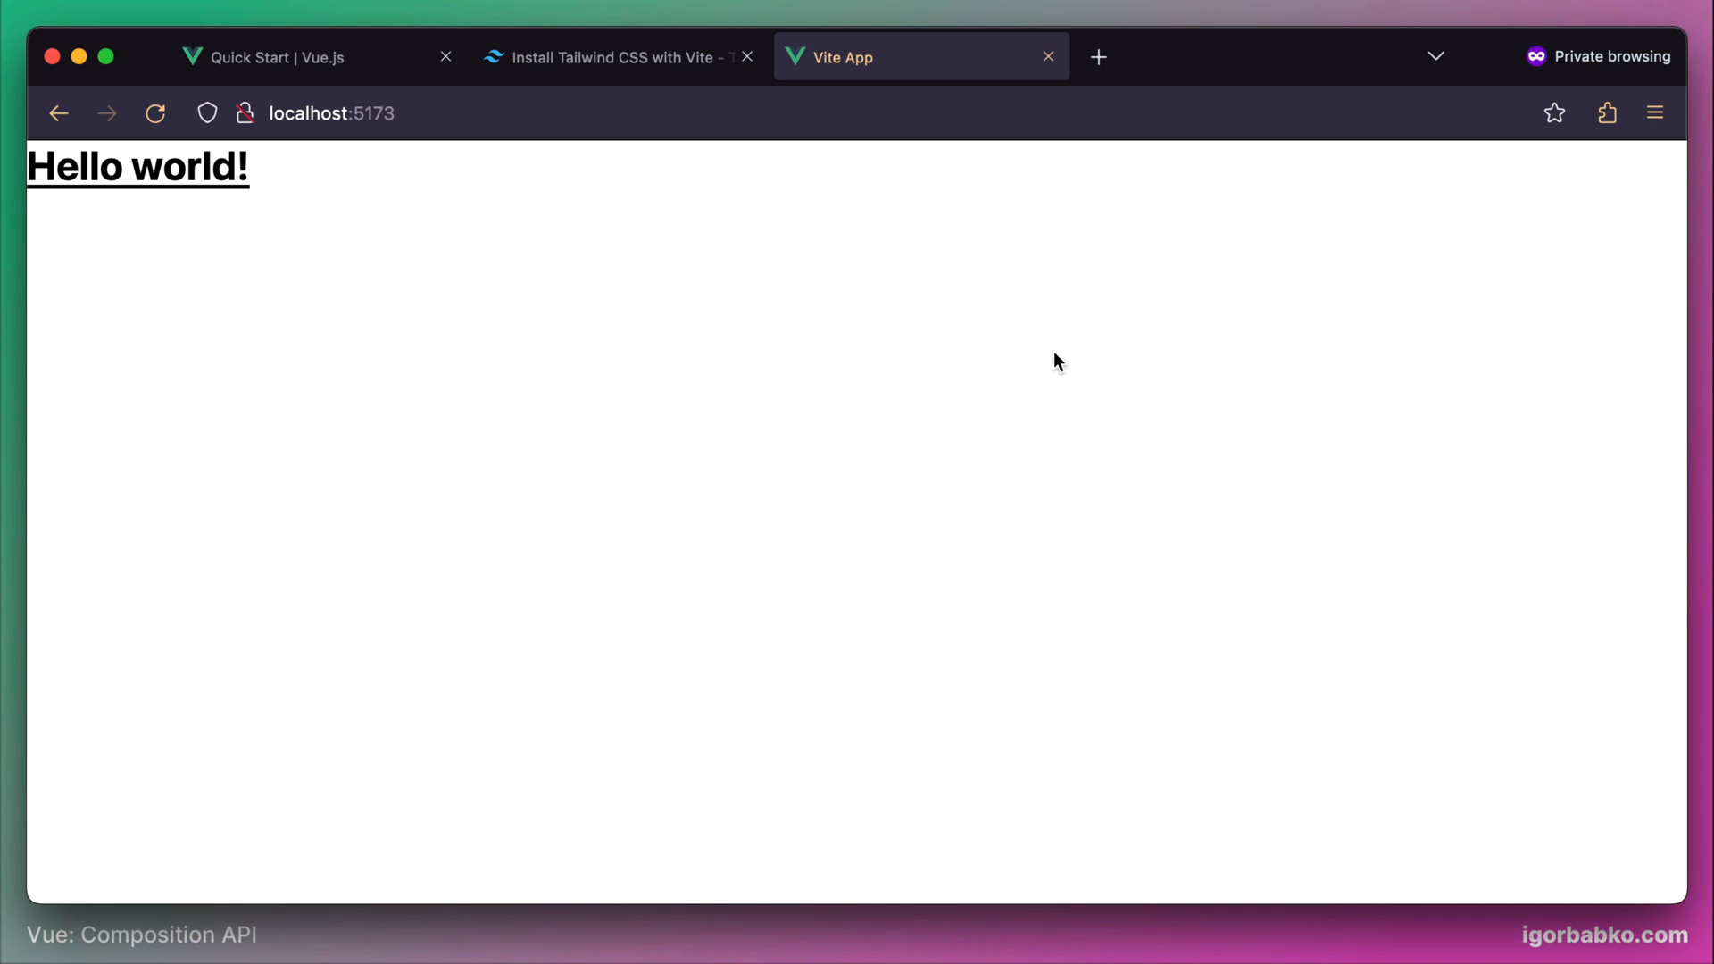
# Confirm Vue.js devtools is installed, then view the App component tree in the Vue panel.
pyautogui.click(1606, 113)
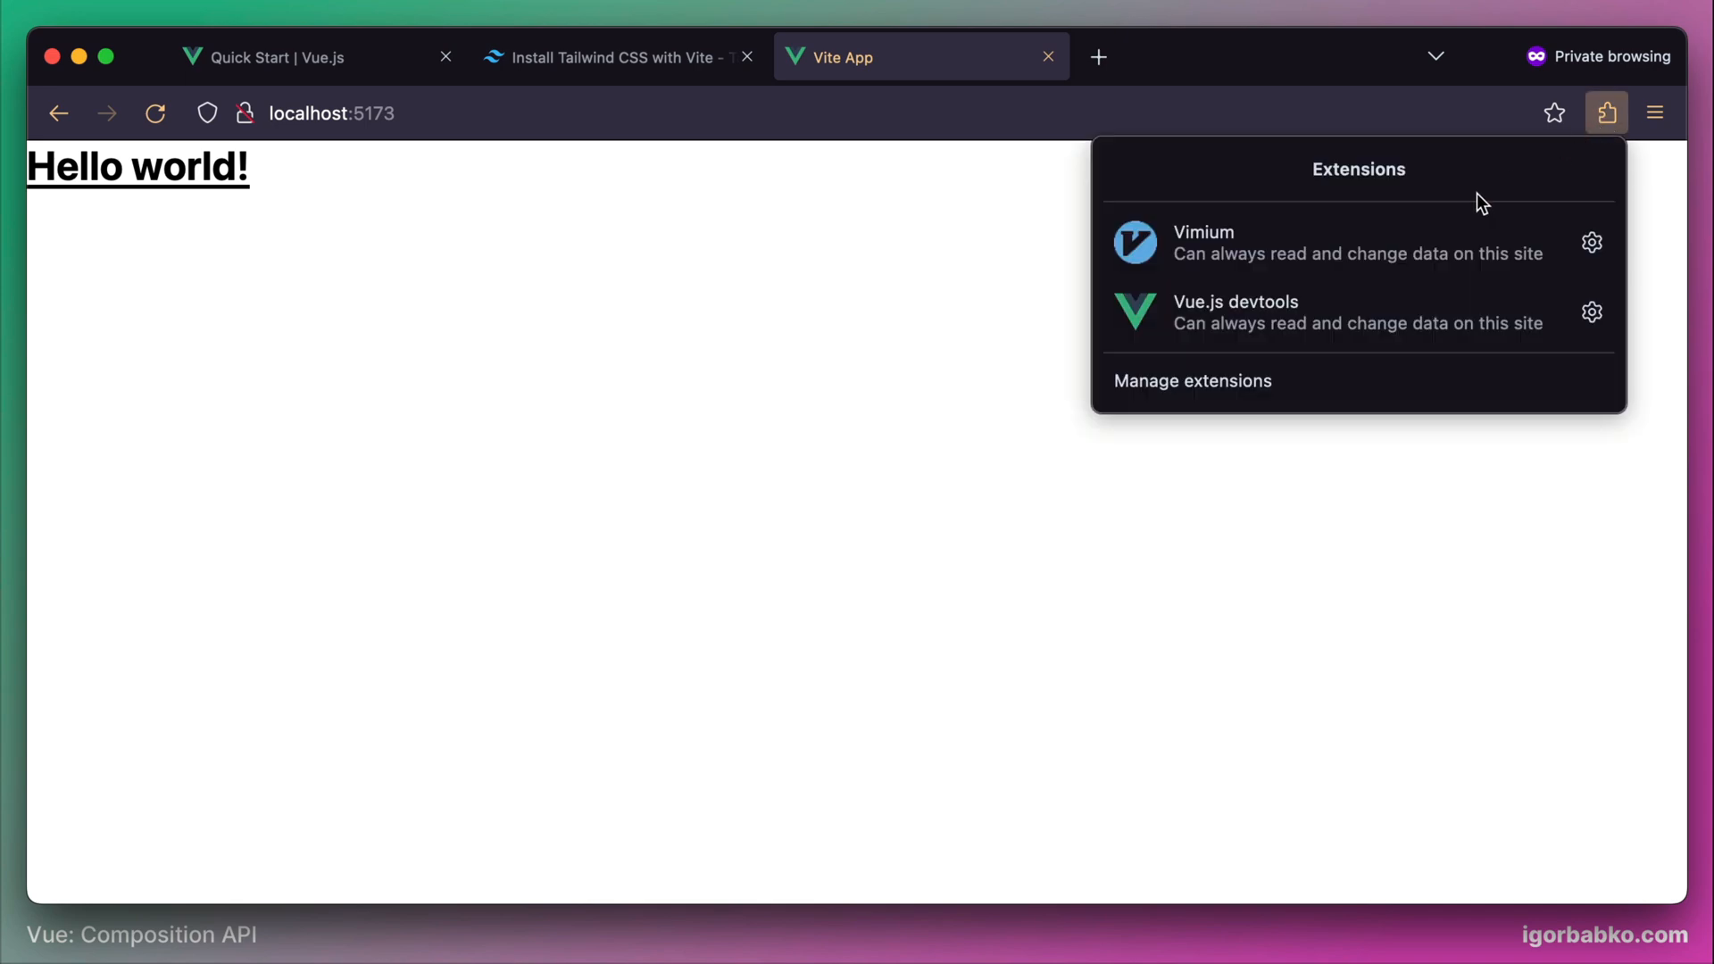
pyautogui.click(1192, 380)
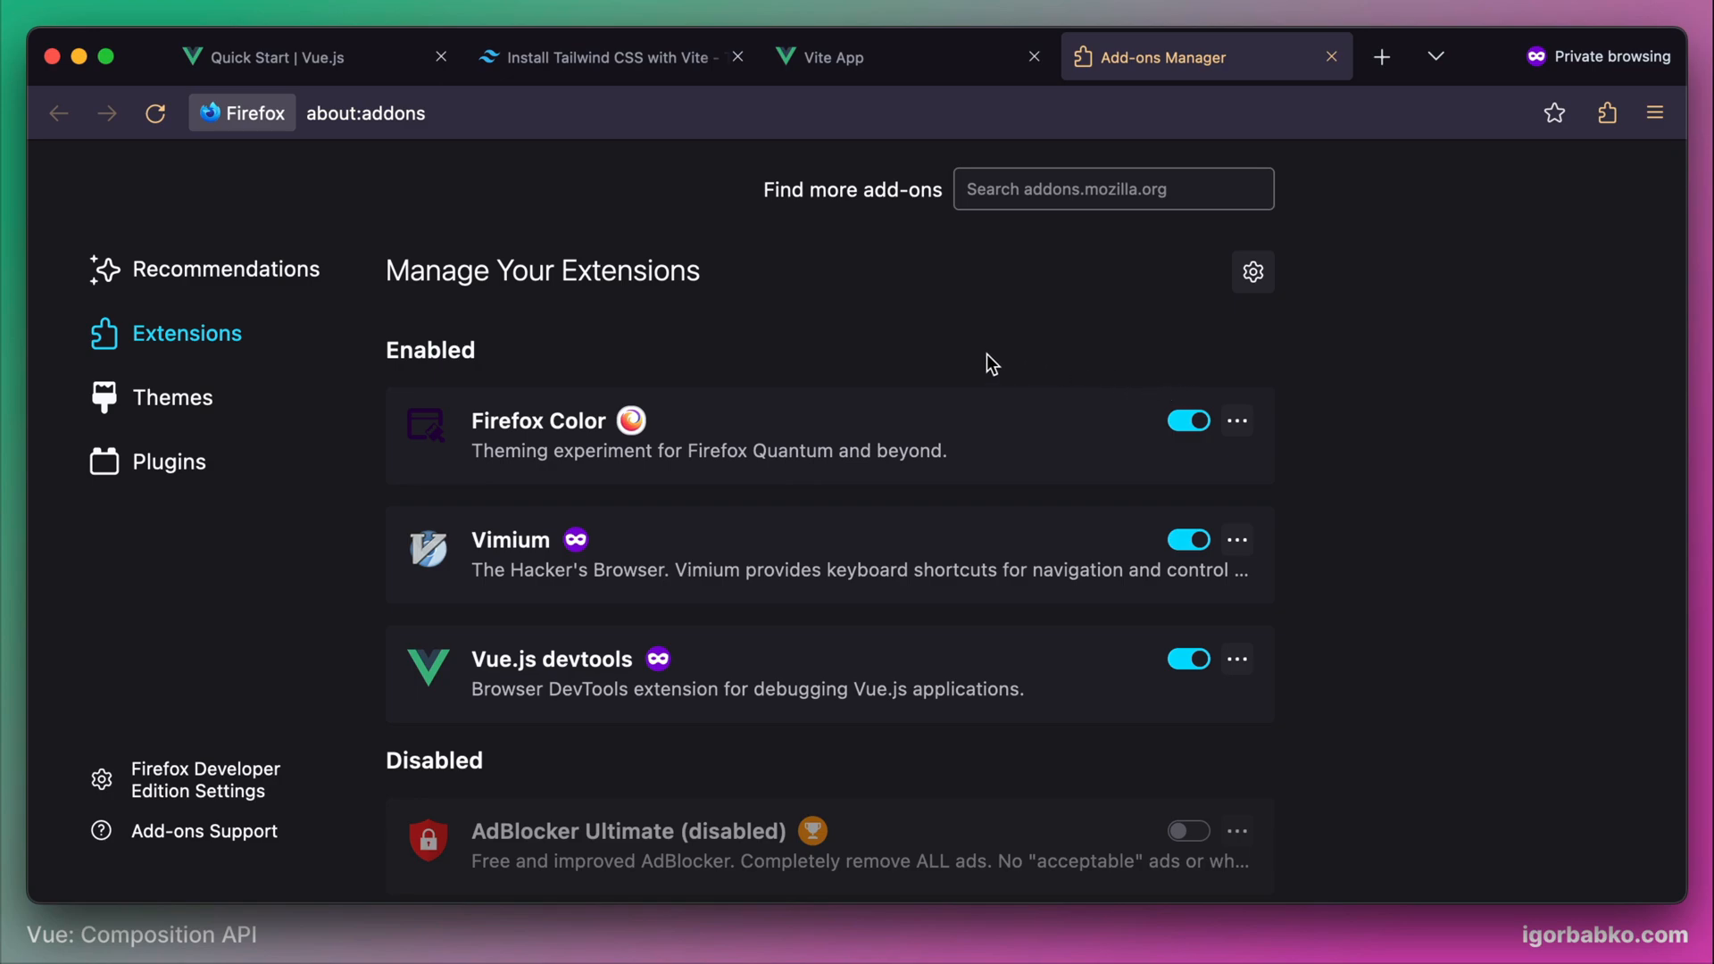
pyautogui.click(1111, 189)
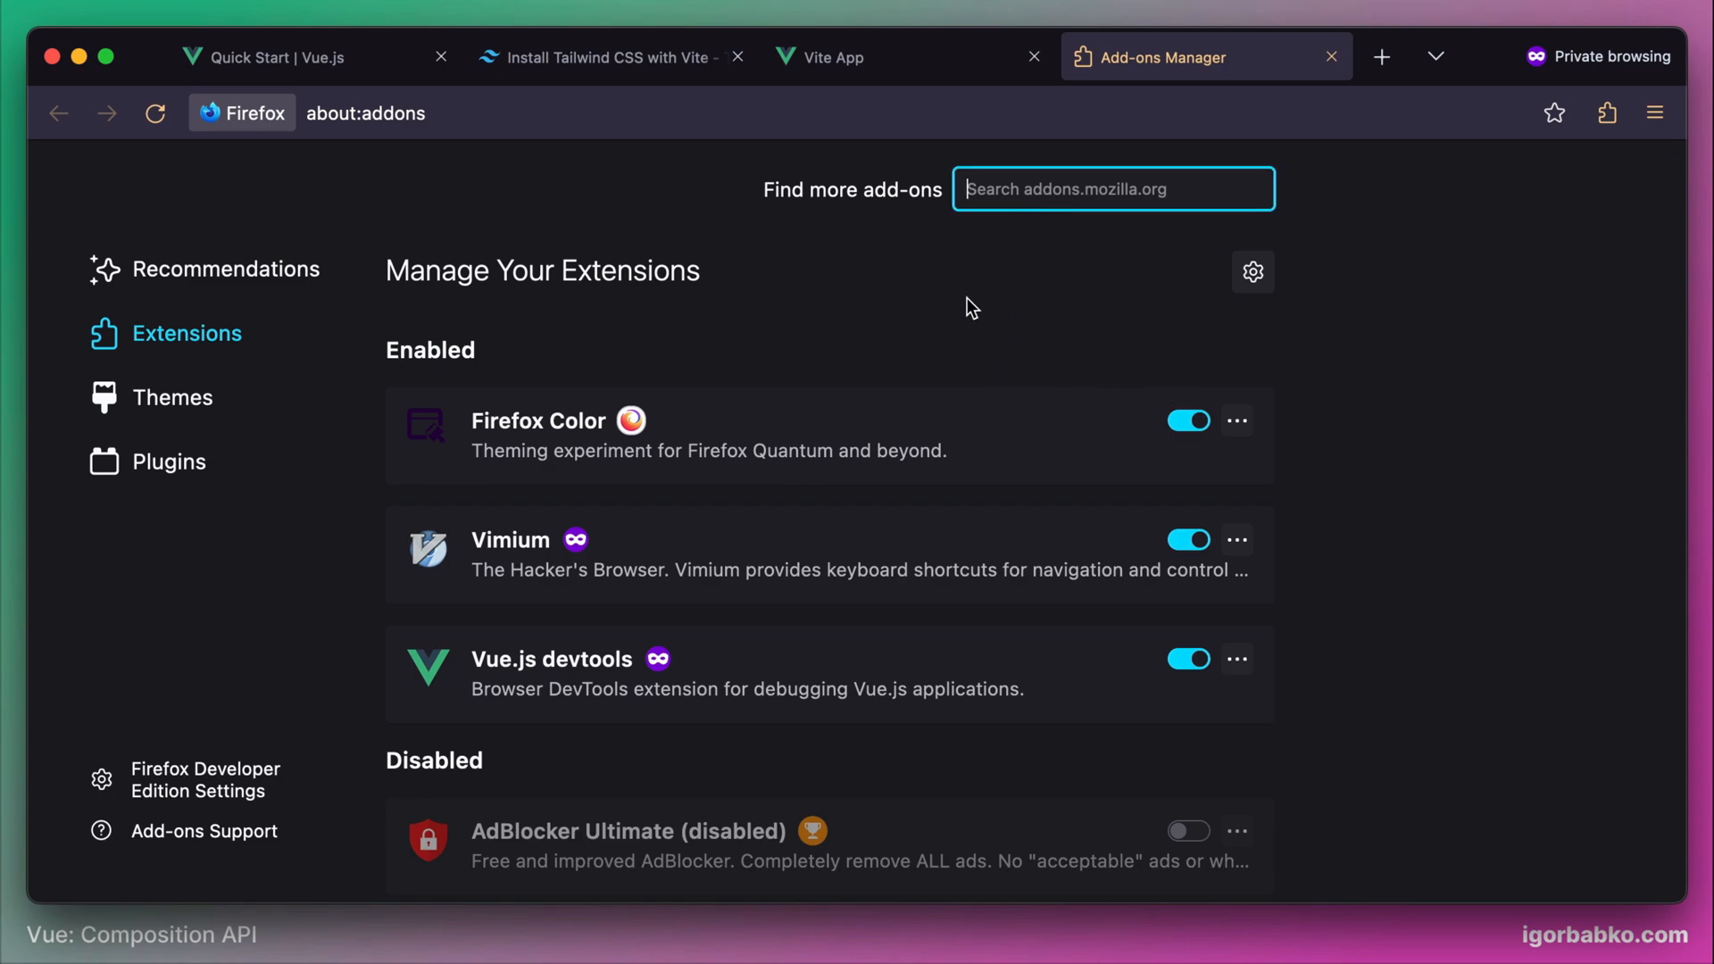
pyautogui.write('vue js devtools')
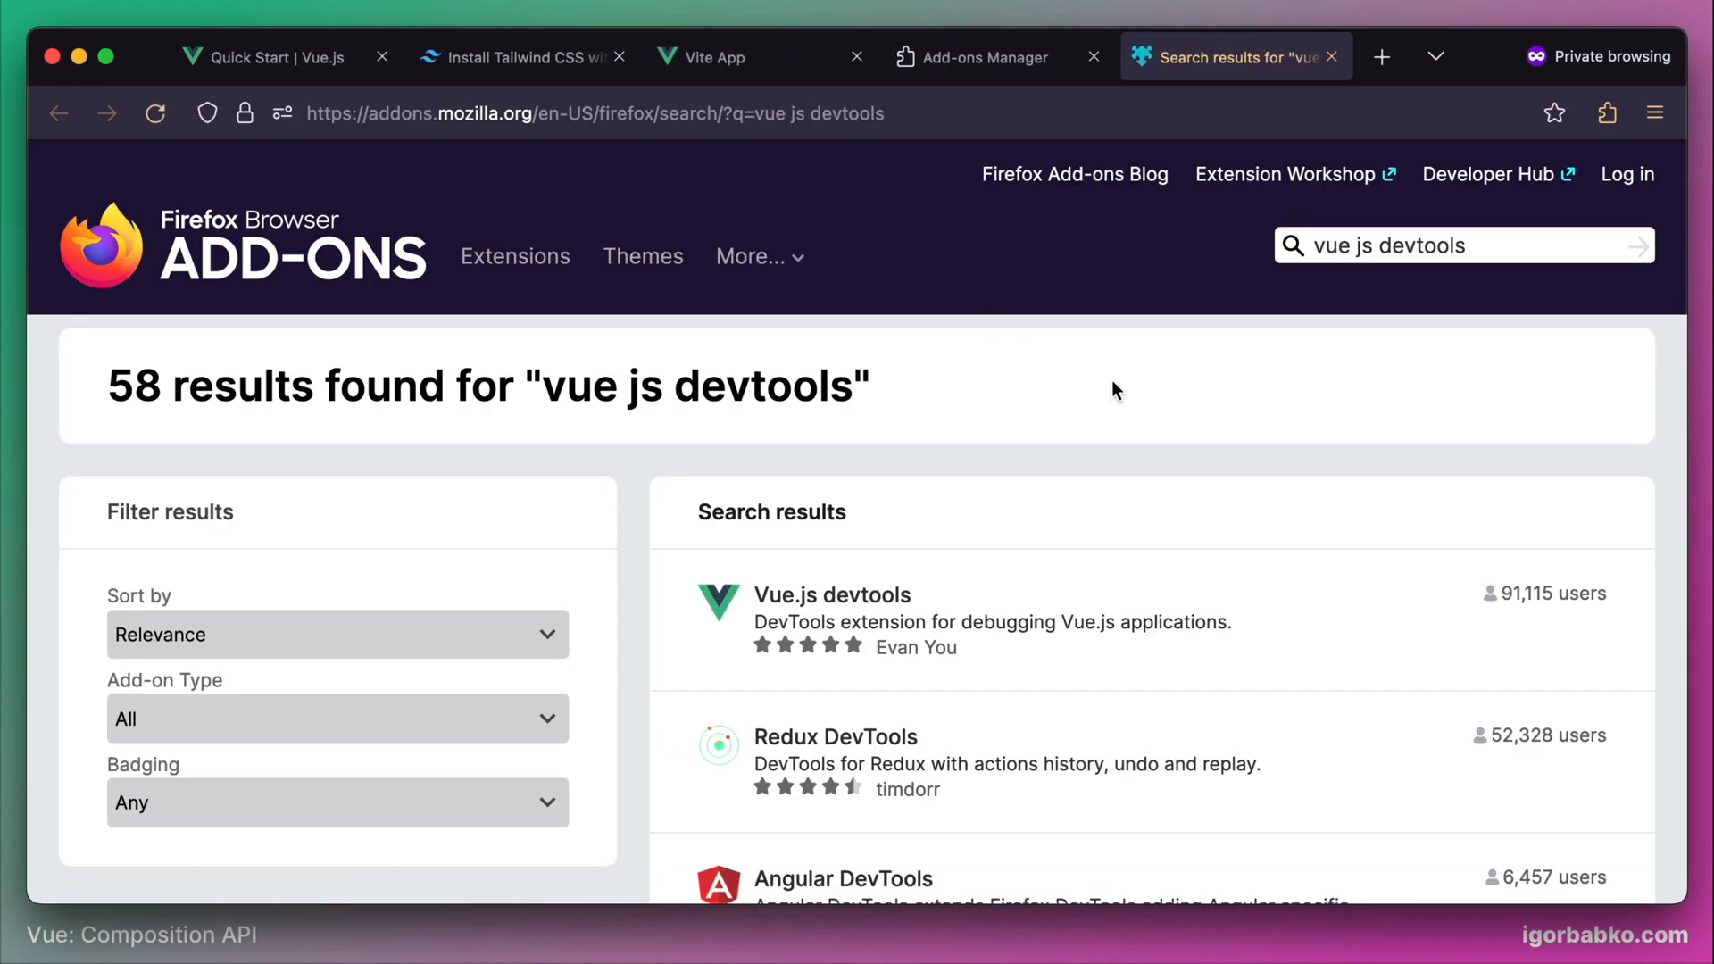
pyautogui.click(831, 595)
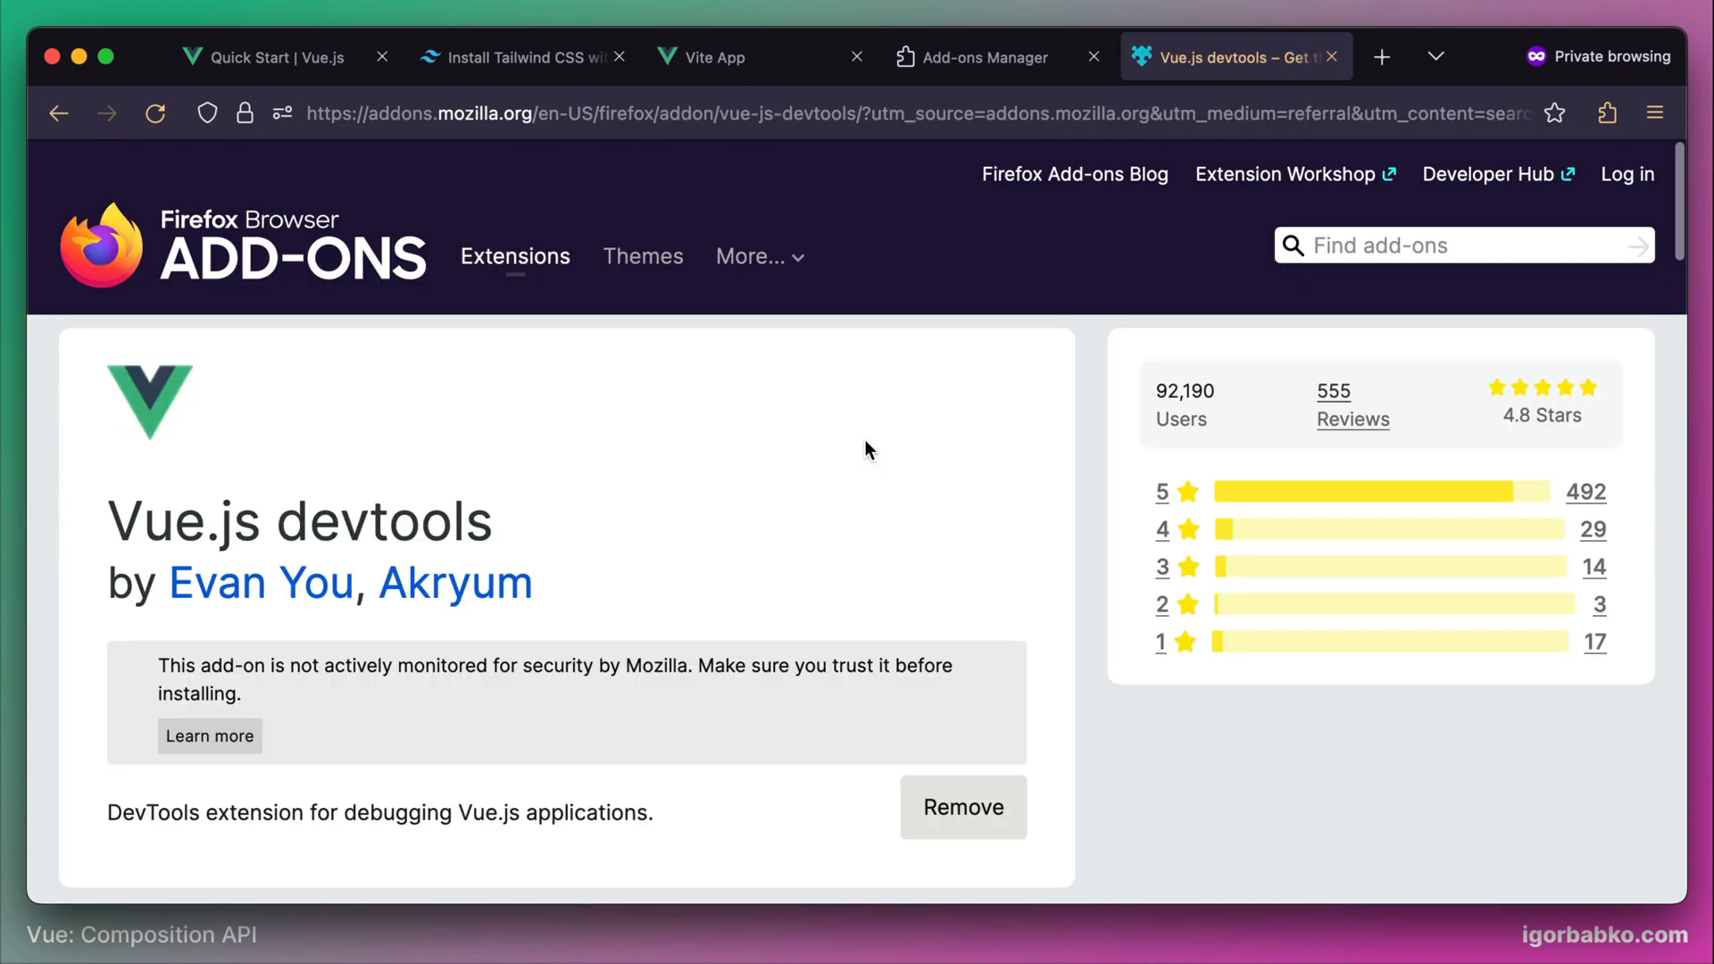
pyautogui.scroll(-3)
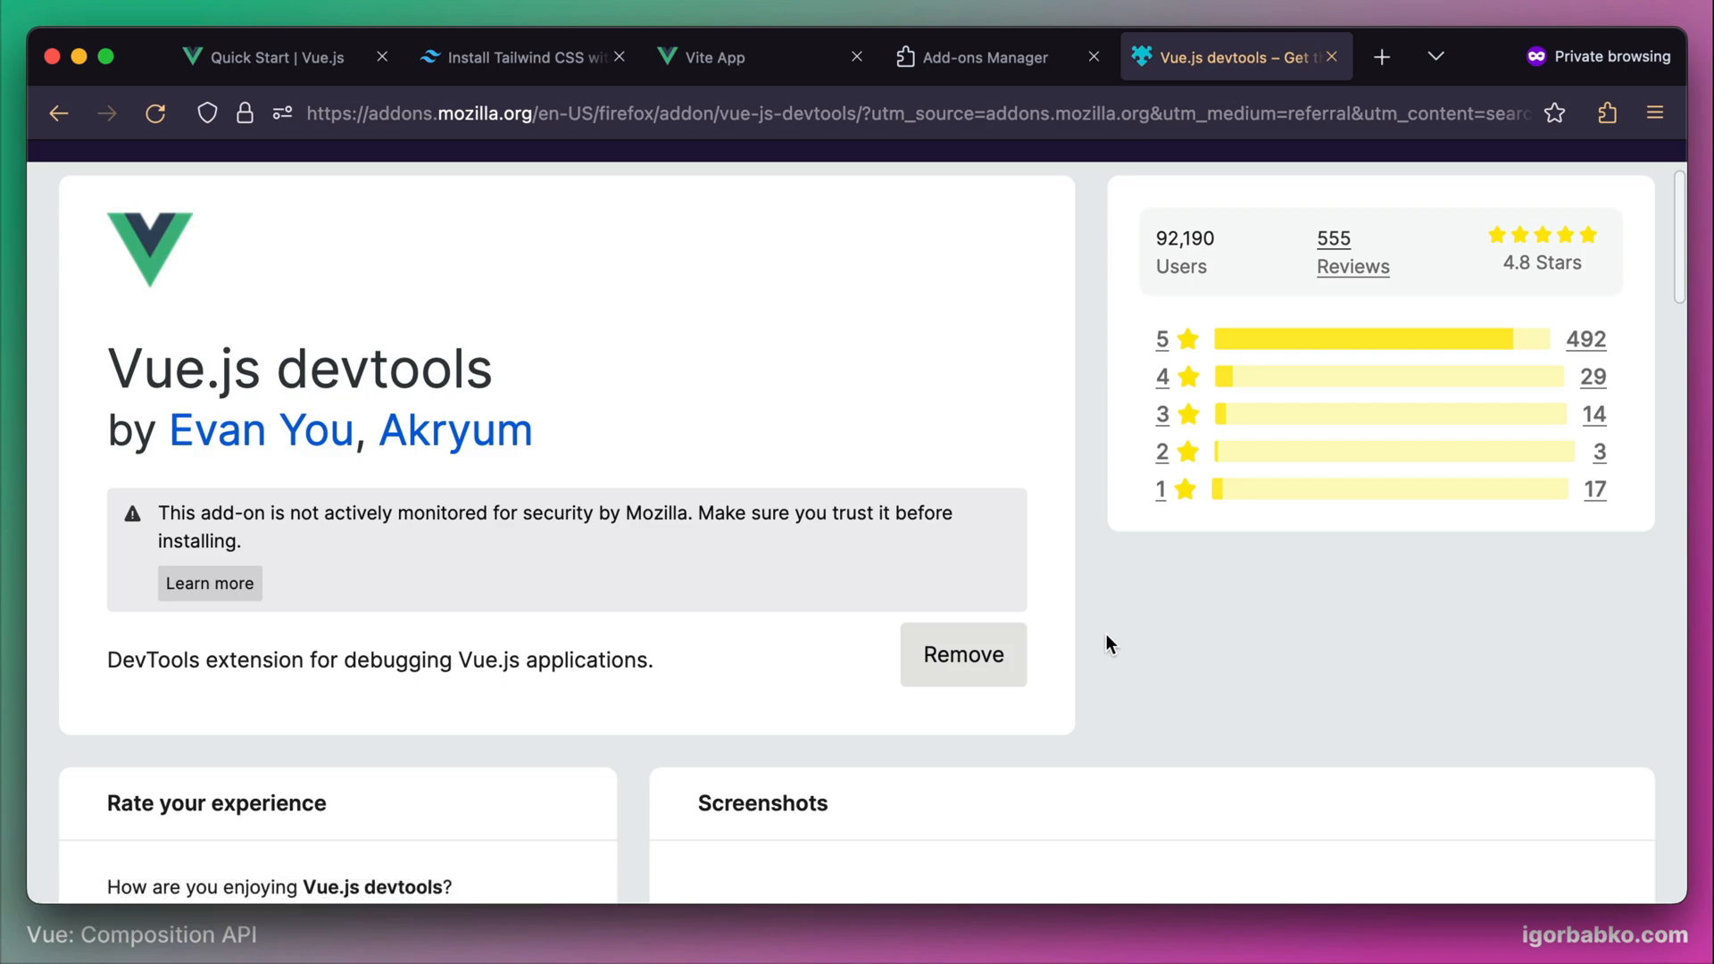
pyautogui.click(715, 57)
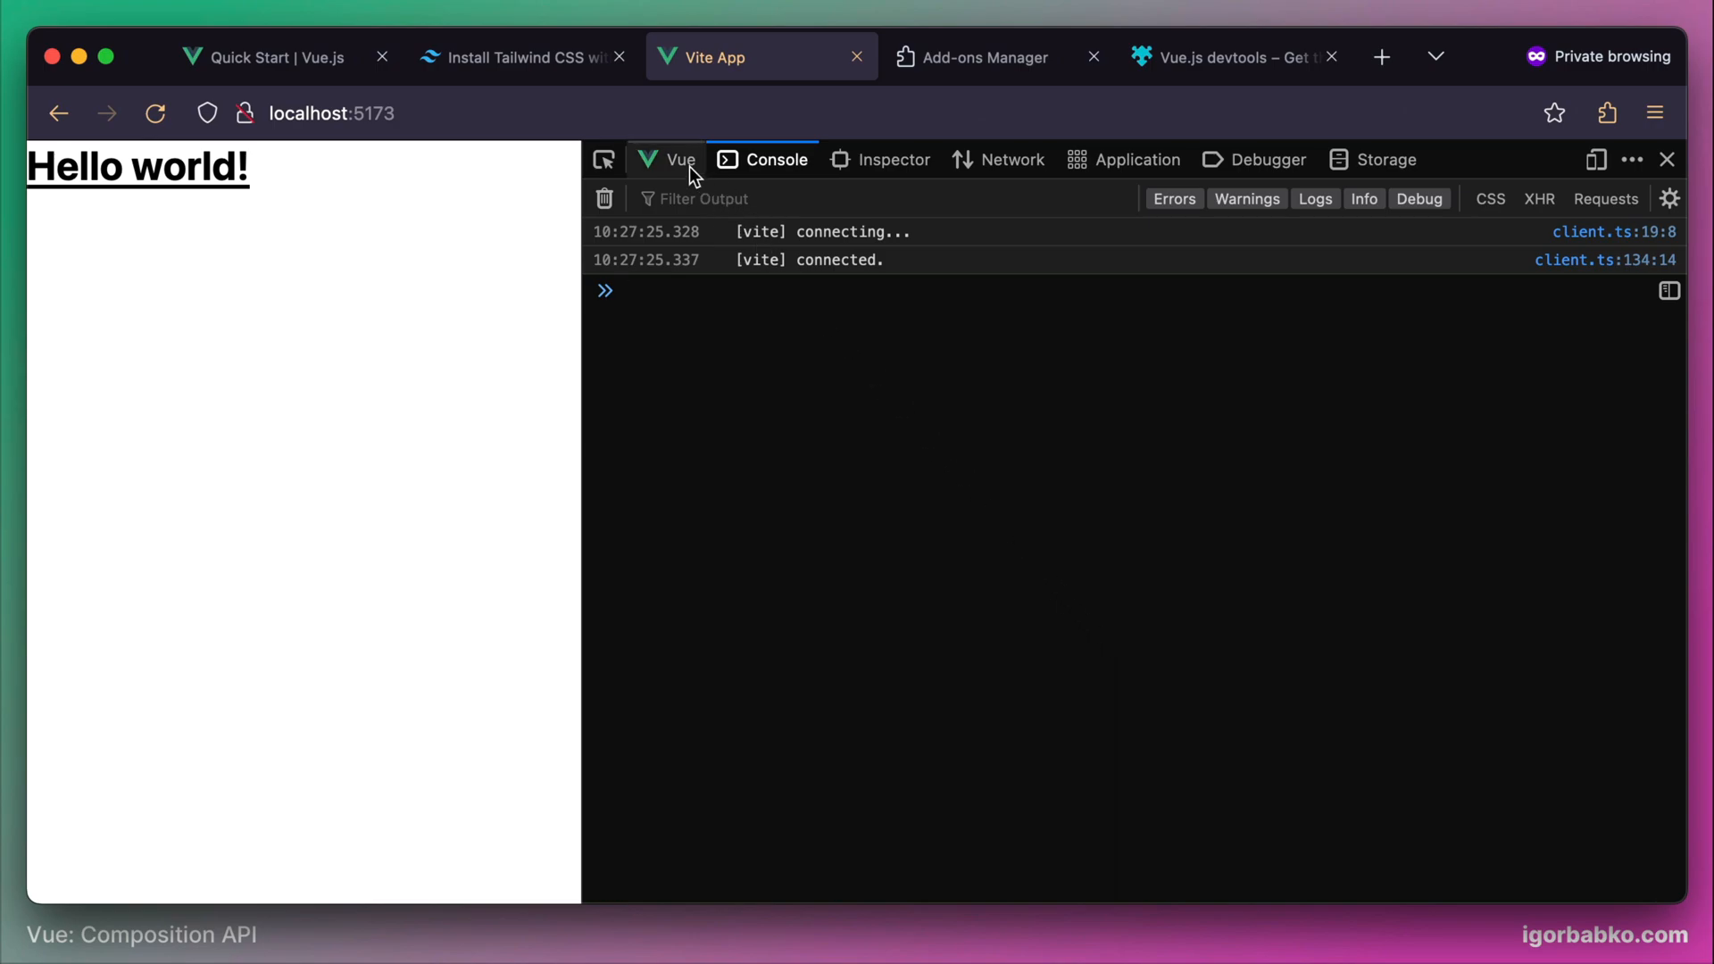
pyautogui.click(667, 160)
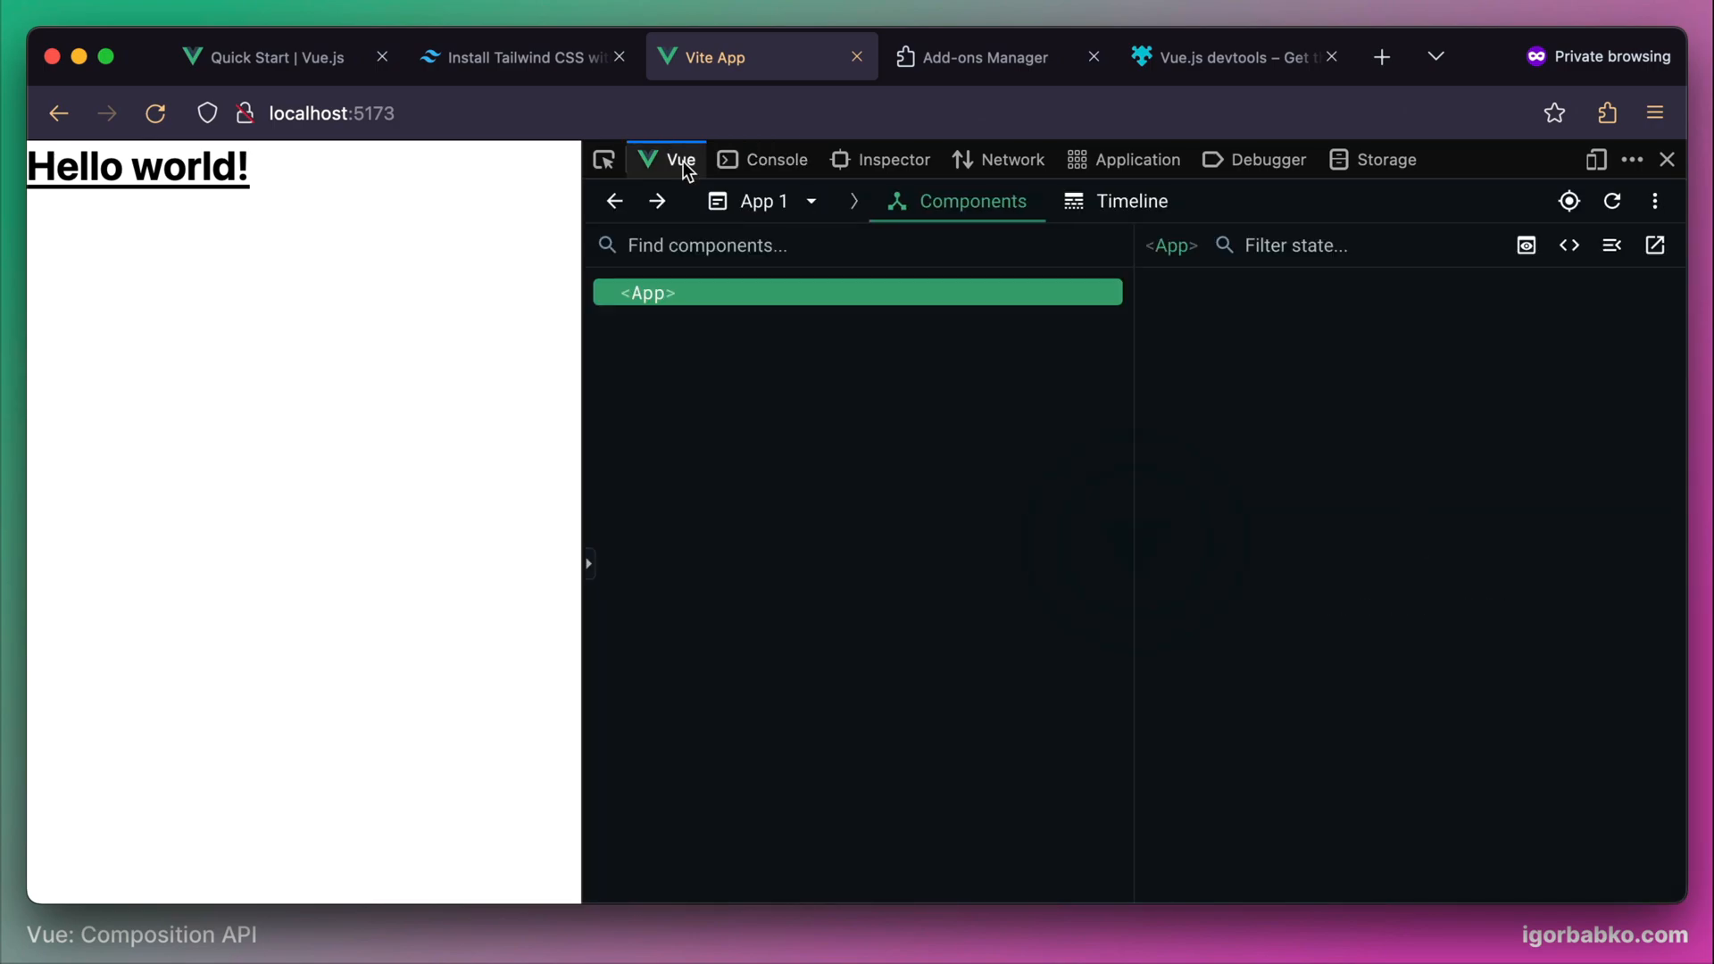
pyautogui.moveTo(890, 439)
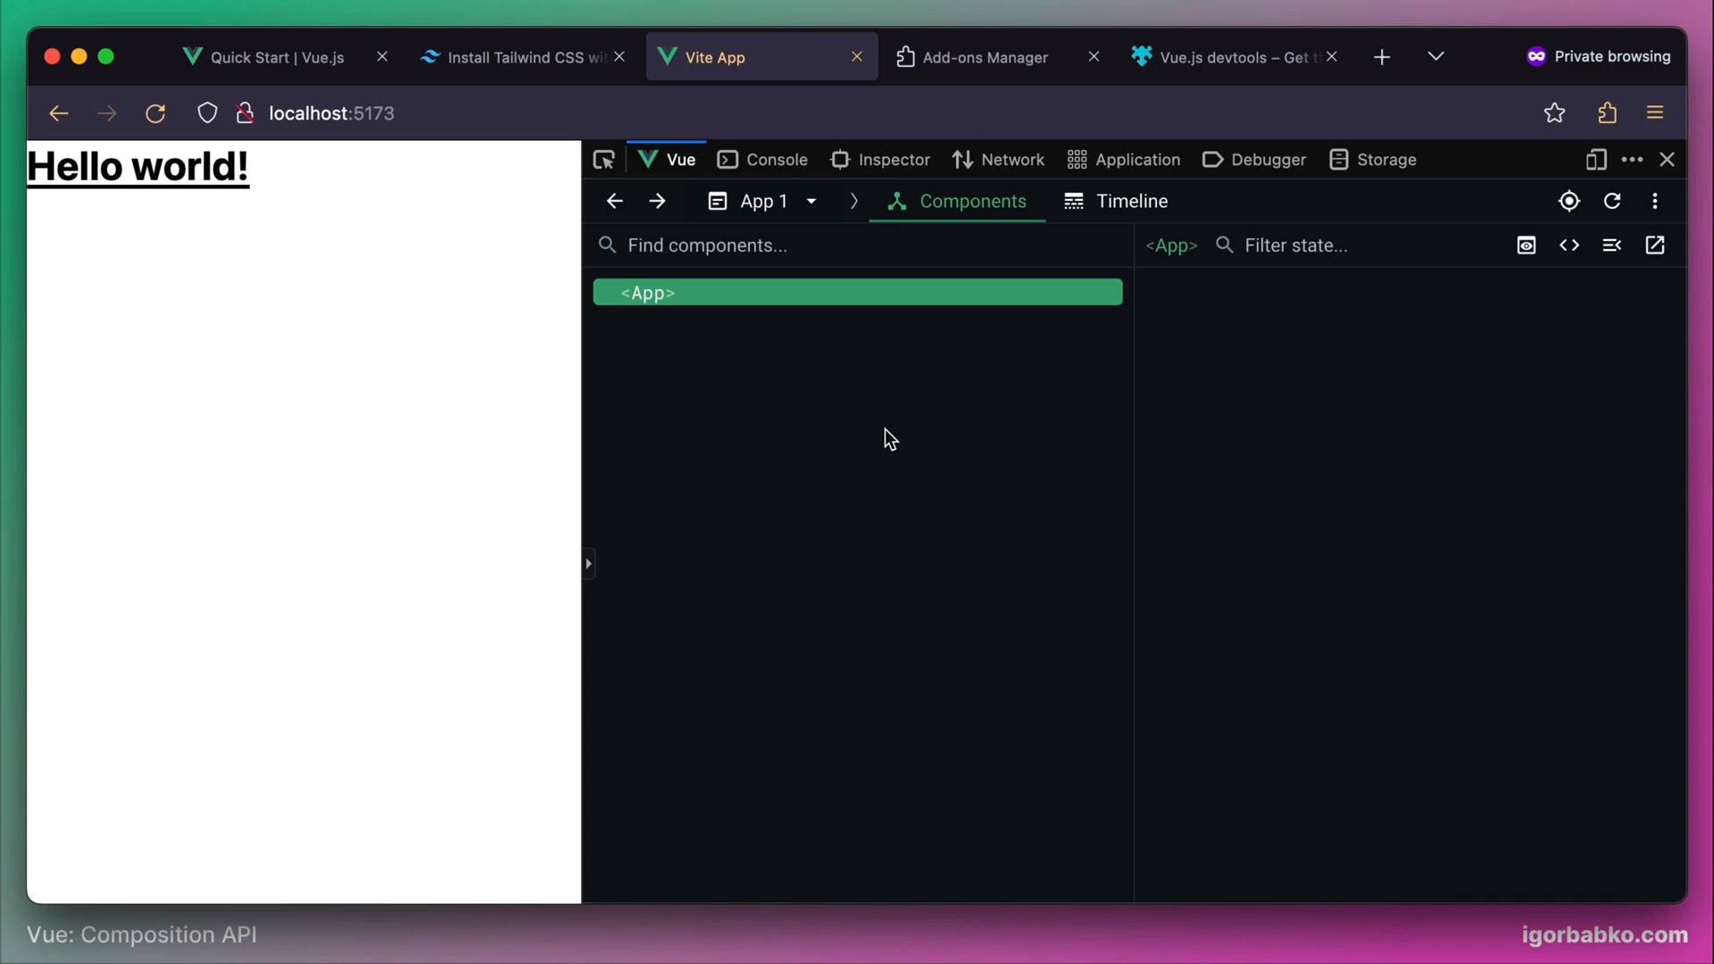